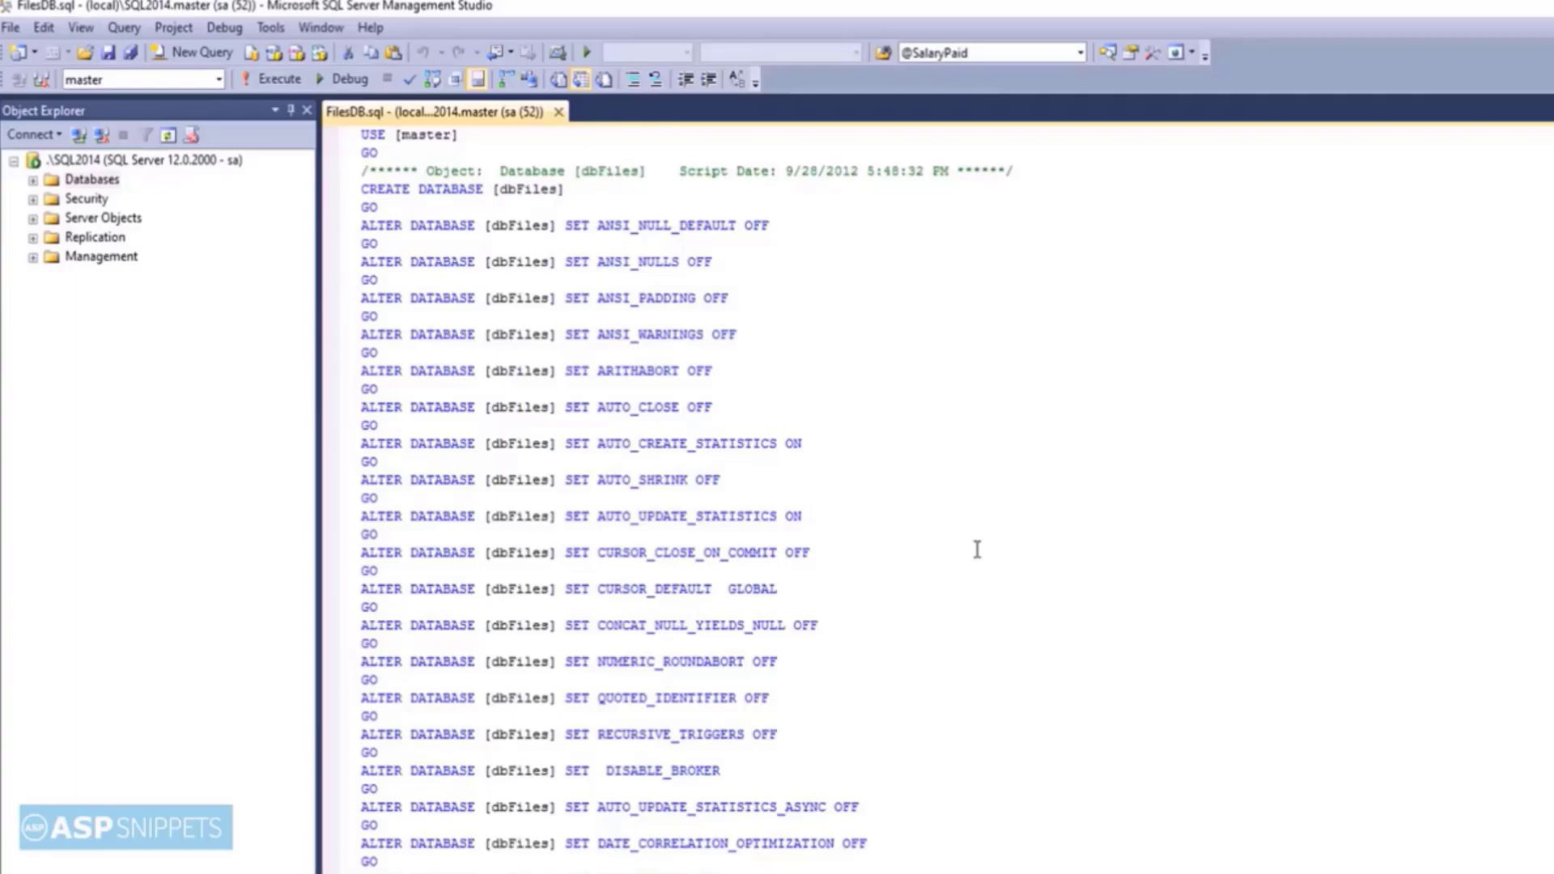
Step: Refresh the Databases folder so dbFiles appears, then bring up the context menu of dbo.tblFiles
click(808, 514)
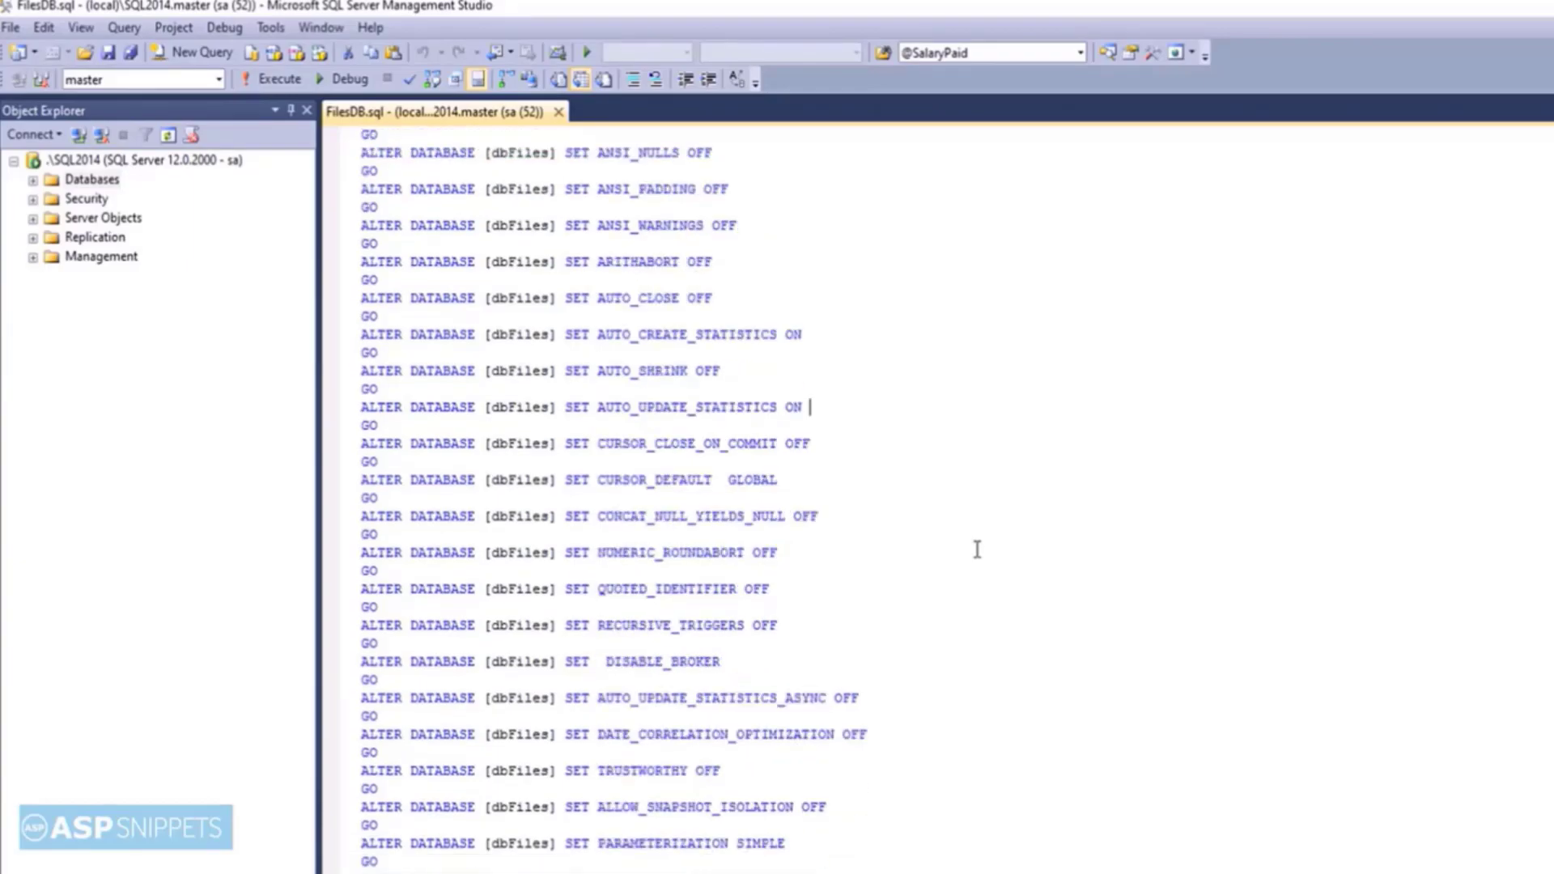
scroll(down, 3)
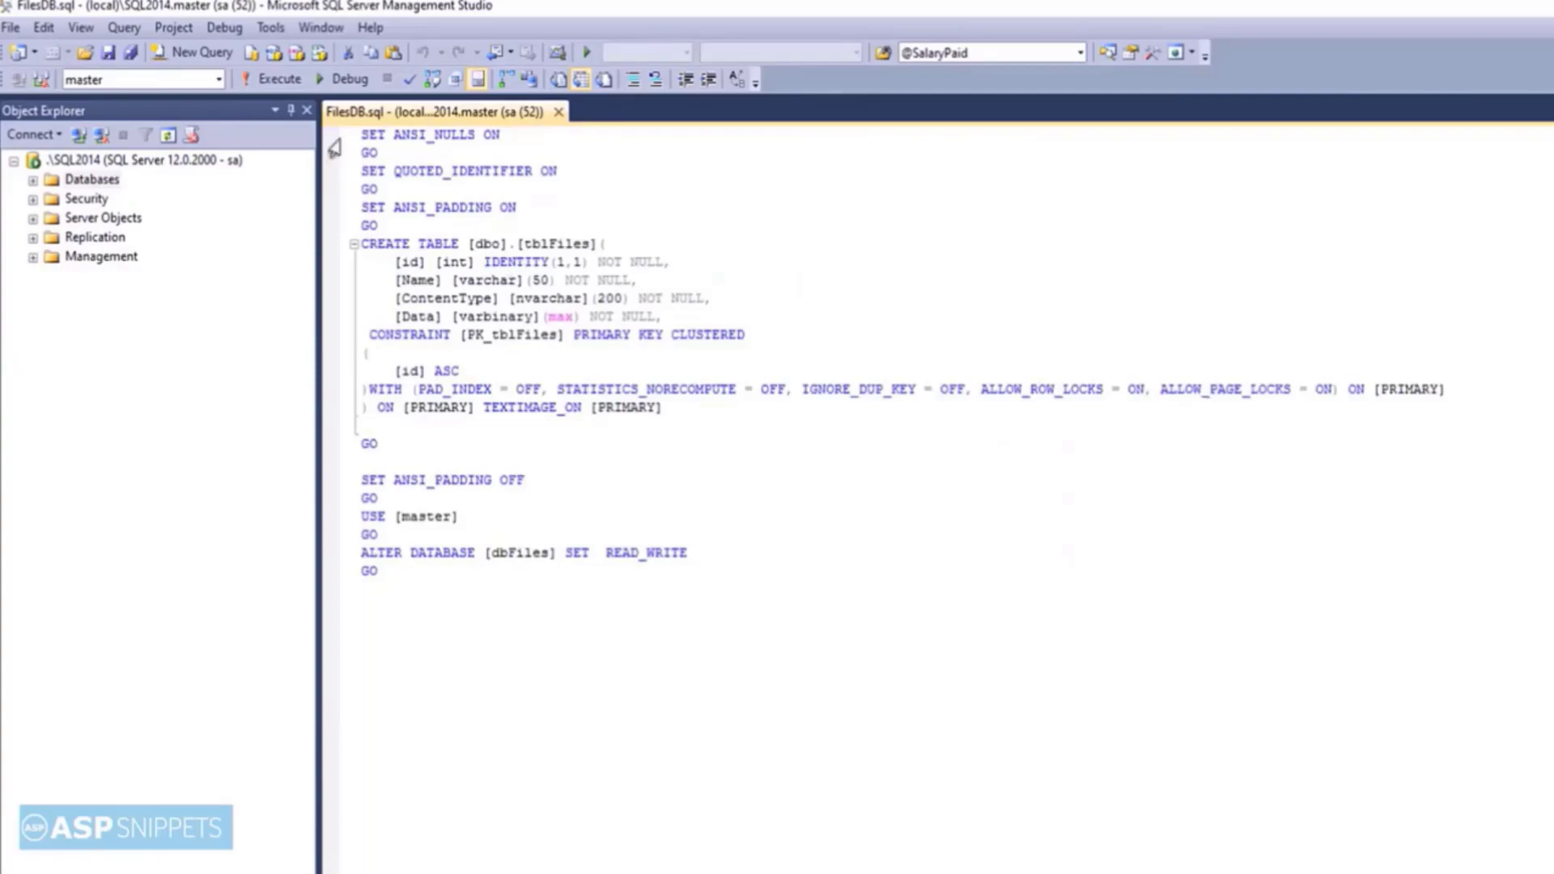
click(278, 79)
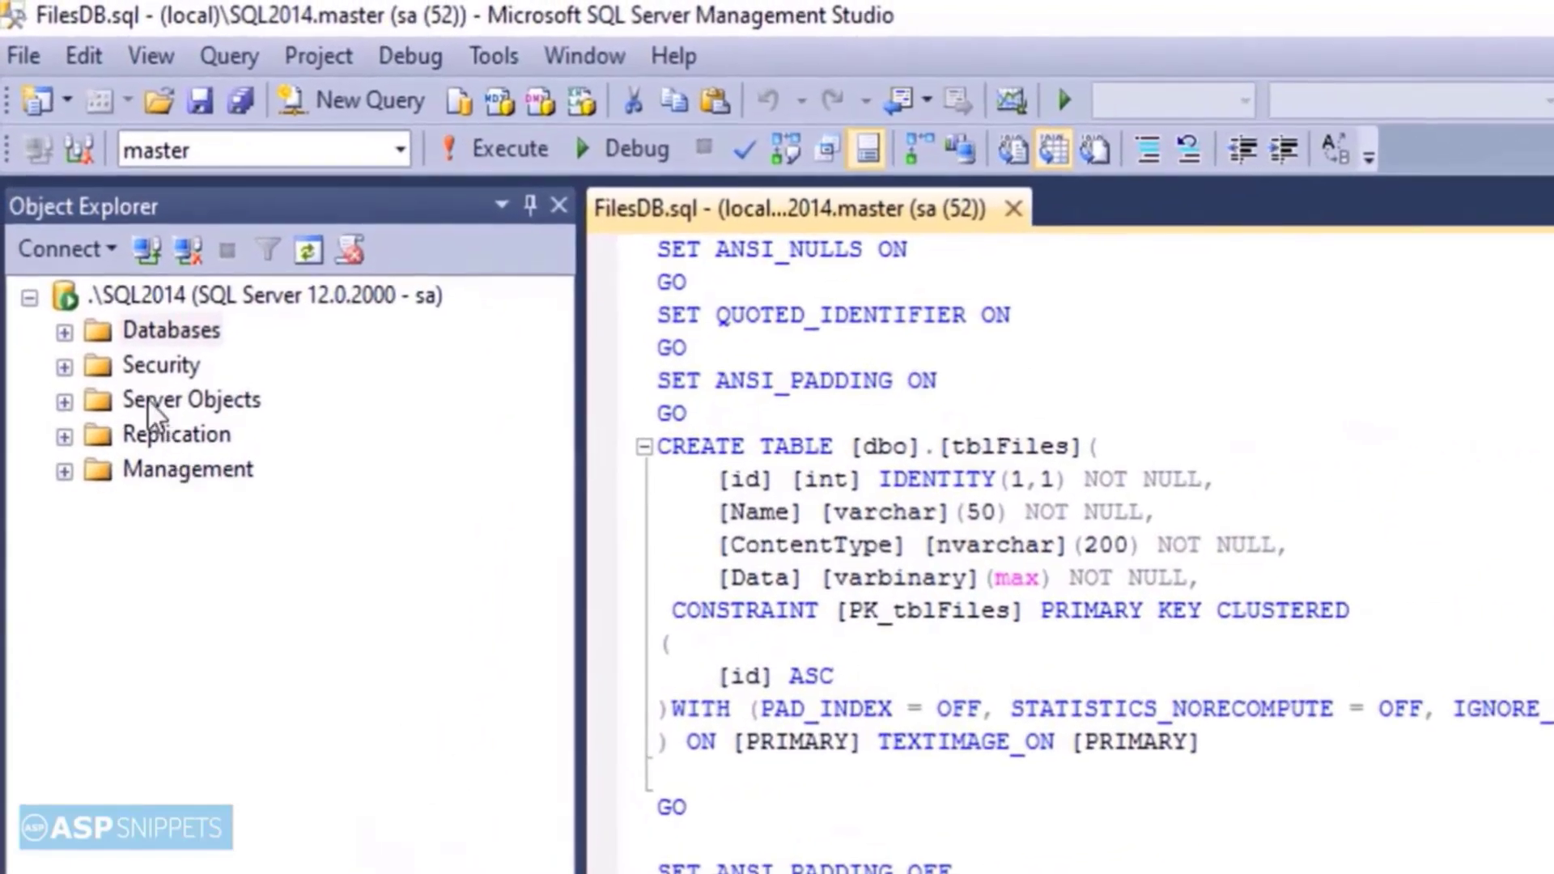
right_click(172, 330)
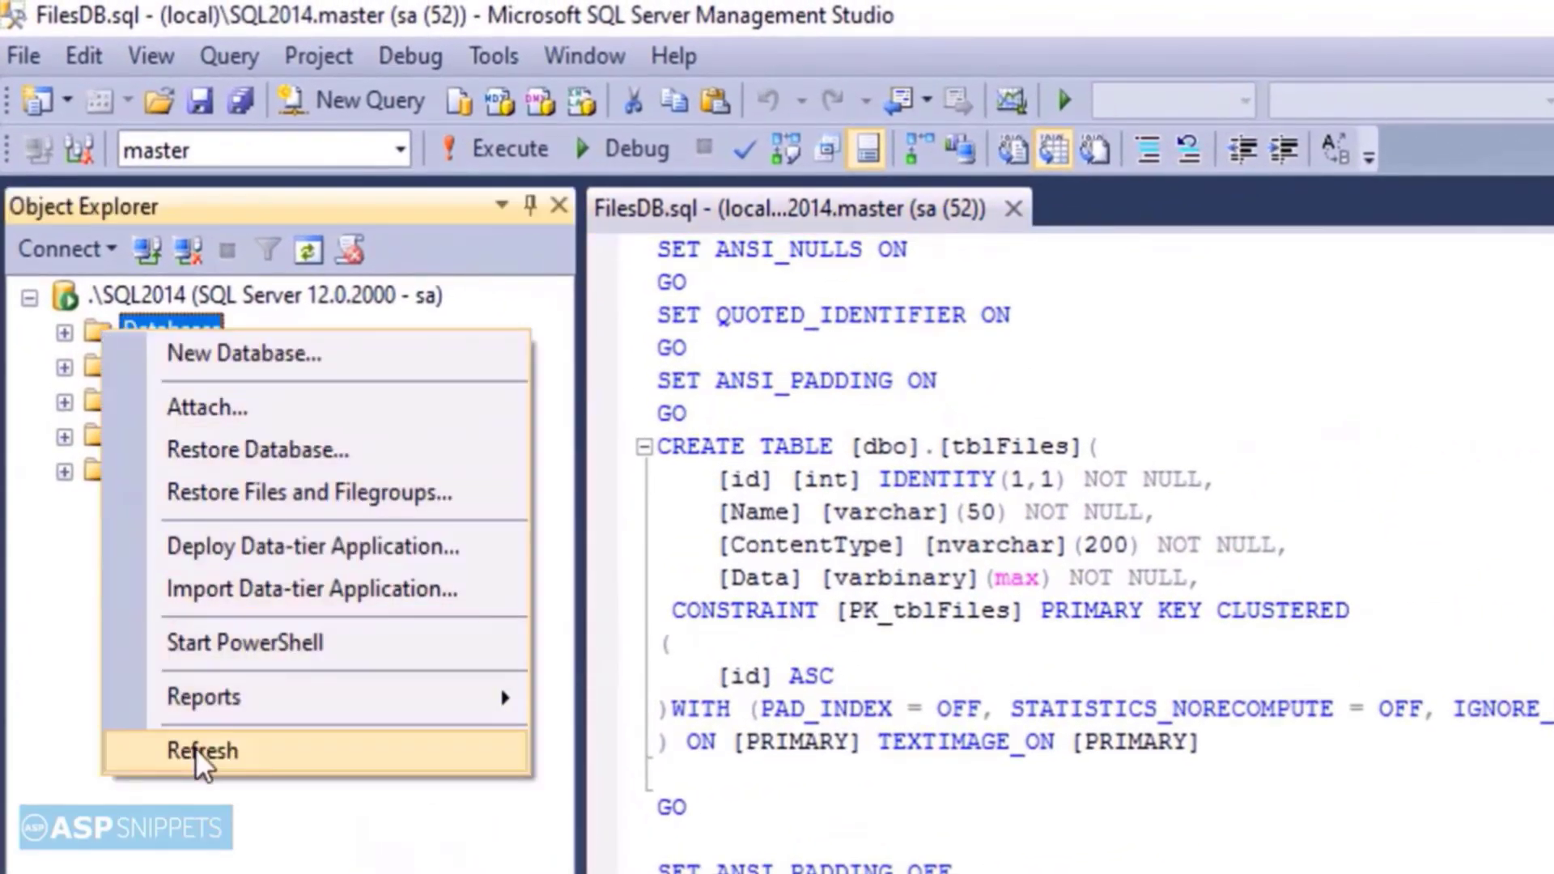
click(202, 749)
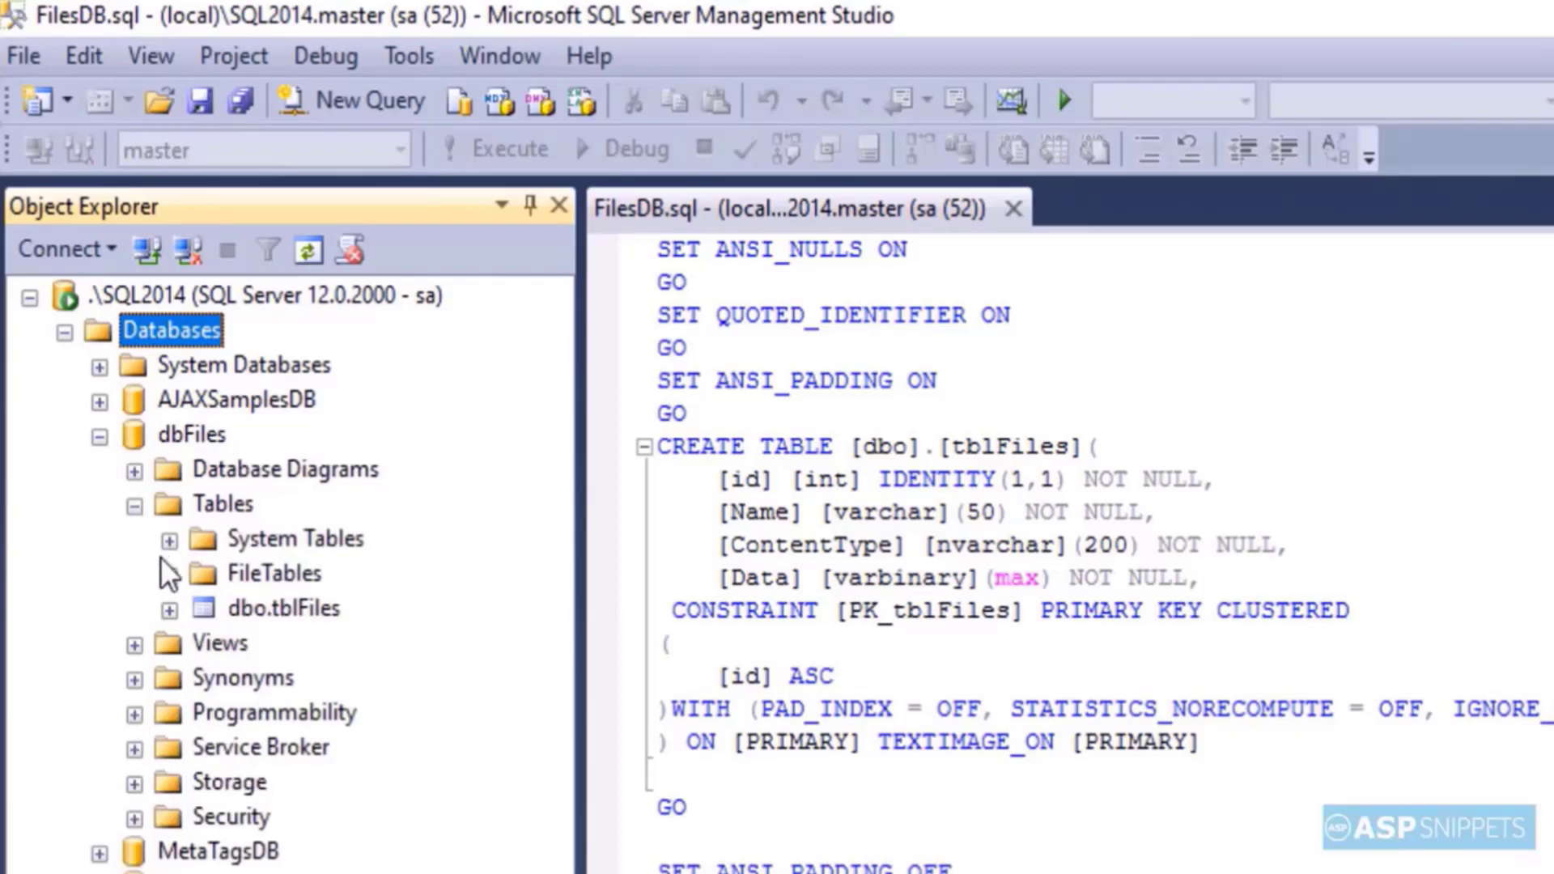
right_click(283, 607)
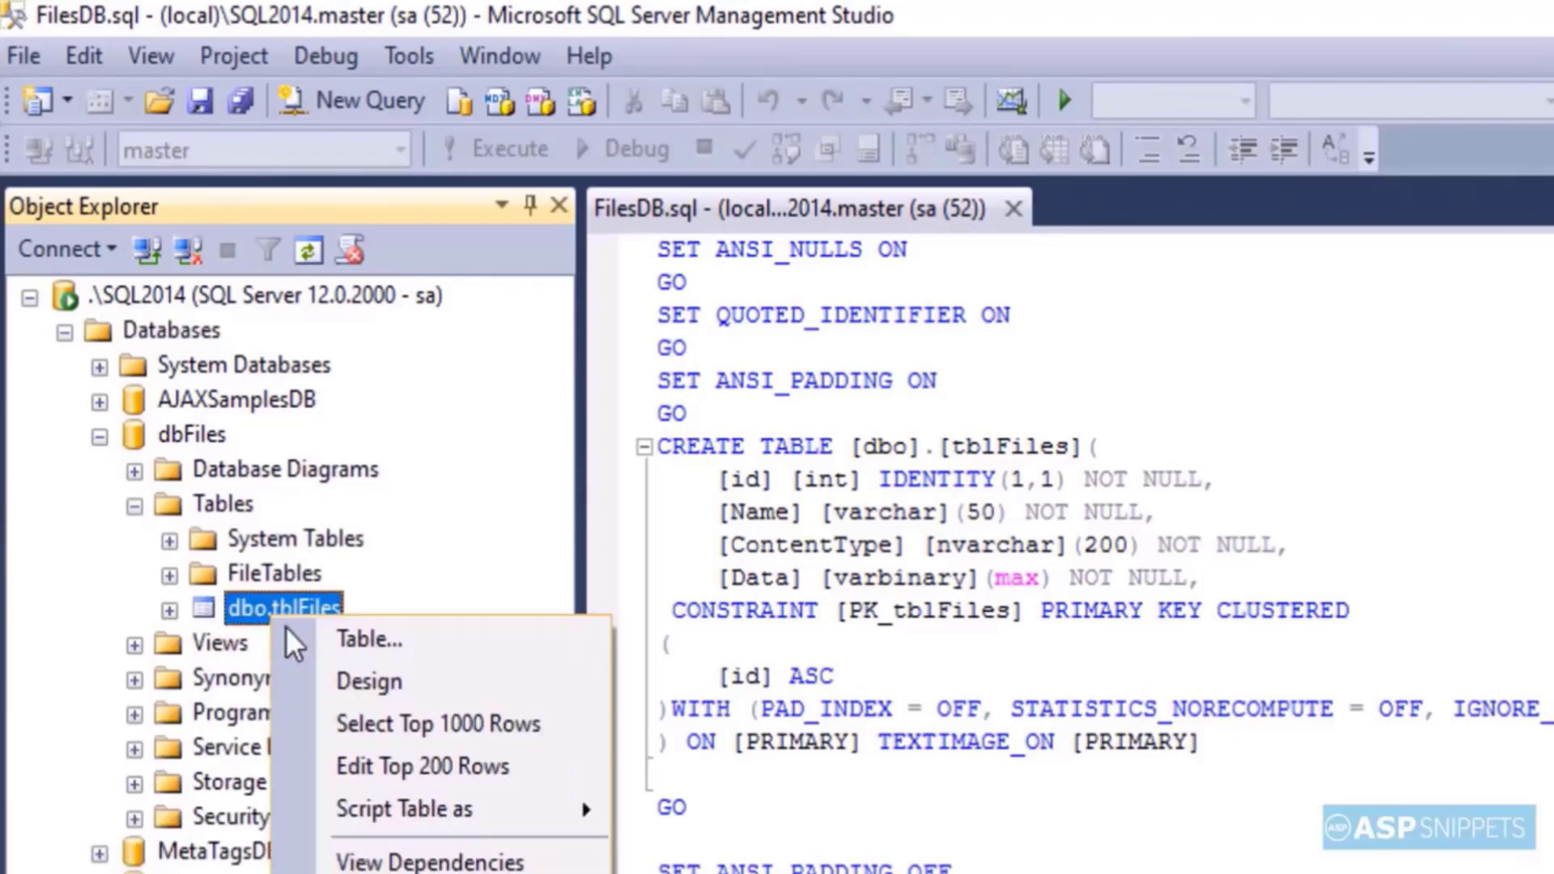
Step: Show tblFiles in the Table Designer with its id, Name, ContentType and Data columns
click(369, 681)
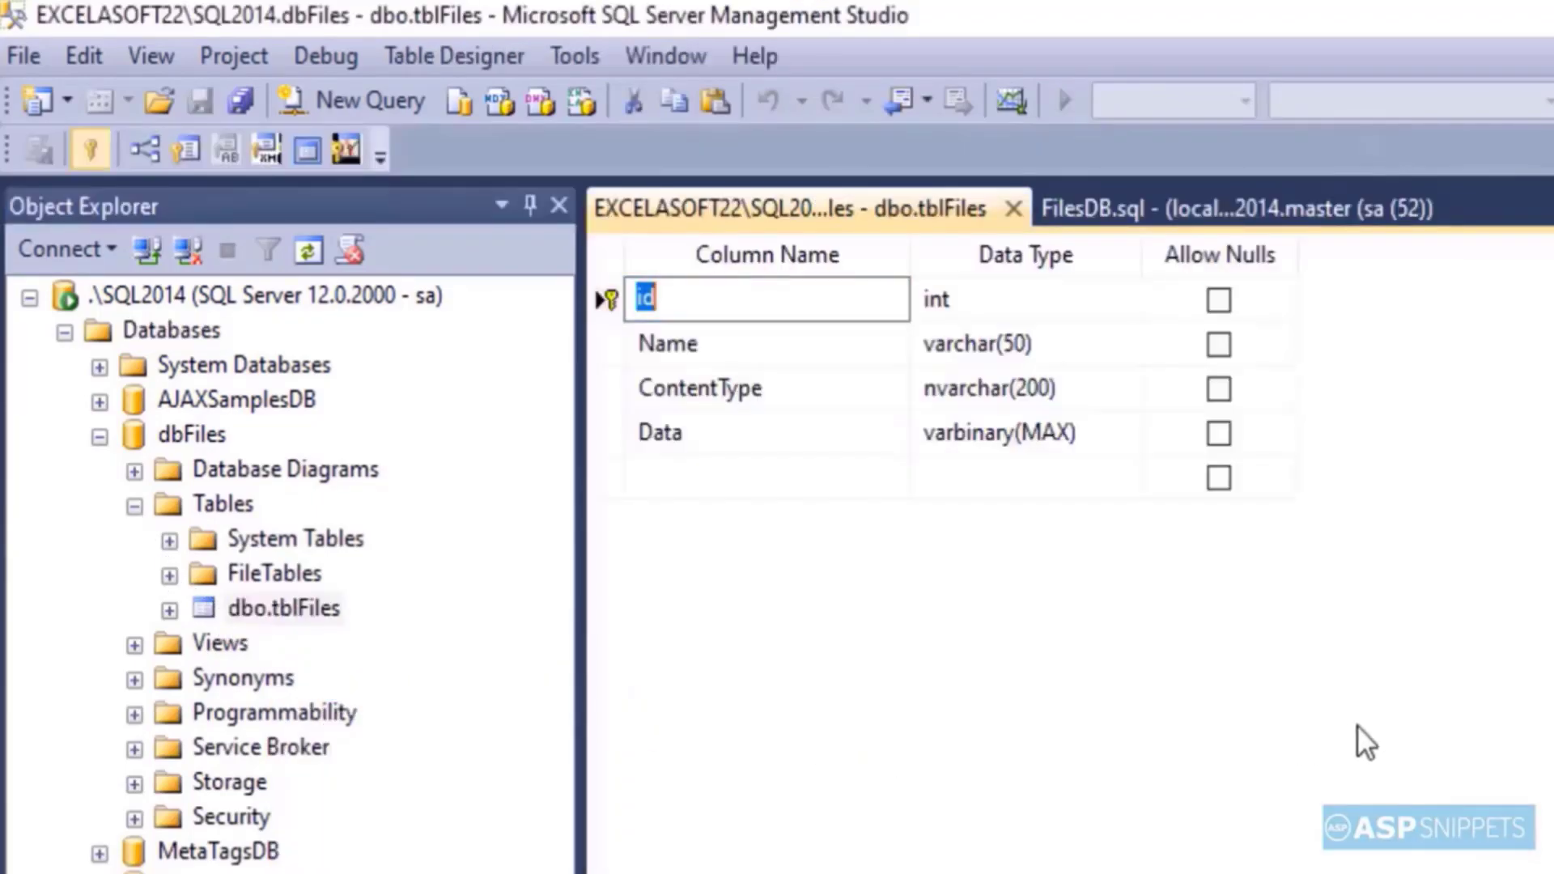
mouse_move(1428, 731)
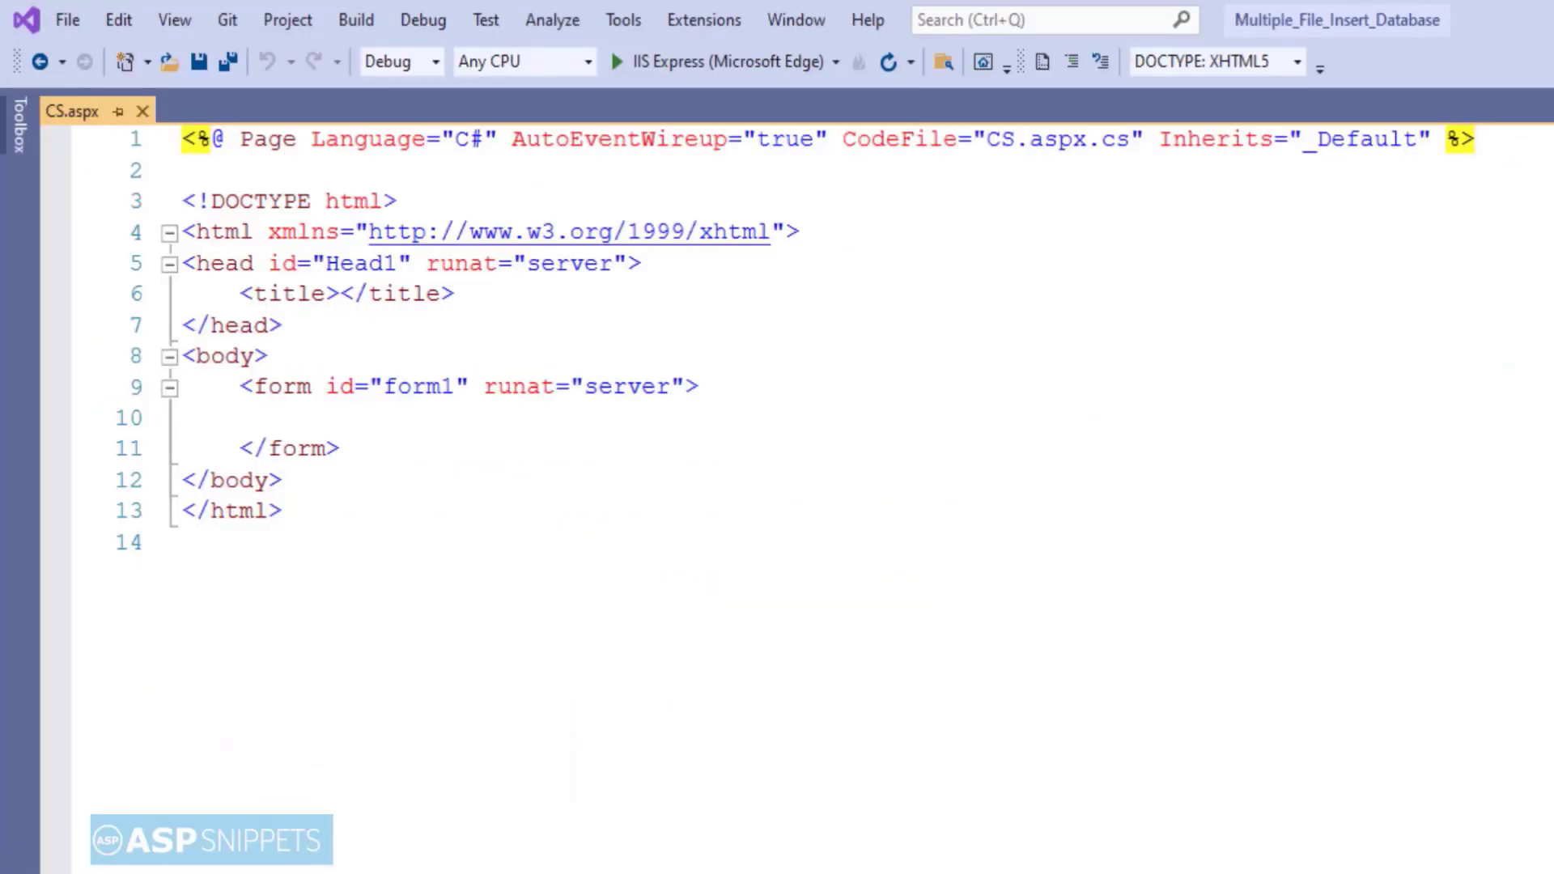
Step: Add an asp:FileUpload FileUpload1 with runat="server" and AllowMultiple="true"
text(<asp:FileUpload ID="Fil)
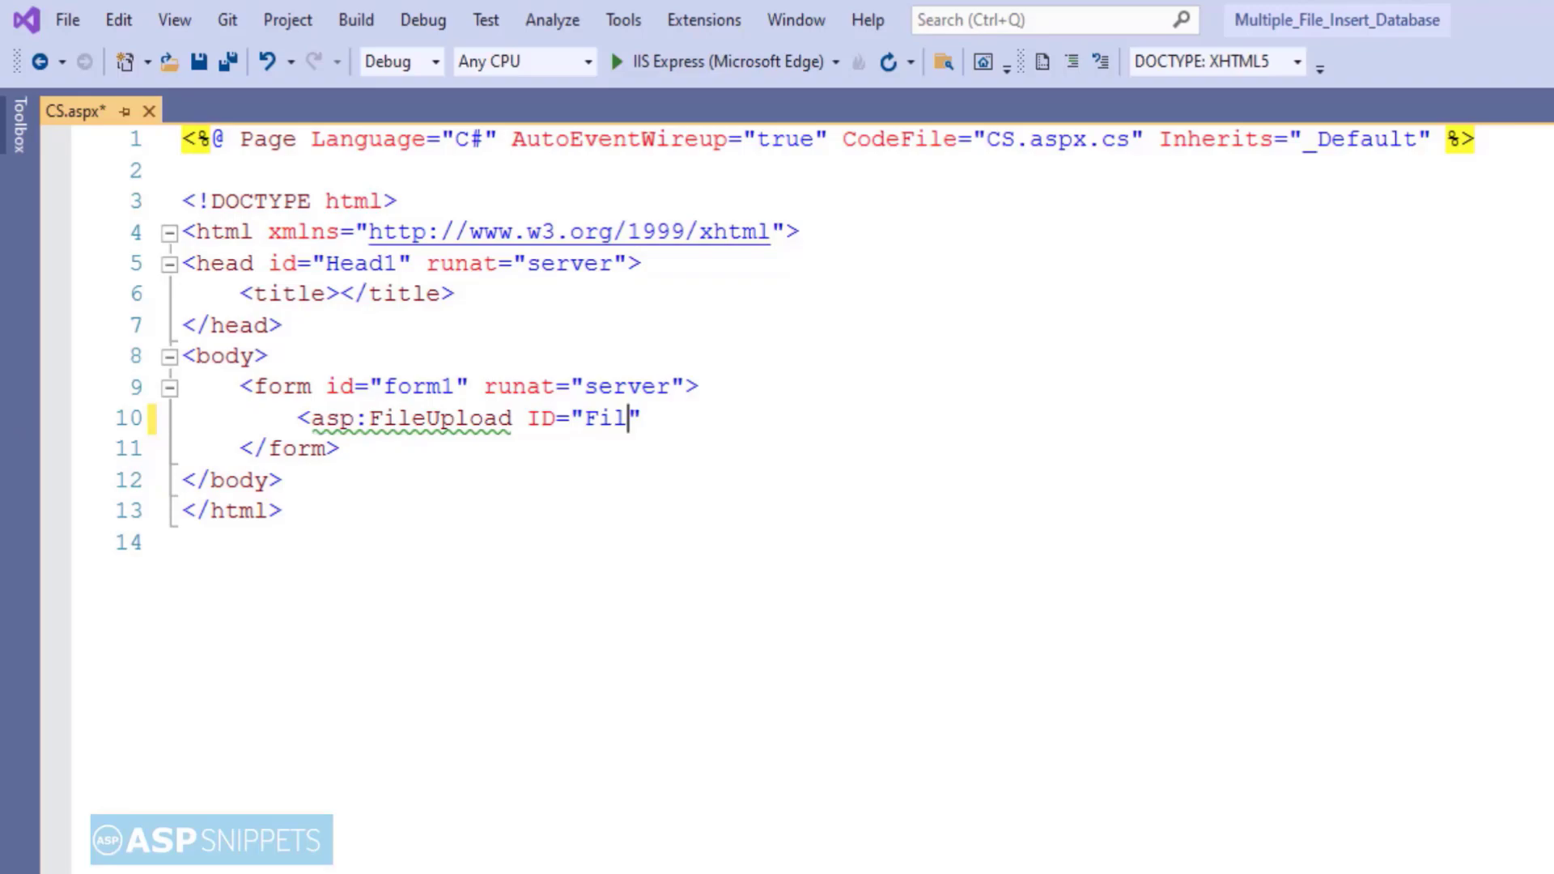
text(eUpload1")
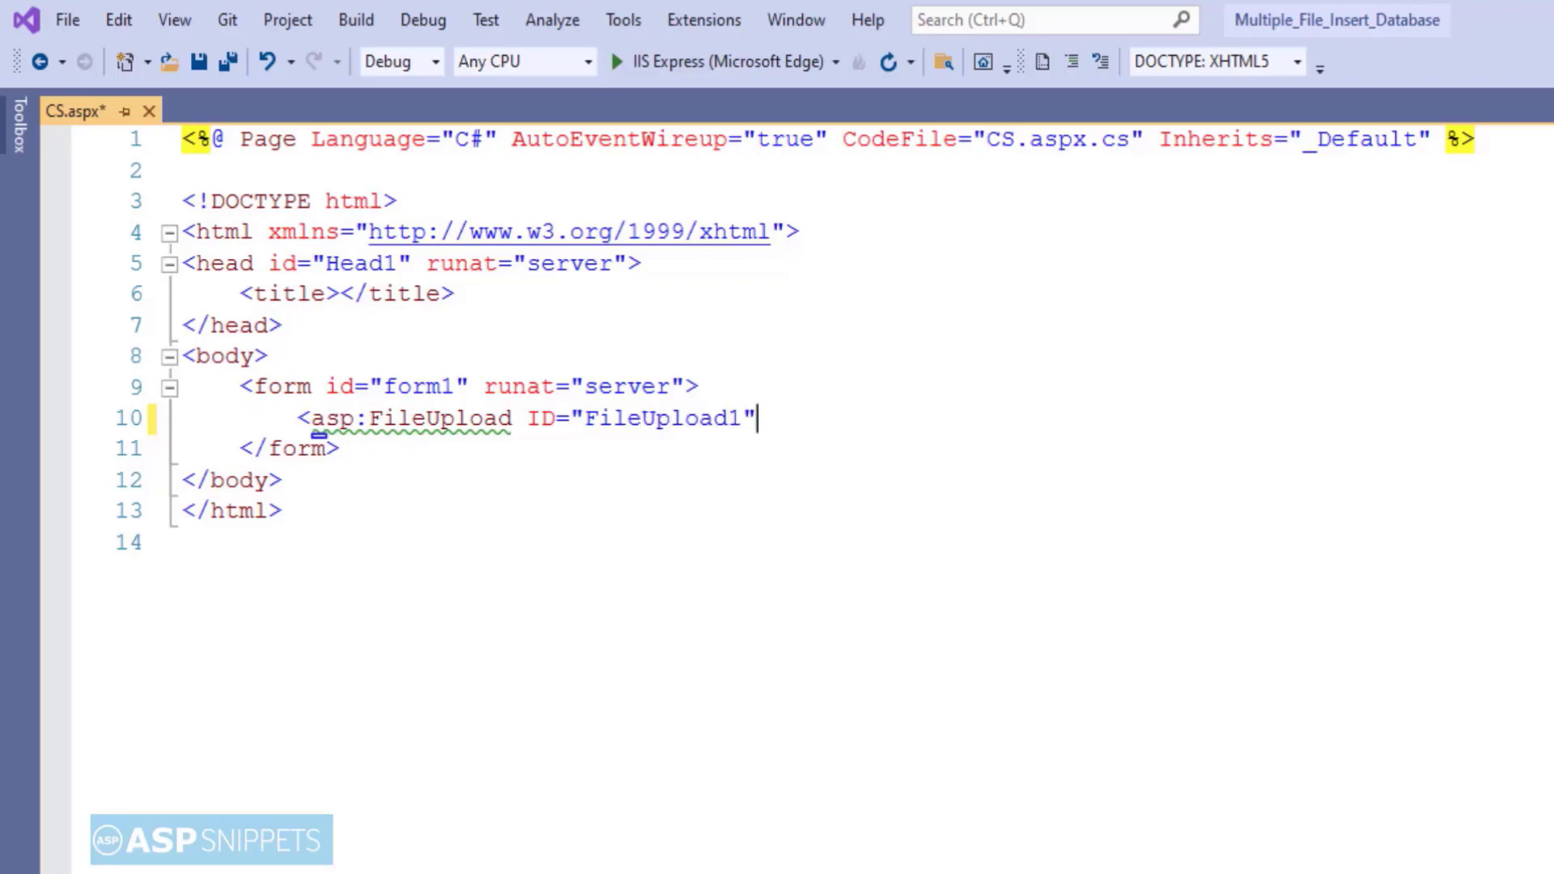
text(runat="server")
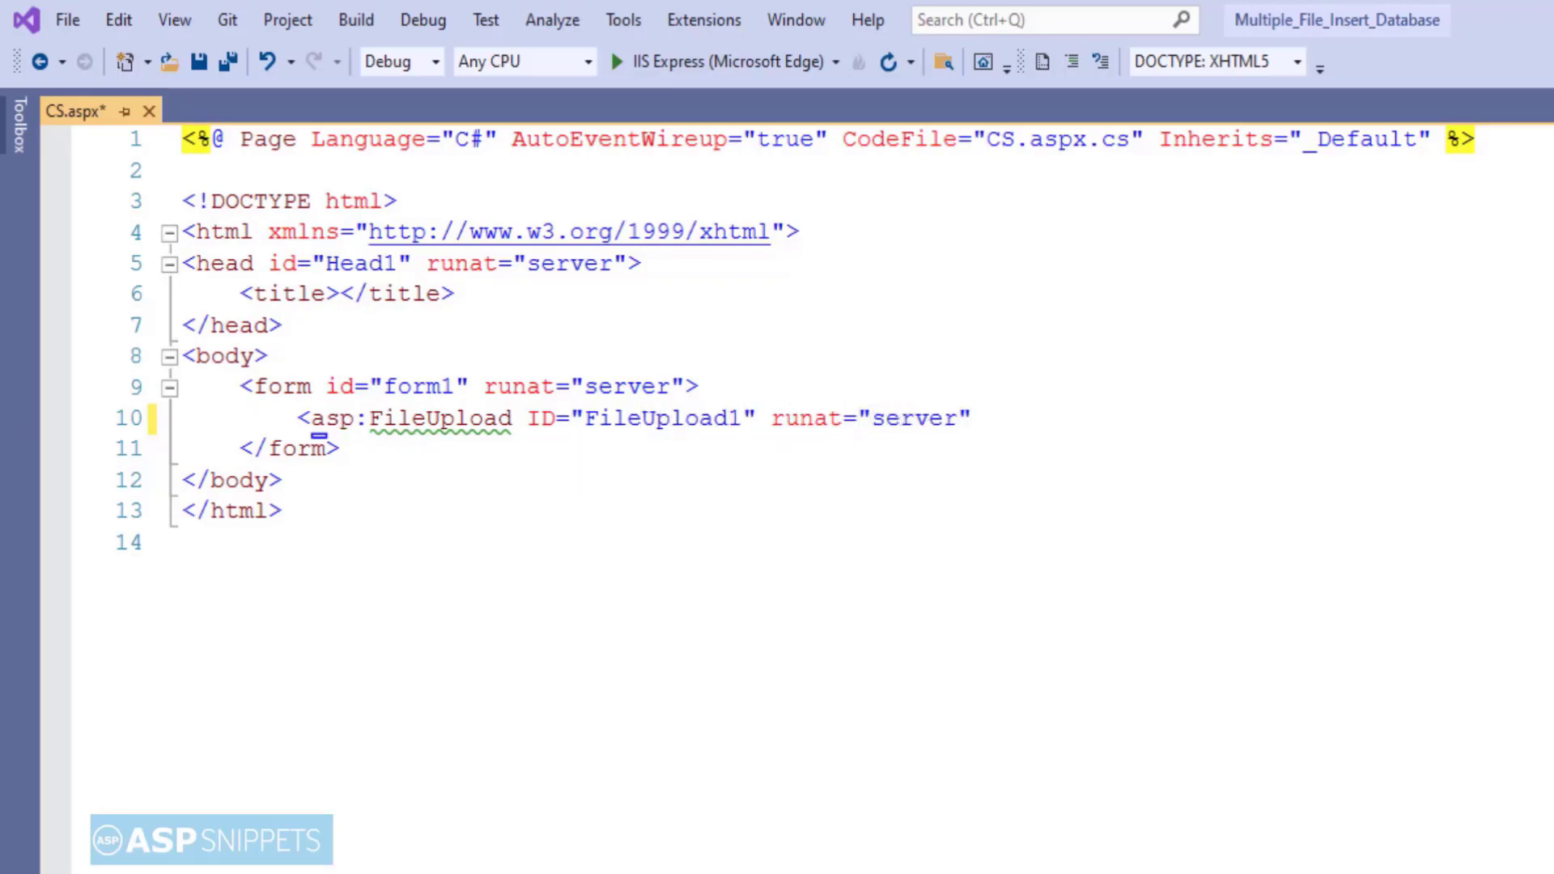
text(AllowMultiple="true" />)
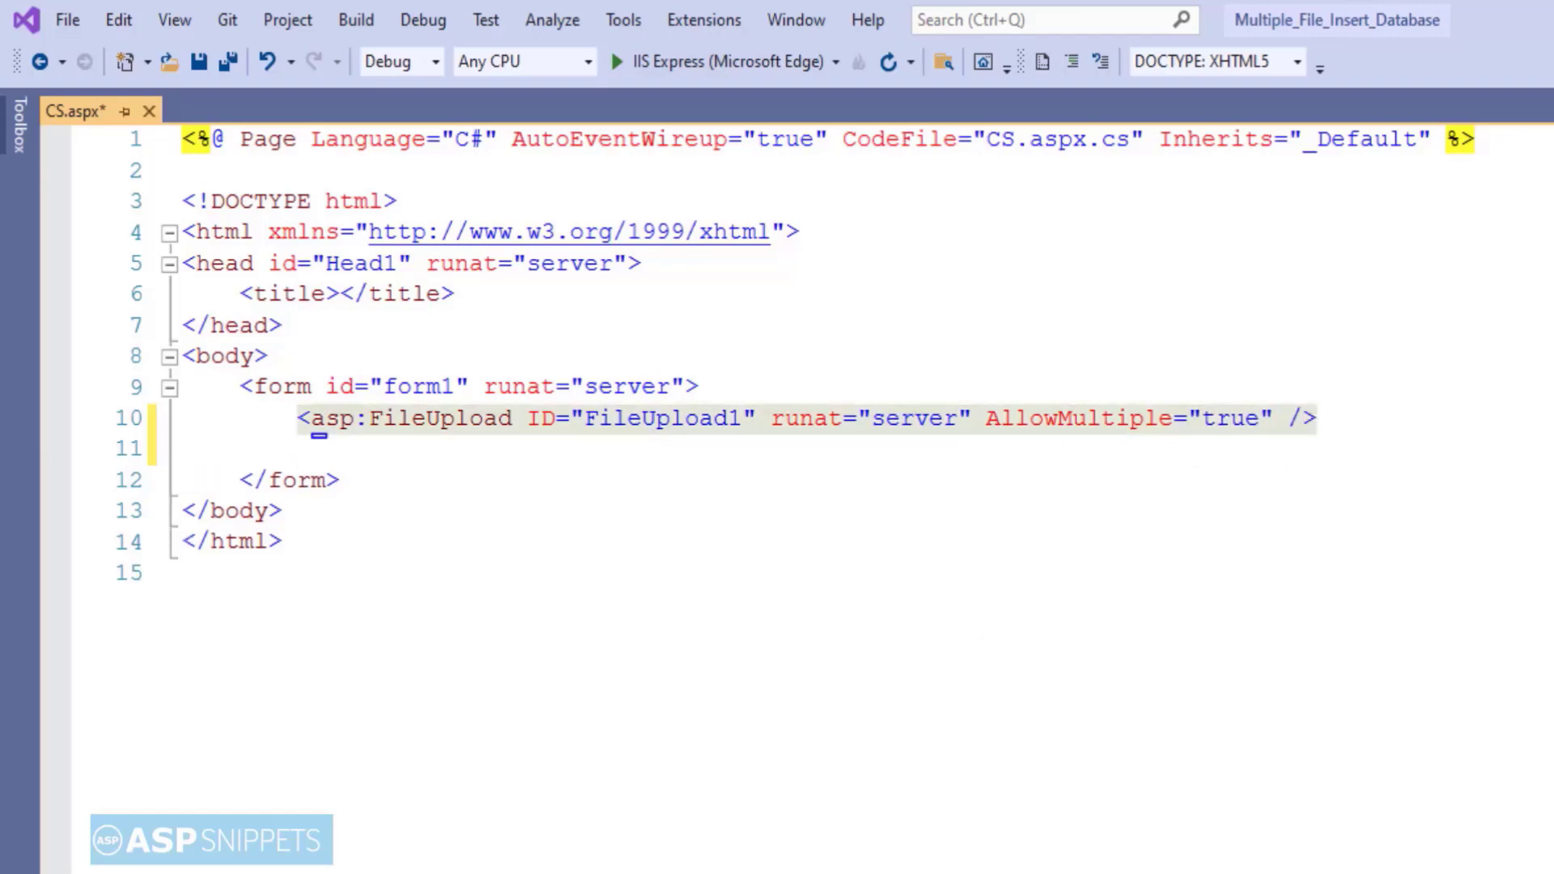
Step: Add an asp:Button btnUpload with Text="Upload" and OnClick="Upload"
text(<asp:Button I)
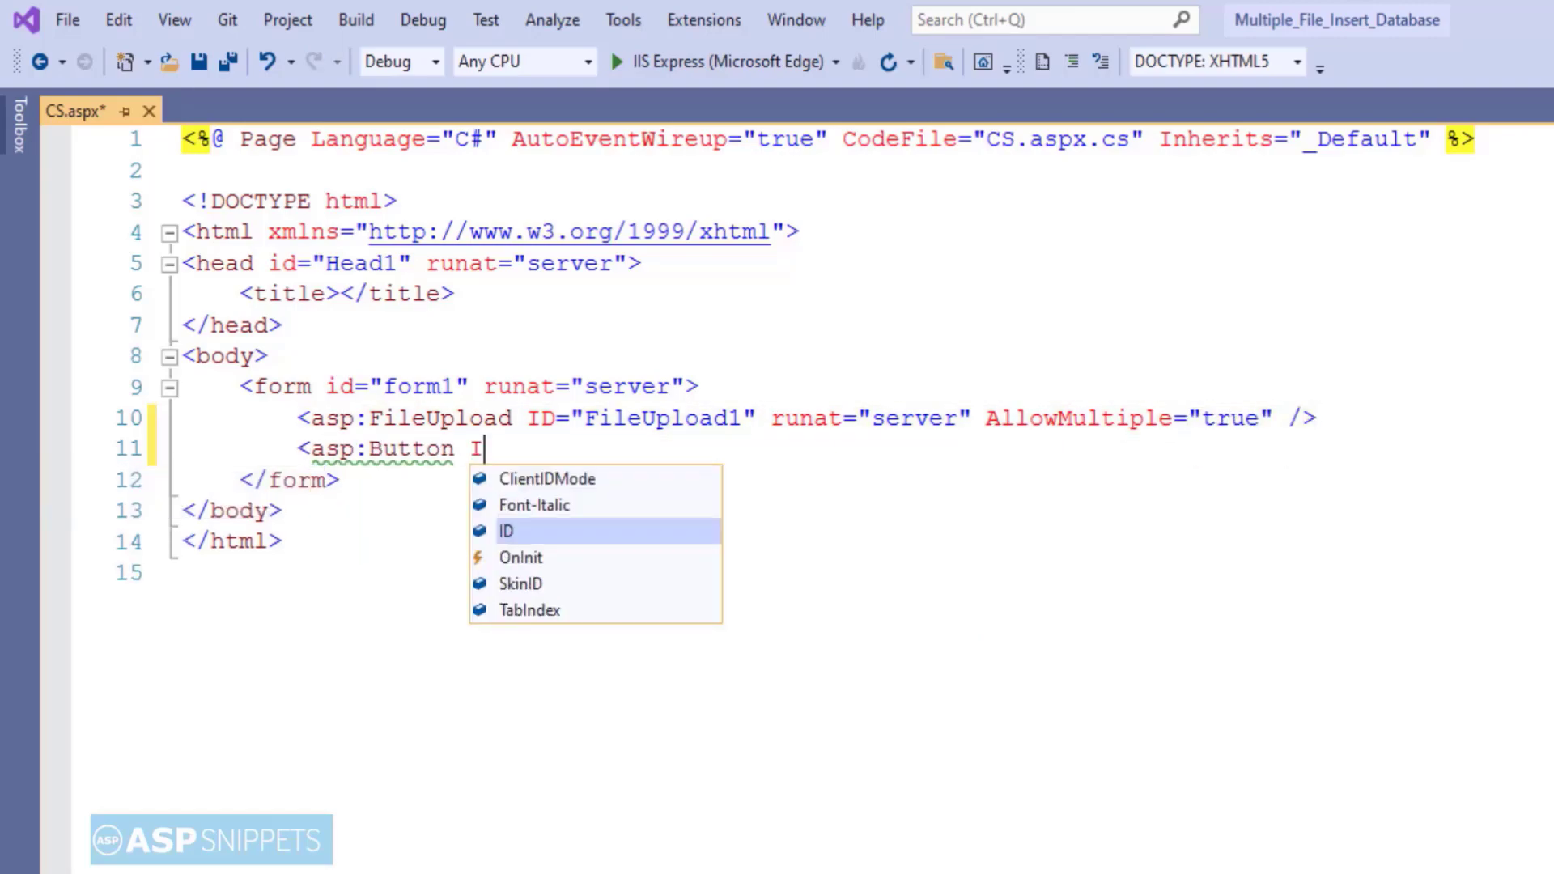
text(ID="btnUpload")
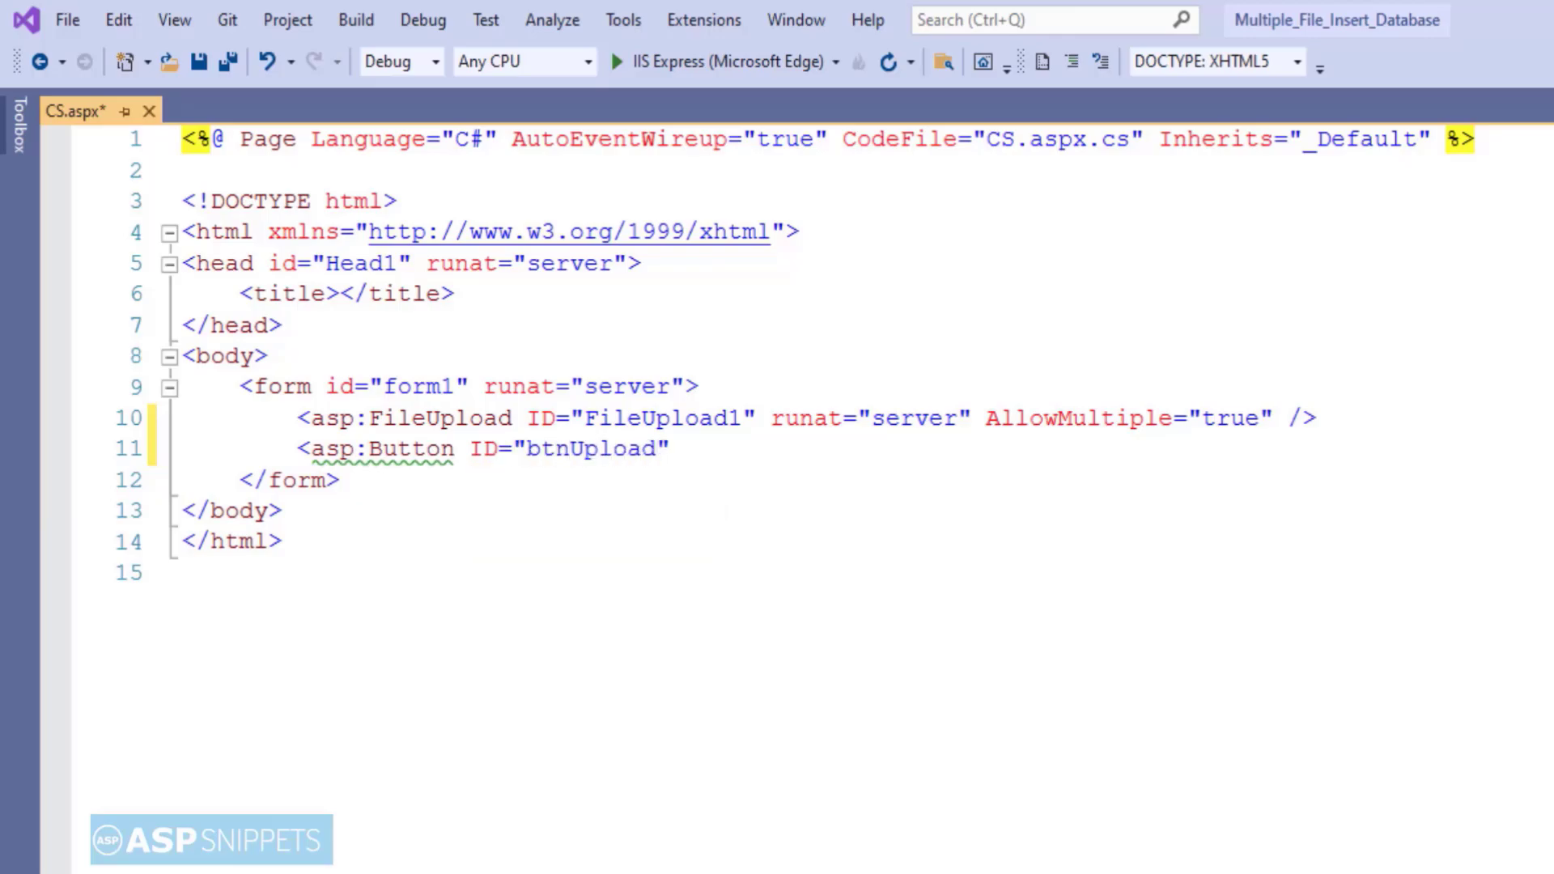
text(runat="s)
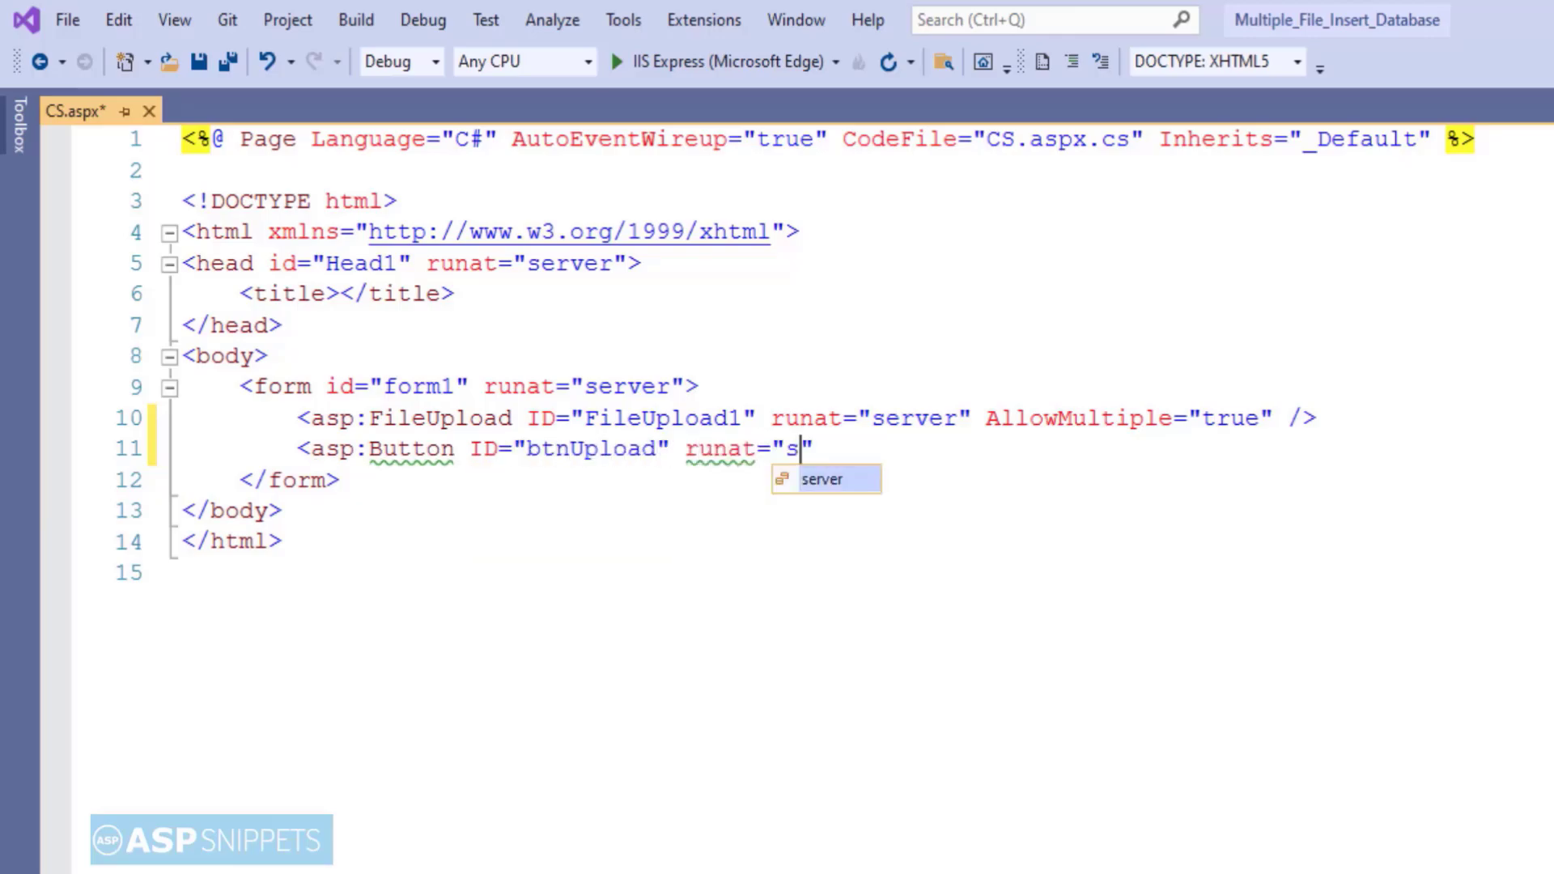
text(erver" Text="Up)
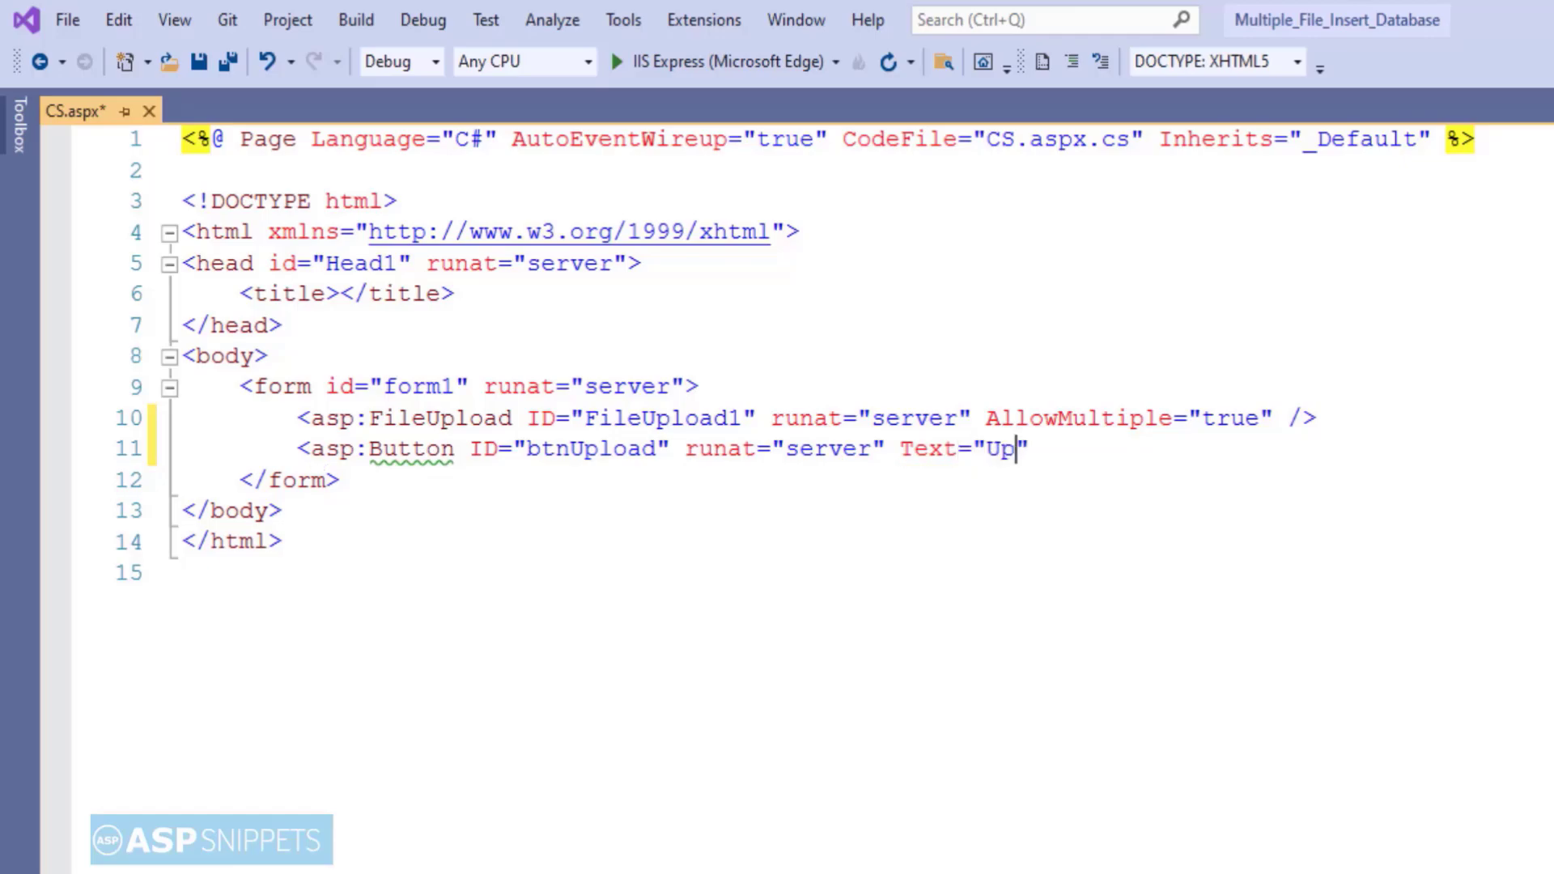
text(load" OnClick)
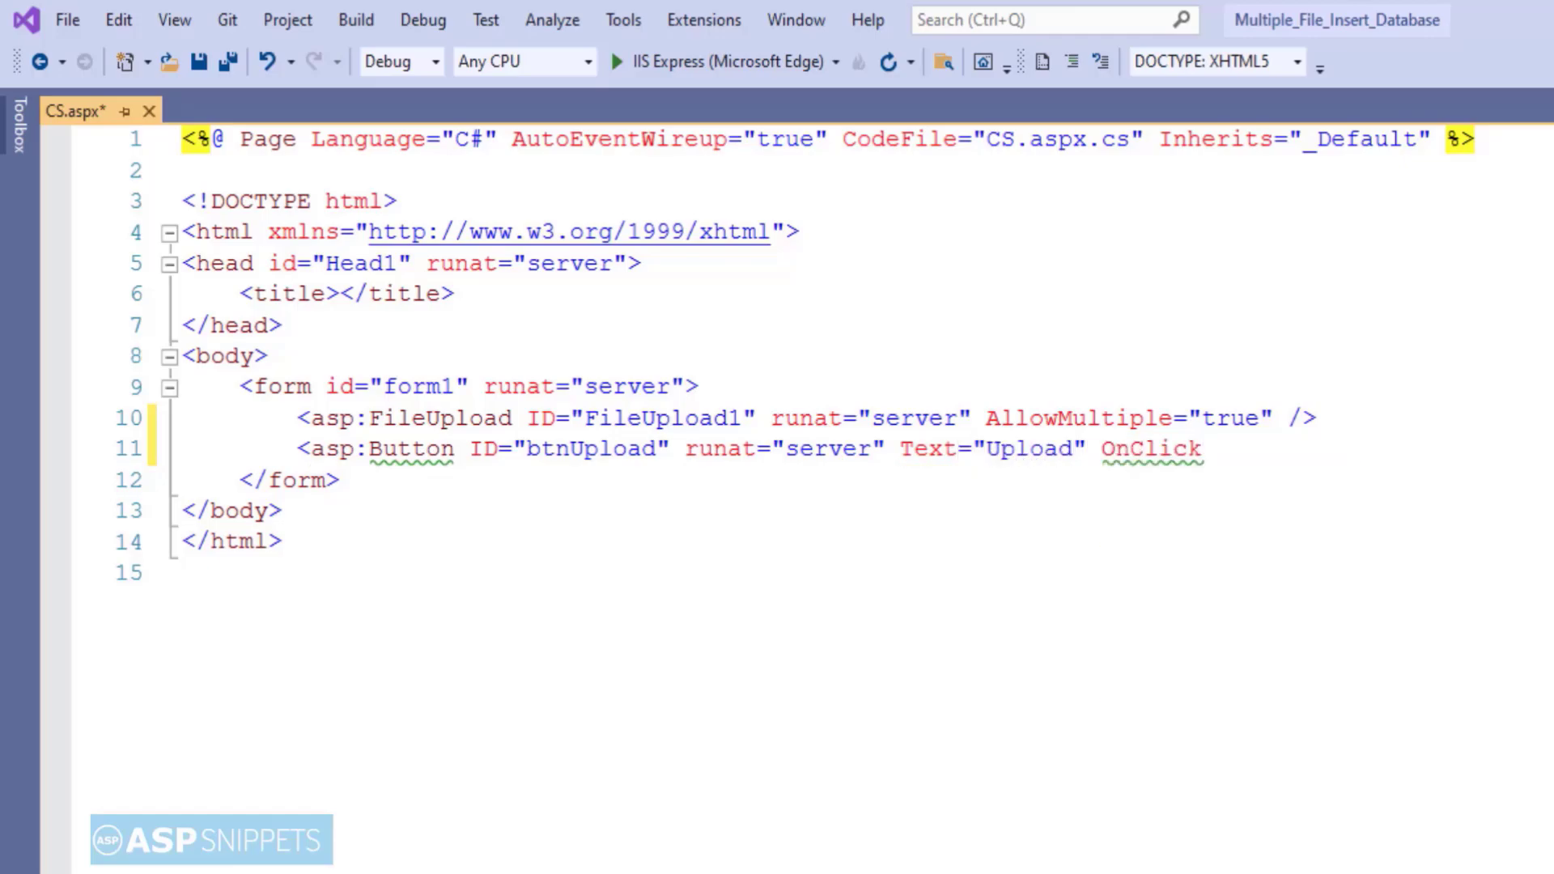
text(="Upload" />)
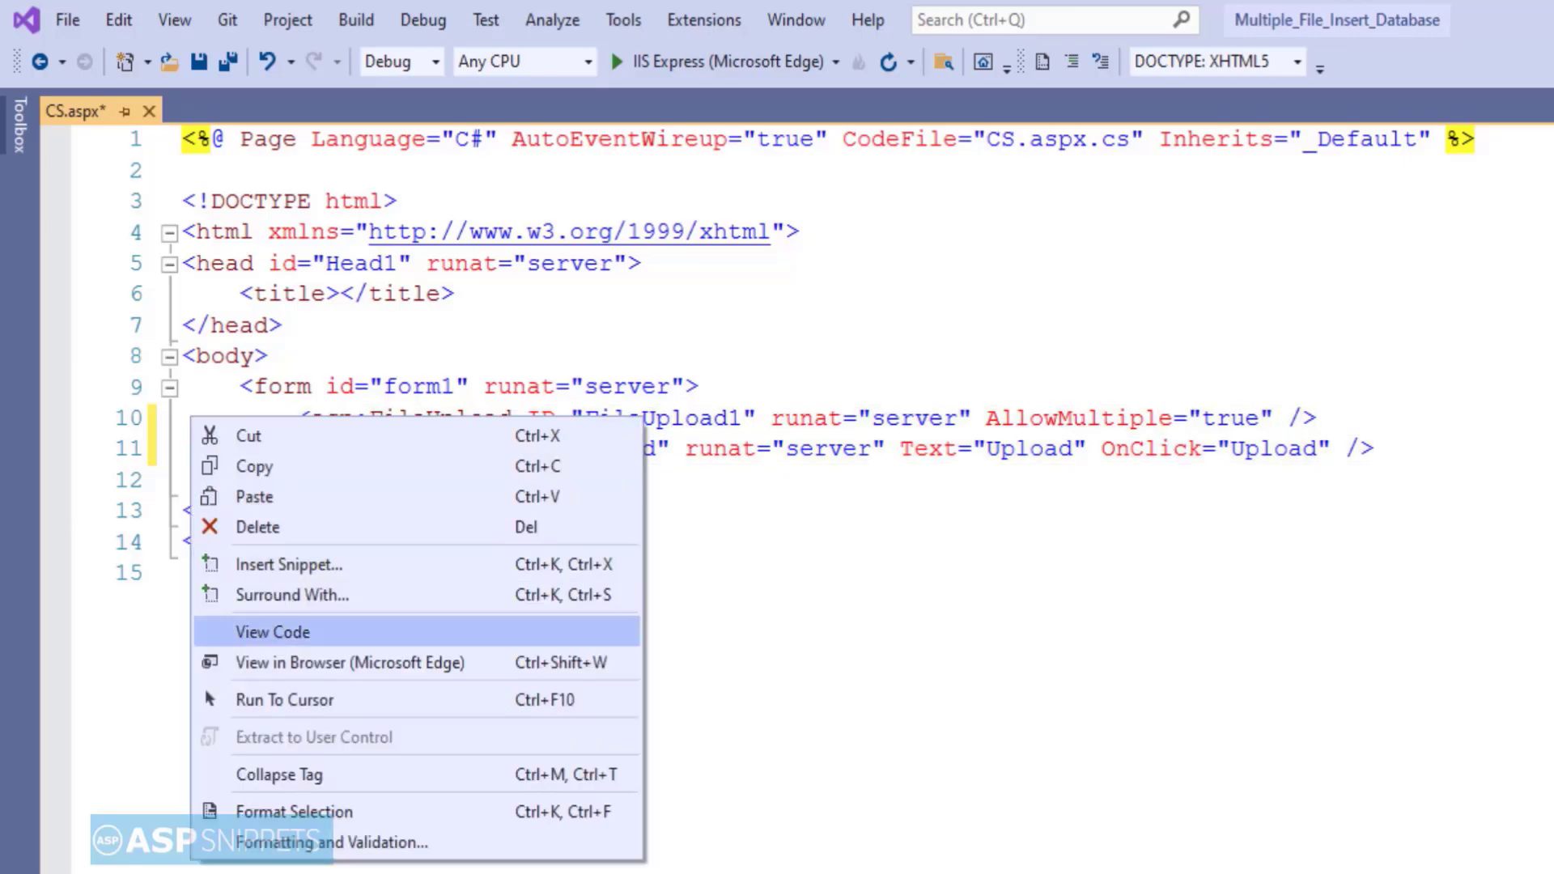
Step: Switch to the code-behind and import System.Data and System.Data.SqlClient
click(272, 632)
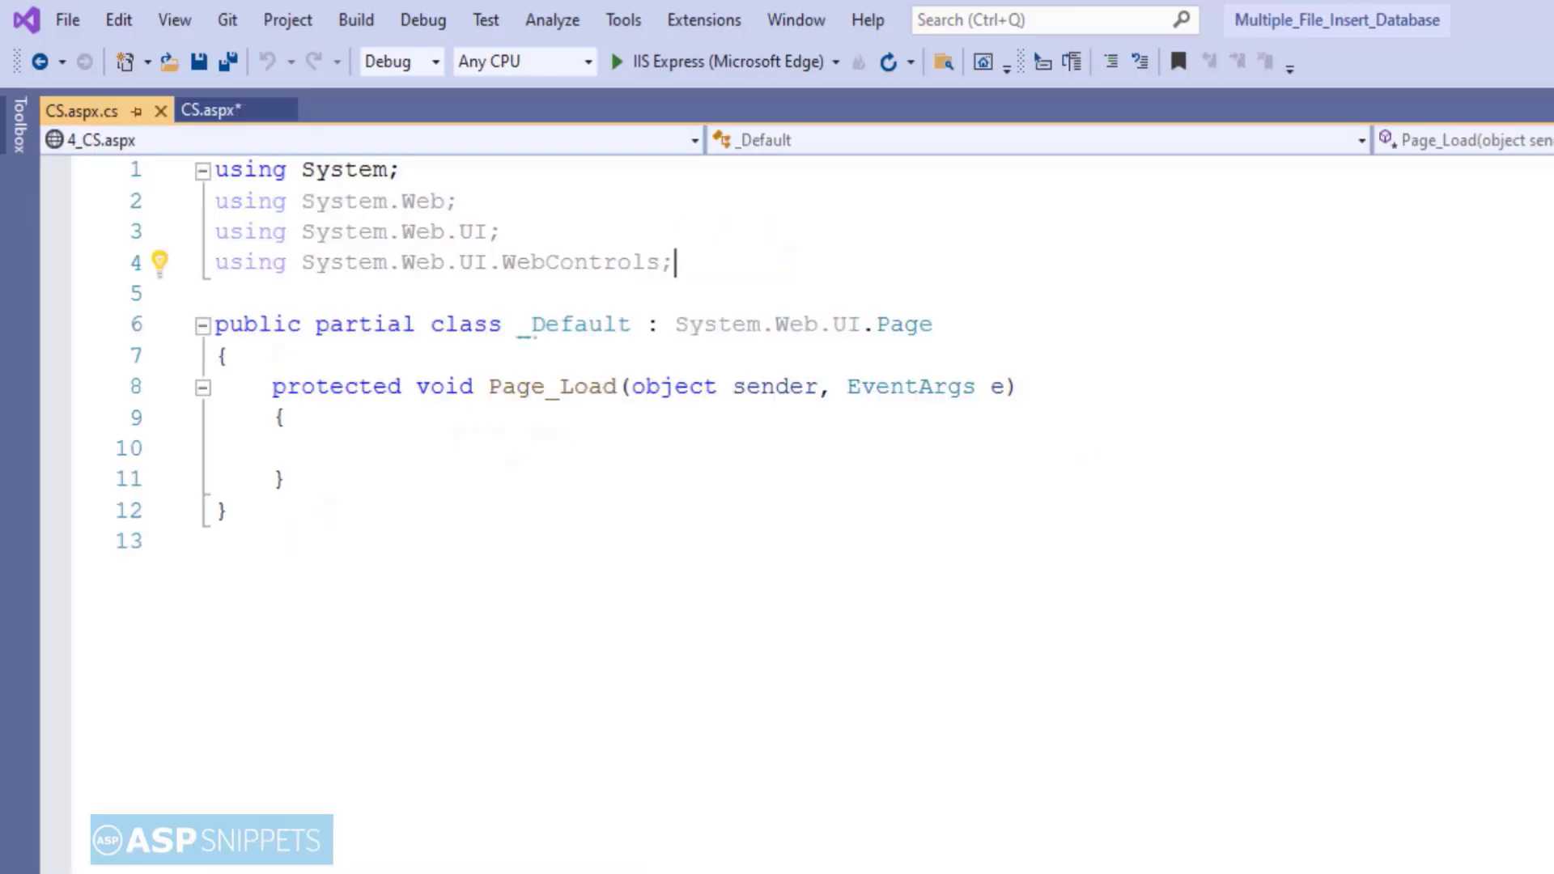
text(using System)
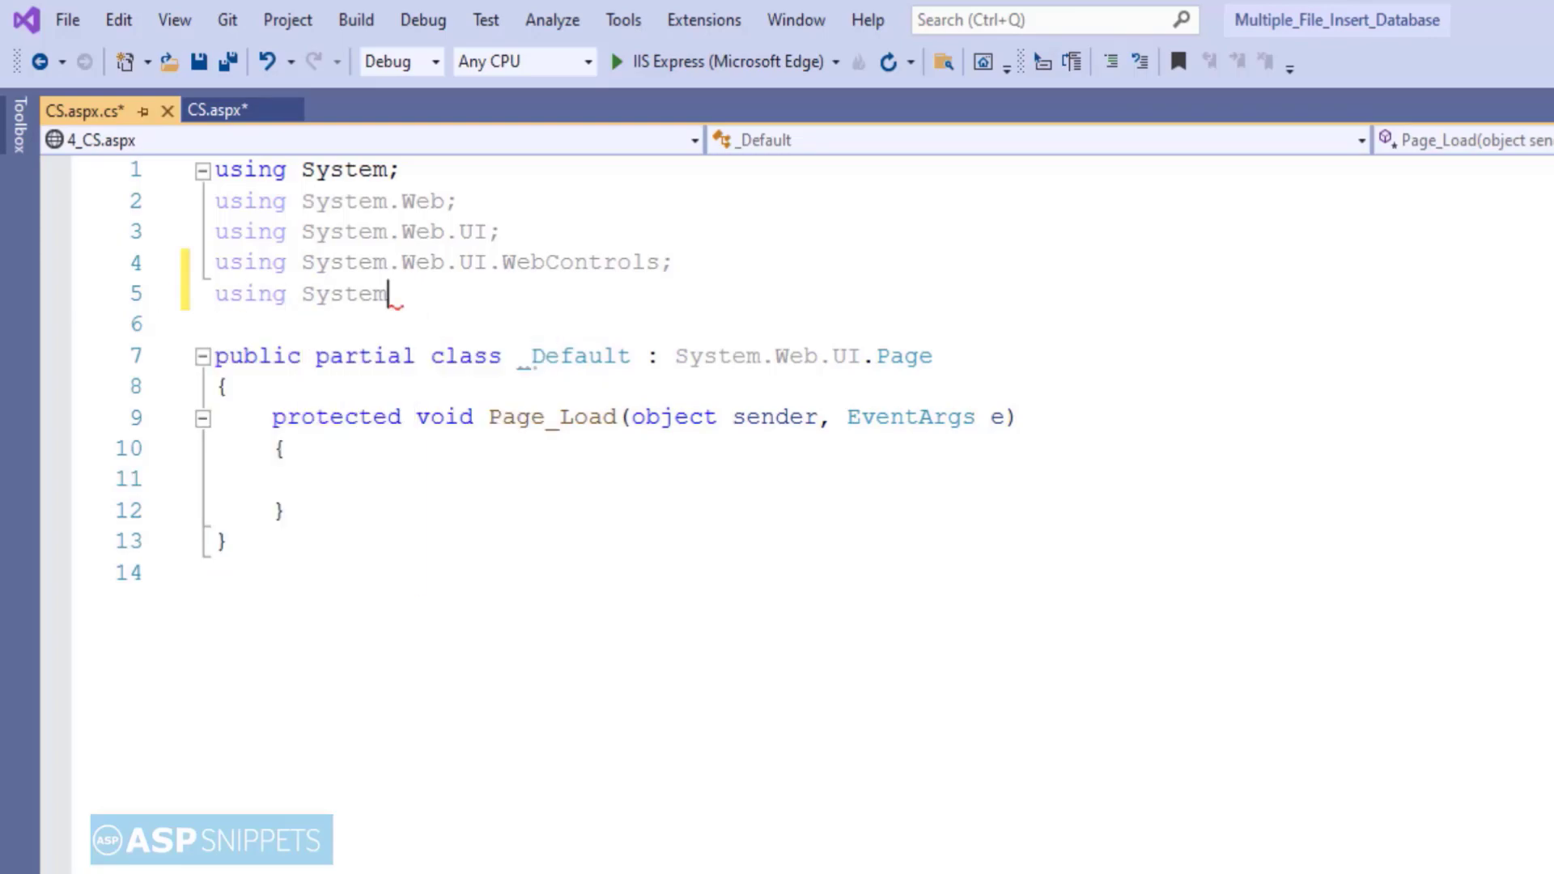
text(.Data;)
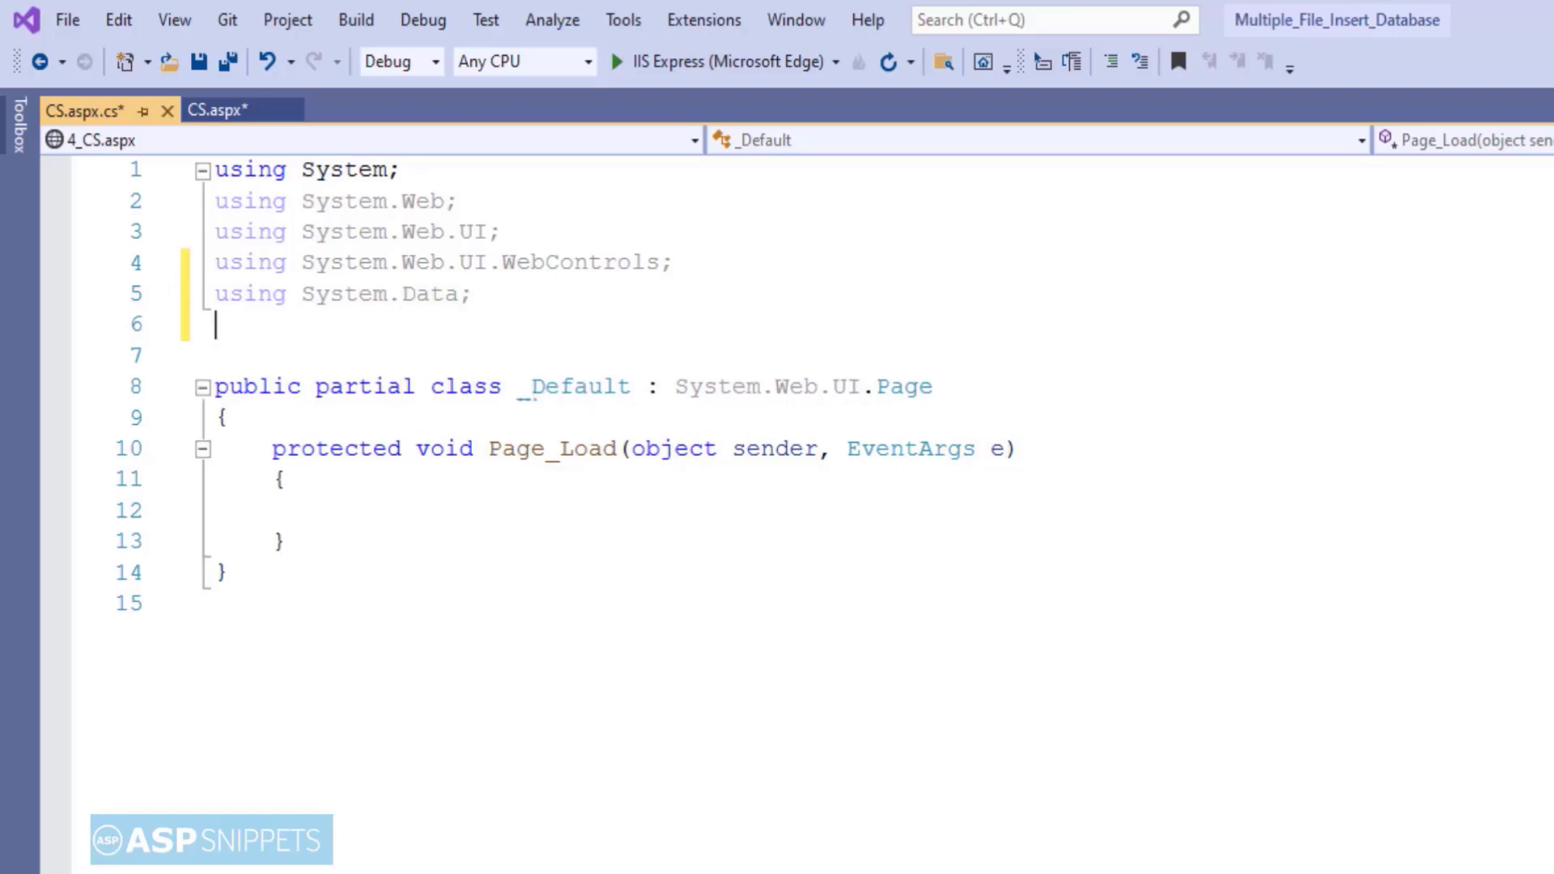
text(using System)
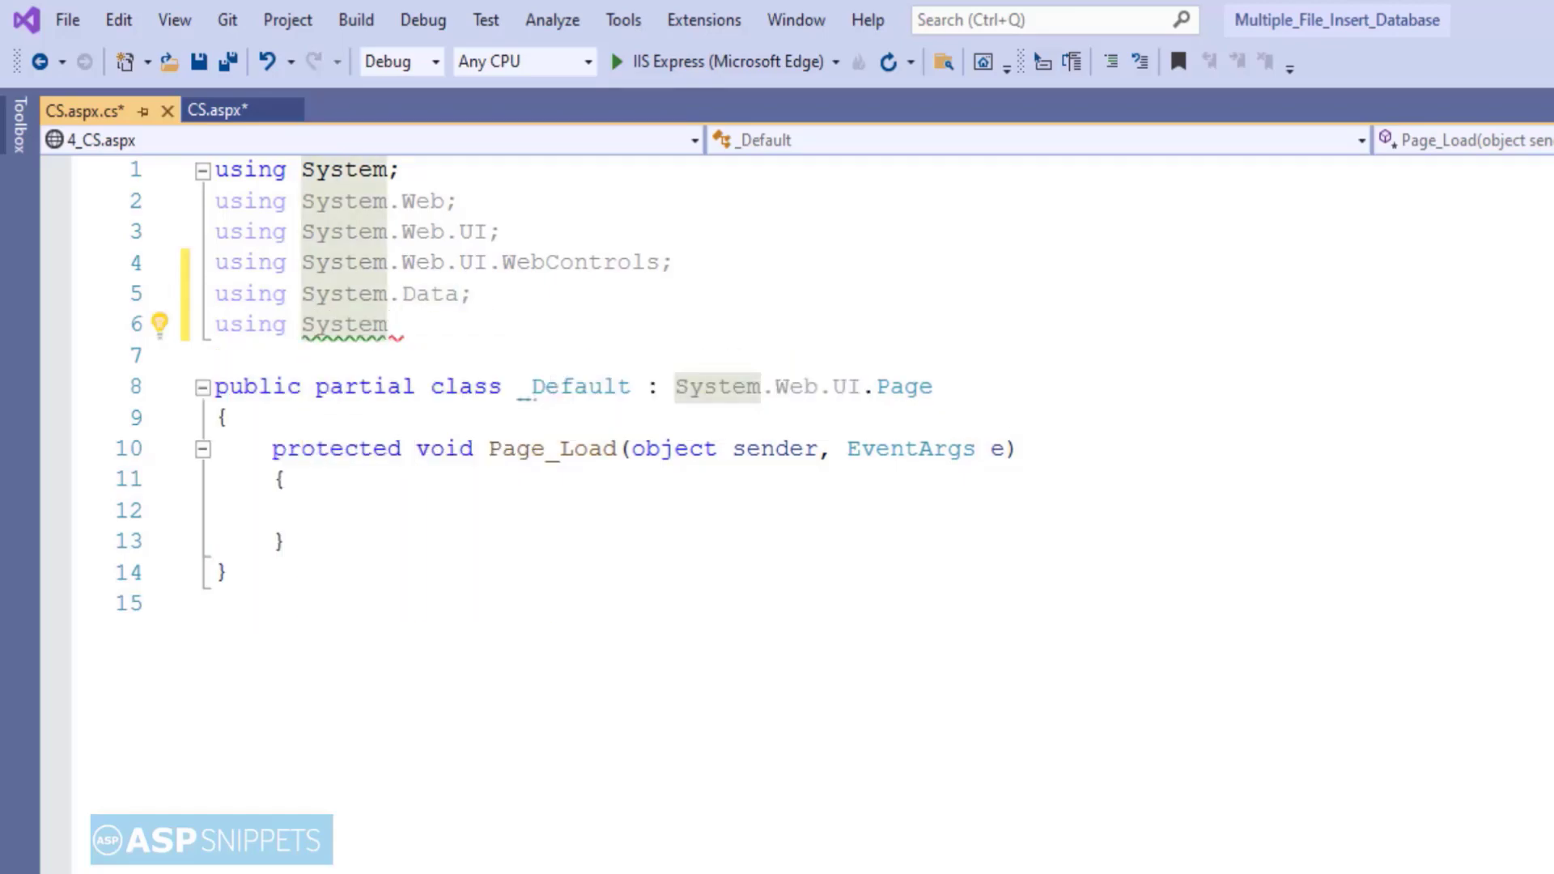
text(.Data.SqlClient)
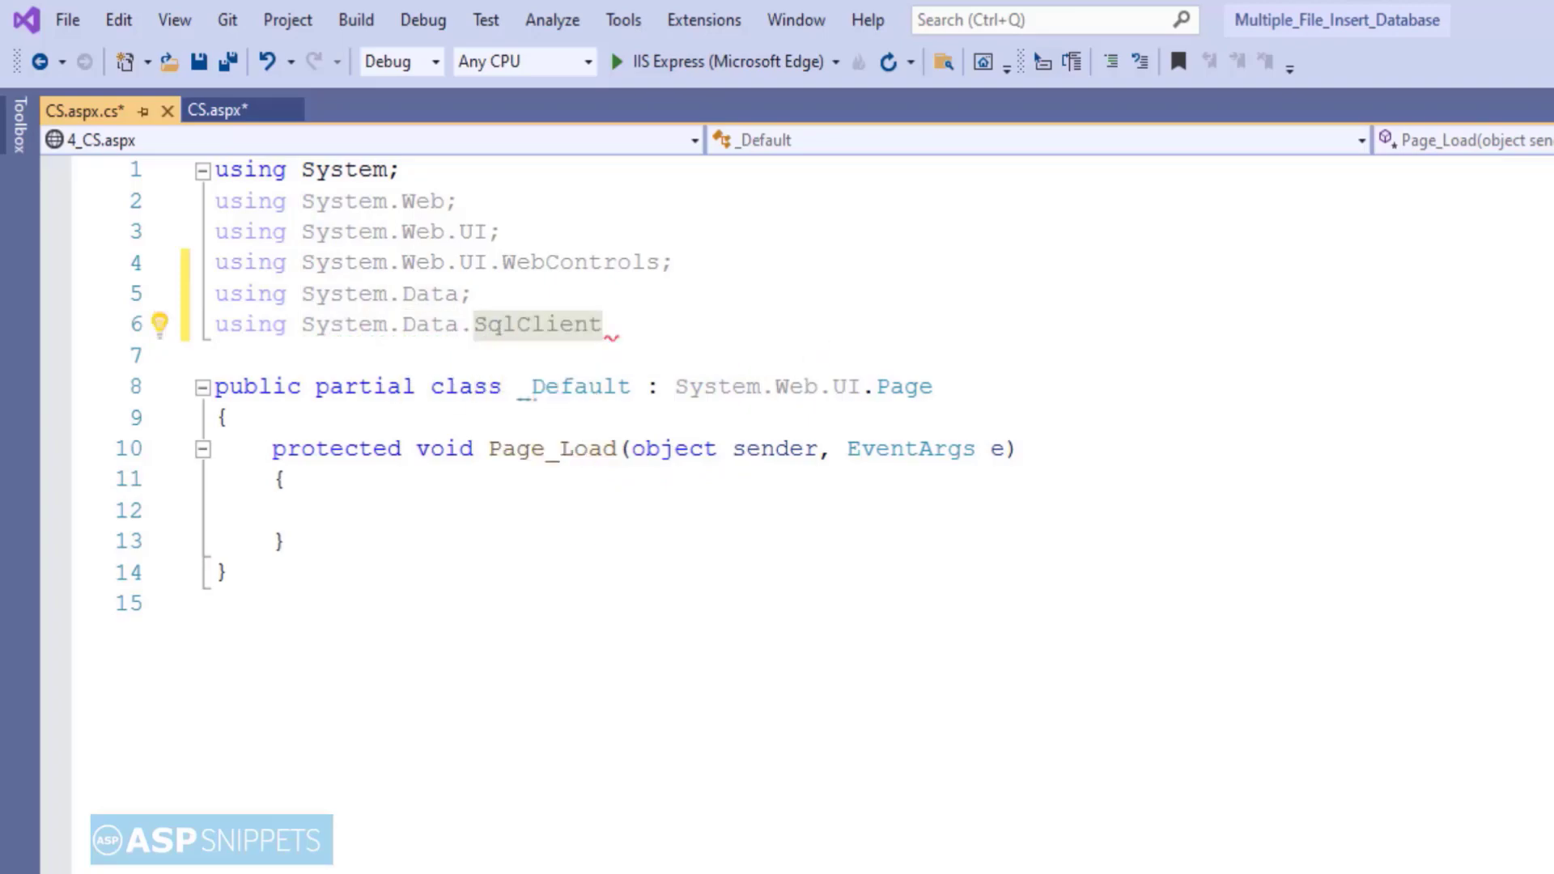
Step: Import System.Configuration and System.IO, then begin a protected method
text(using)
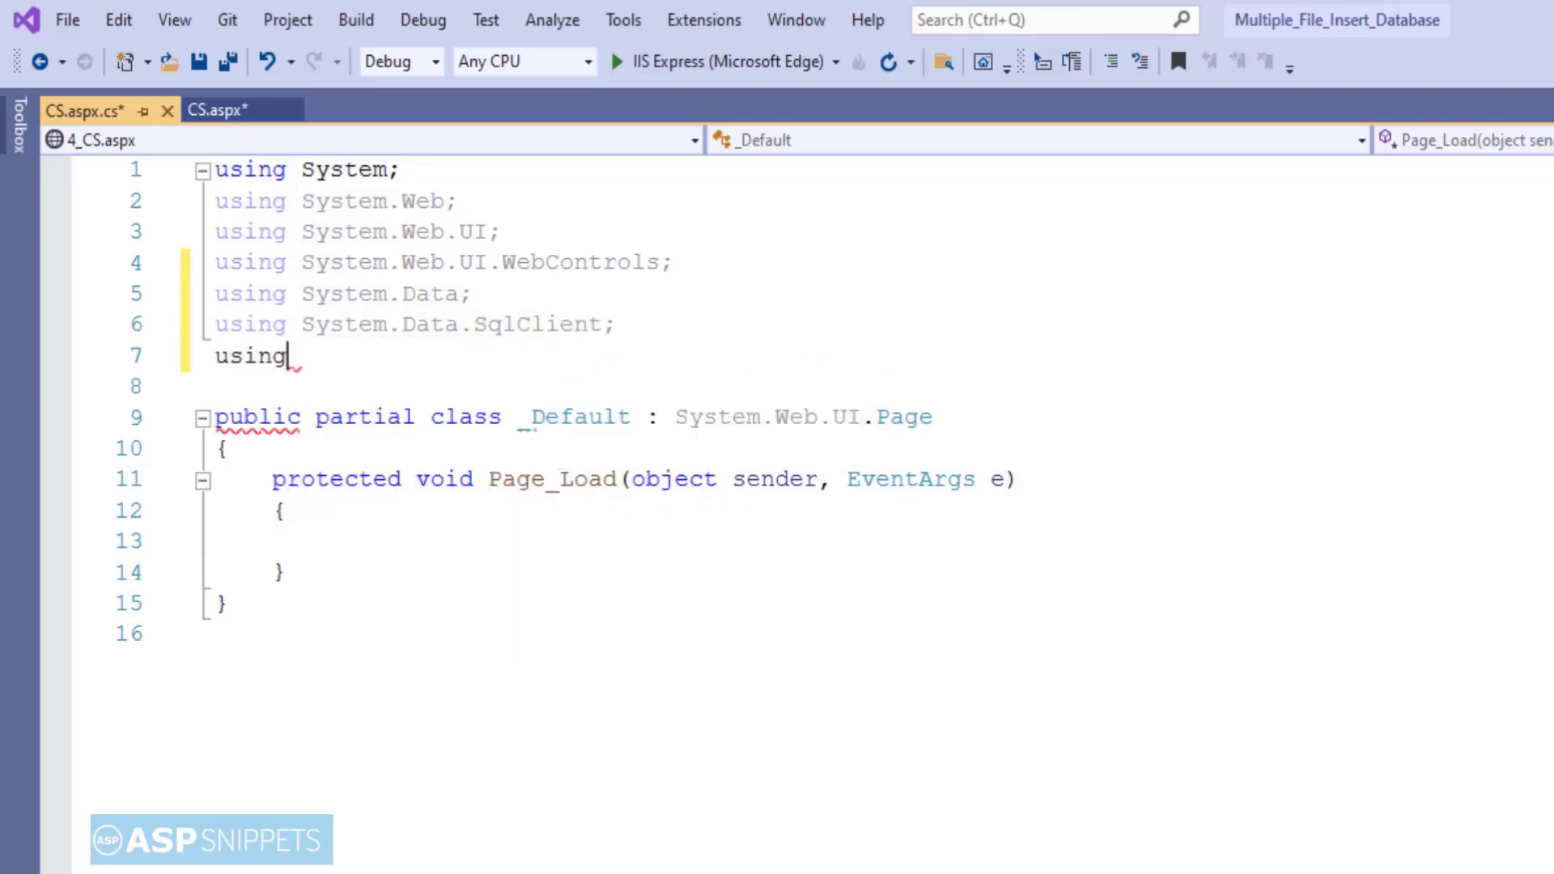
text(System.)
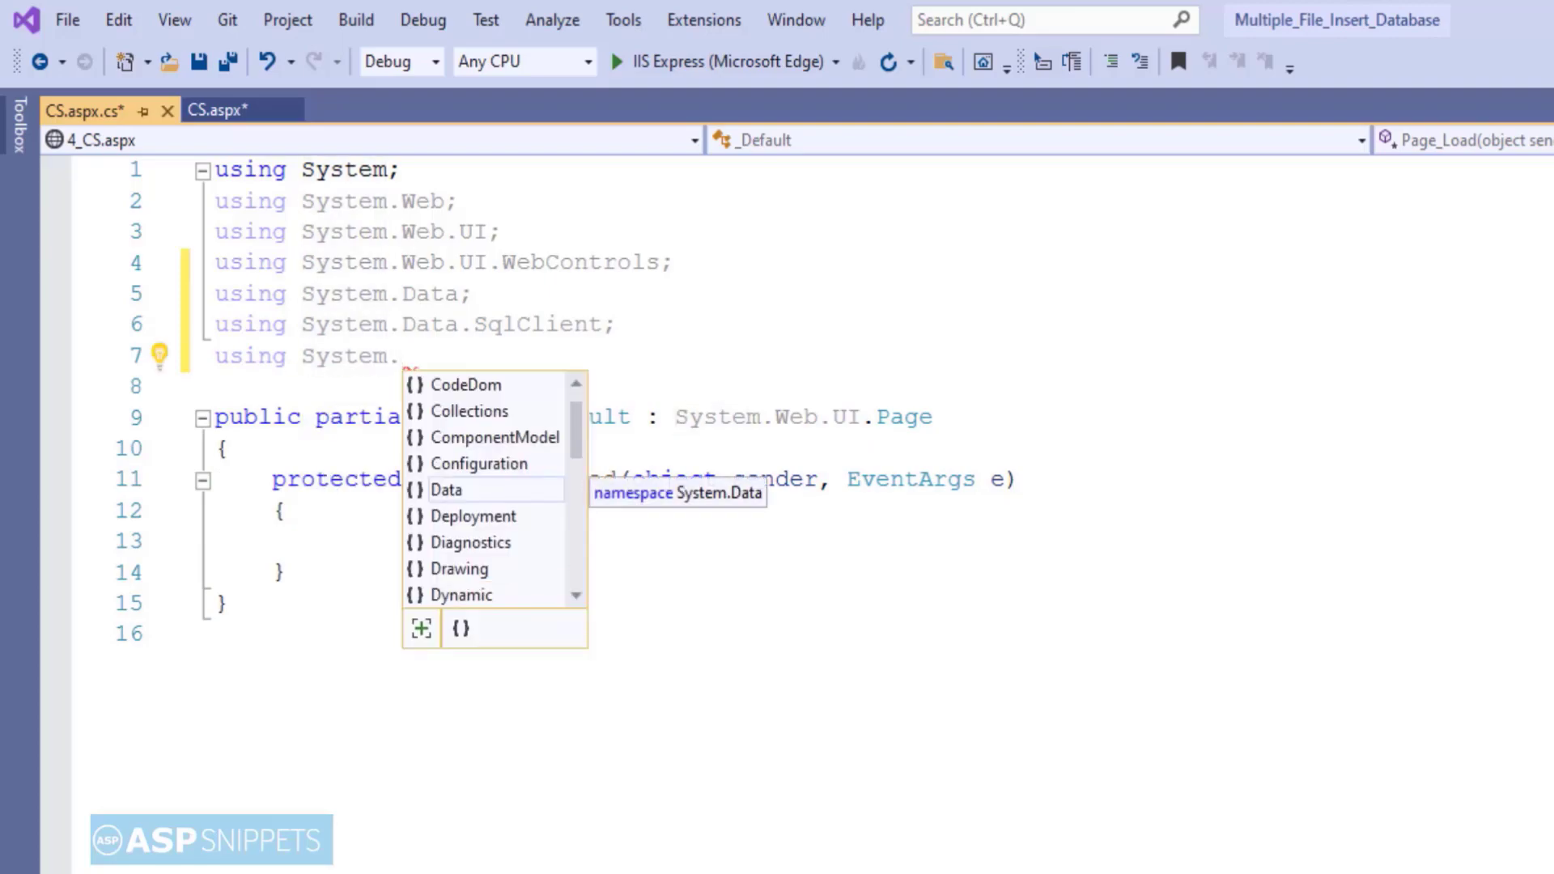
text(Configuration;)
text(us)
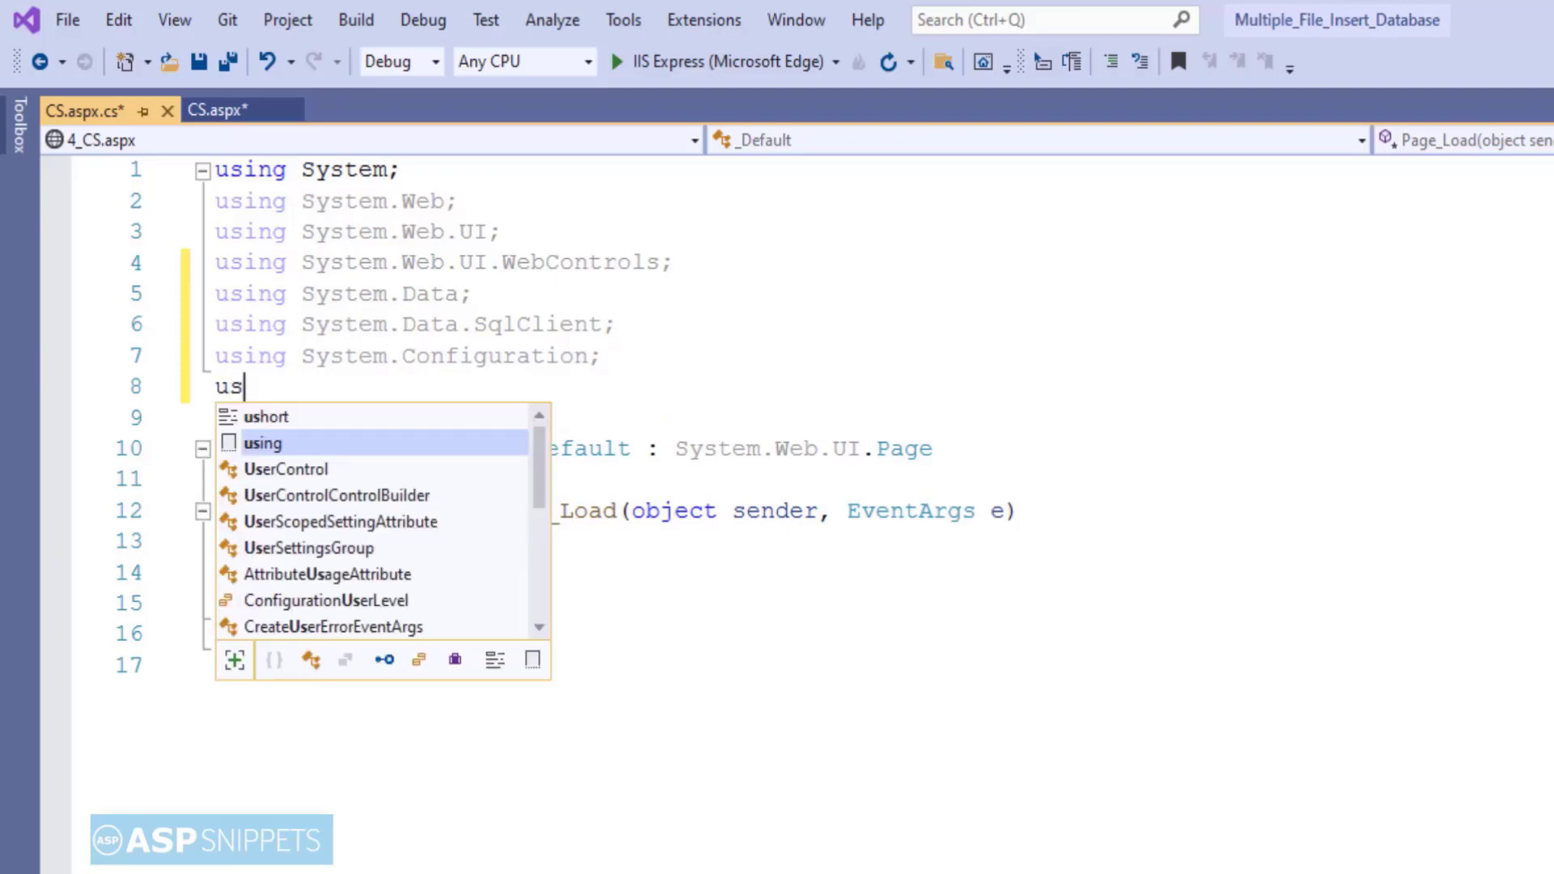
text(ing System.)
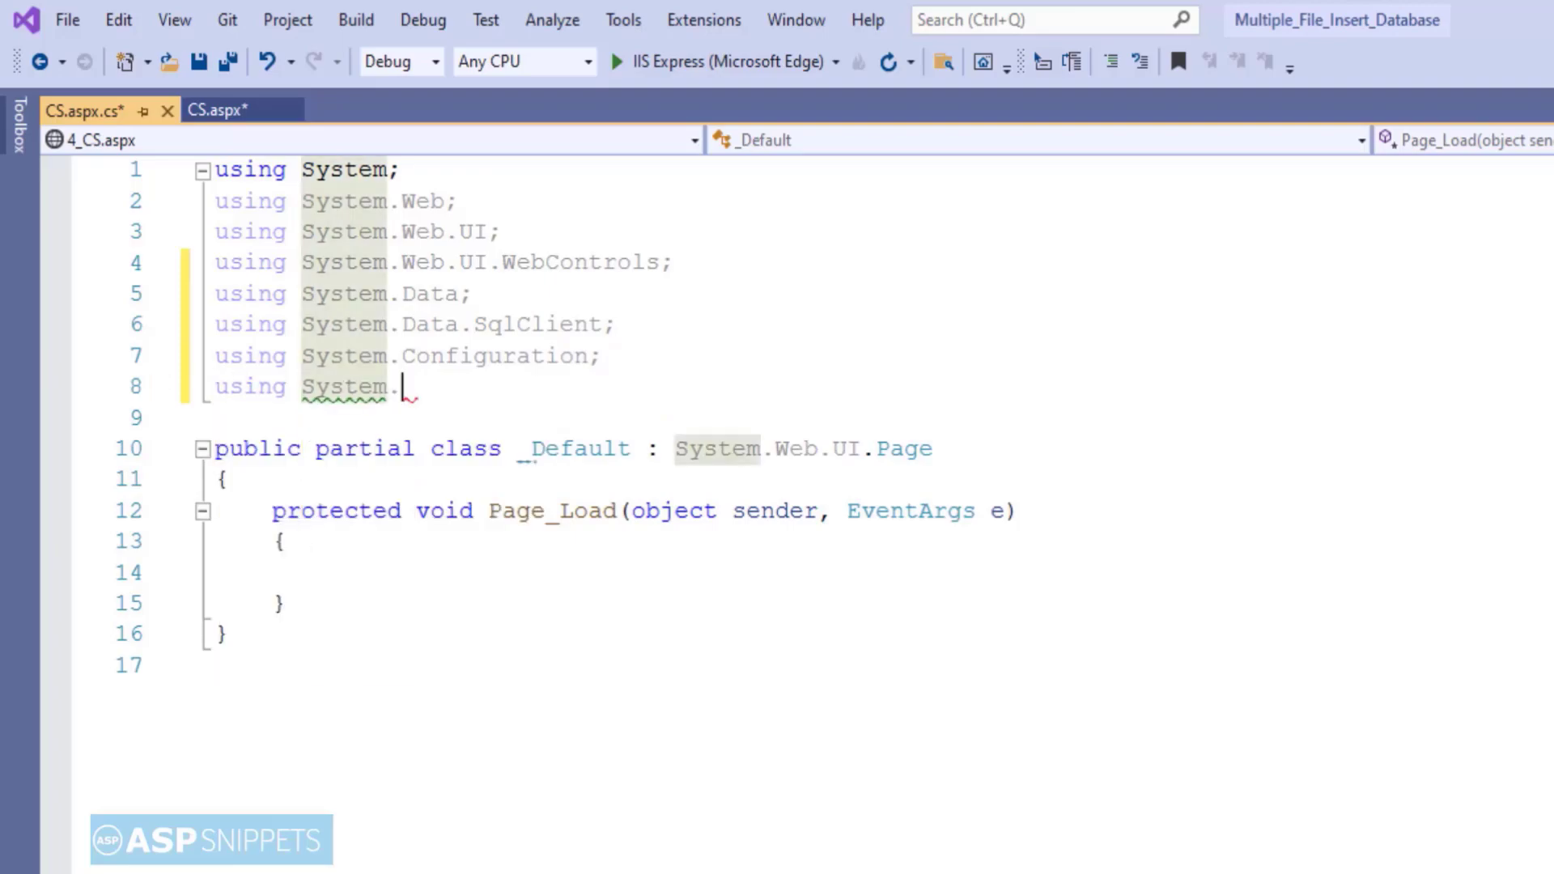
text(IO;)
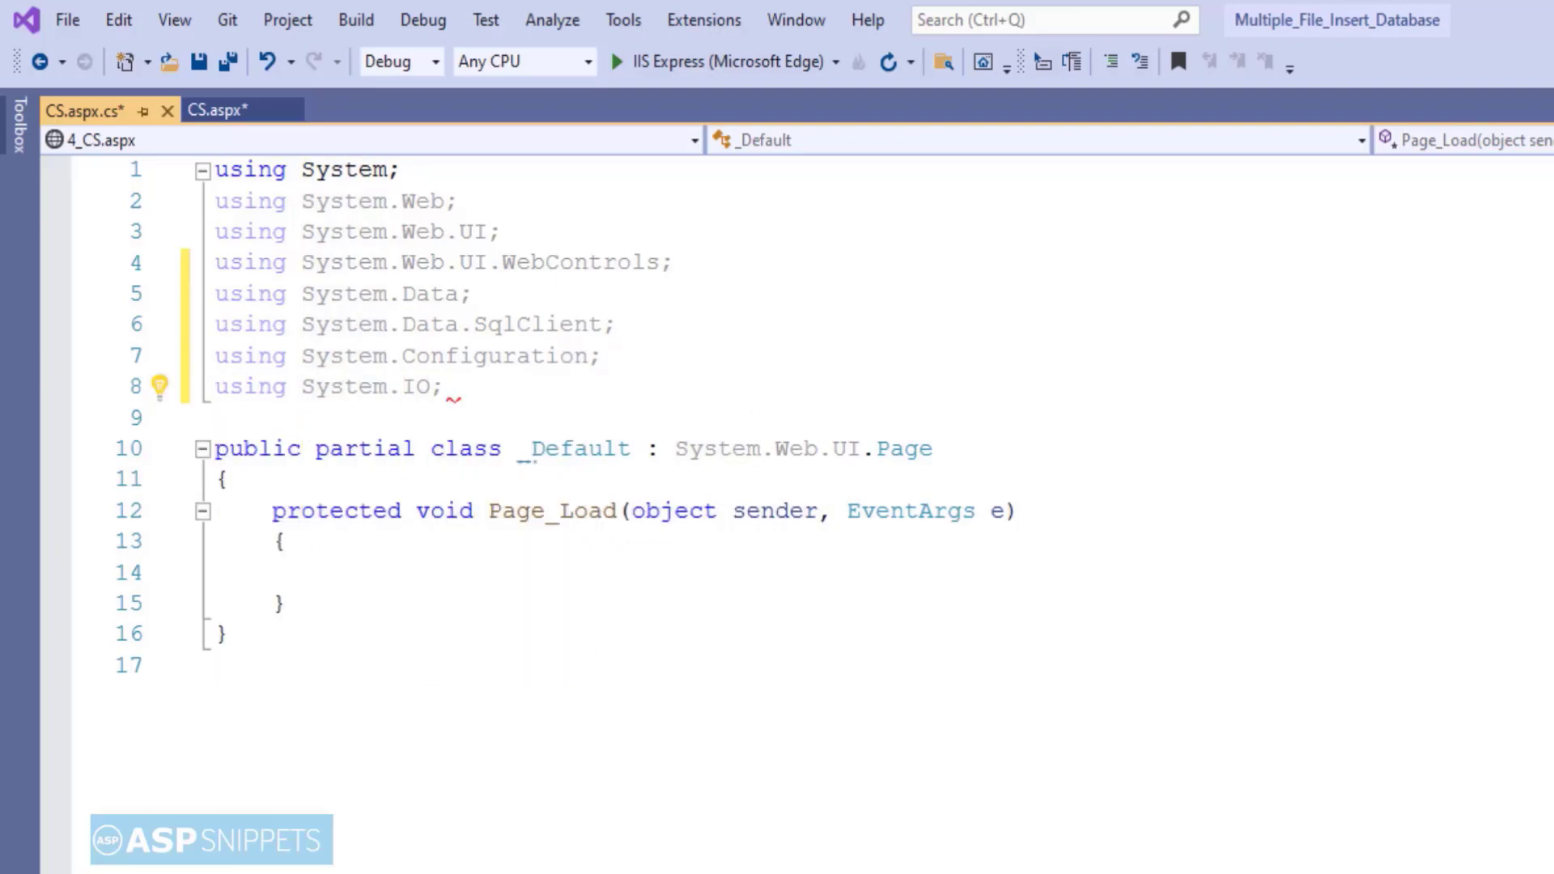
text(protected)
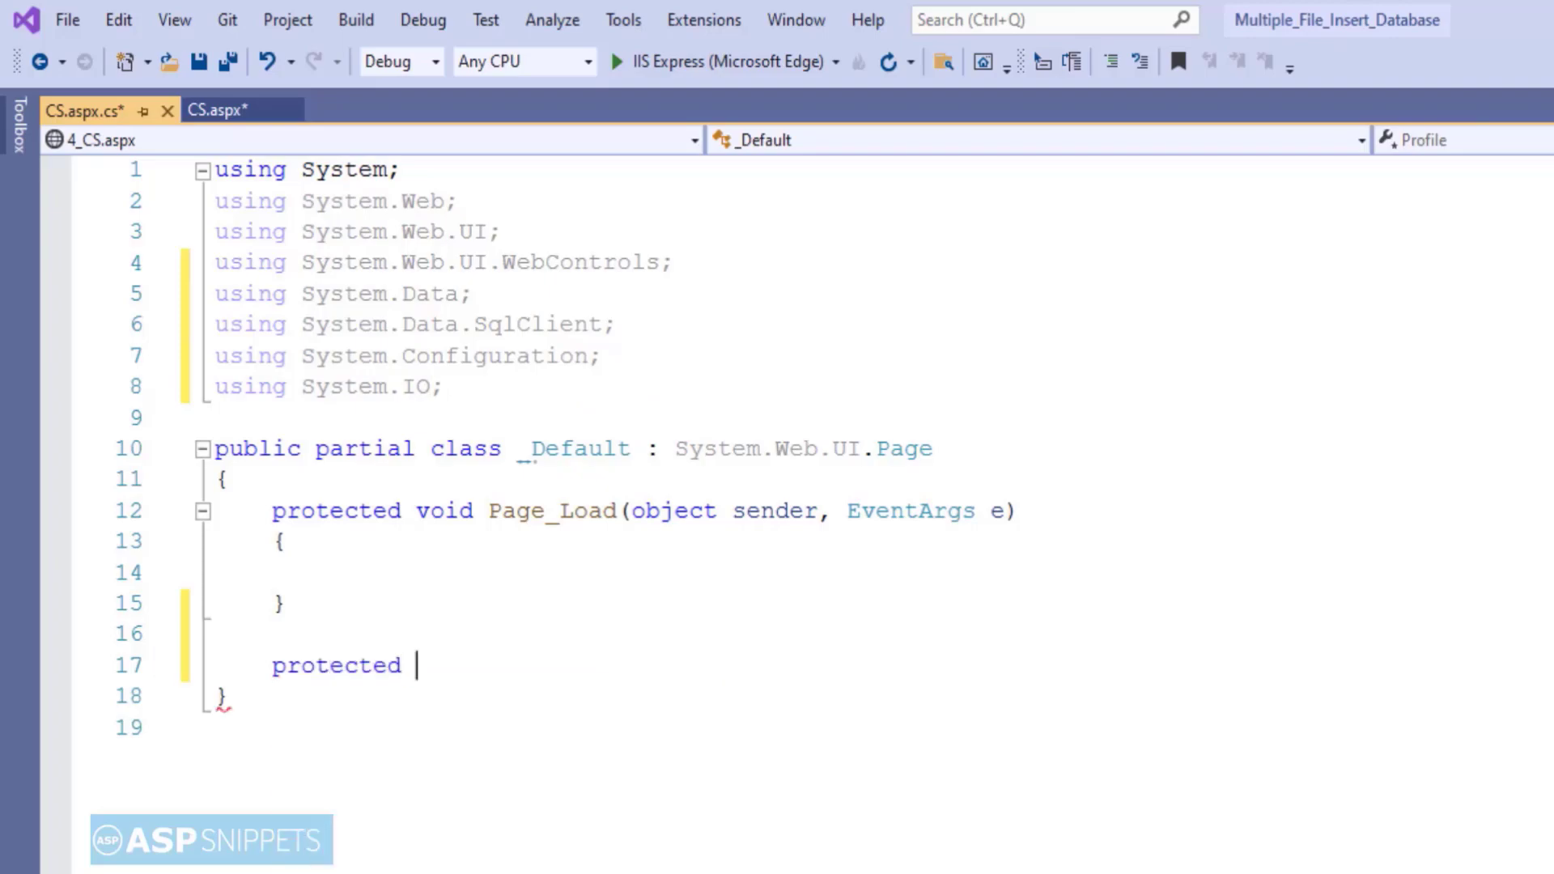
Step: Write void Upload(object sender, EventArgs e) with a foreach over FileUpload1.PostedFiles
text(void Upload ())
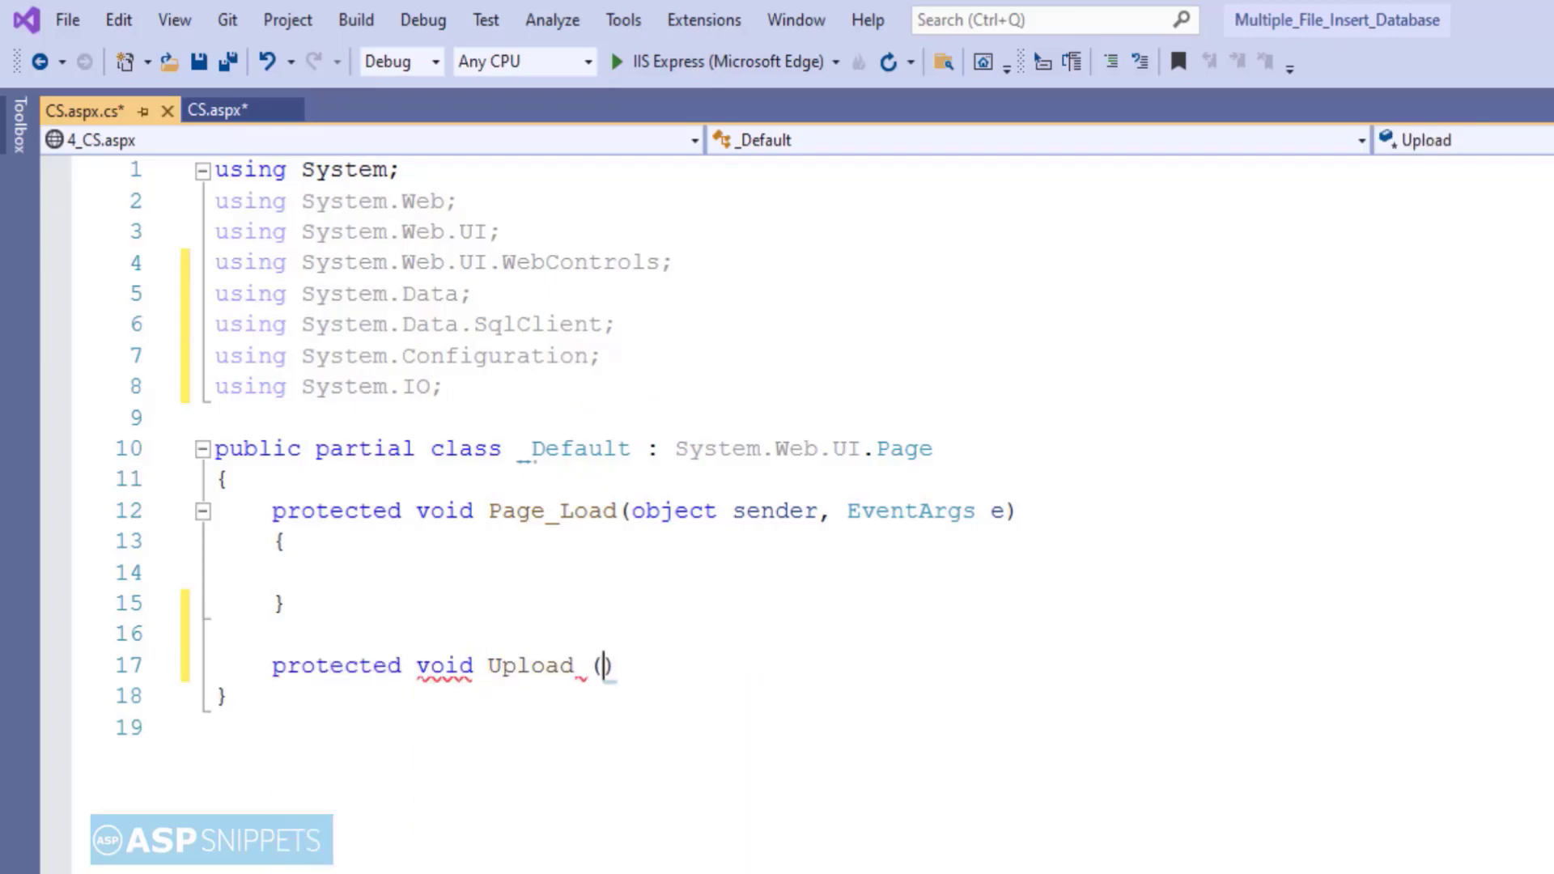
text(object sender)
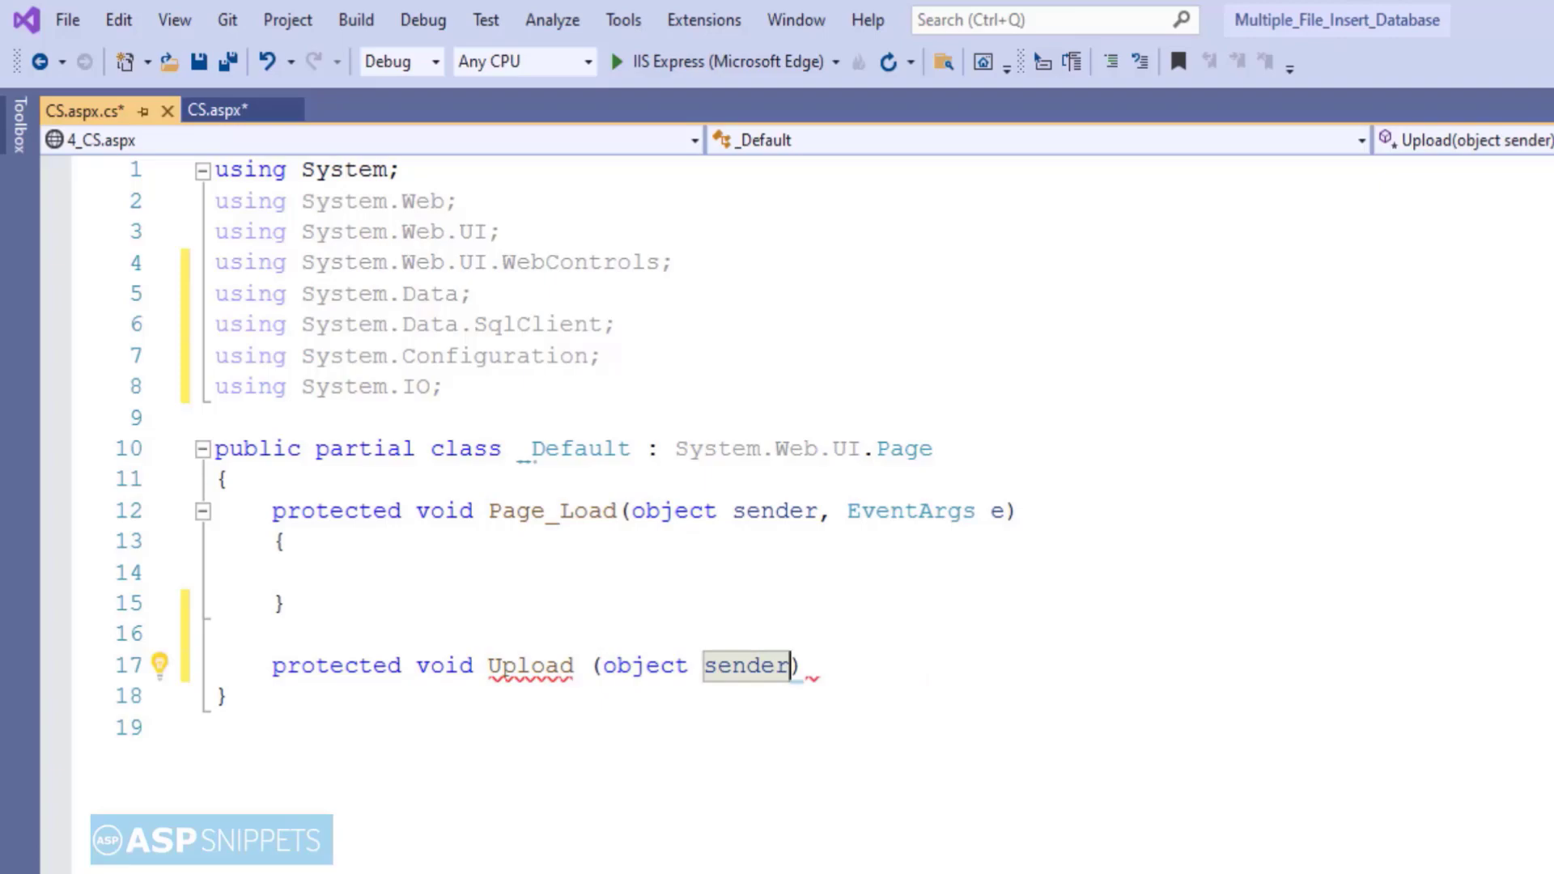
text(, EventArgs e)
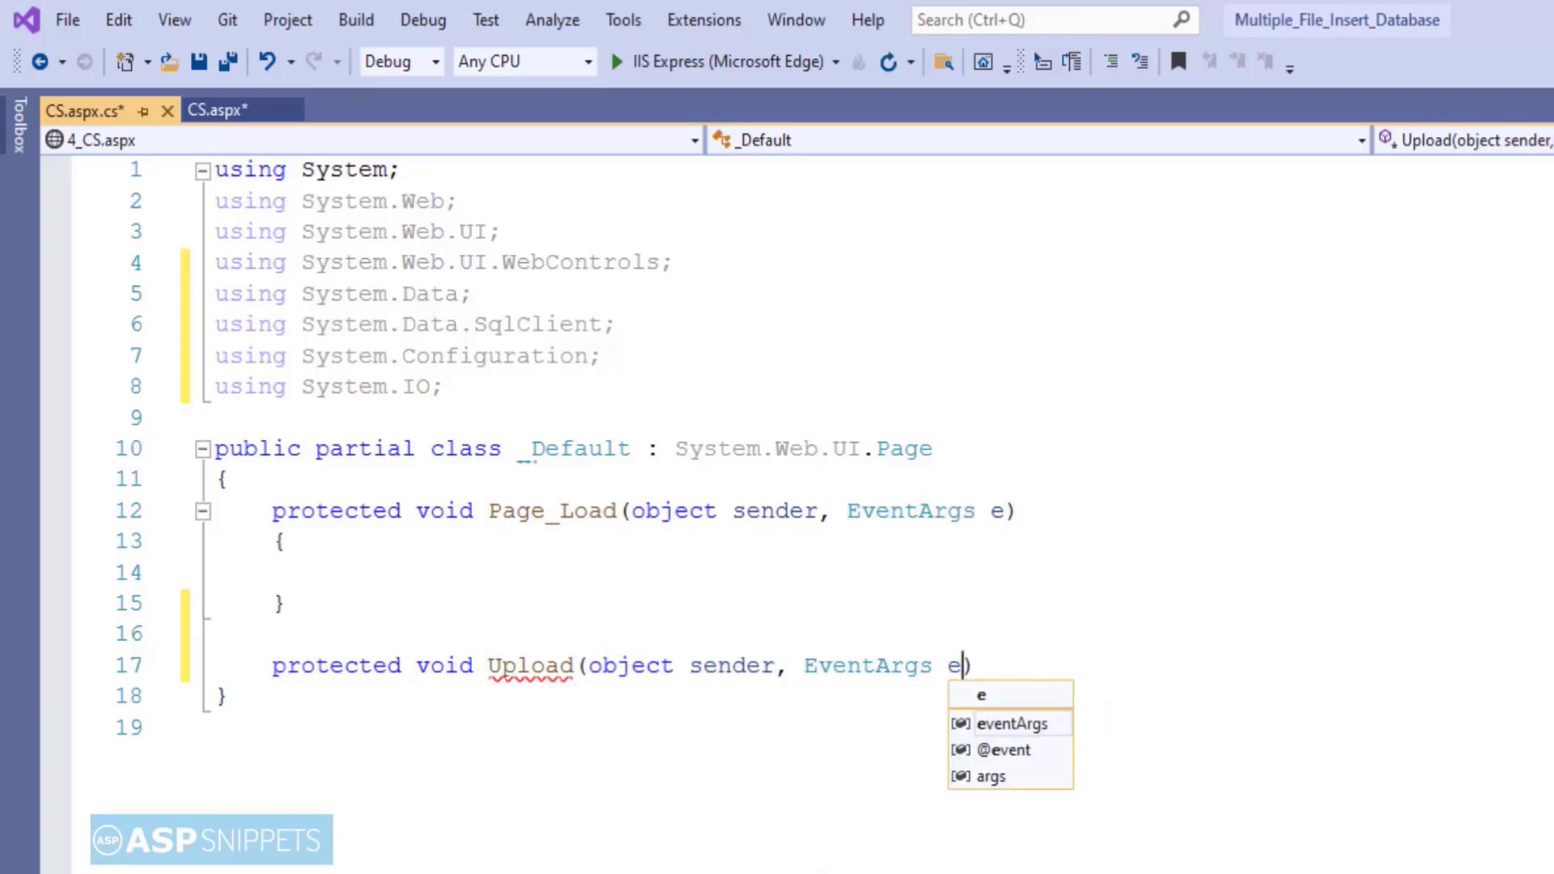
text(foreach (H)
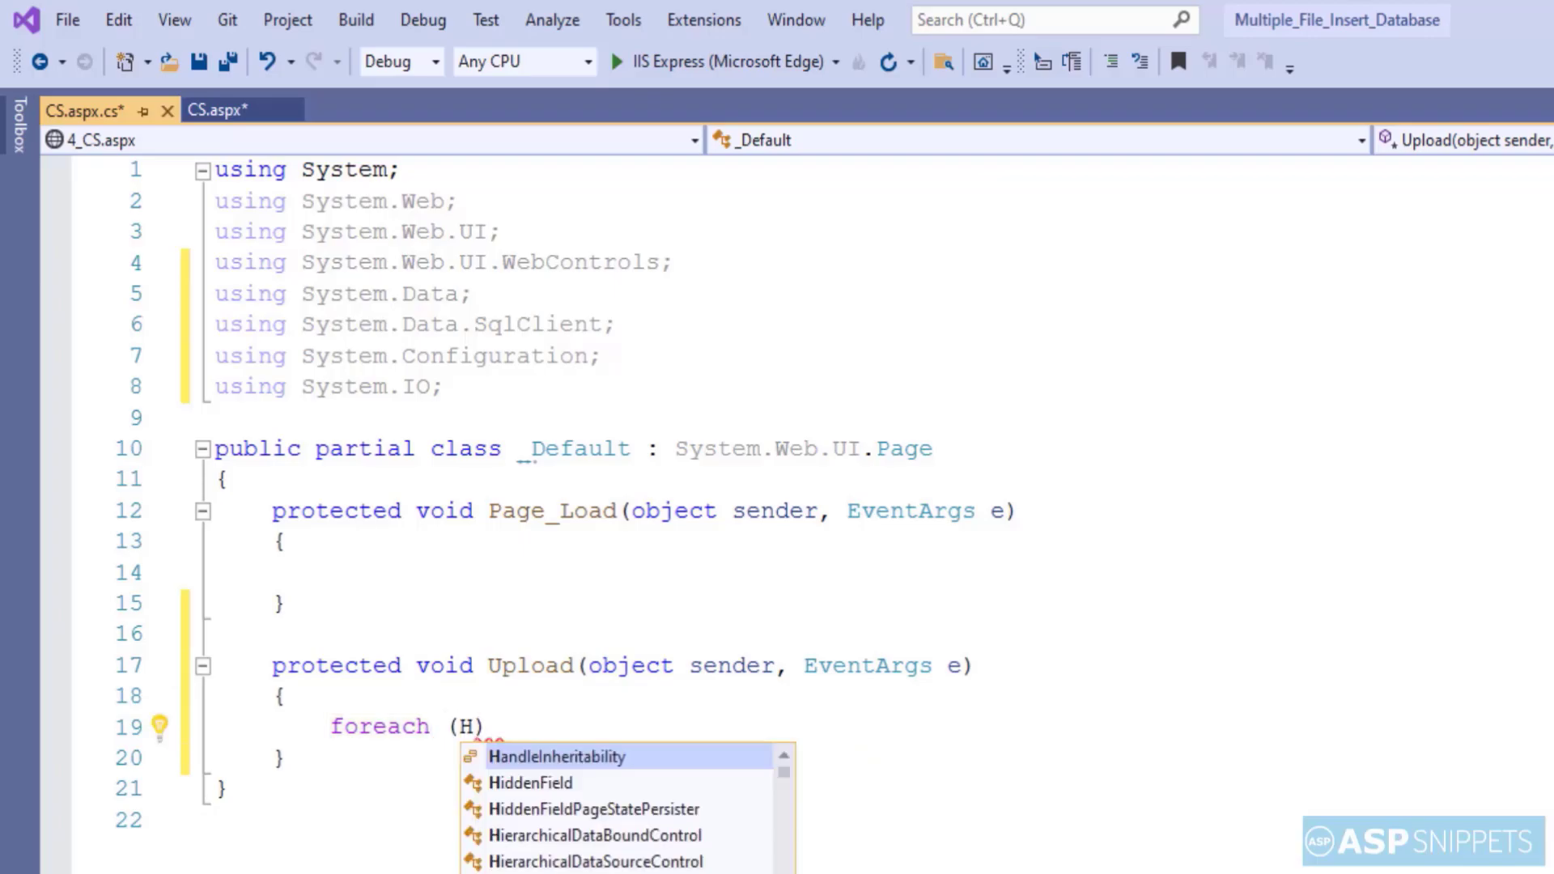
text(ttpPostedFile)
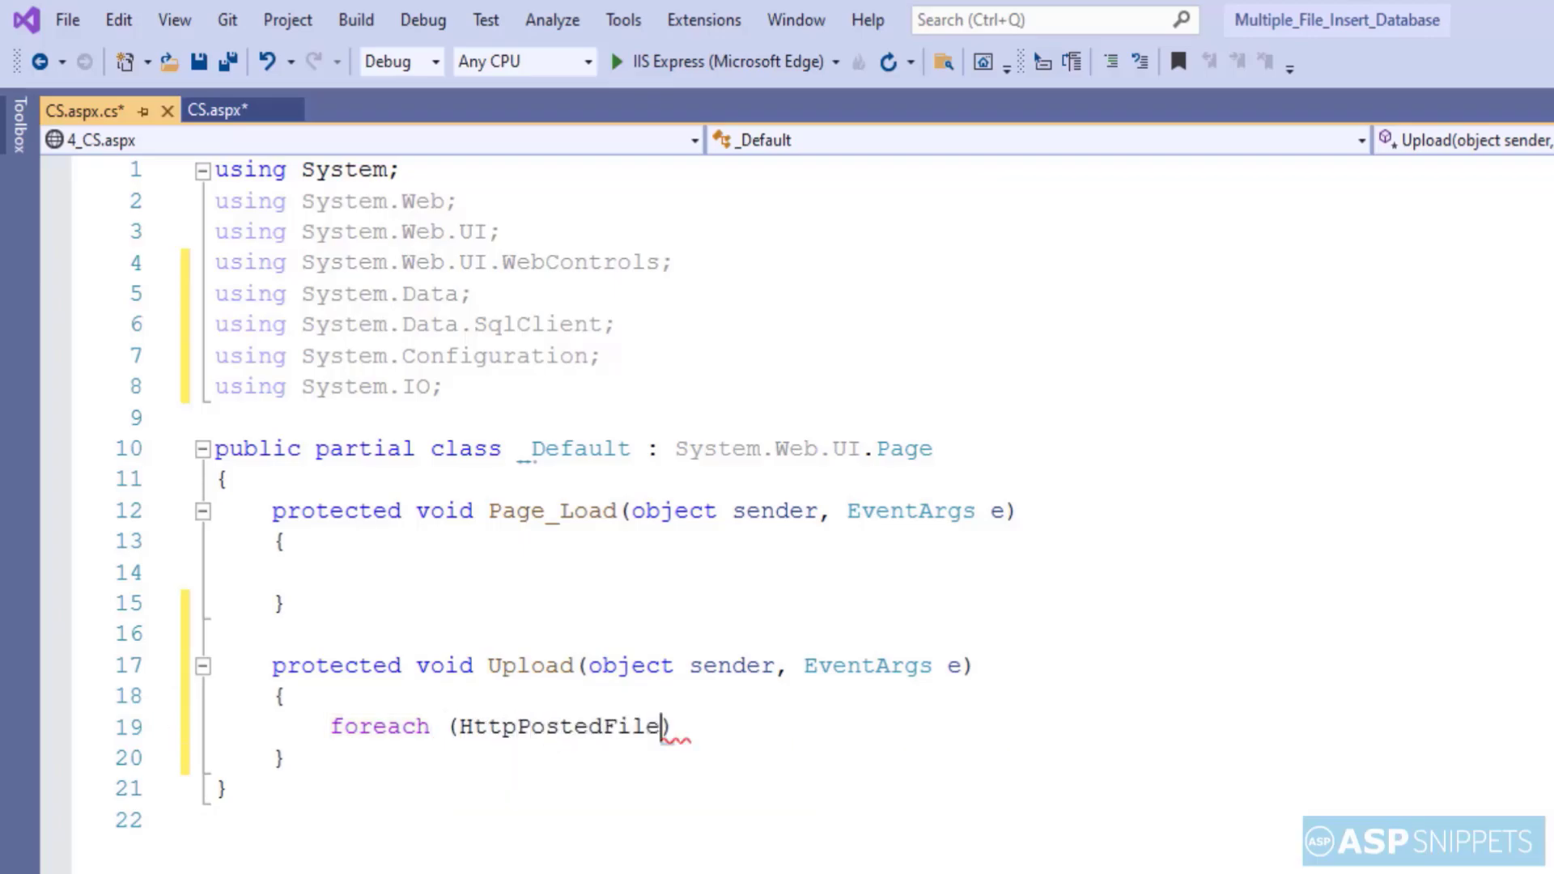
text(postedFile in)
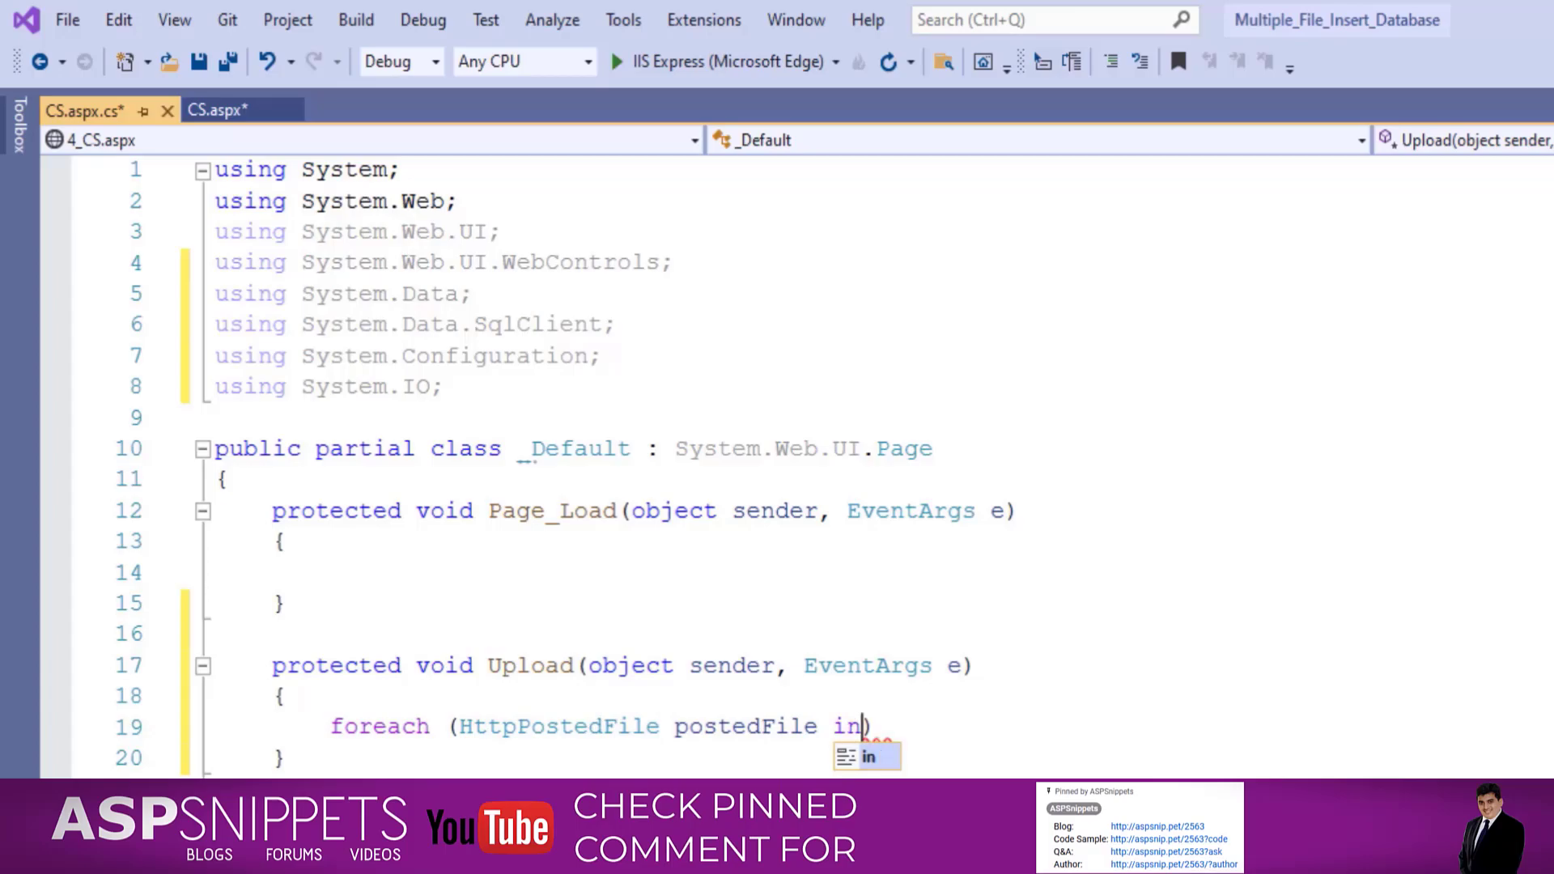
text(FileUpload1.P)
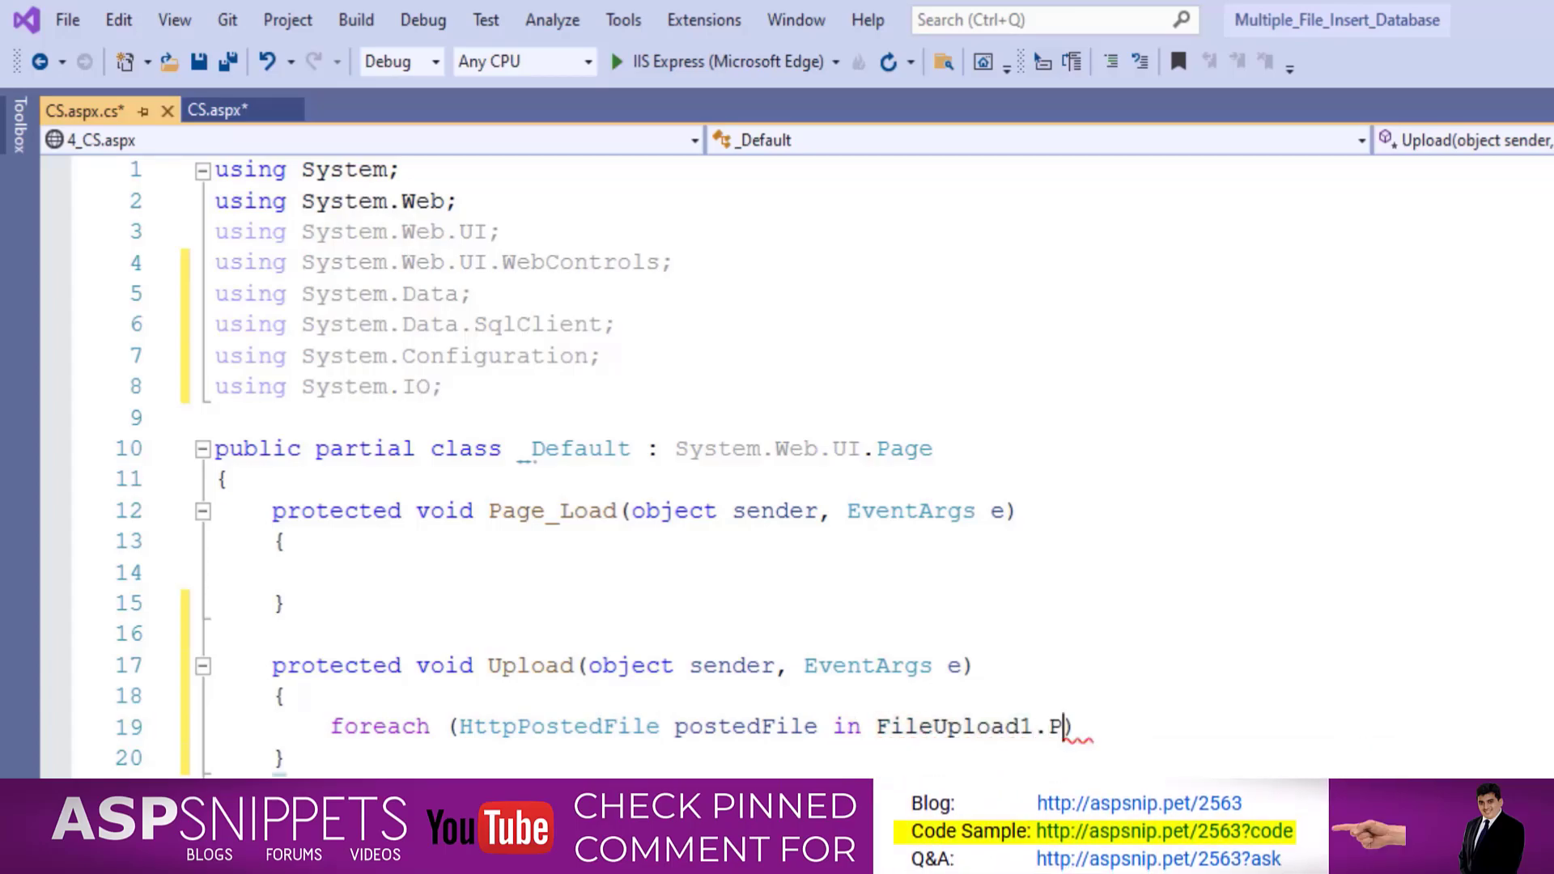
text(ostedFiles)
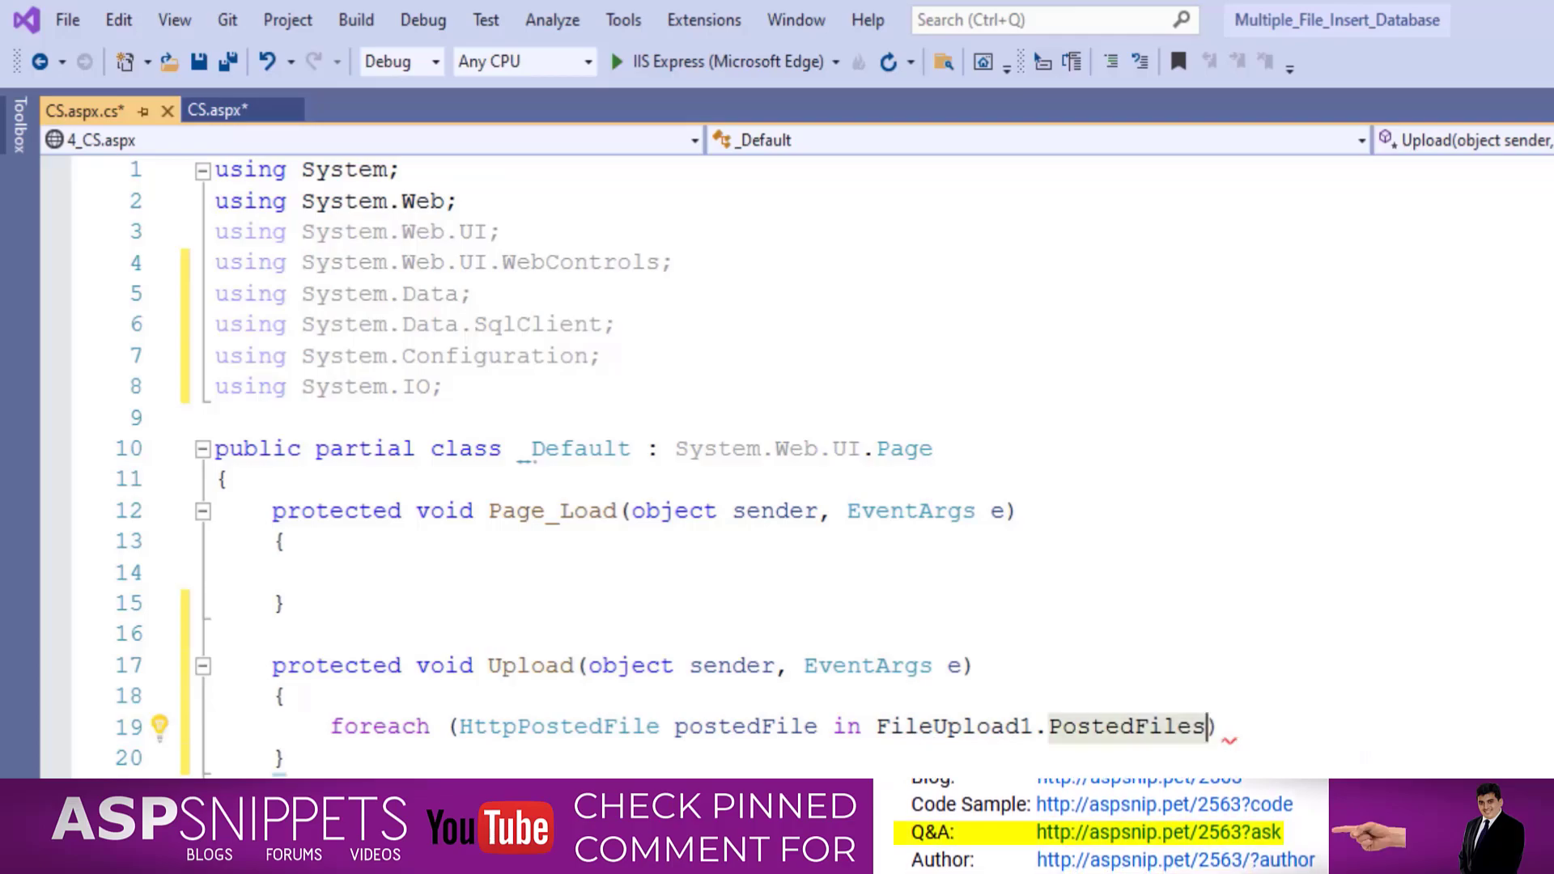
Step: Store Path.GetFileName(postedFile.FileName) in filename and postedFile.ContentType in contentType
text(str)
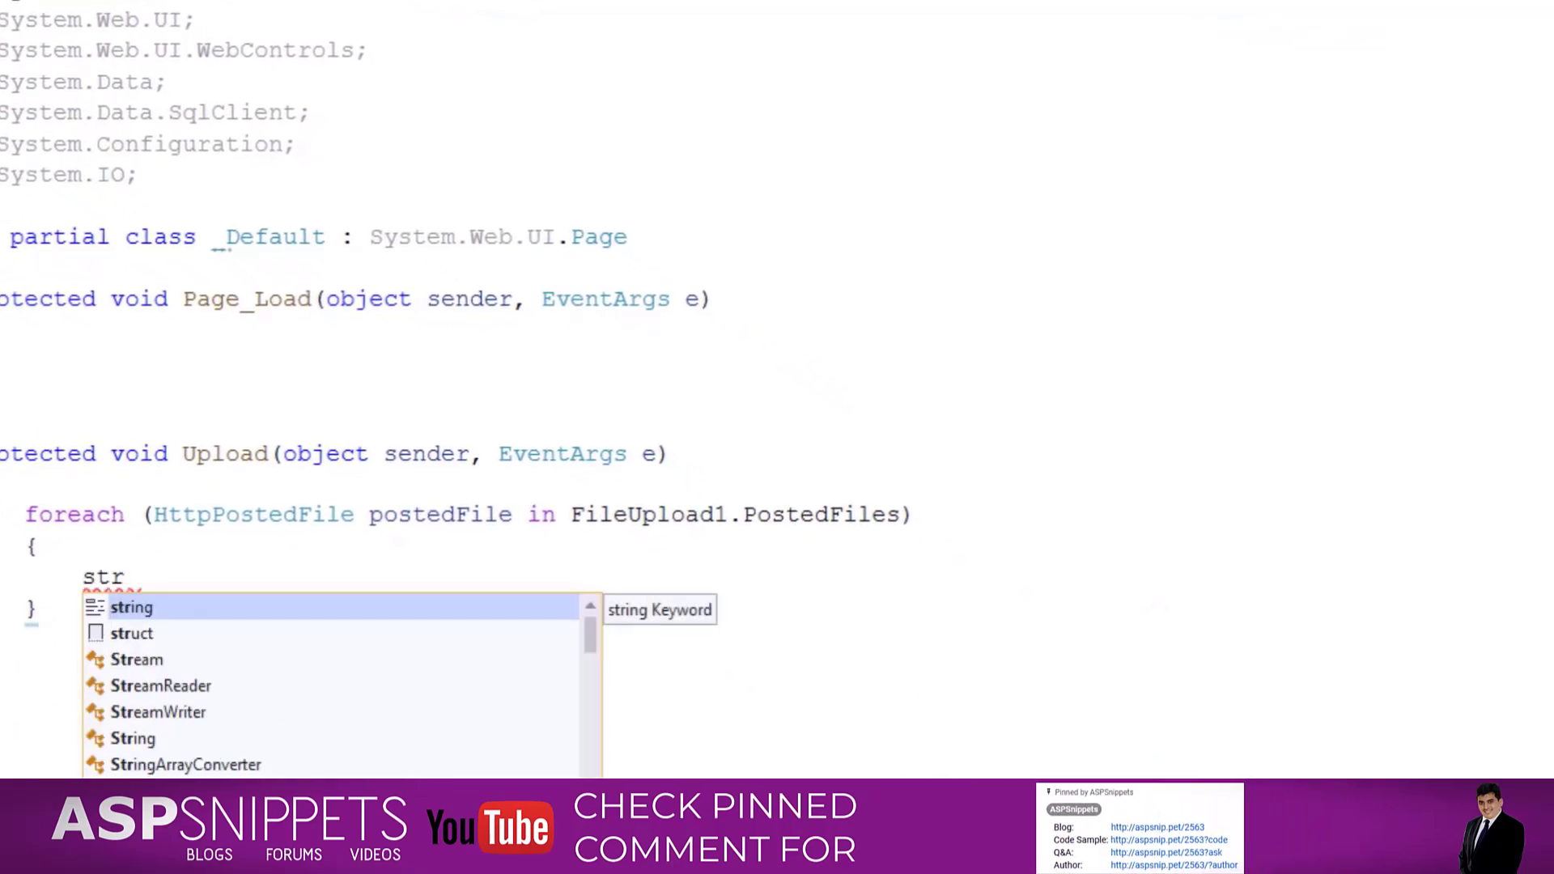
text(string file)
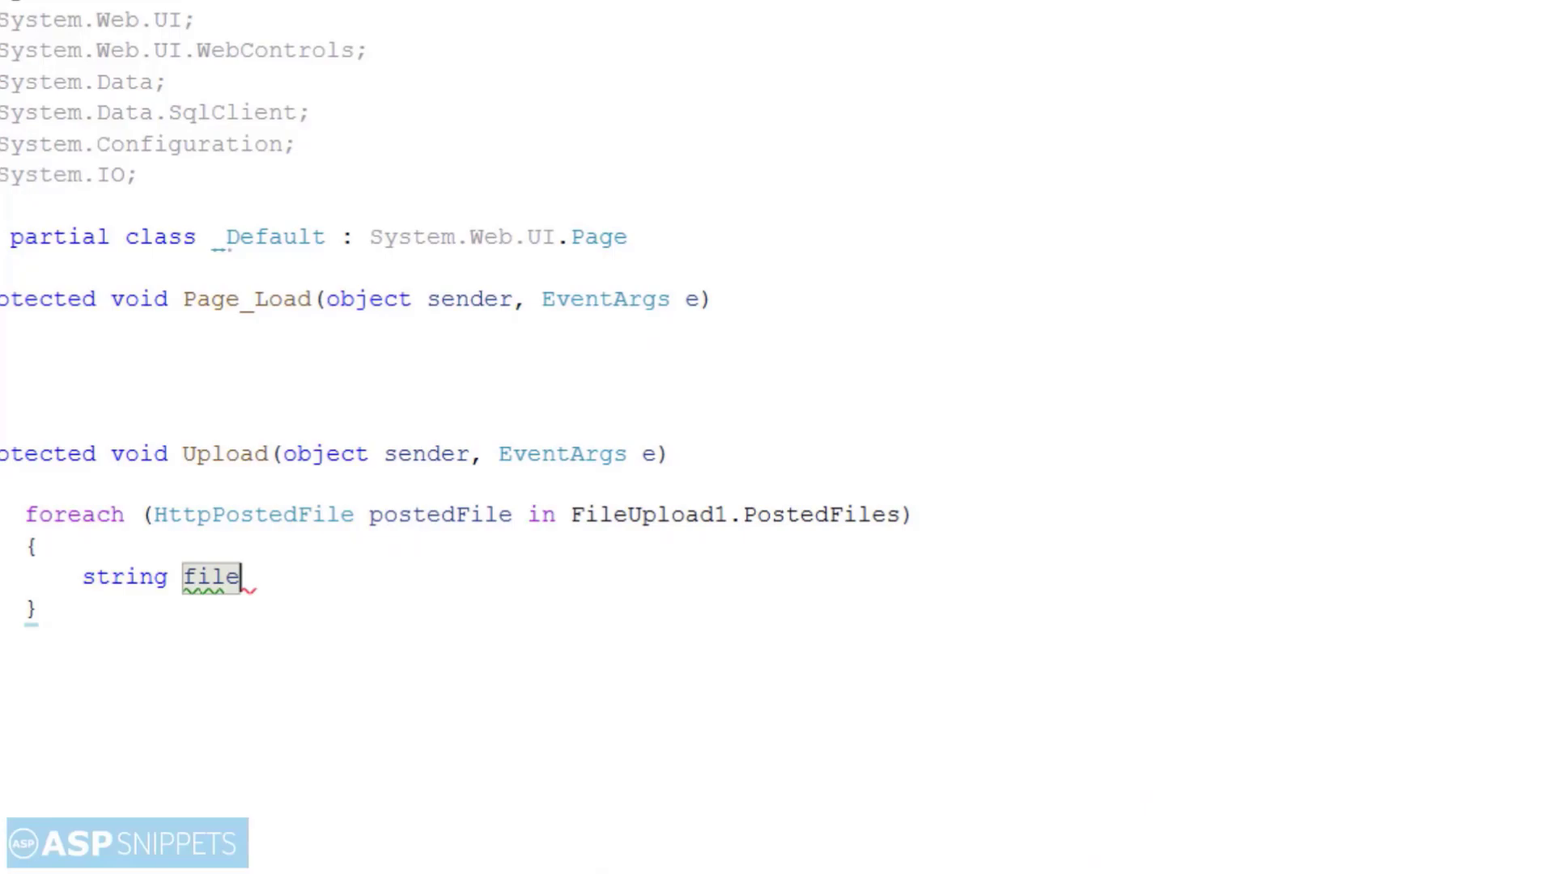
text(name = Path.)
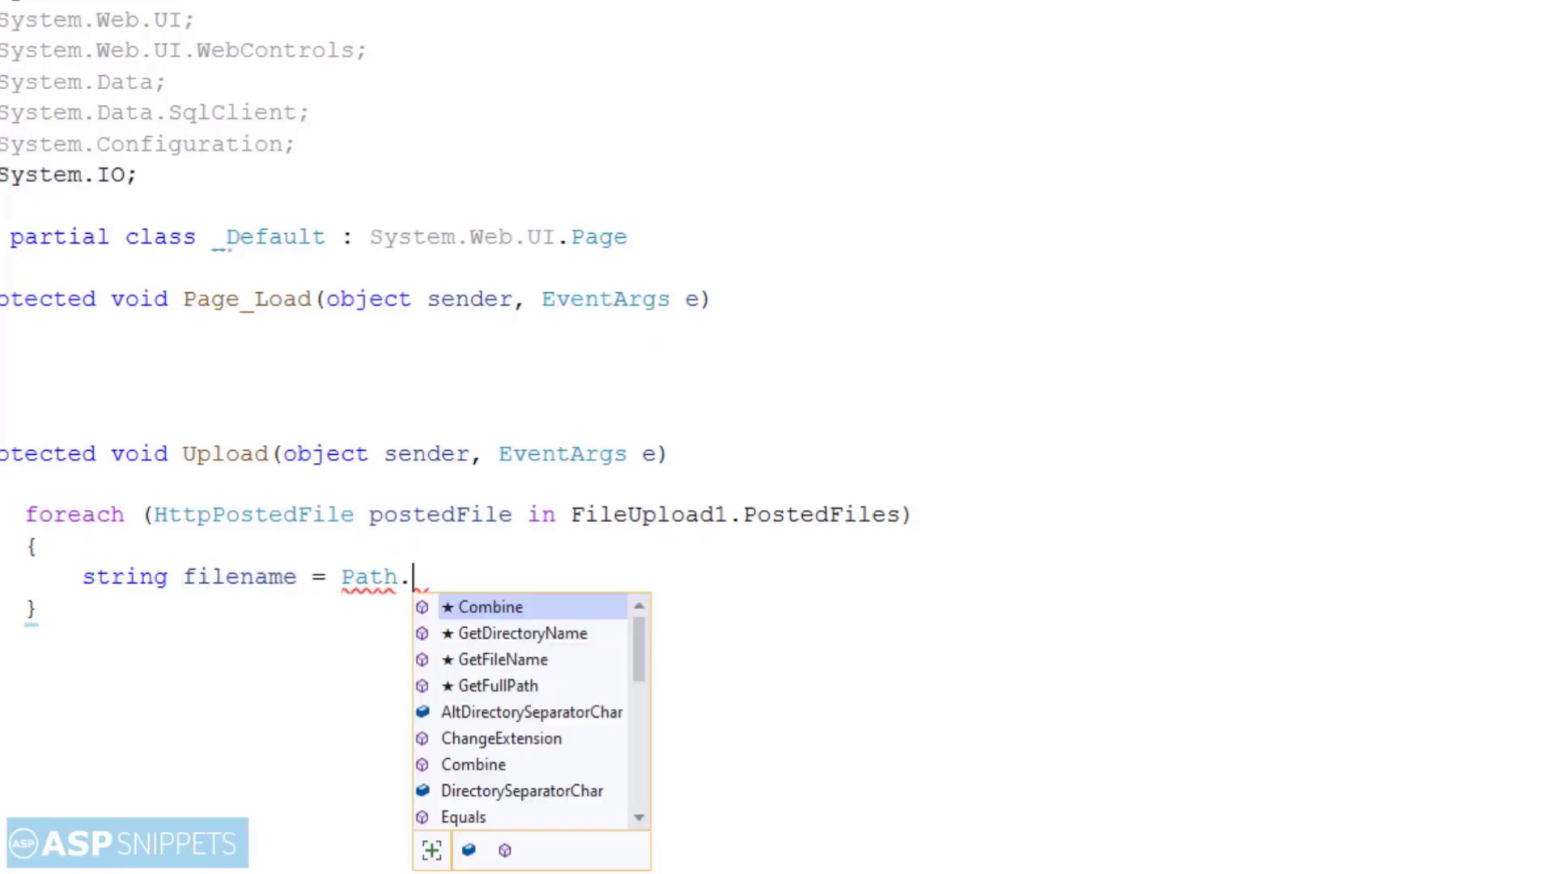
text(GetFileName)
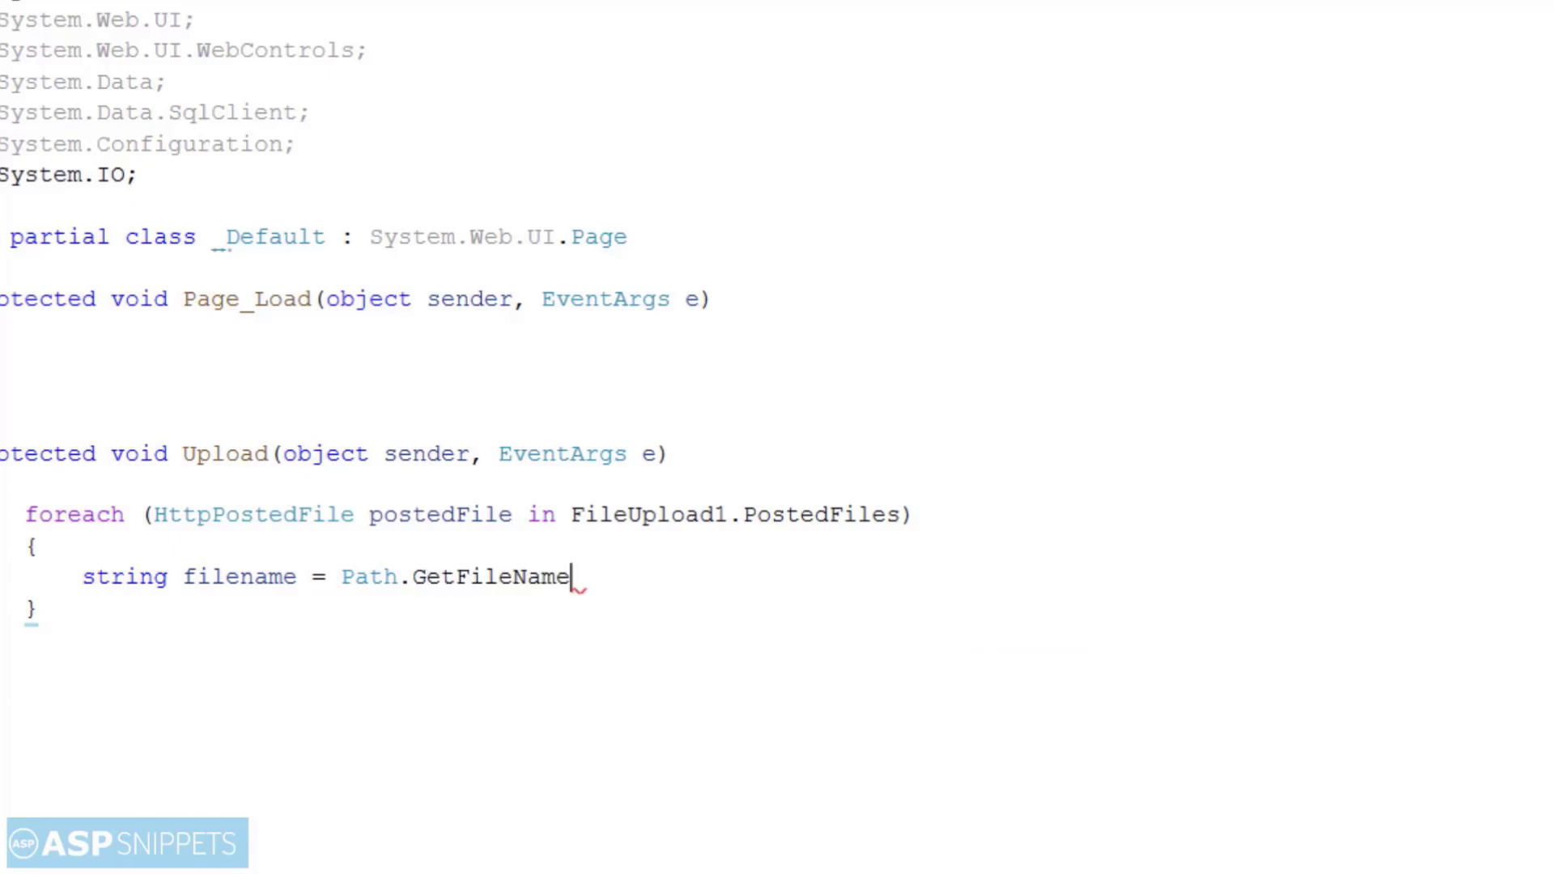
text((postedFile.)
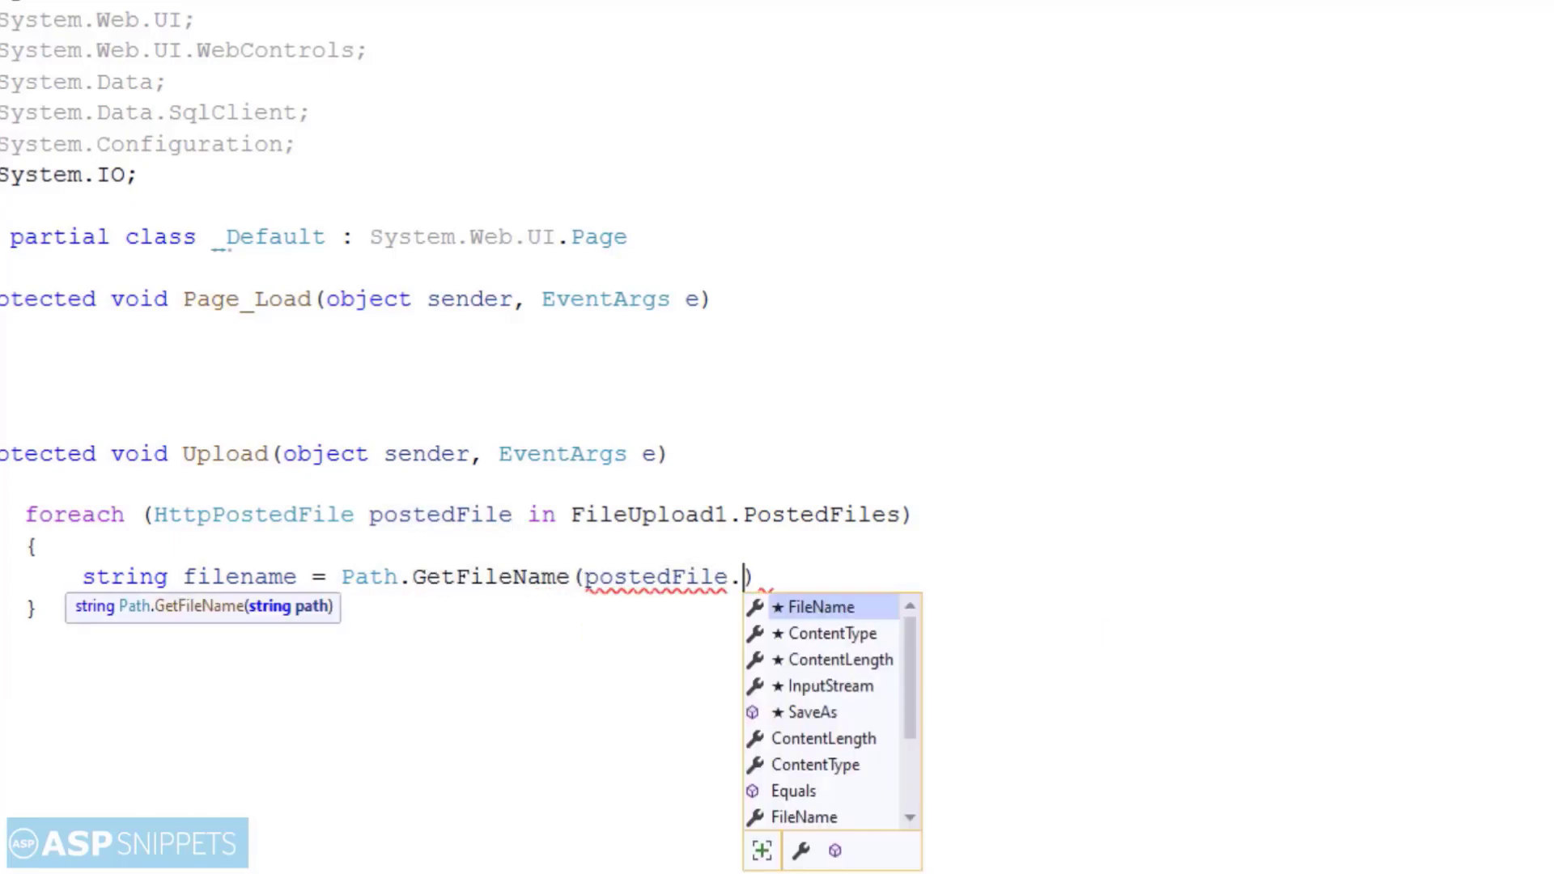
text(FileName);)
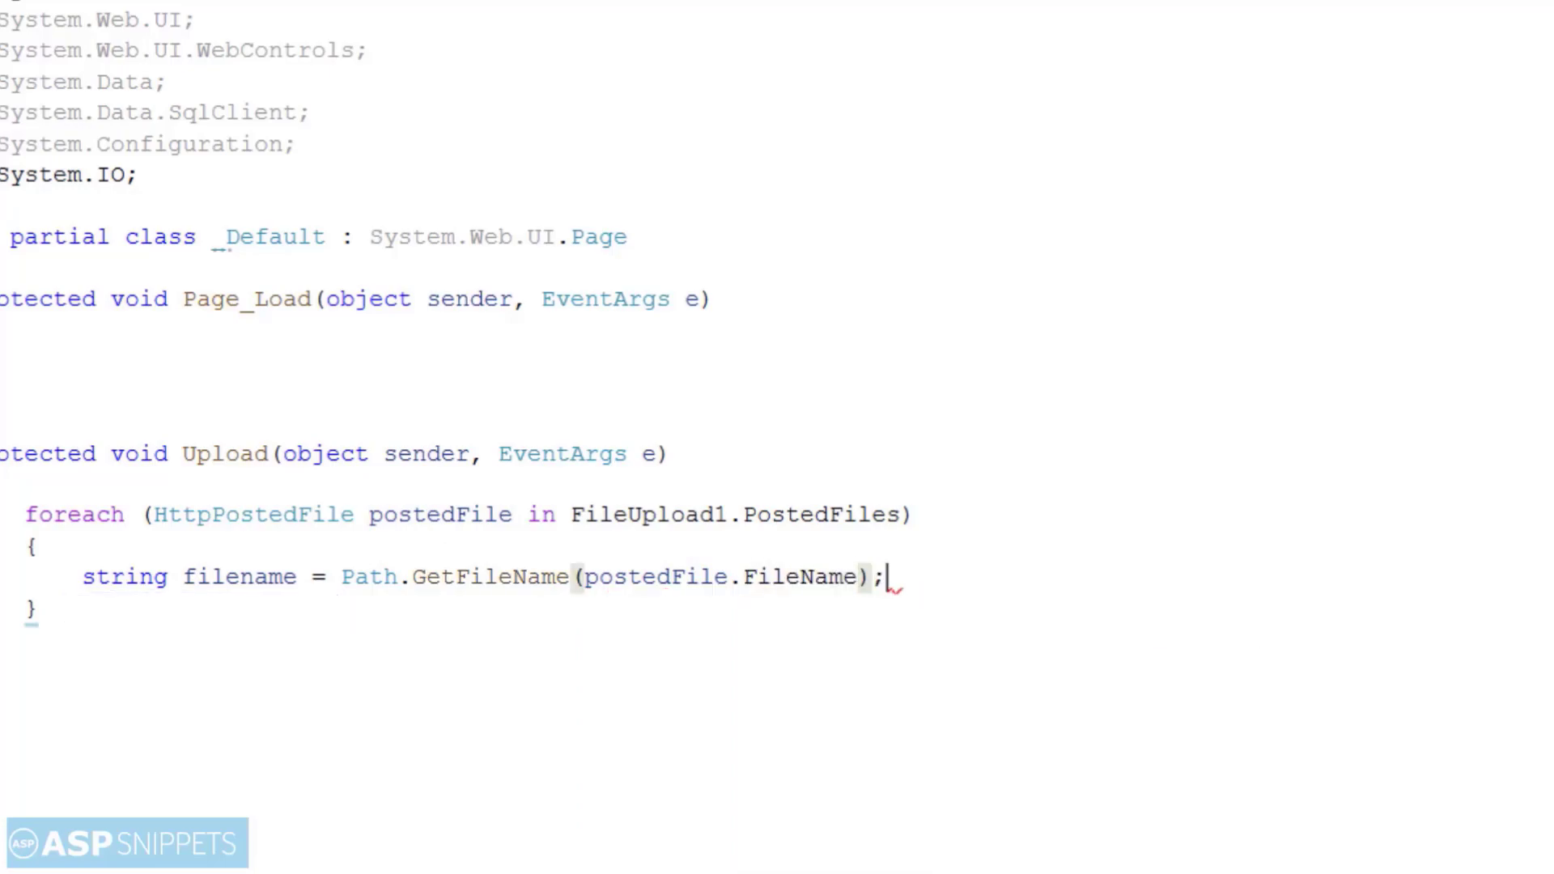
text(string contentType =)
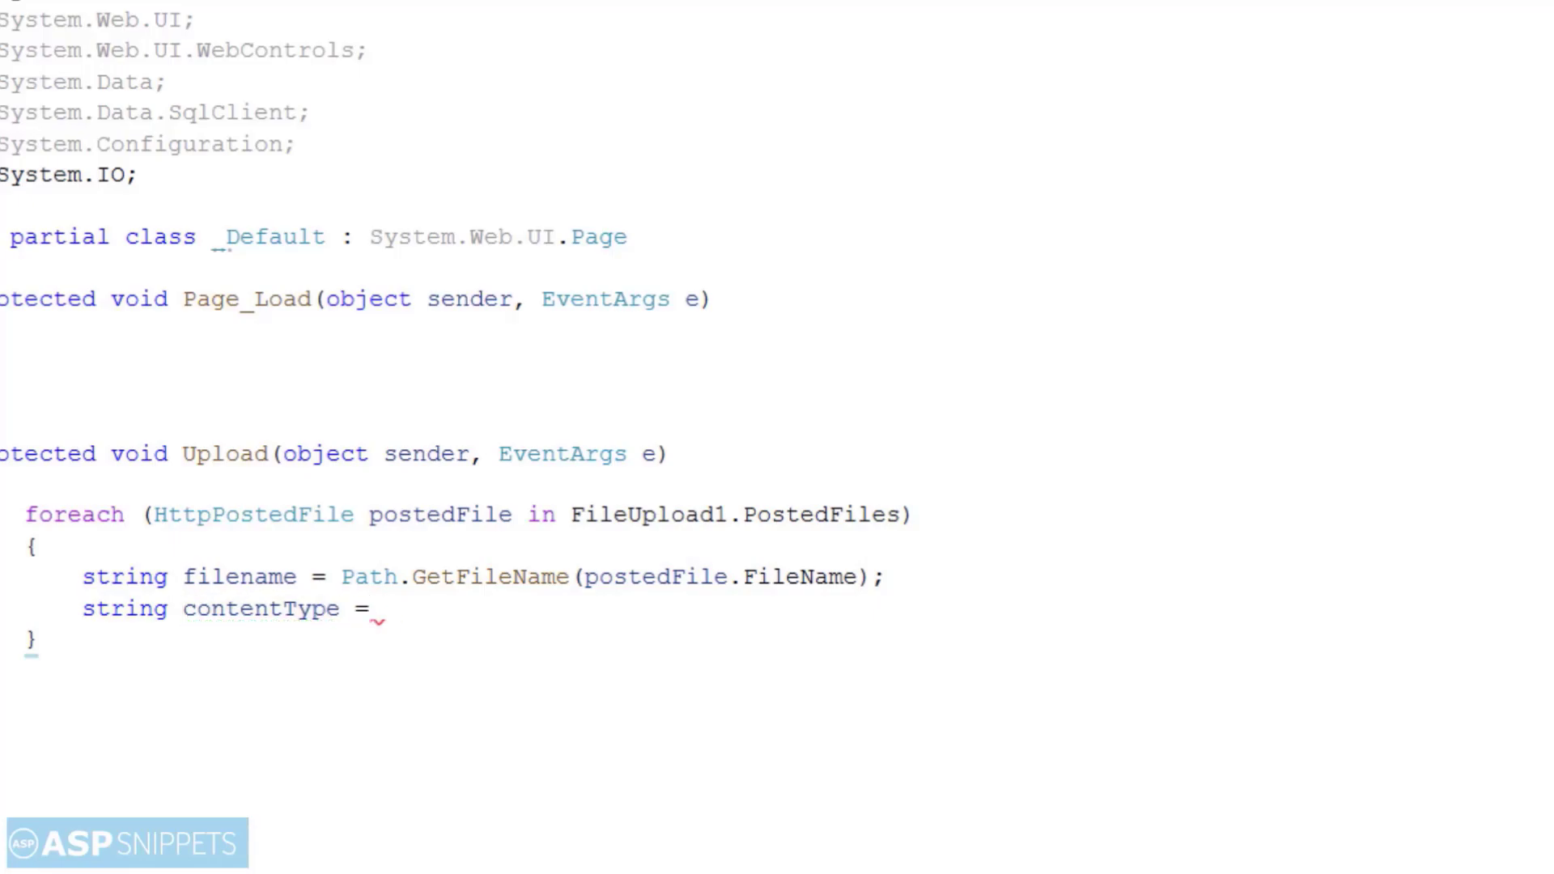
text(postedFile.ContentType;)
text(using)
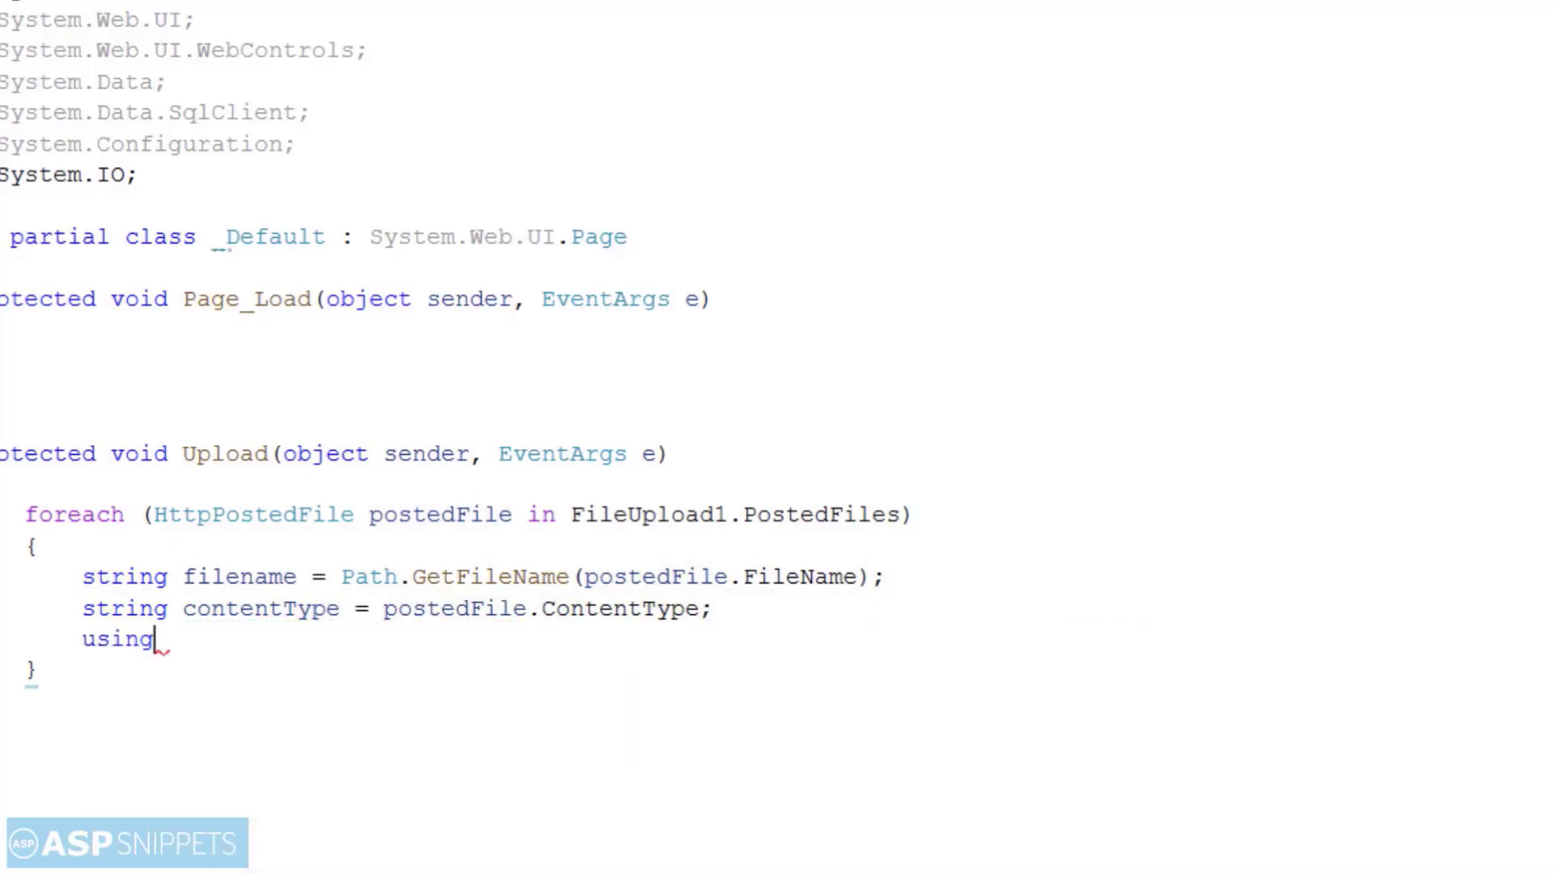
Step: Wrap postedFile.InputStream in a Stream using block and a nested BinaryReader br block
text((Stream fs =)
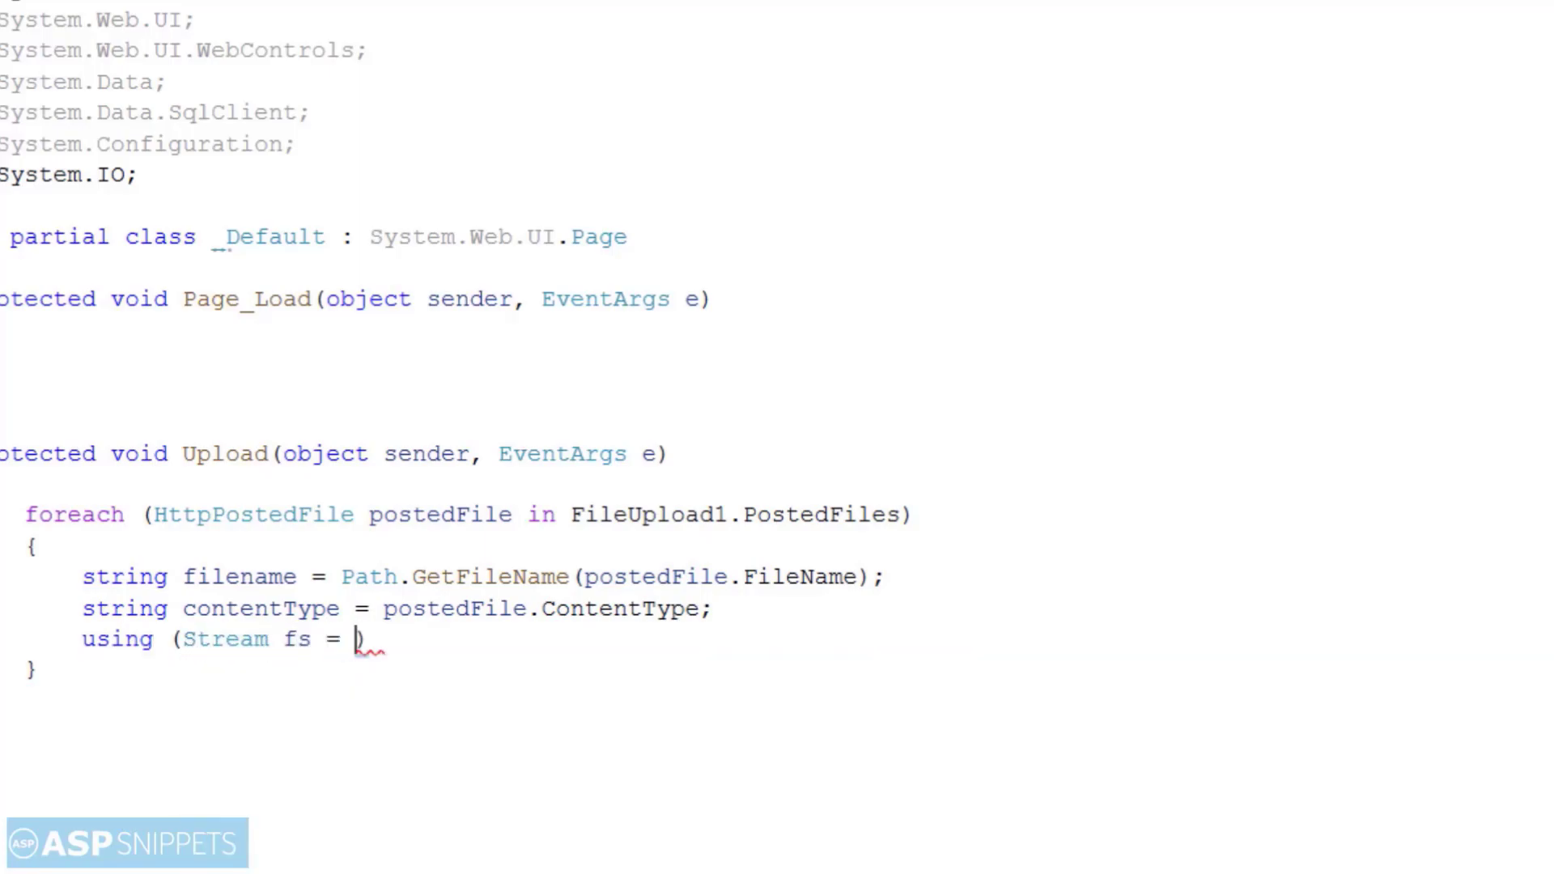
text(postedFile.InputStream)
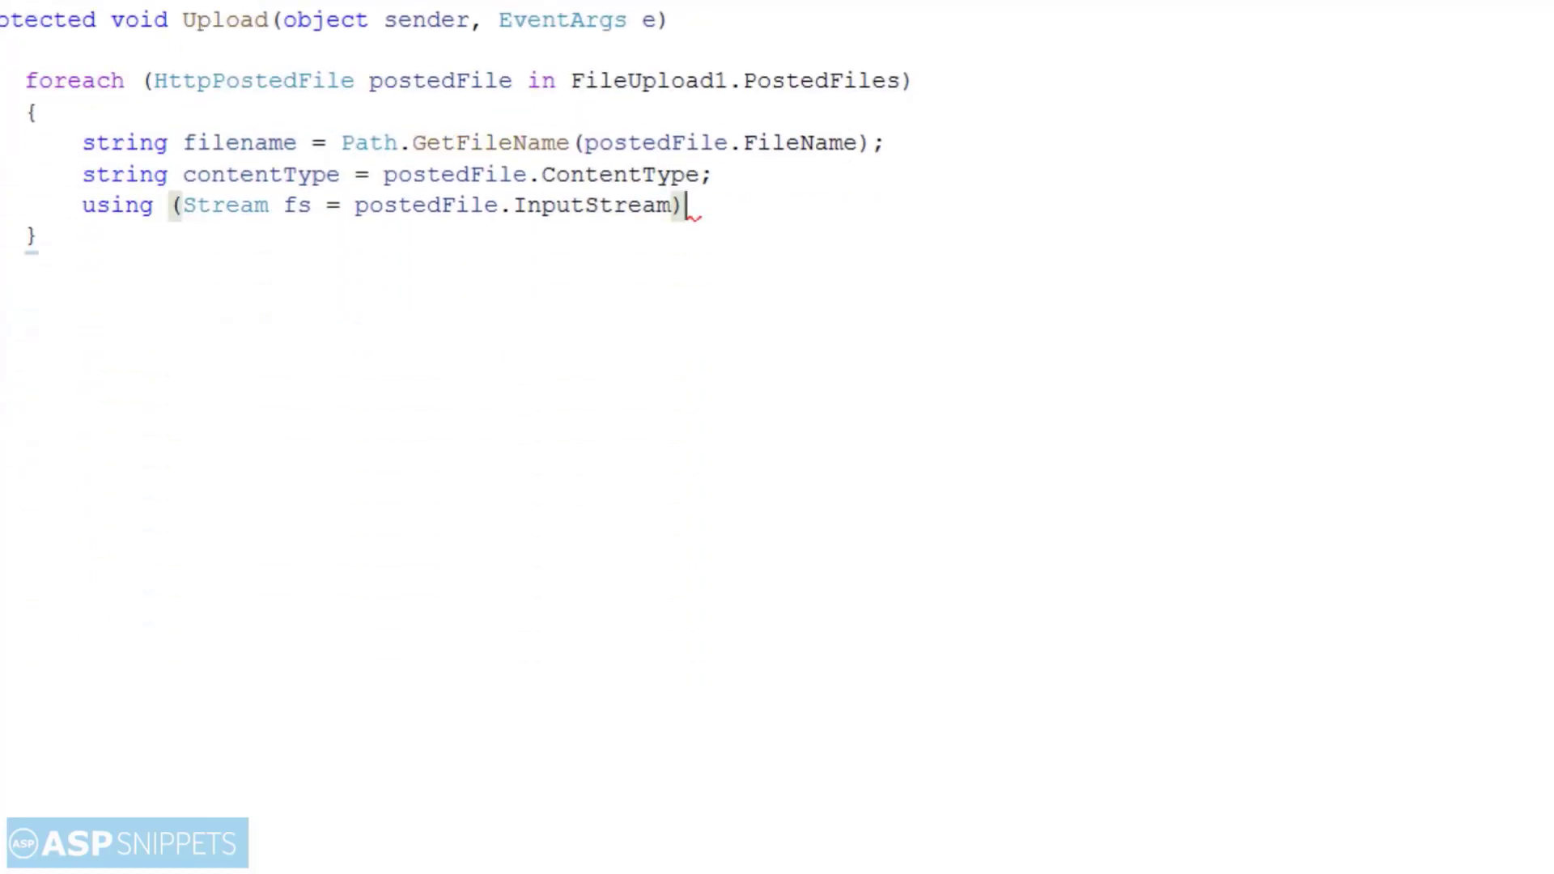
text({)
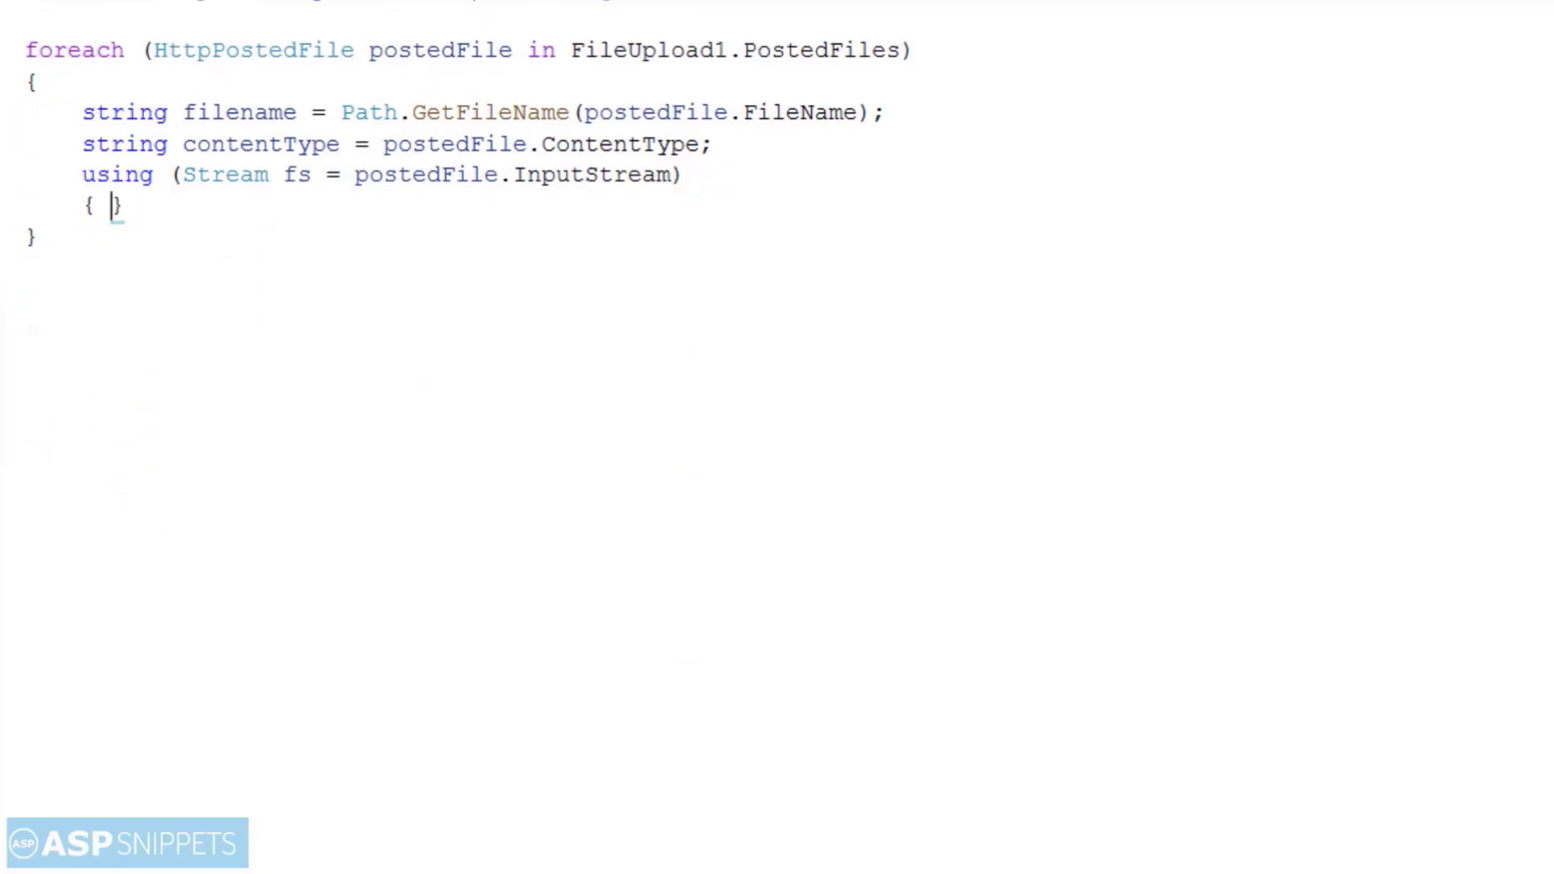
text(using)
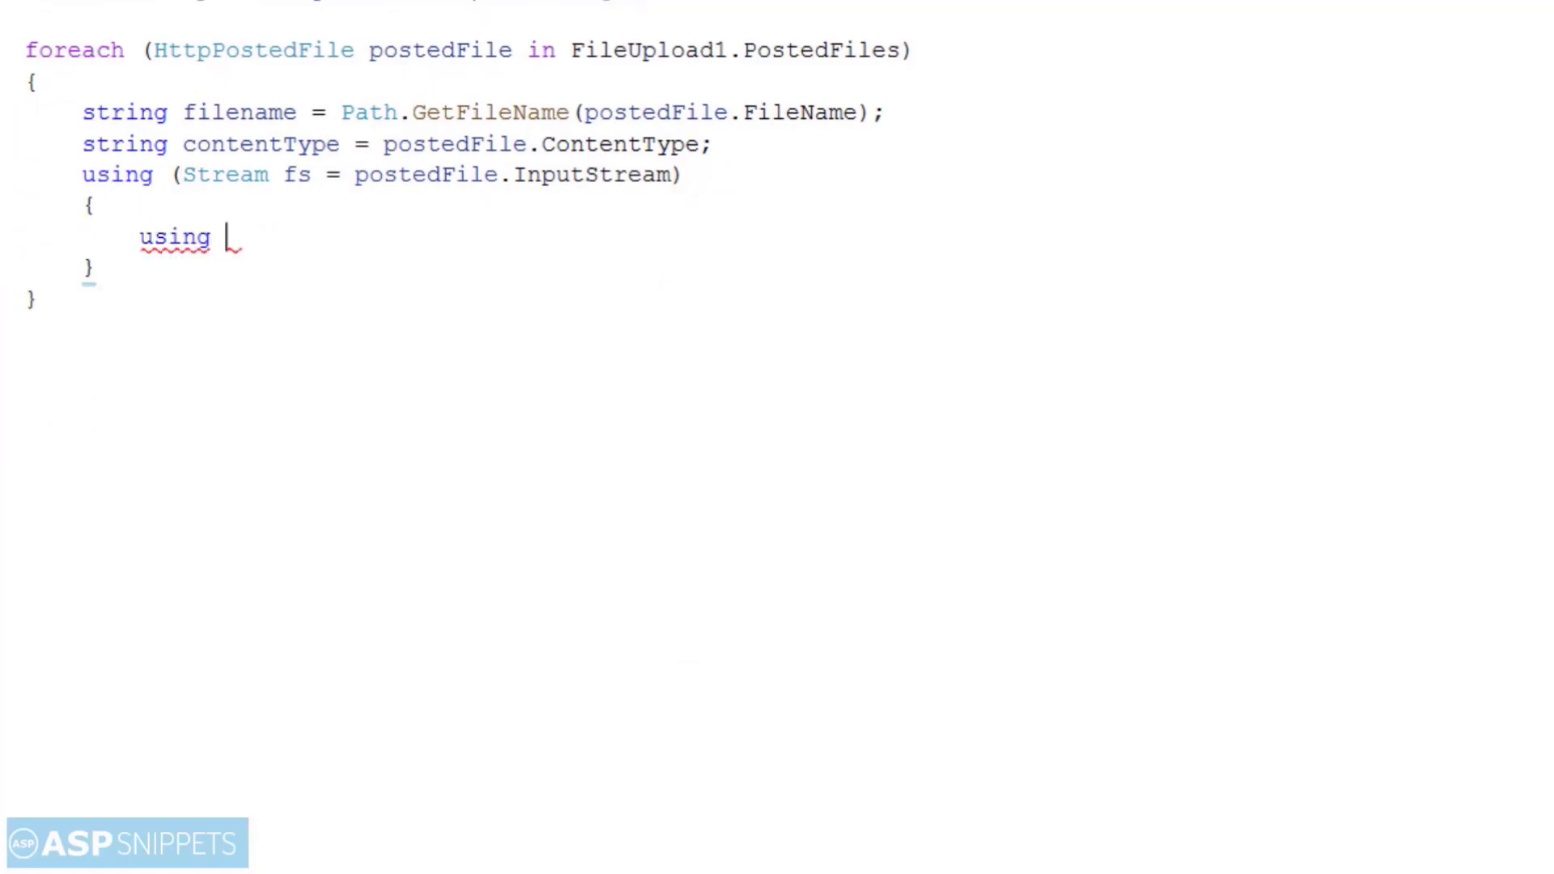
text((Bi)
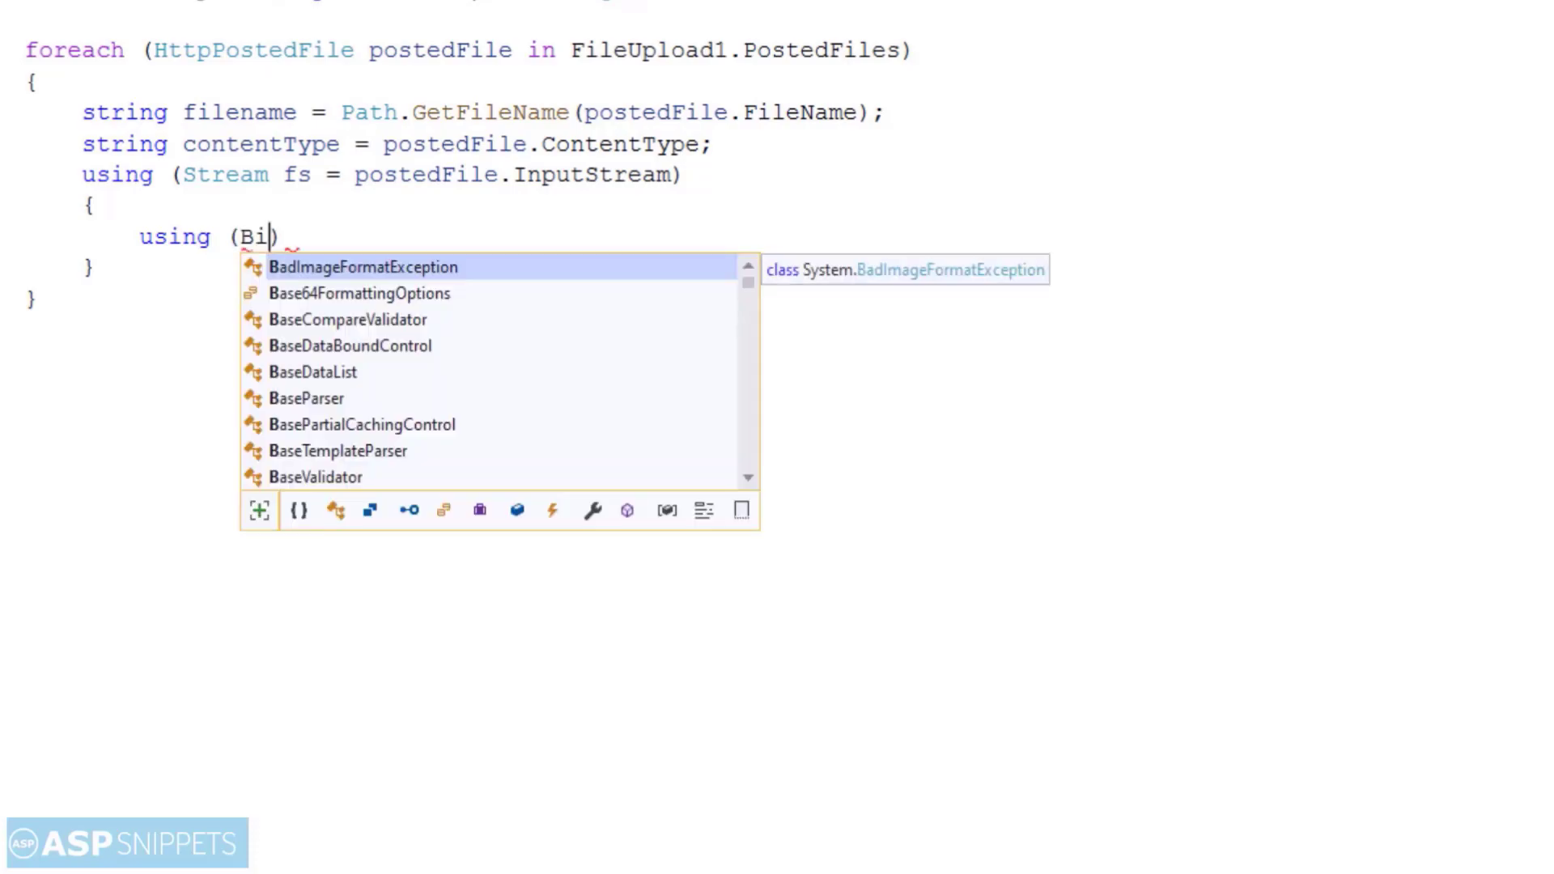
text(BinaryReader)
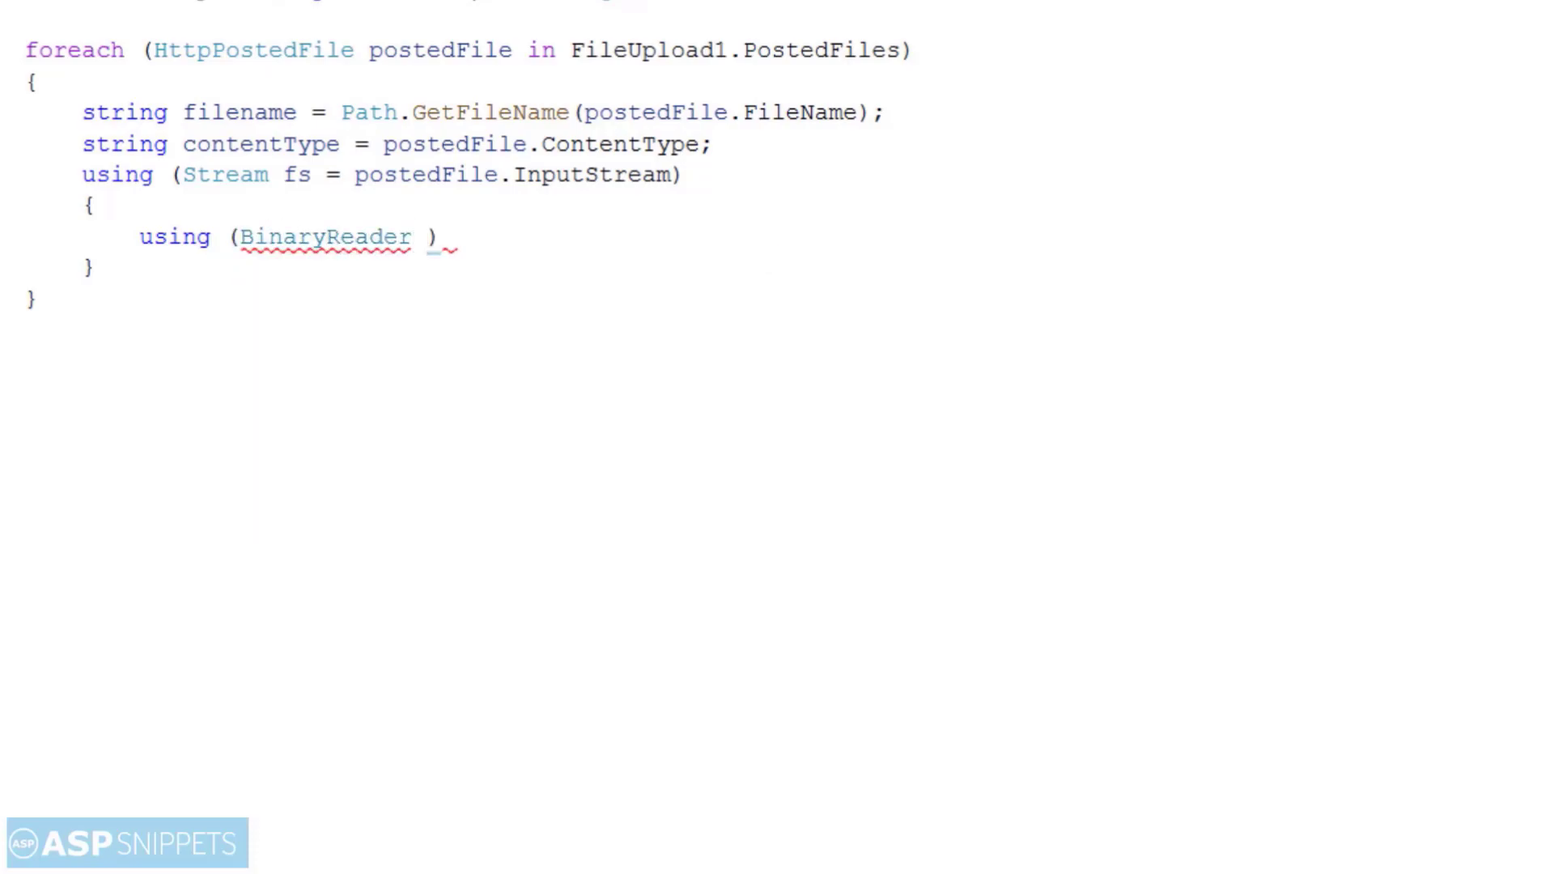
text(br = n)
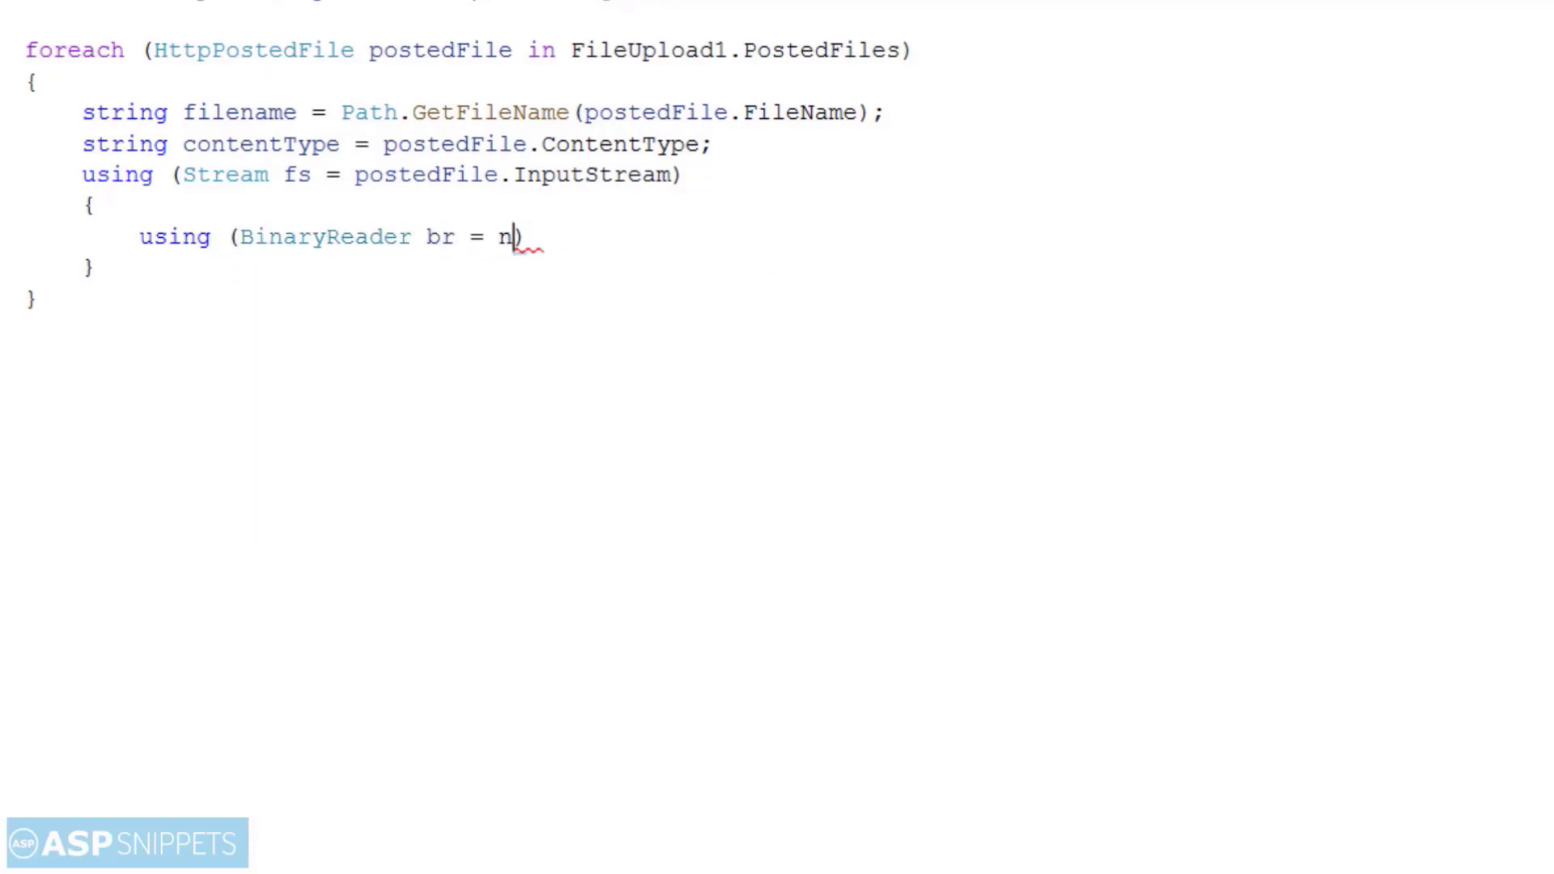
text(ew BinaryReader(fs)
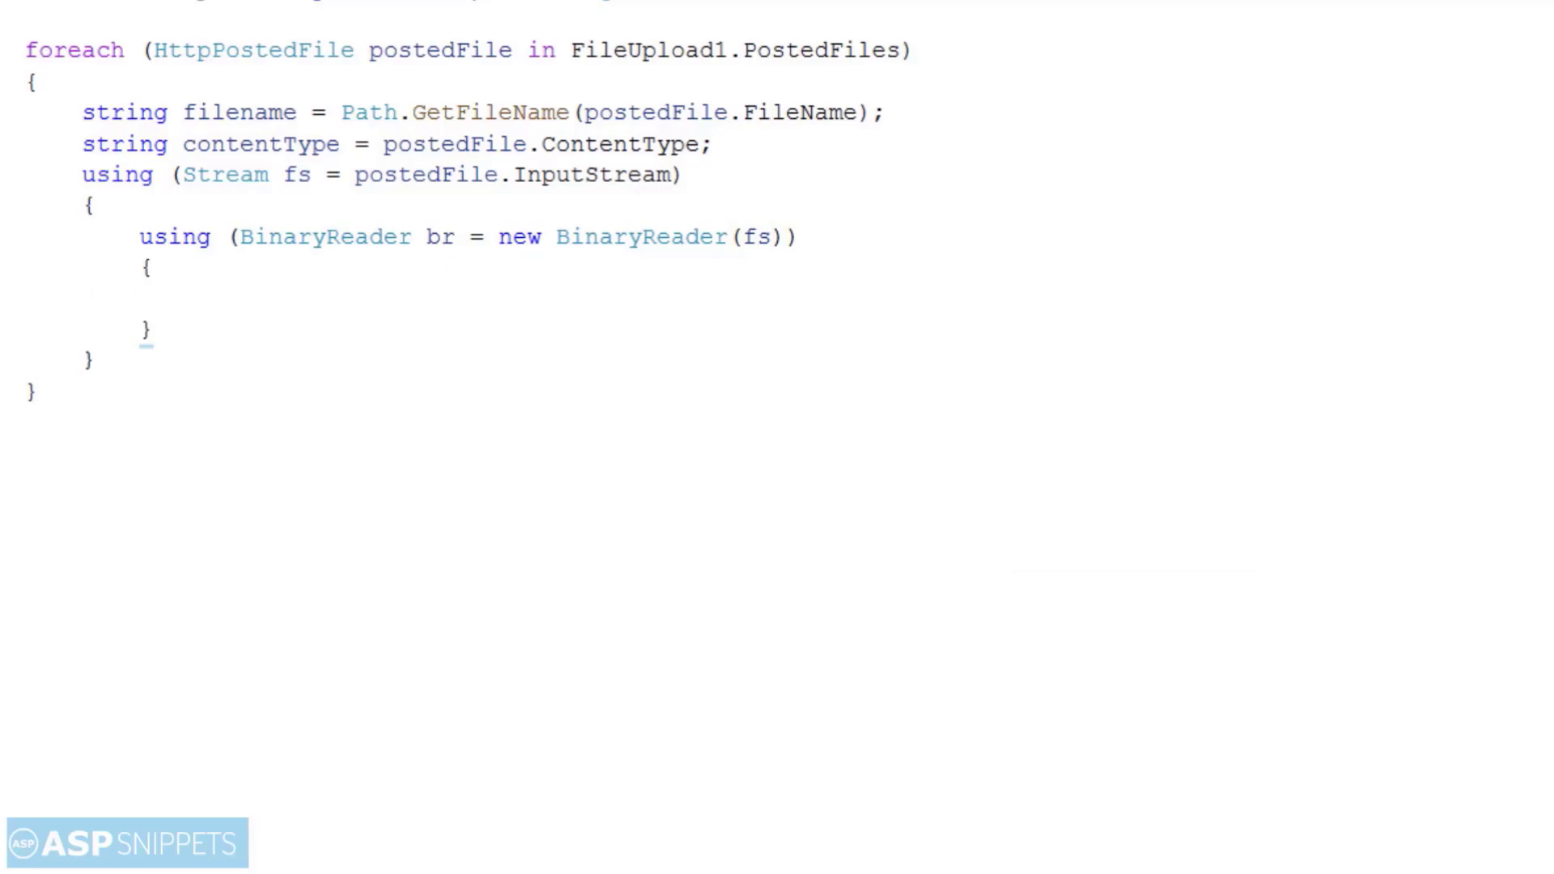
Step: Read the whole stream with byte[] bytes = br.ReadBytes((Int32)fs.Length)
text(byte)
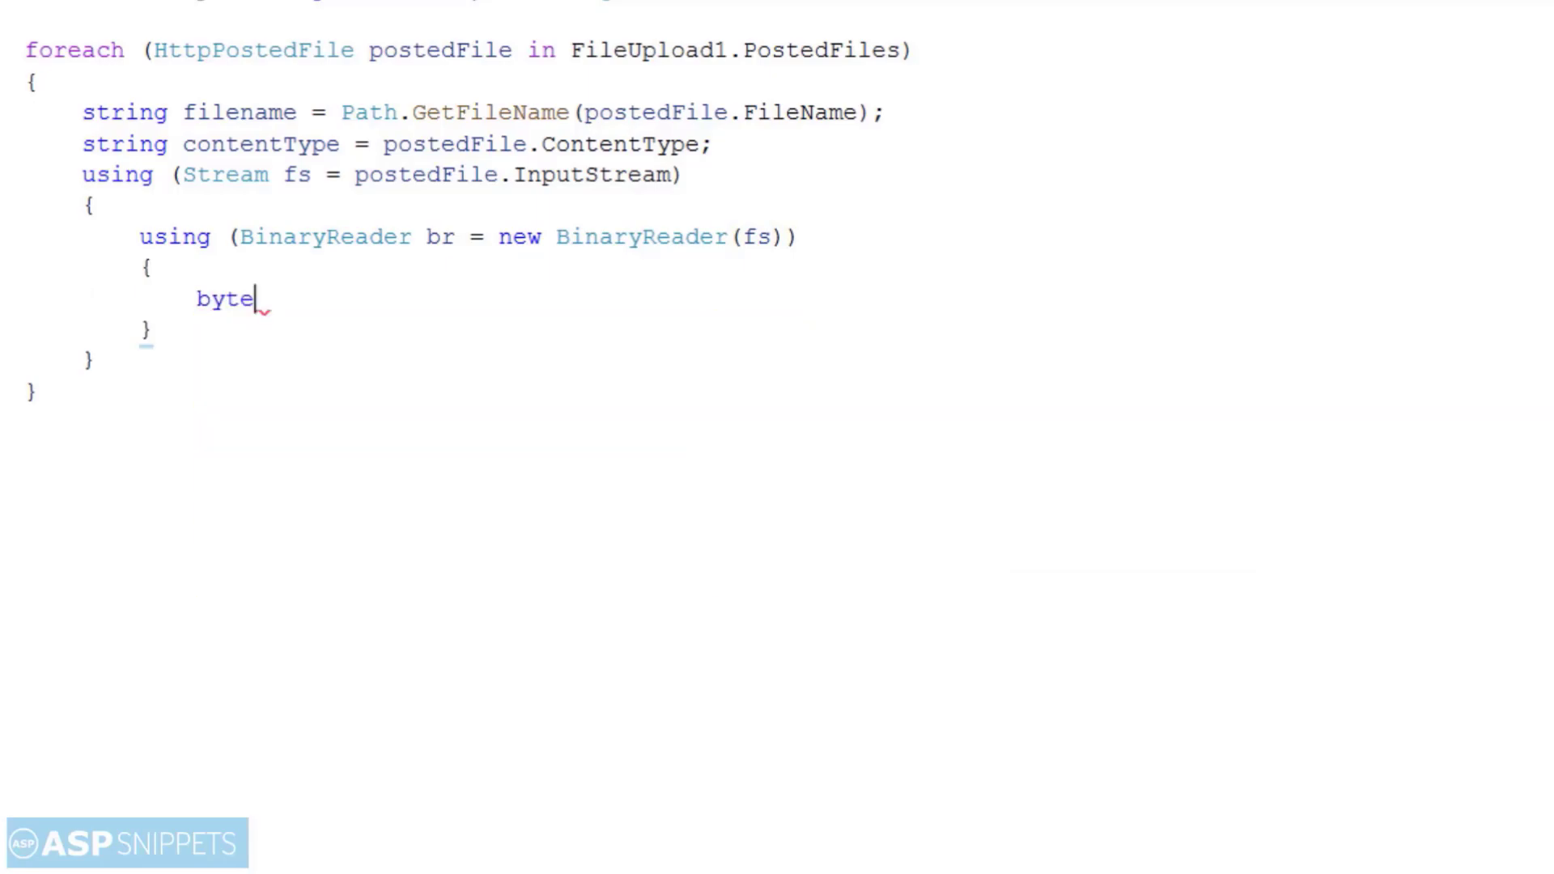
text([])
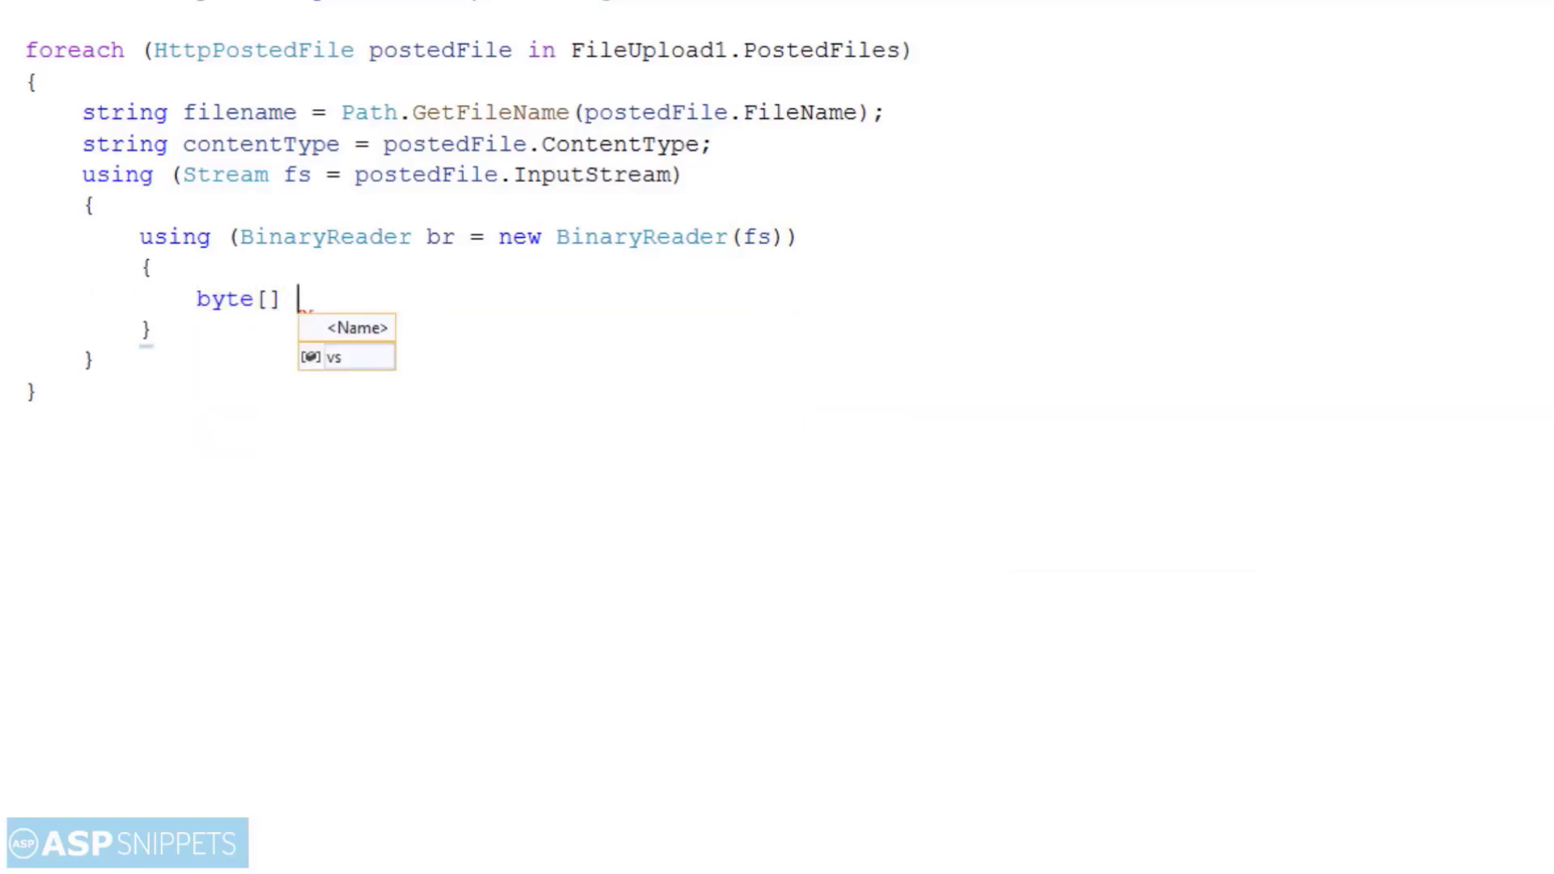
text(byte)
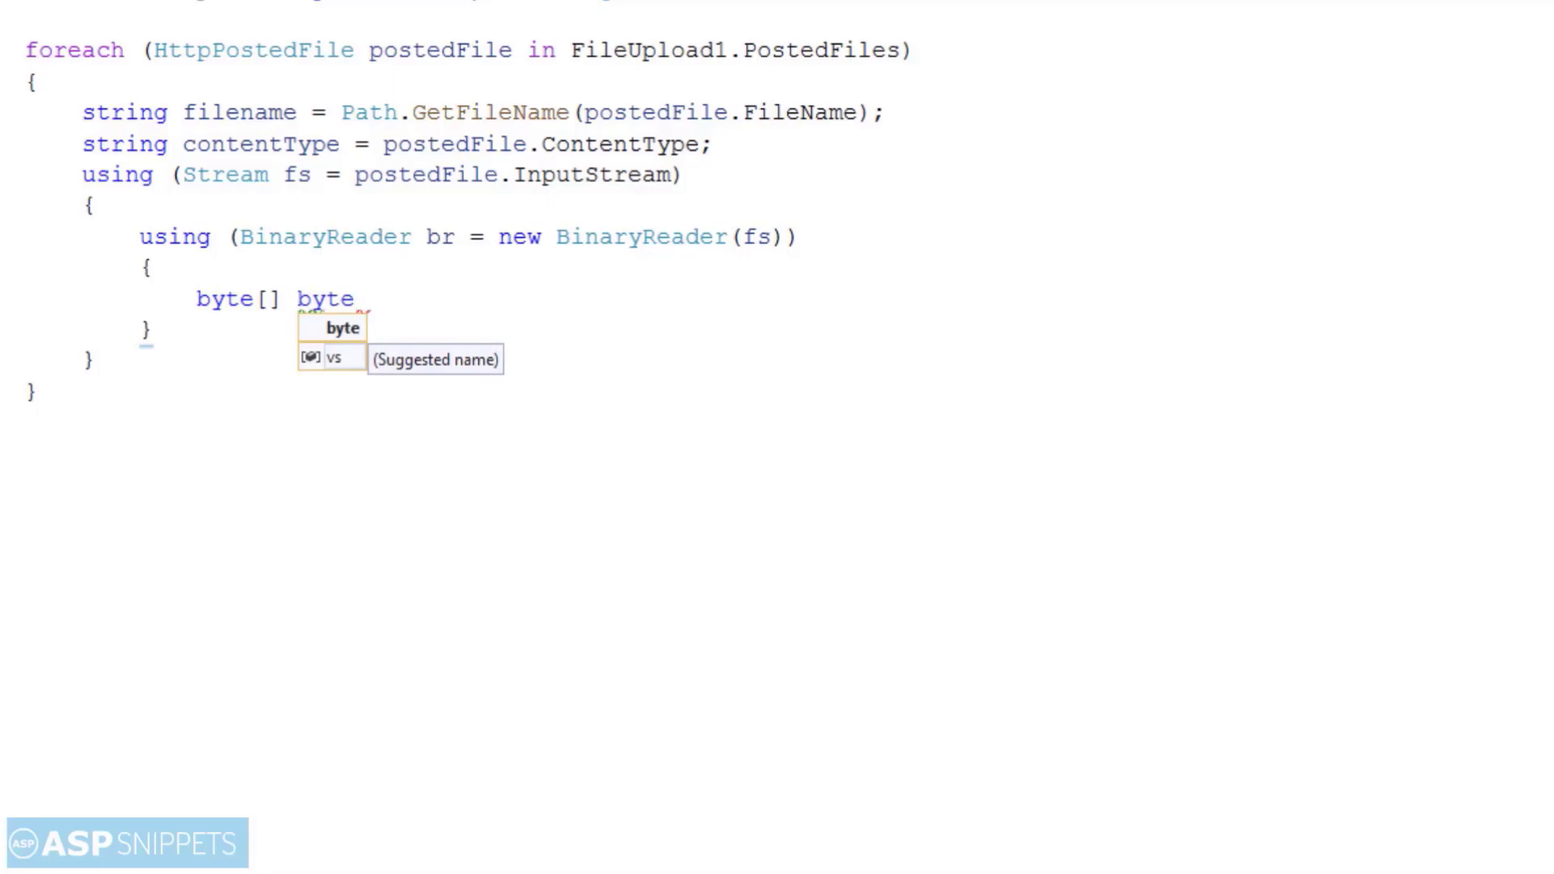
text(s)
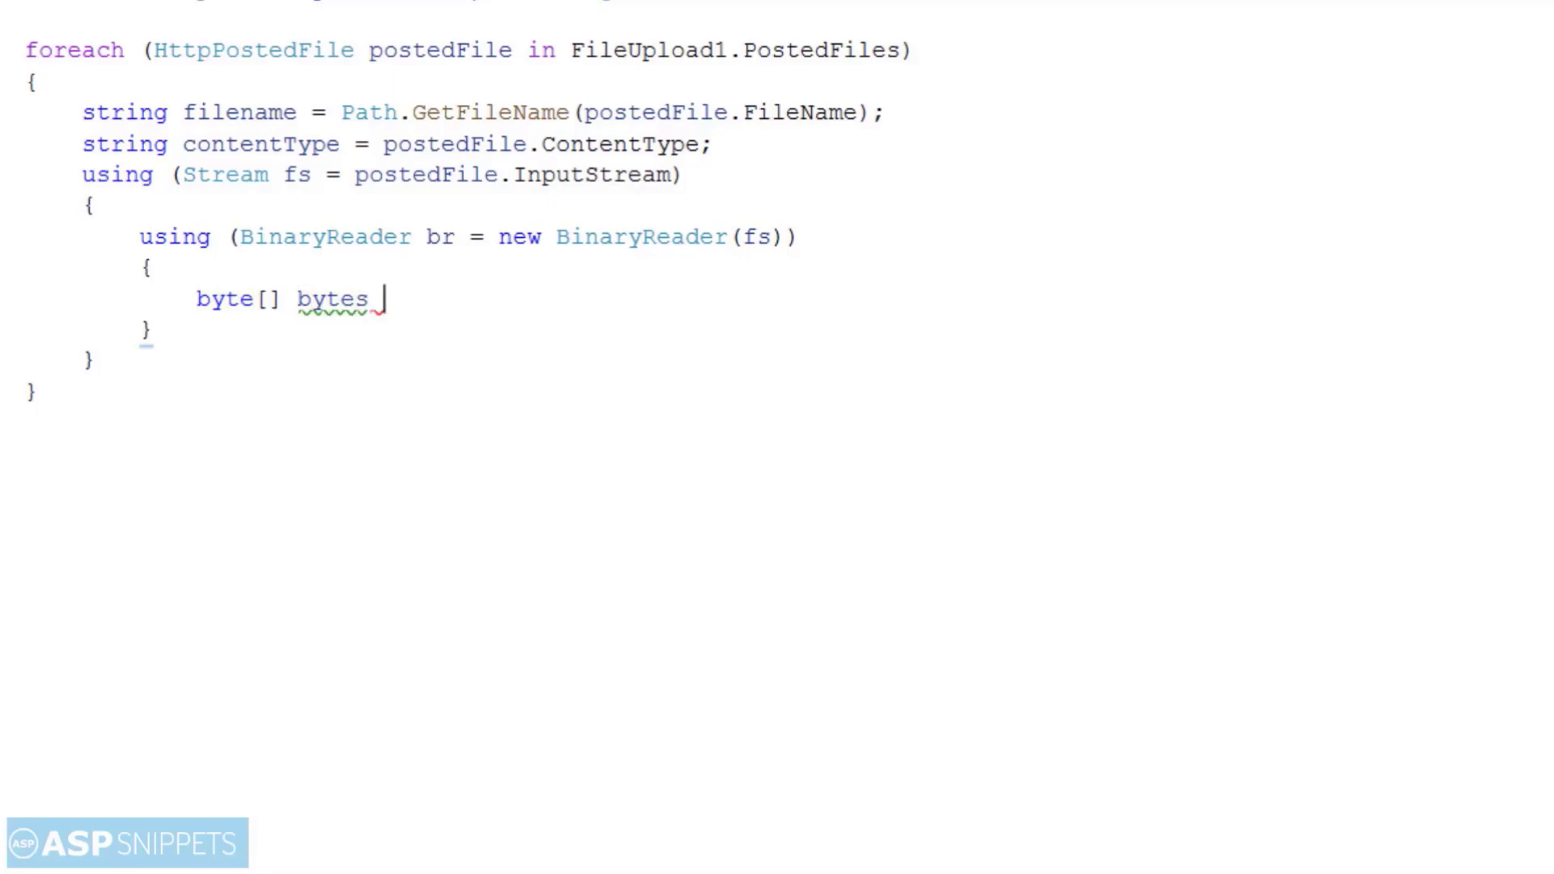
text(= br)
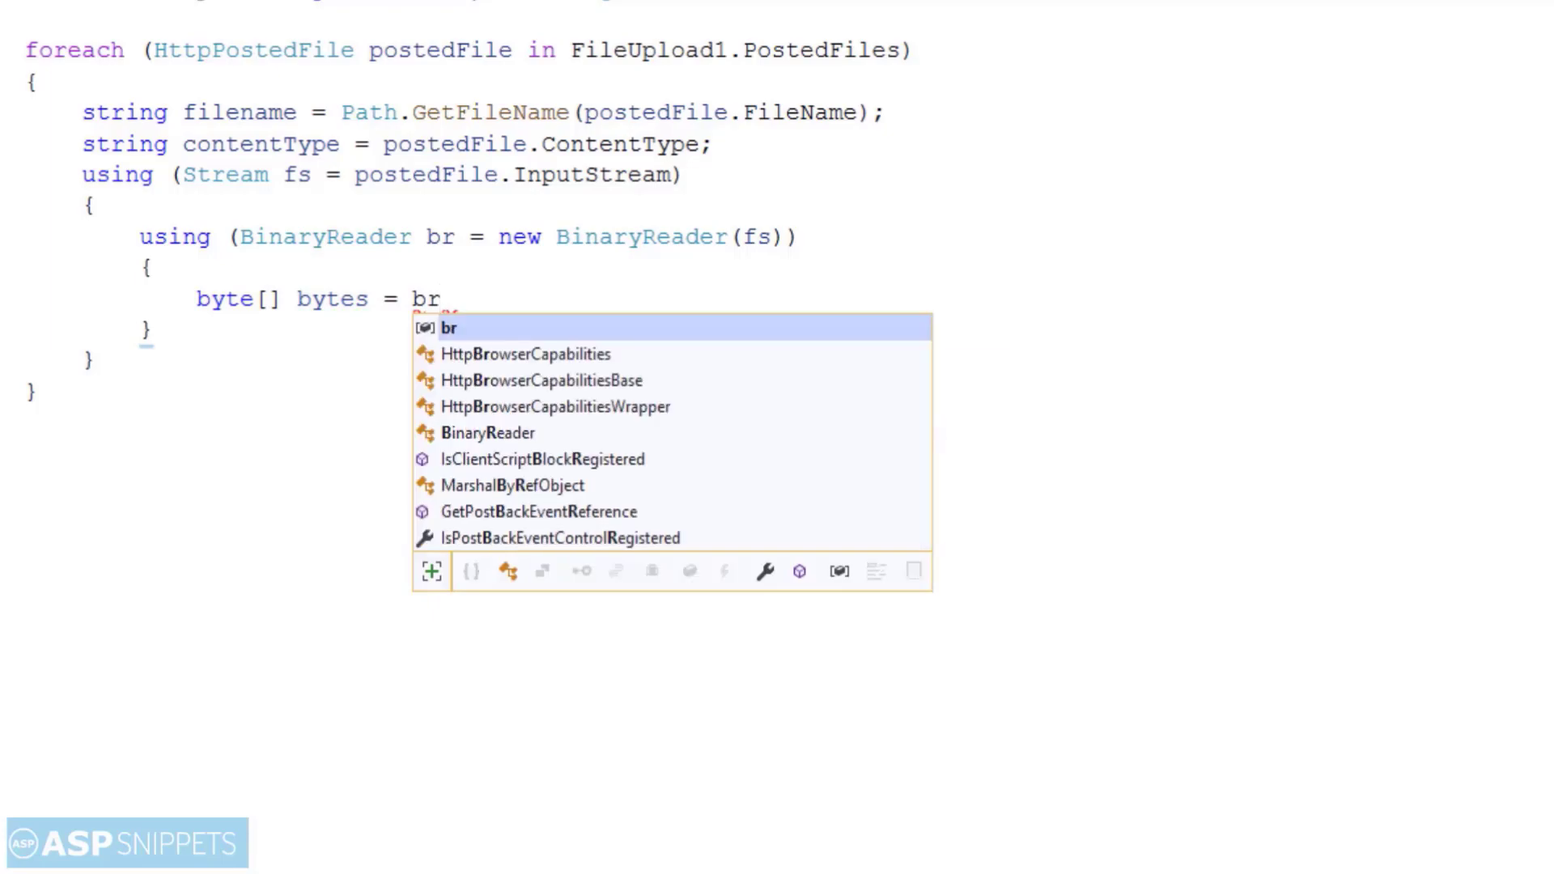
text(.ReadBytes)
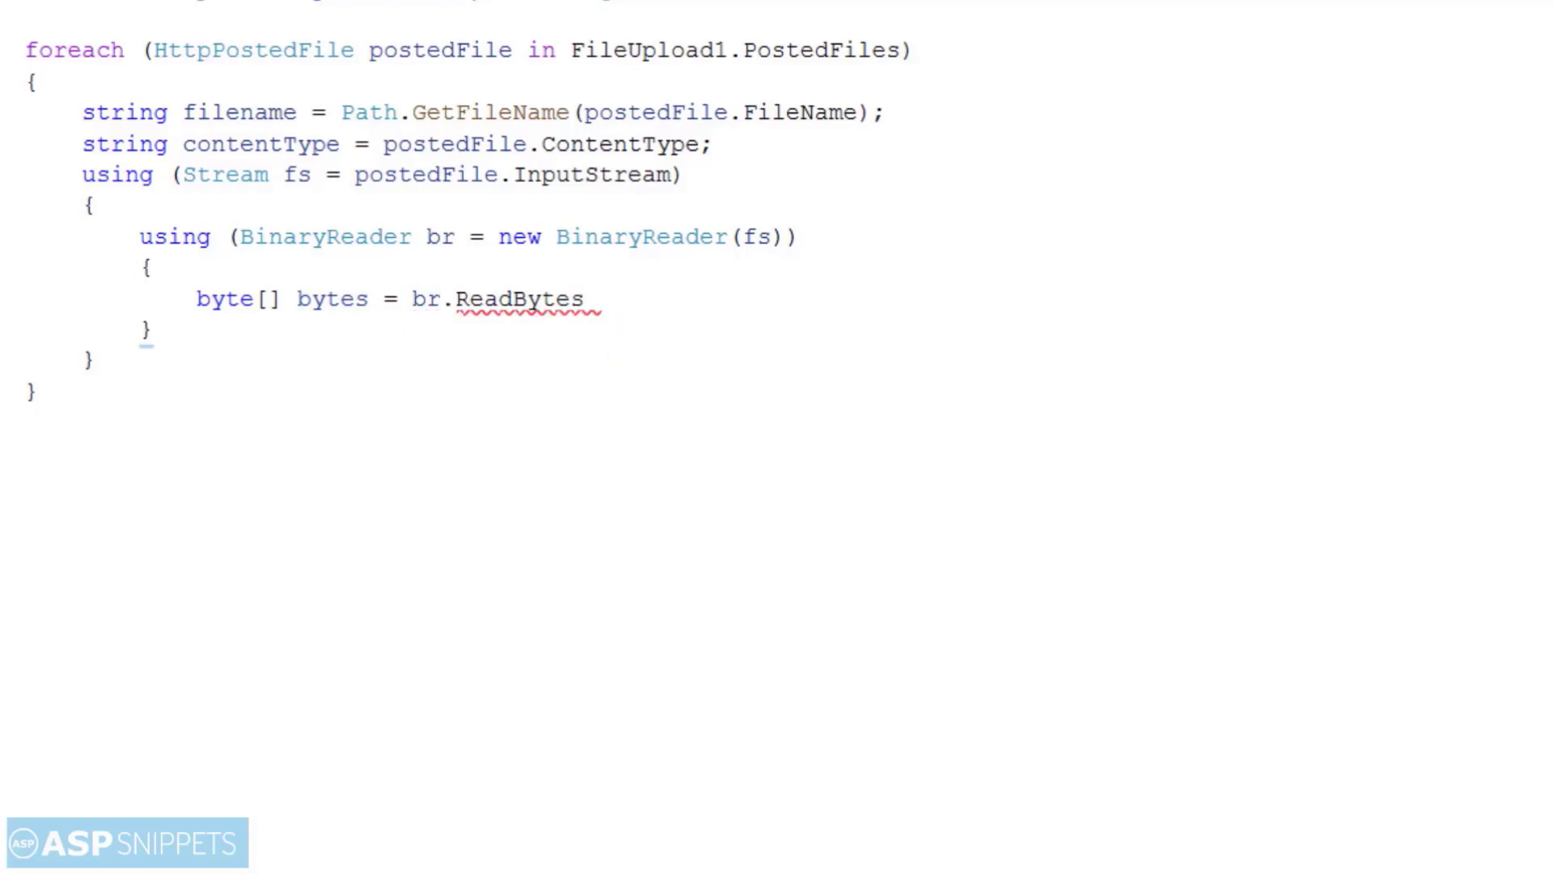
text((()
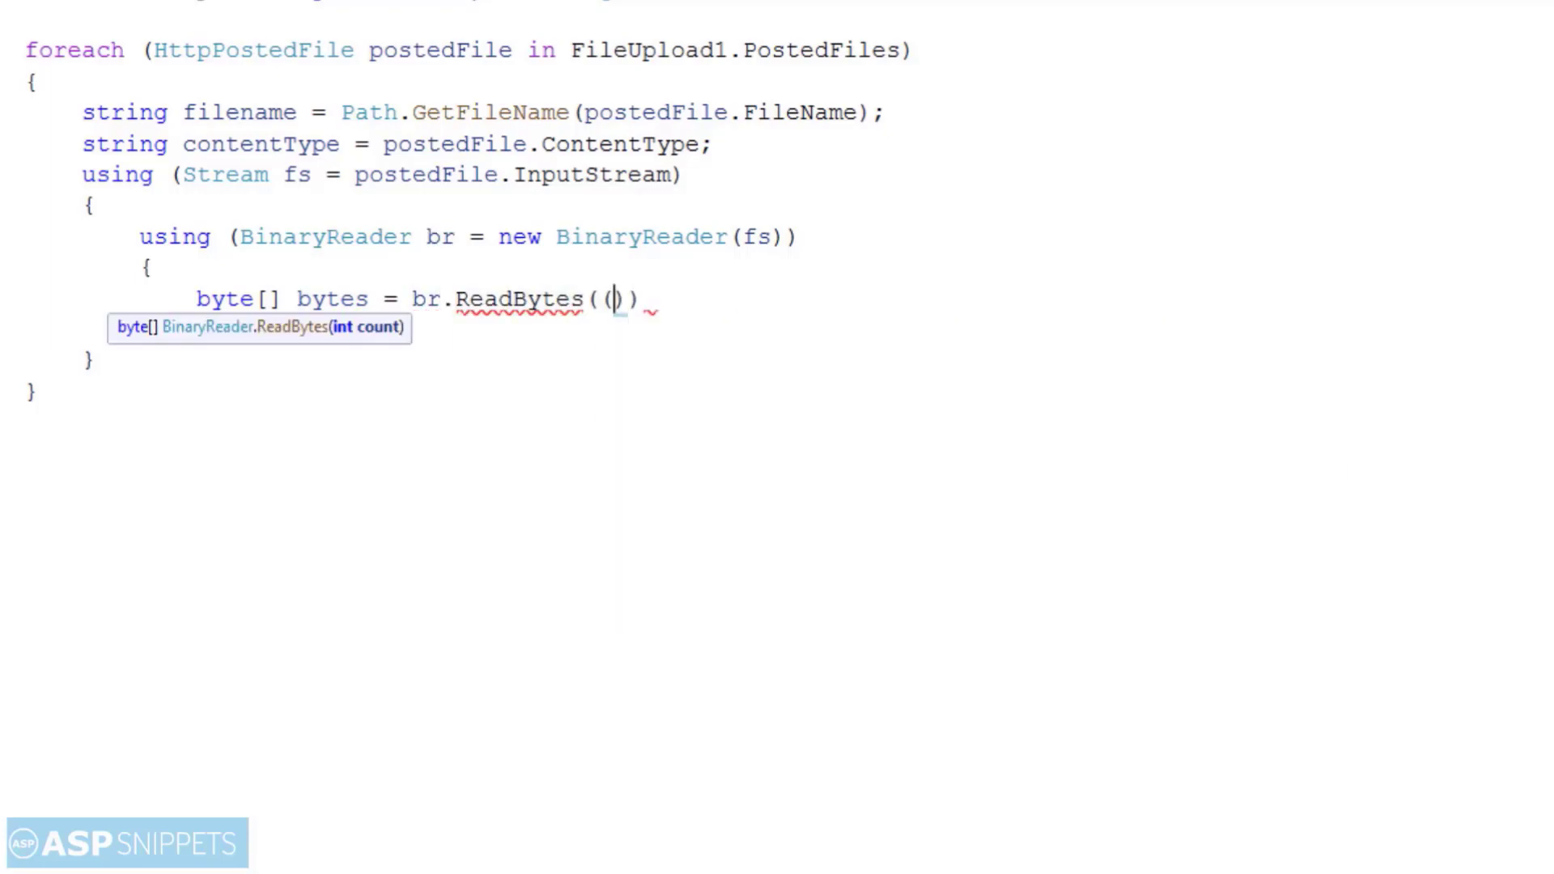
text(Int)
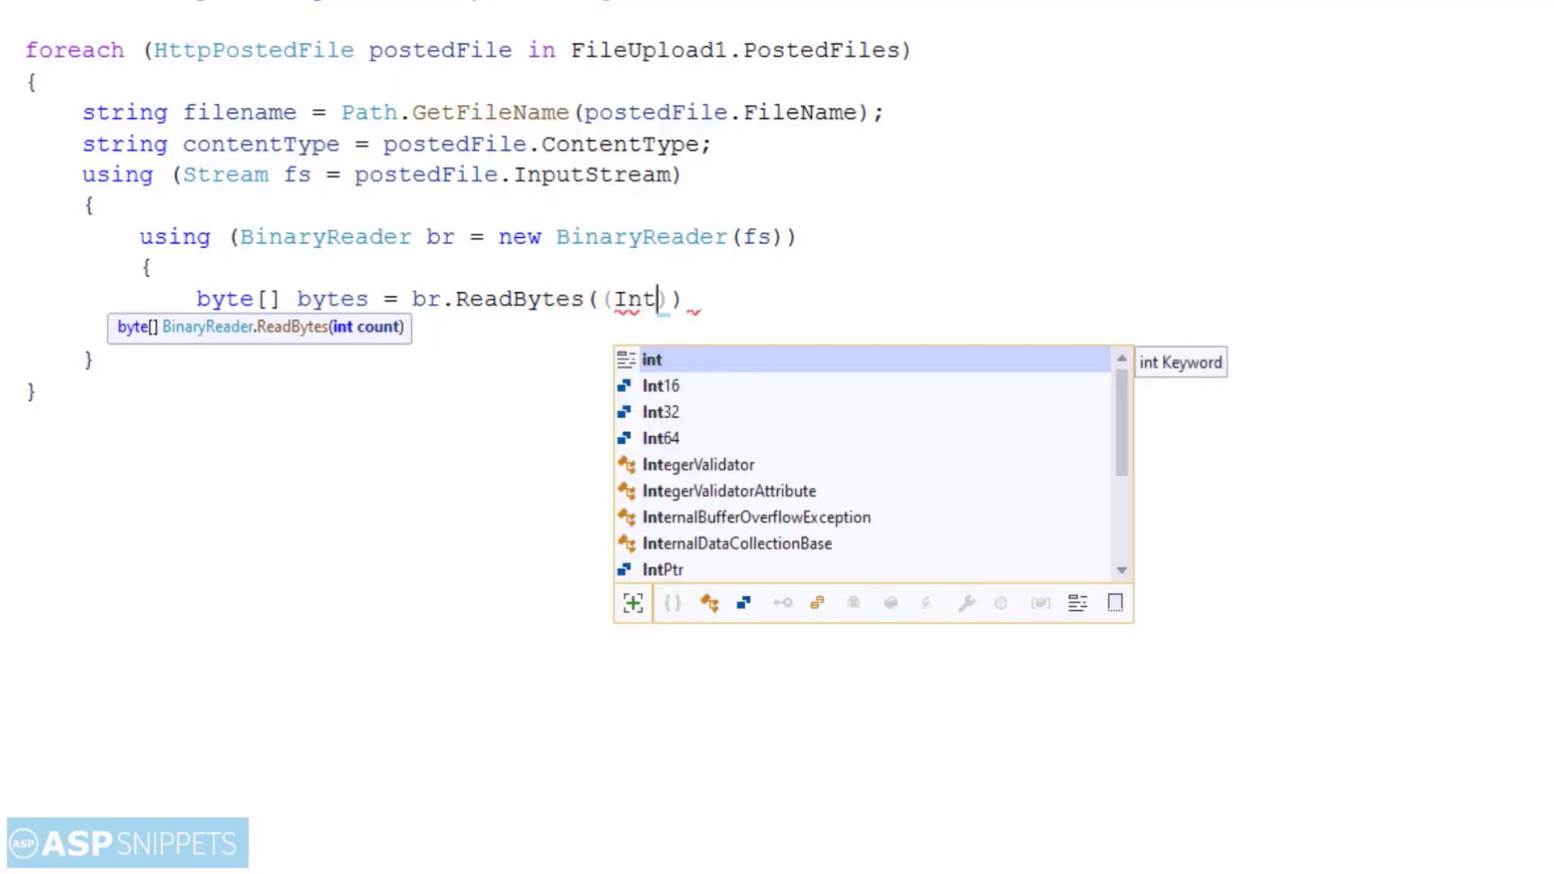
text(32) f)
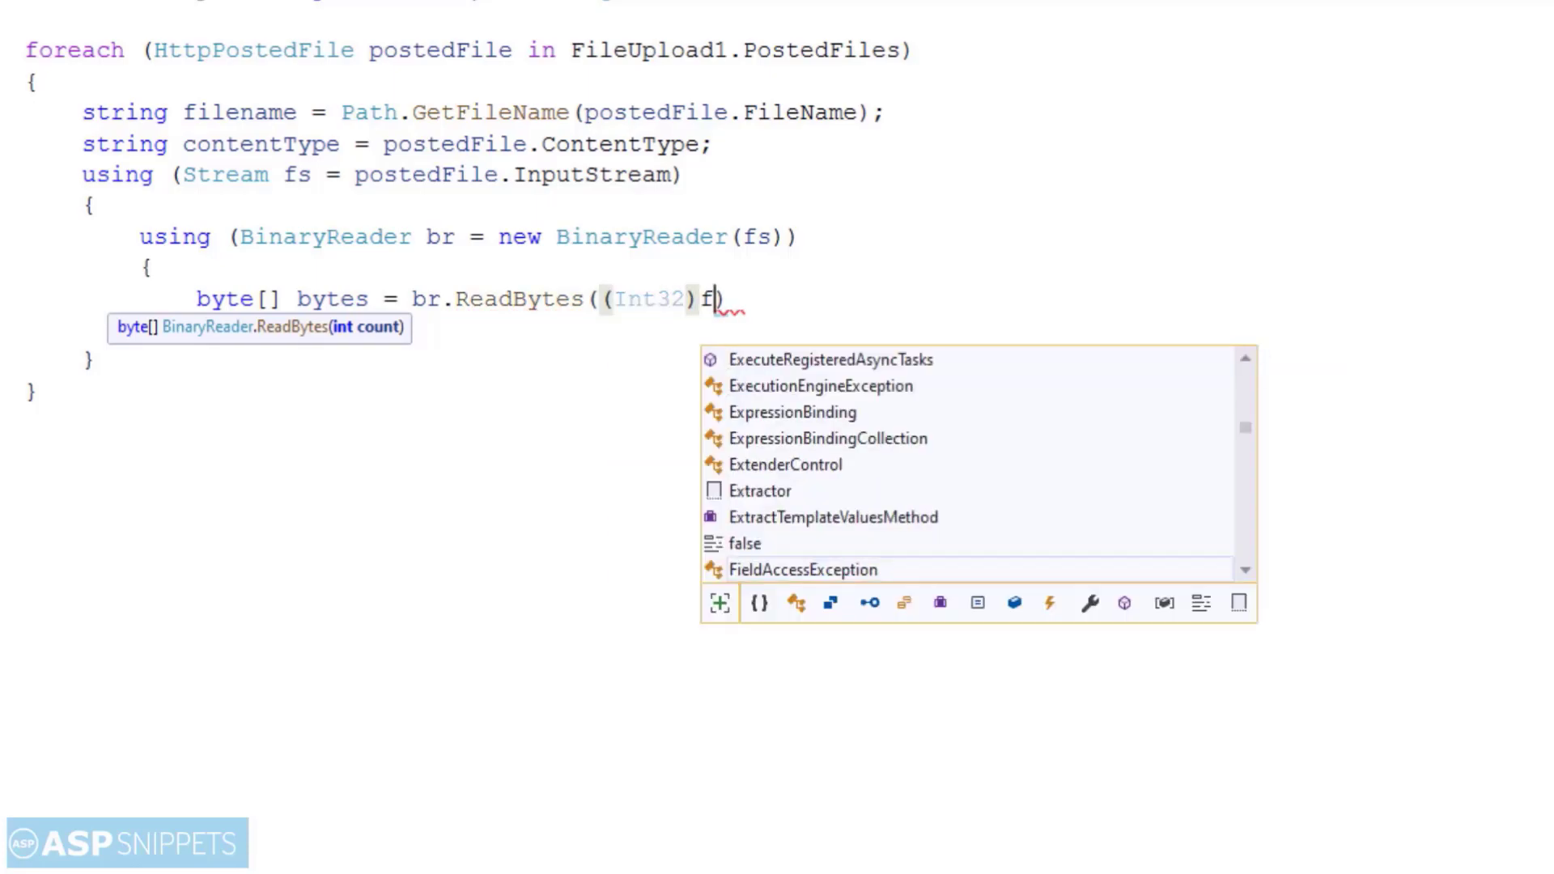
text(s.)
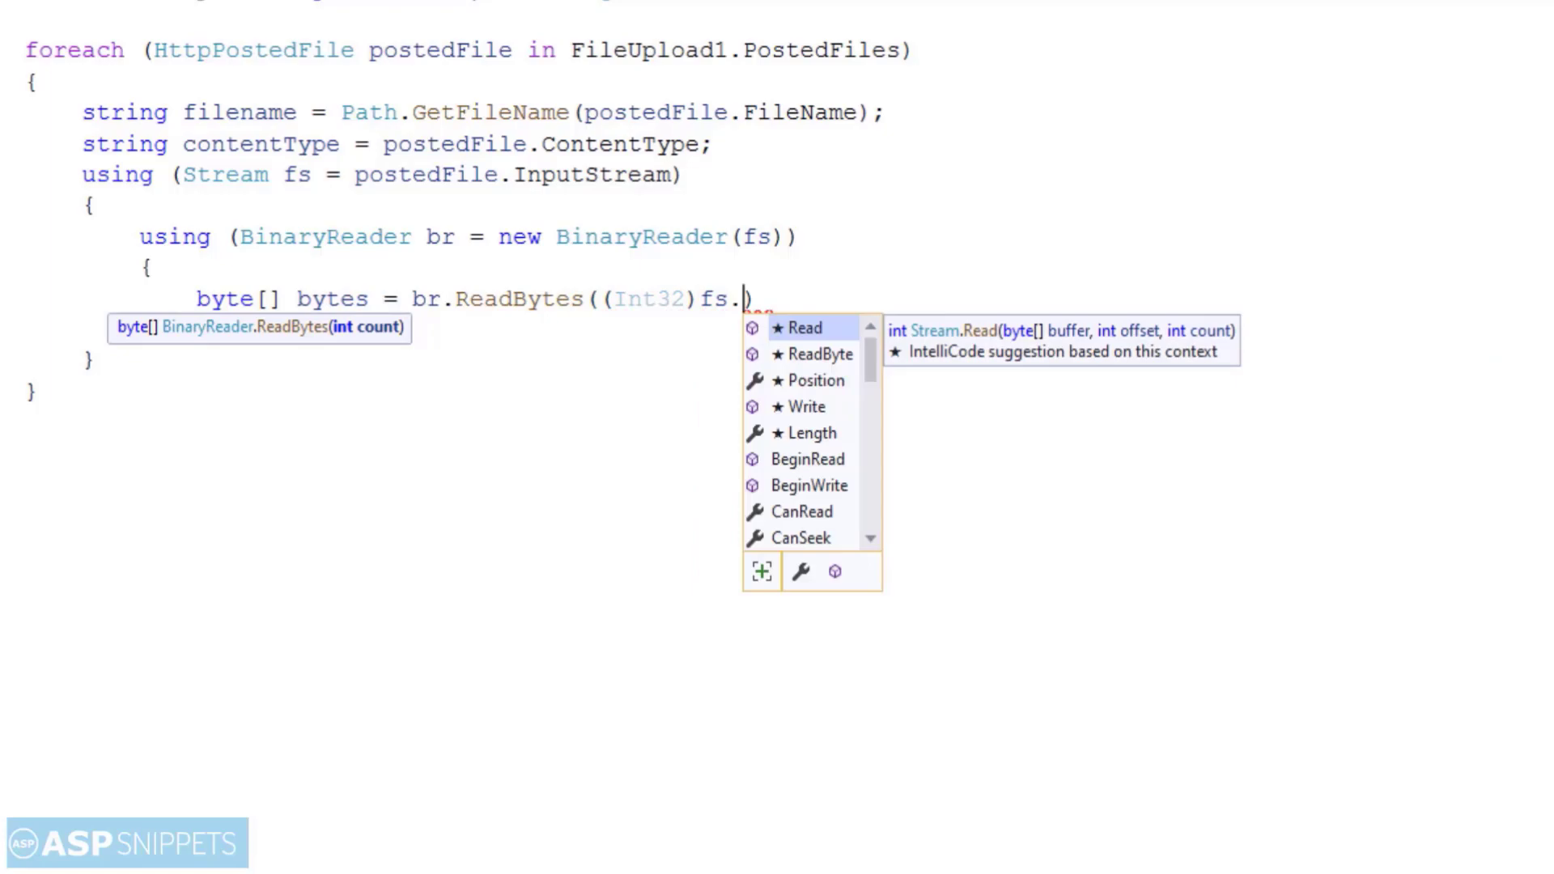
text(Length)
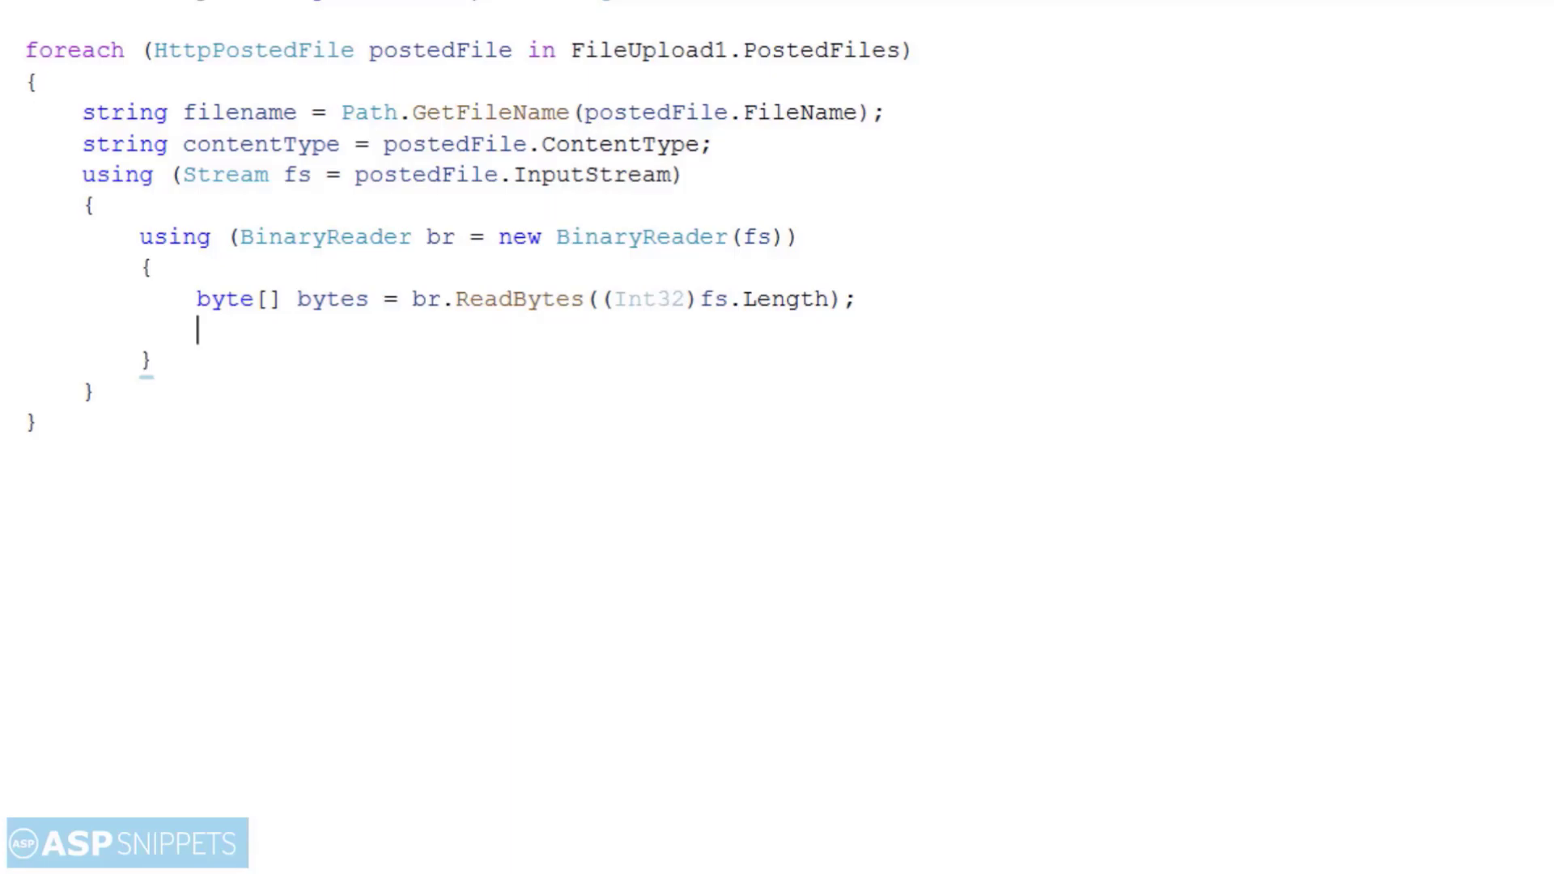
Step: Read the constr connection string from ConfigurationManager and open a using block for new SqlConnection(constr)
text(string co)
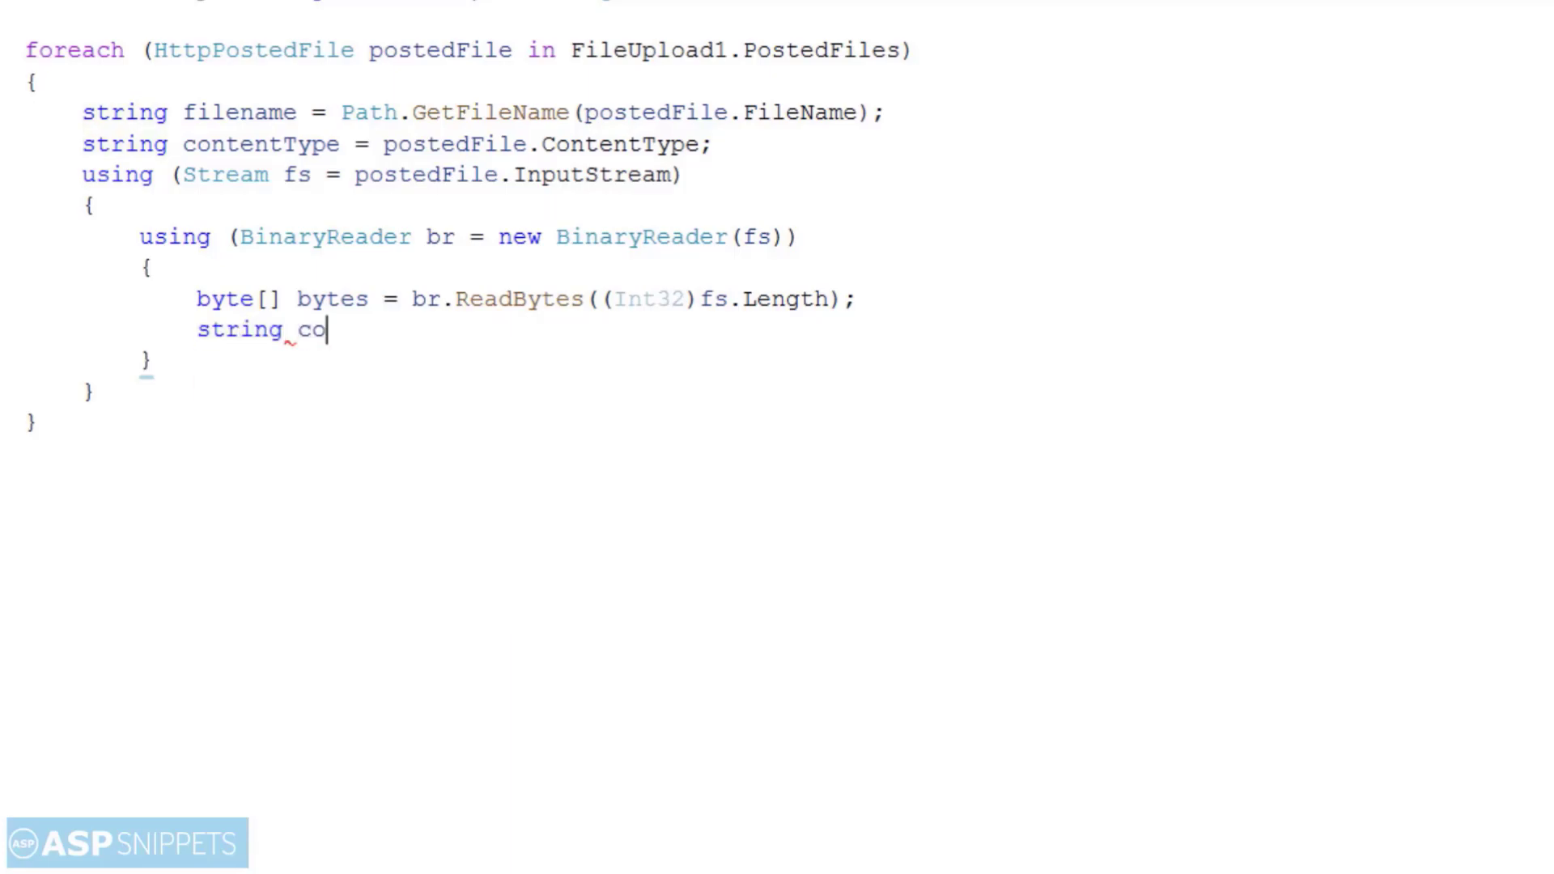
text(nstr = Con)
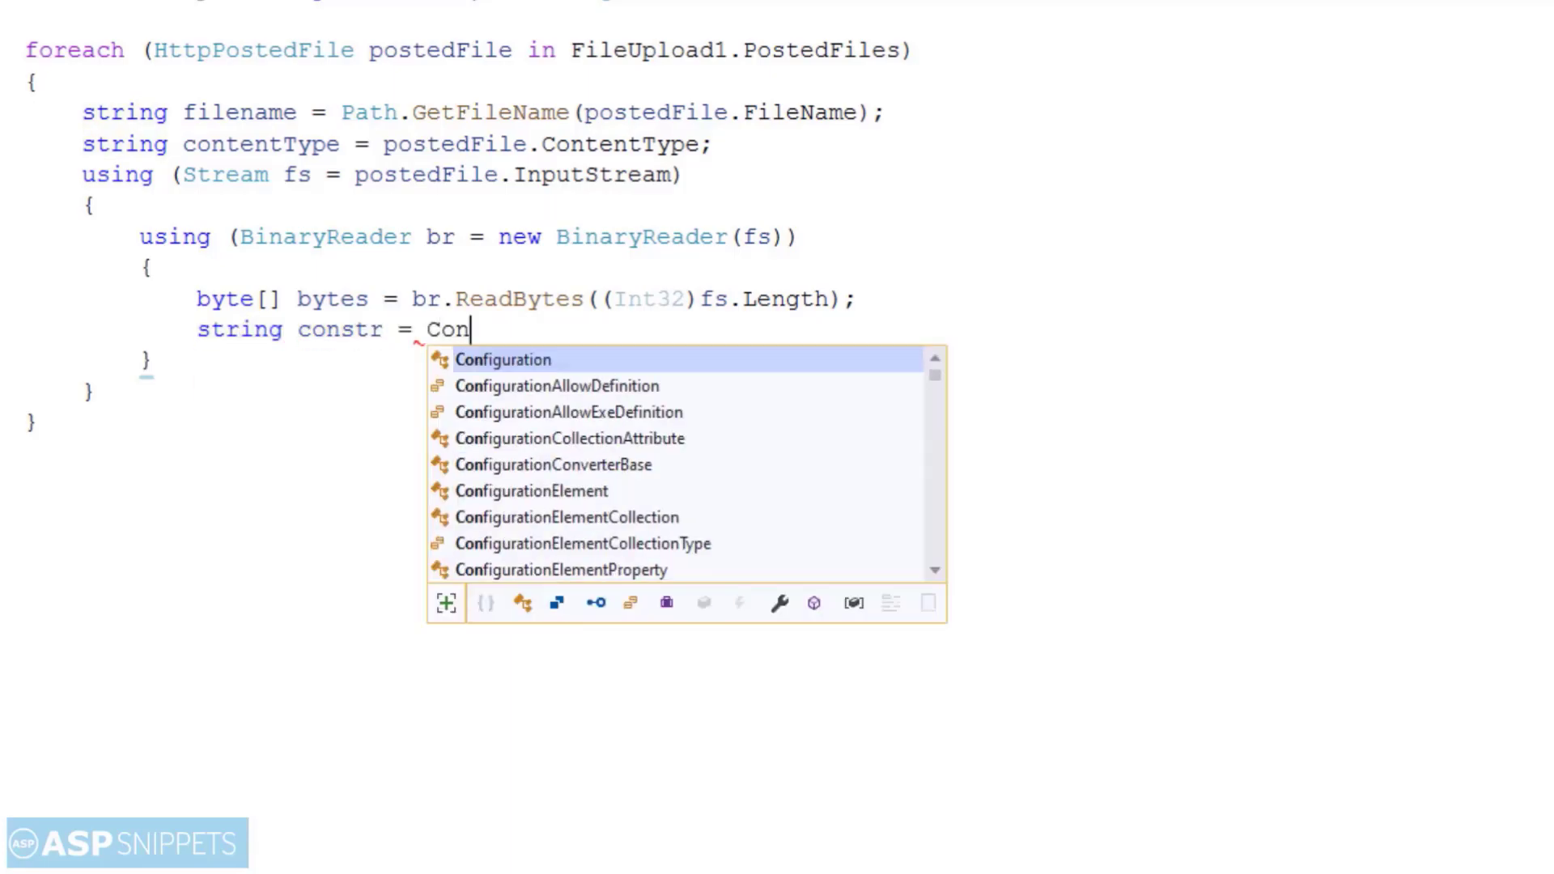
text(ConfigurationManager)
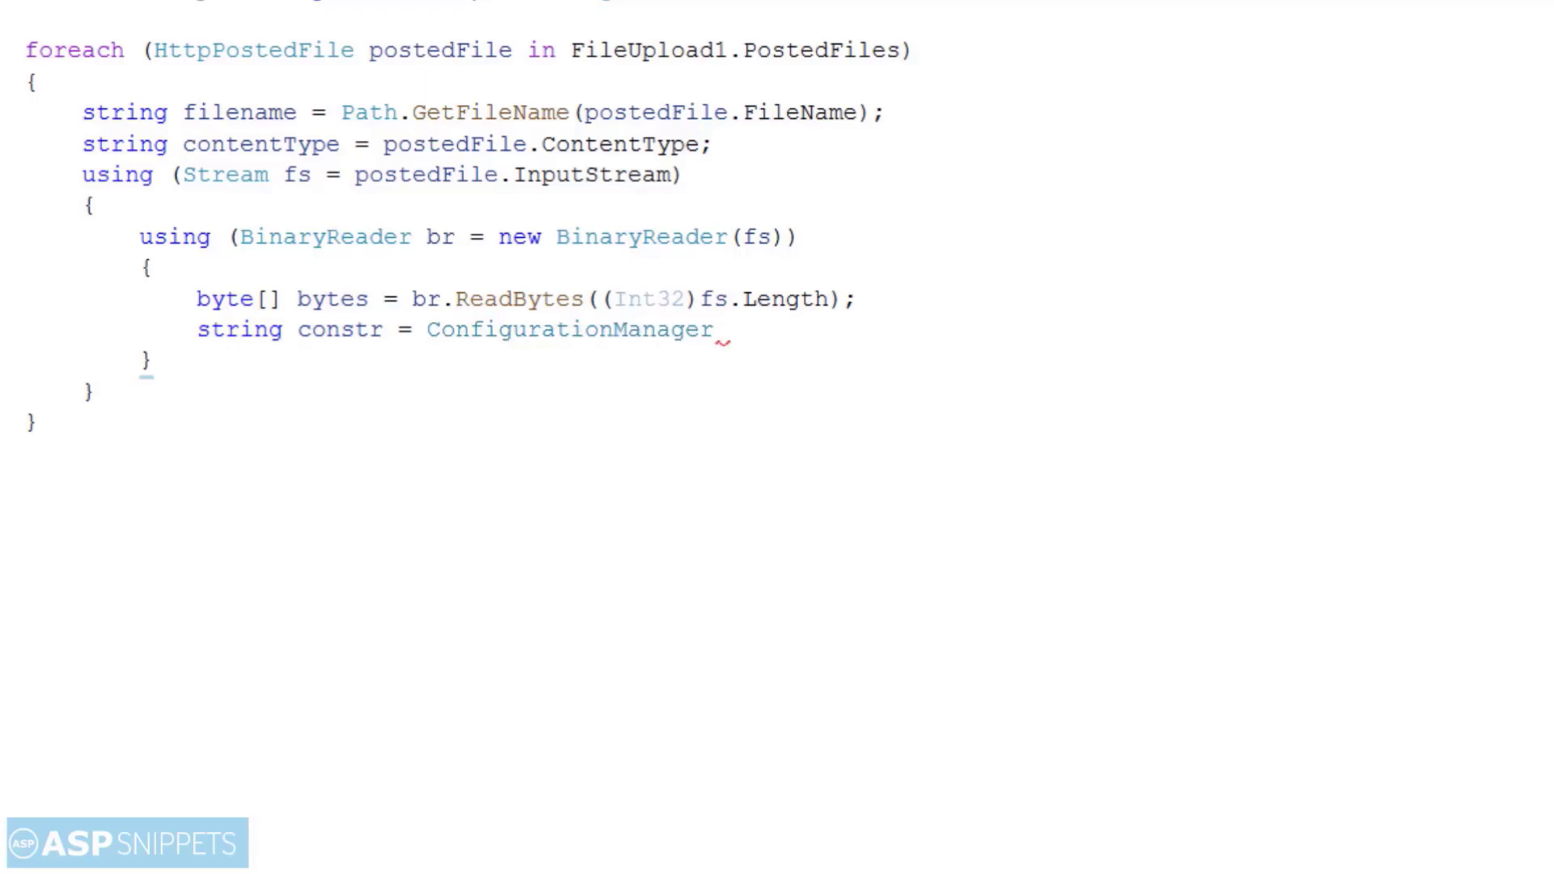
text(.ConnectionStrings[")
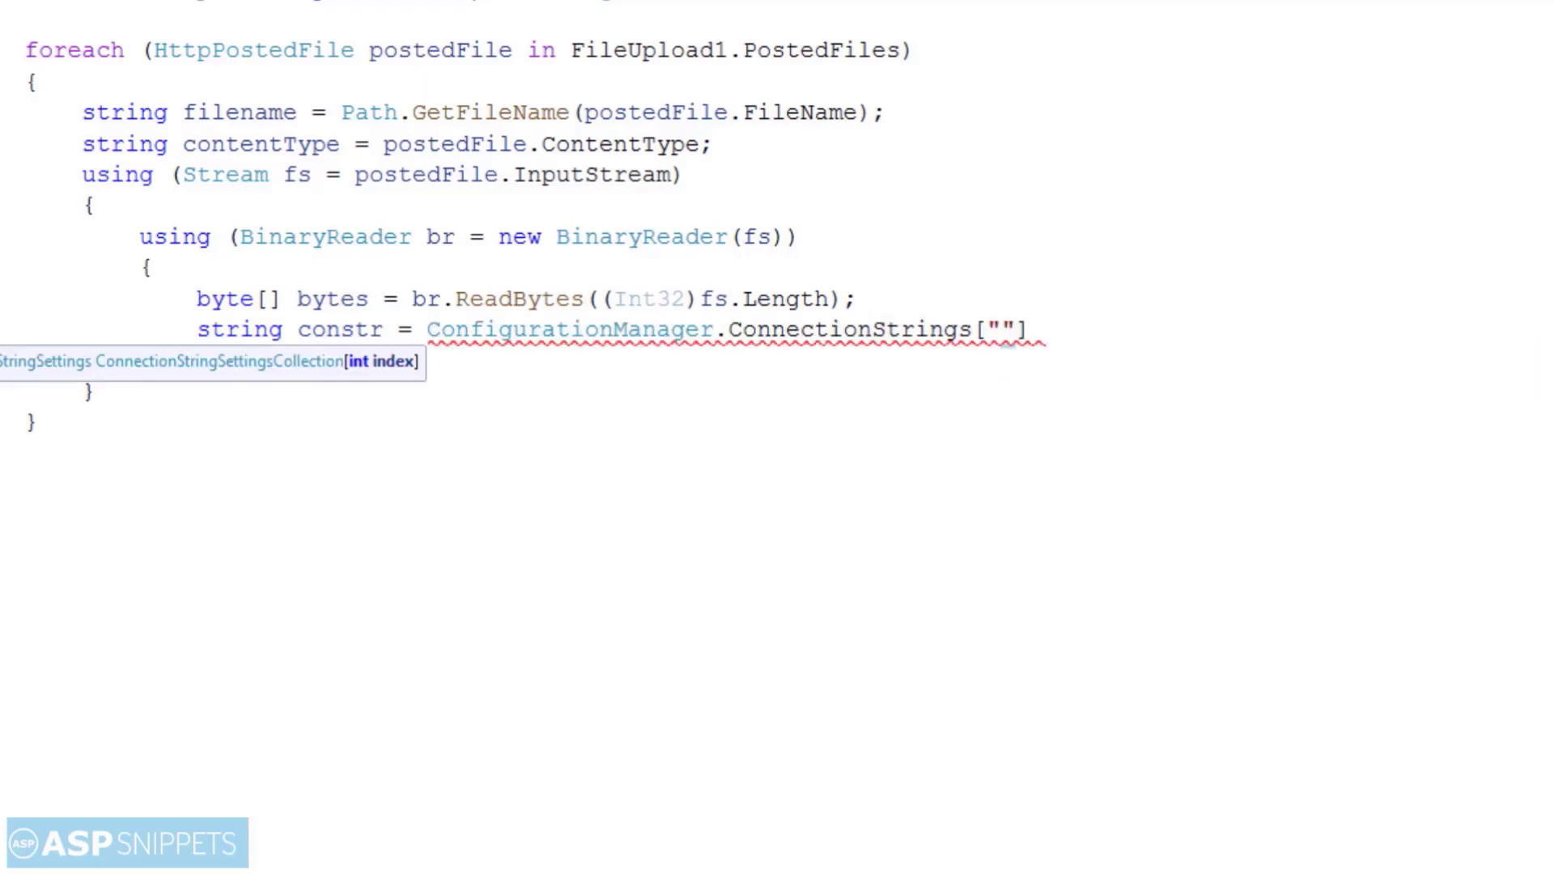
text(constr"].)
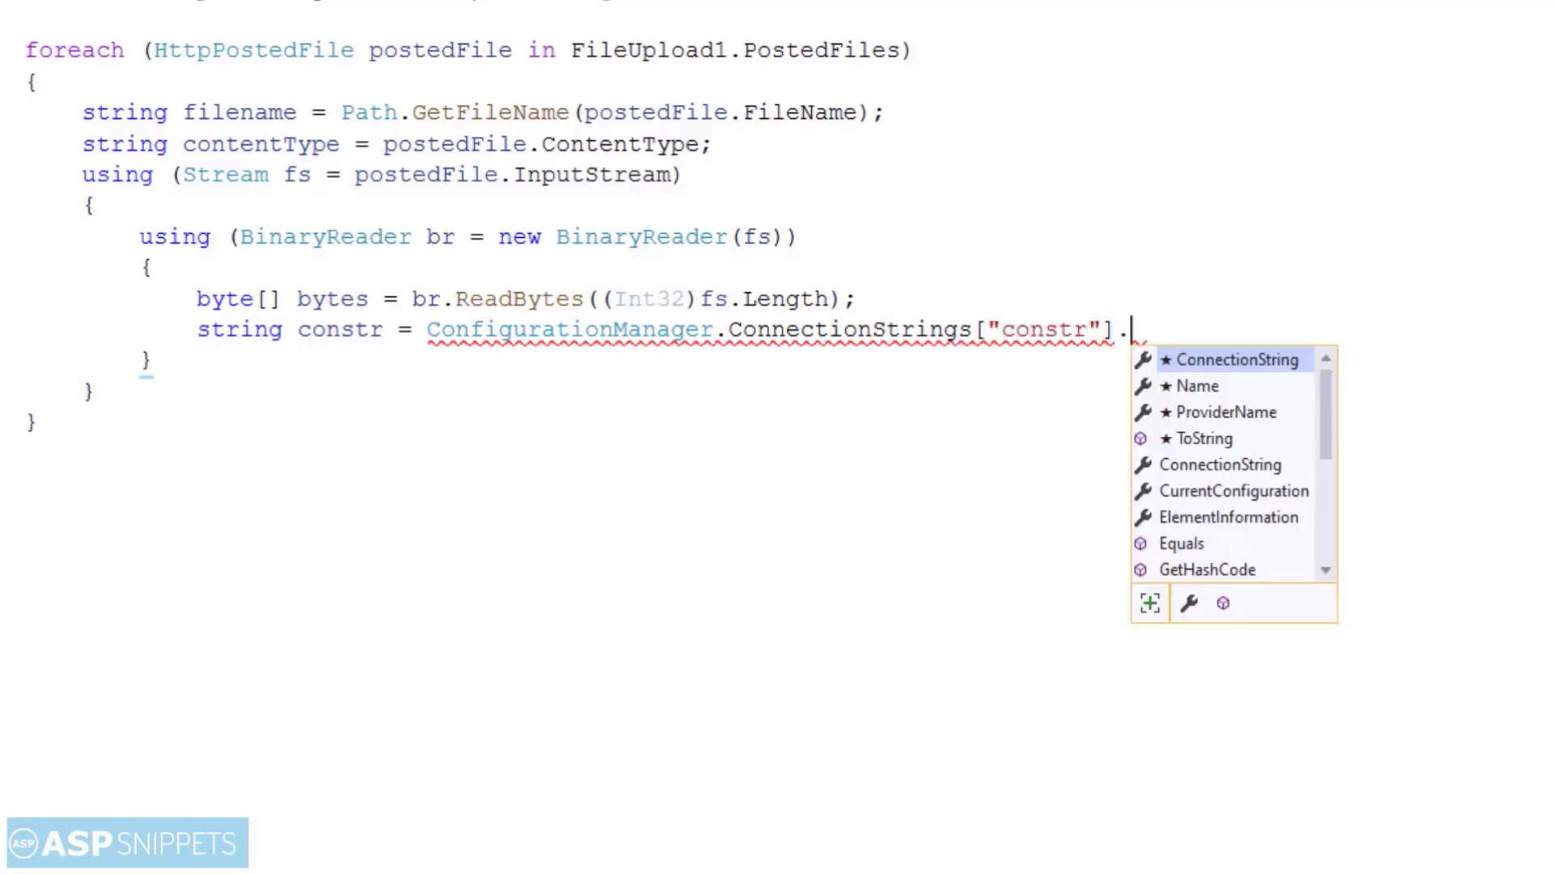
text(ConnectionString;)
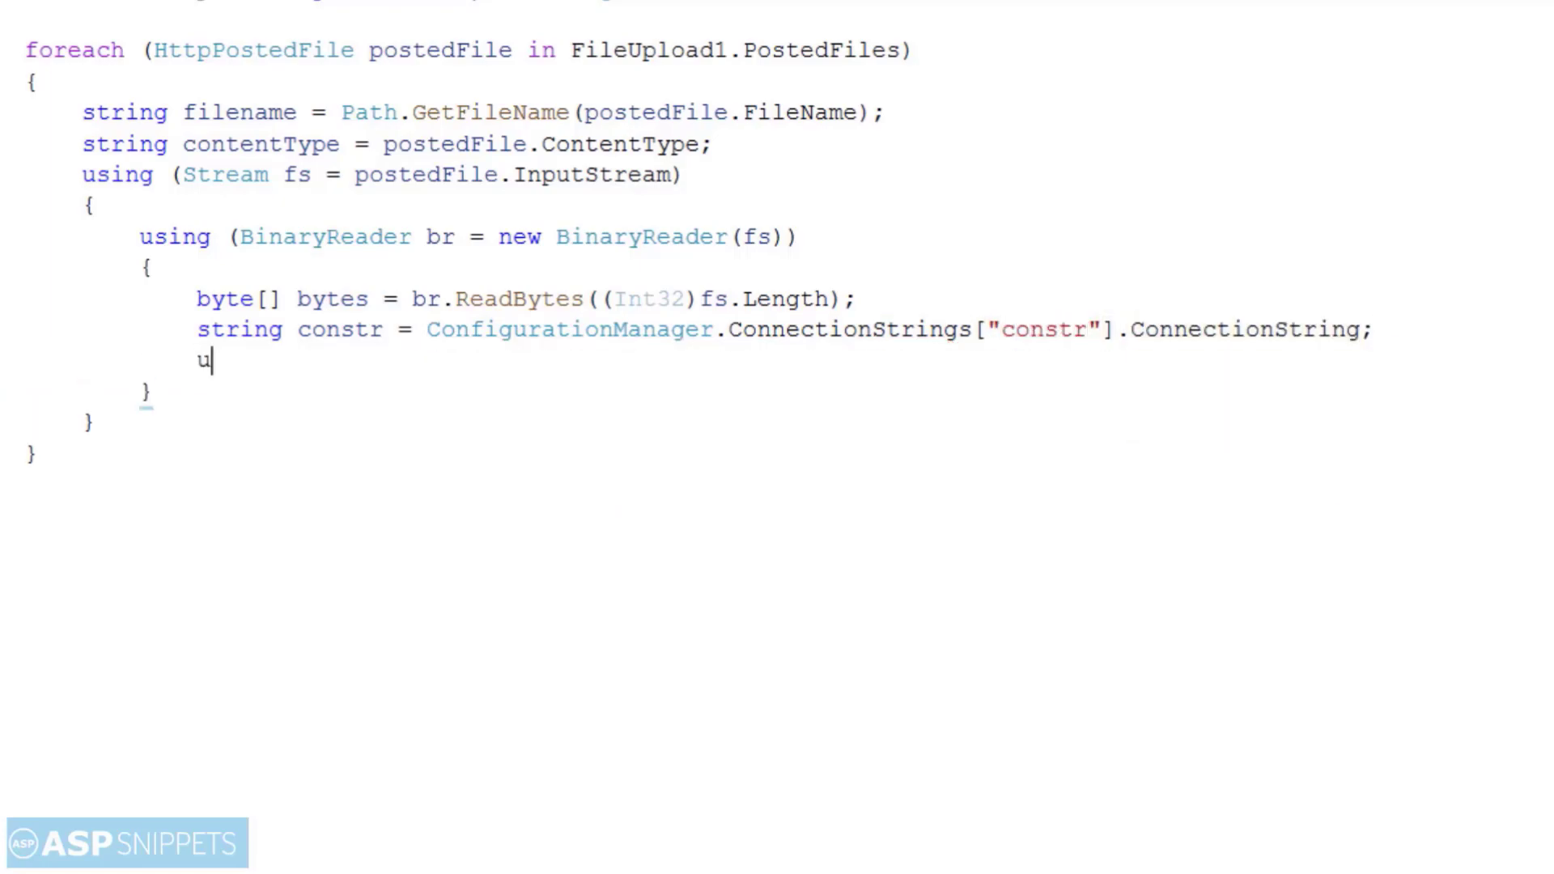
text(sing (SqlConnection con =)
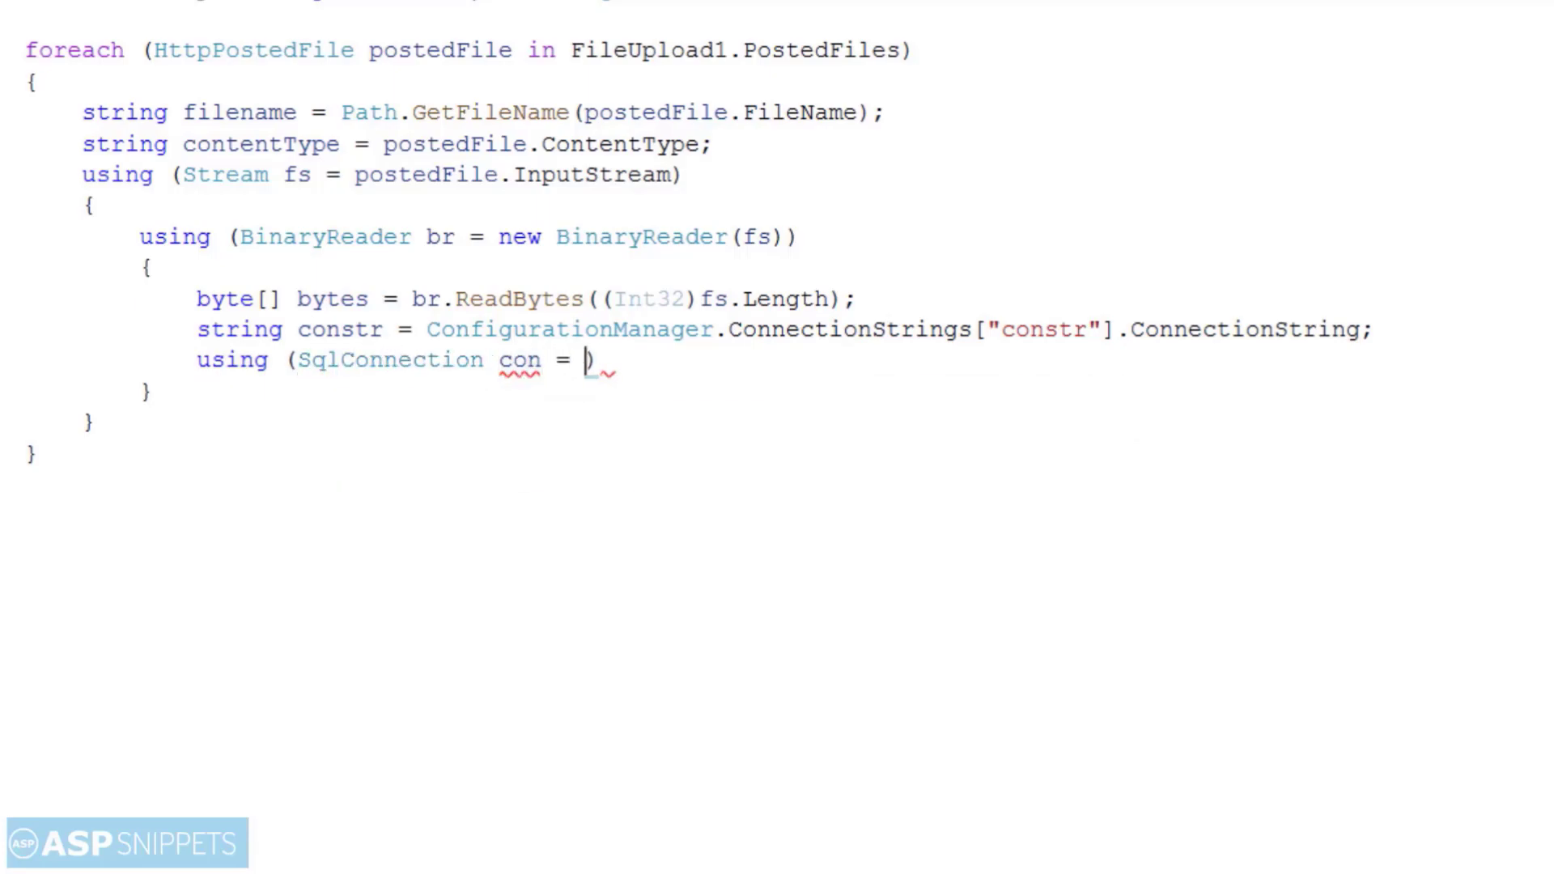
text(new SqlConnection)
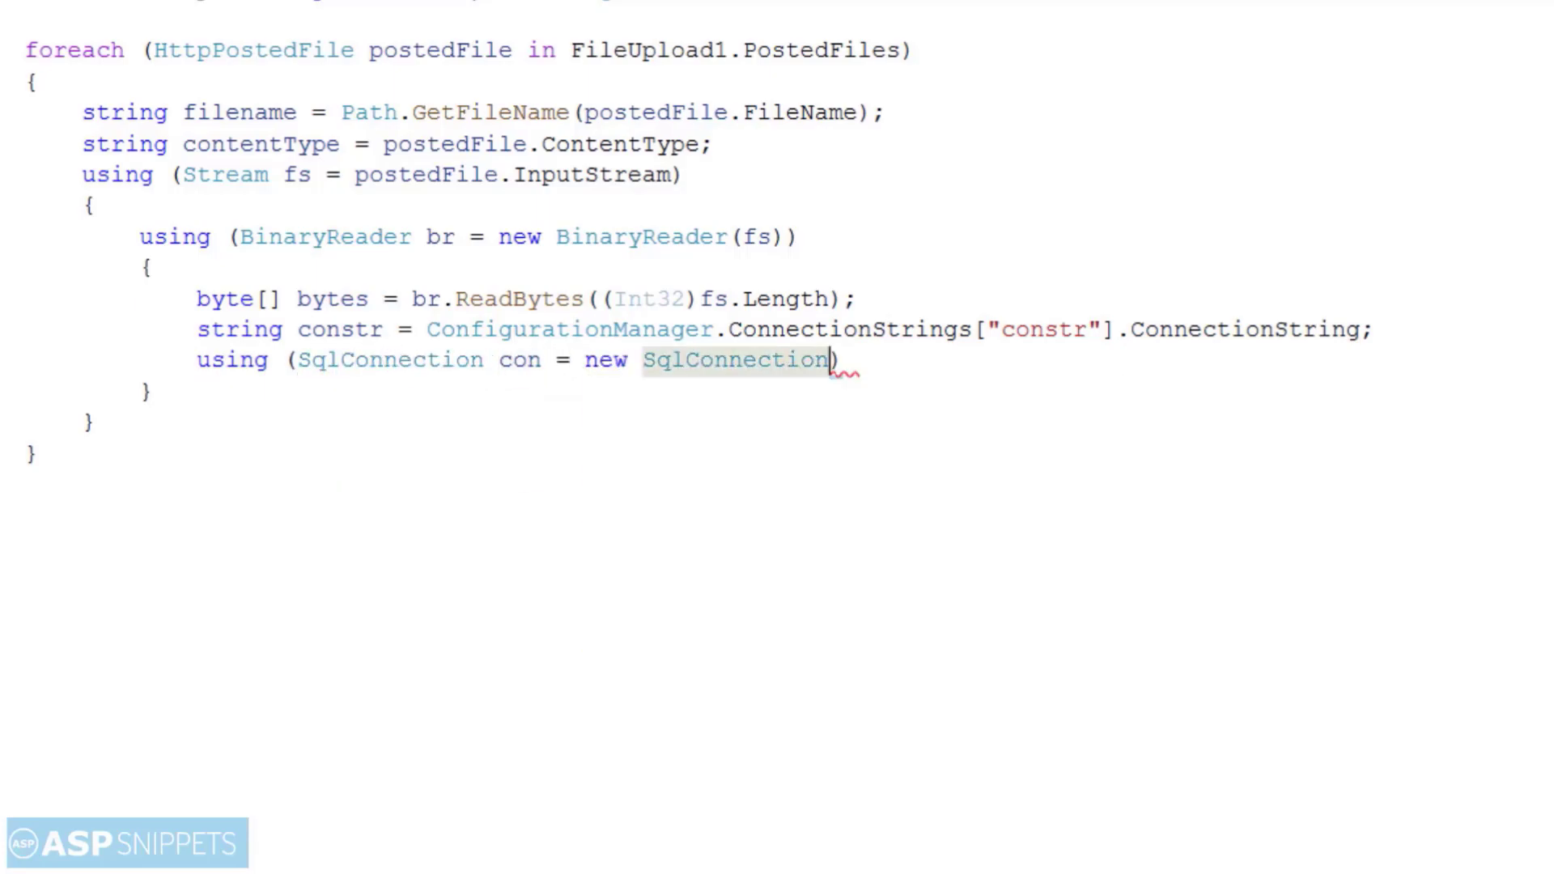
text((constr))
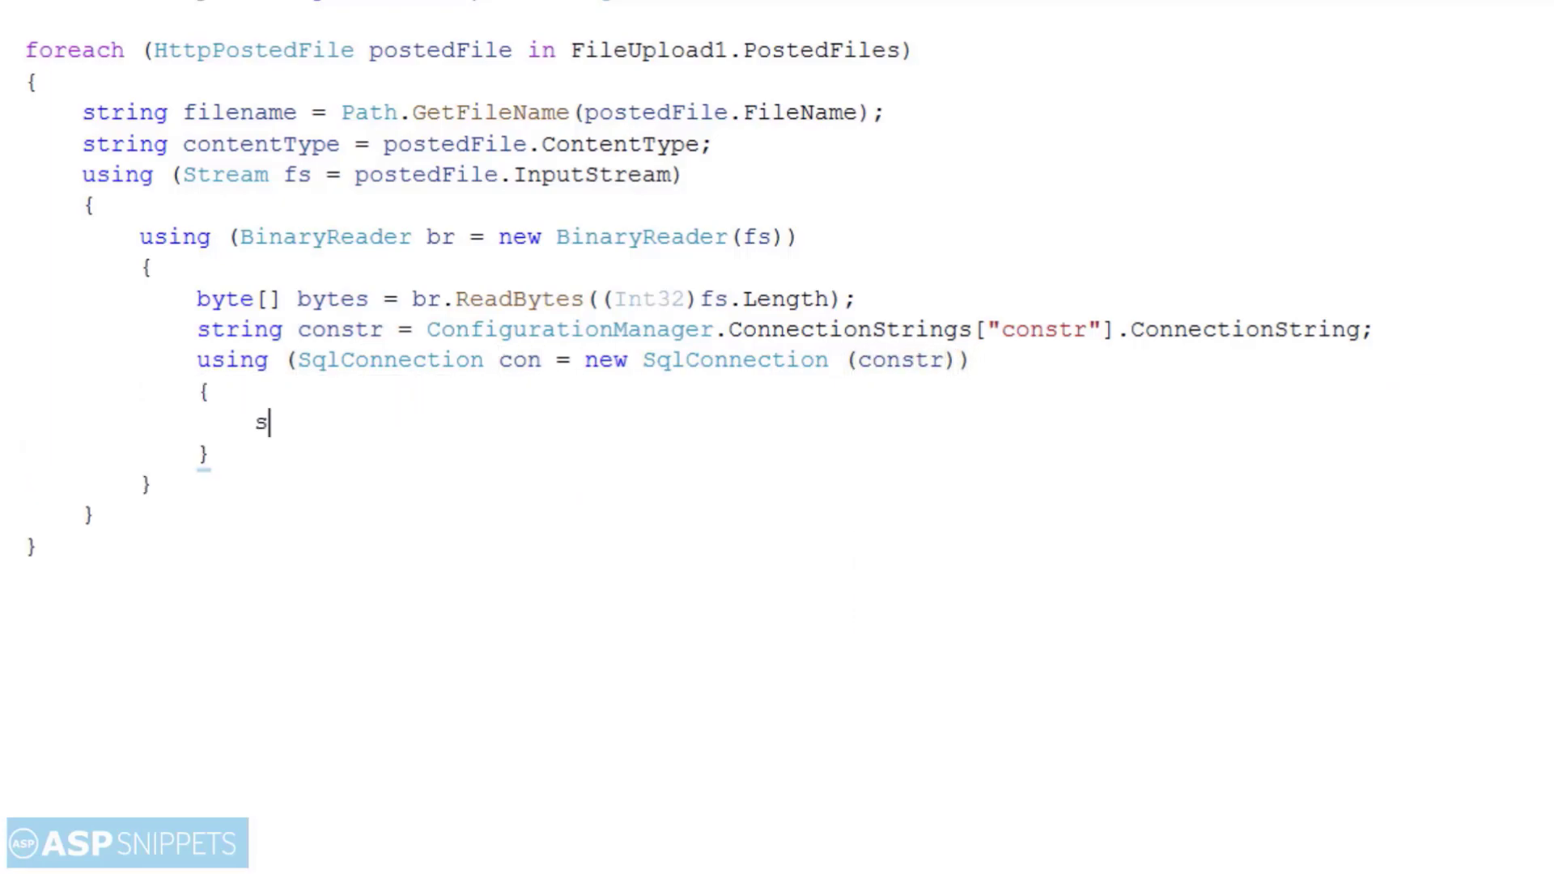
text(tring q)
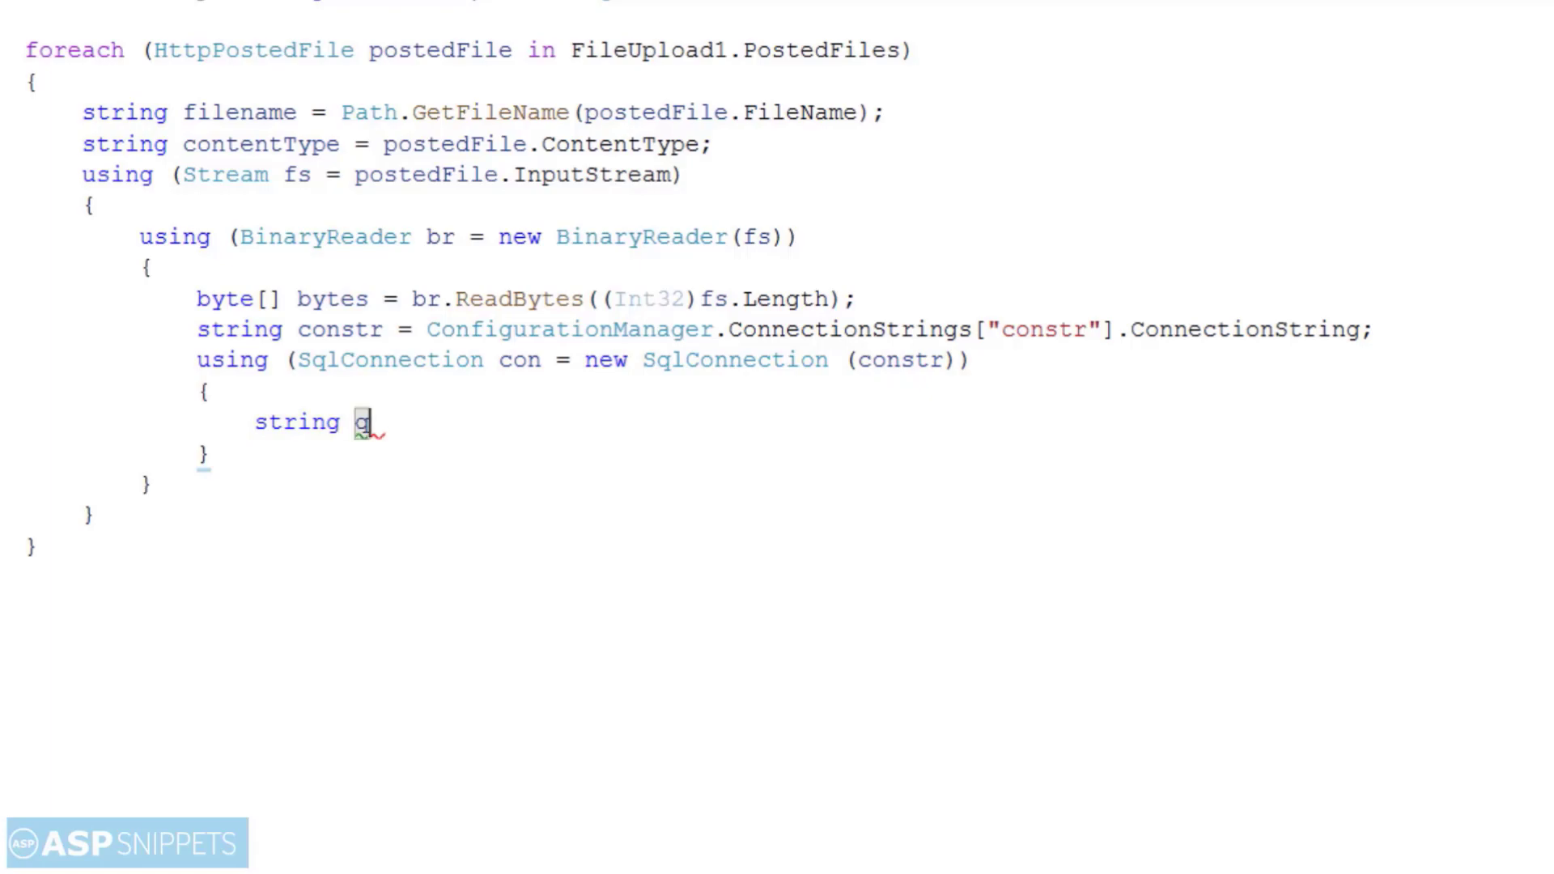
text(uery)
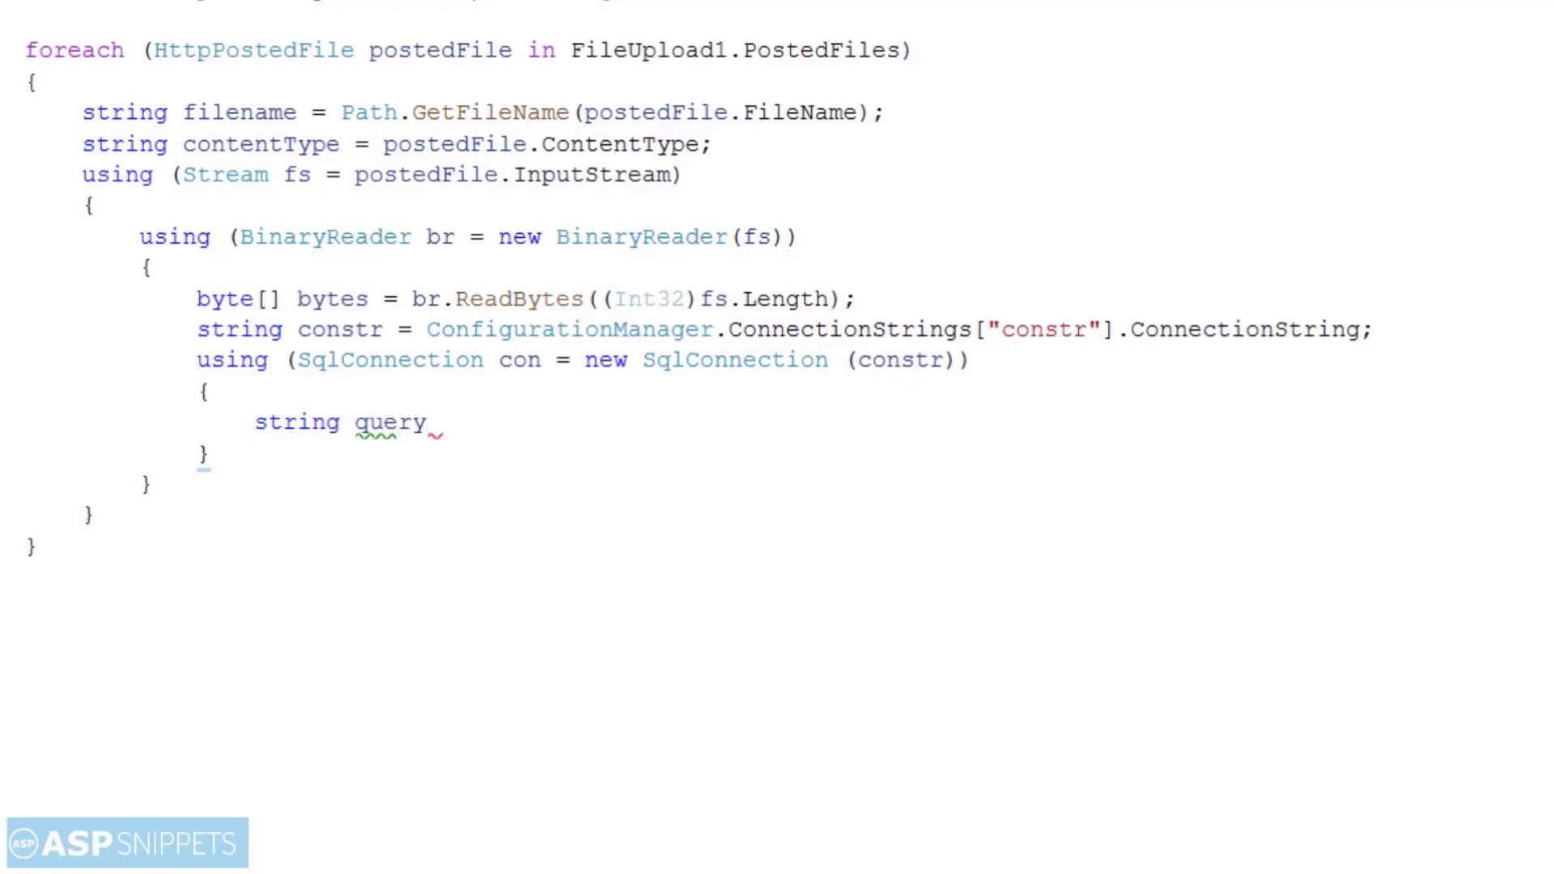
text(=)
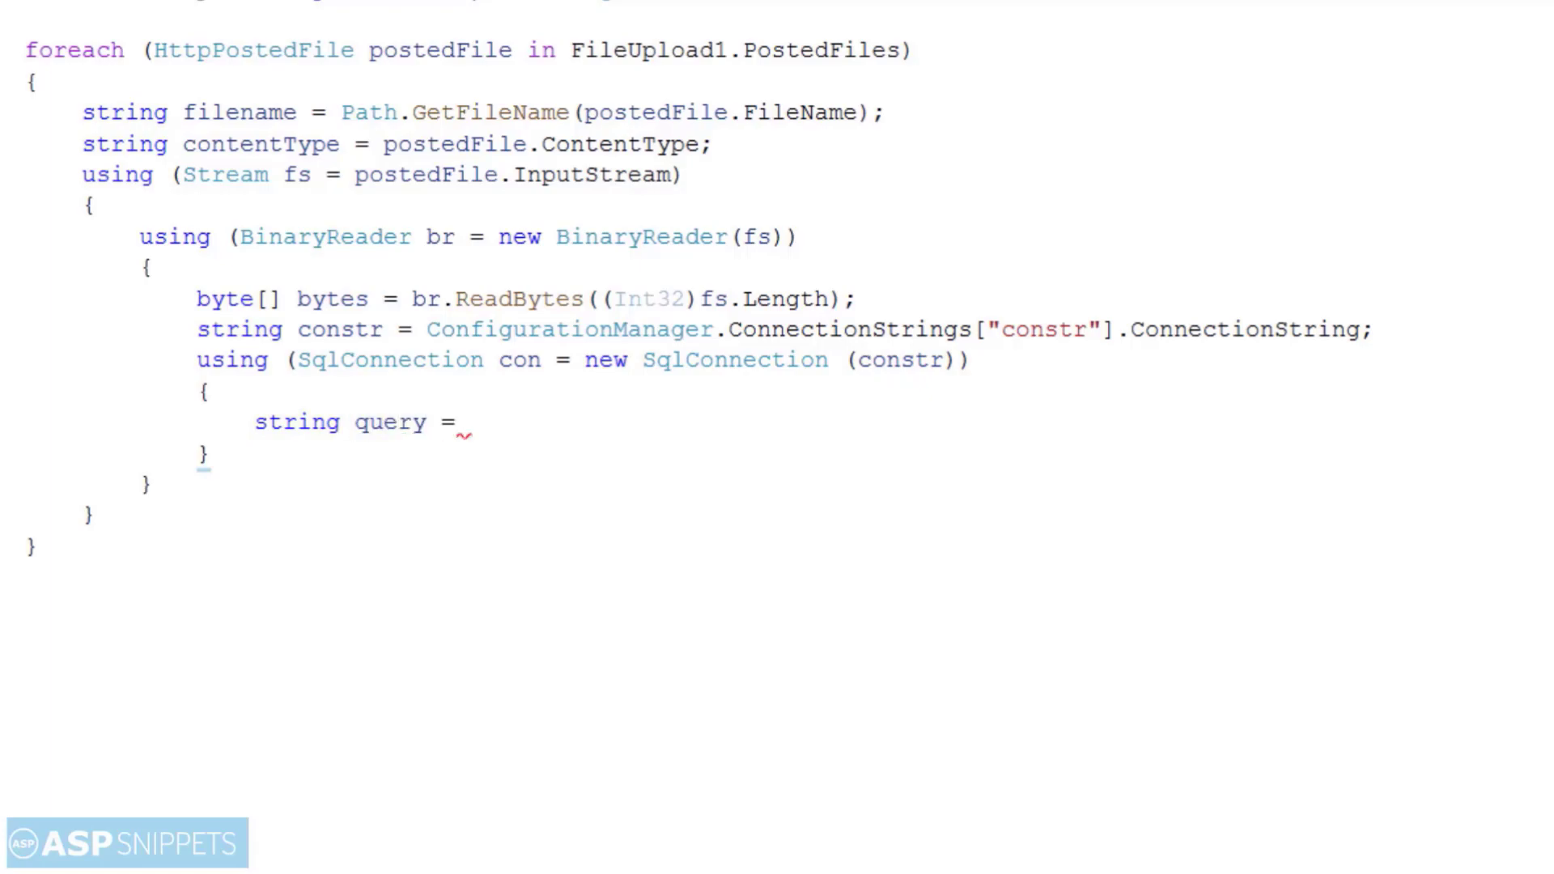
text("IN")
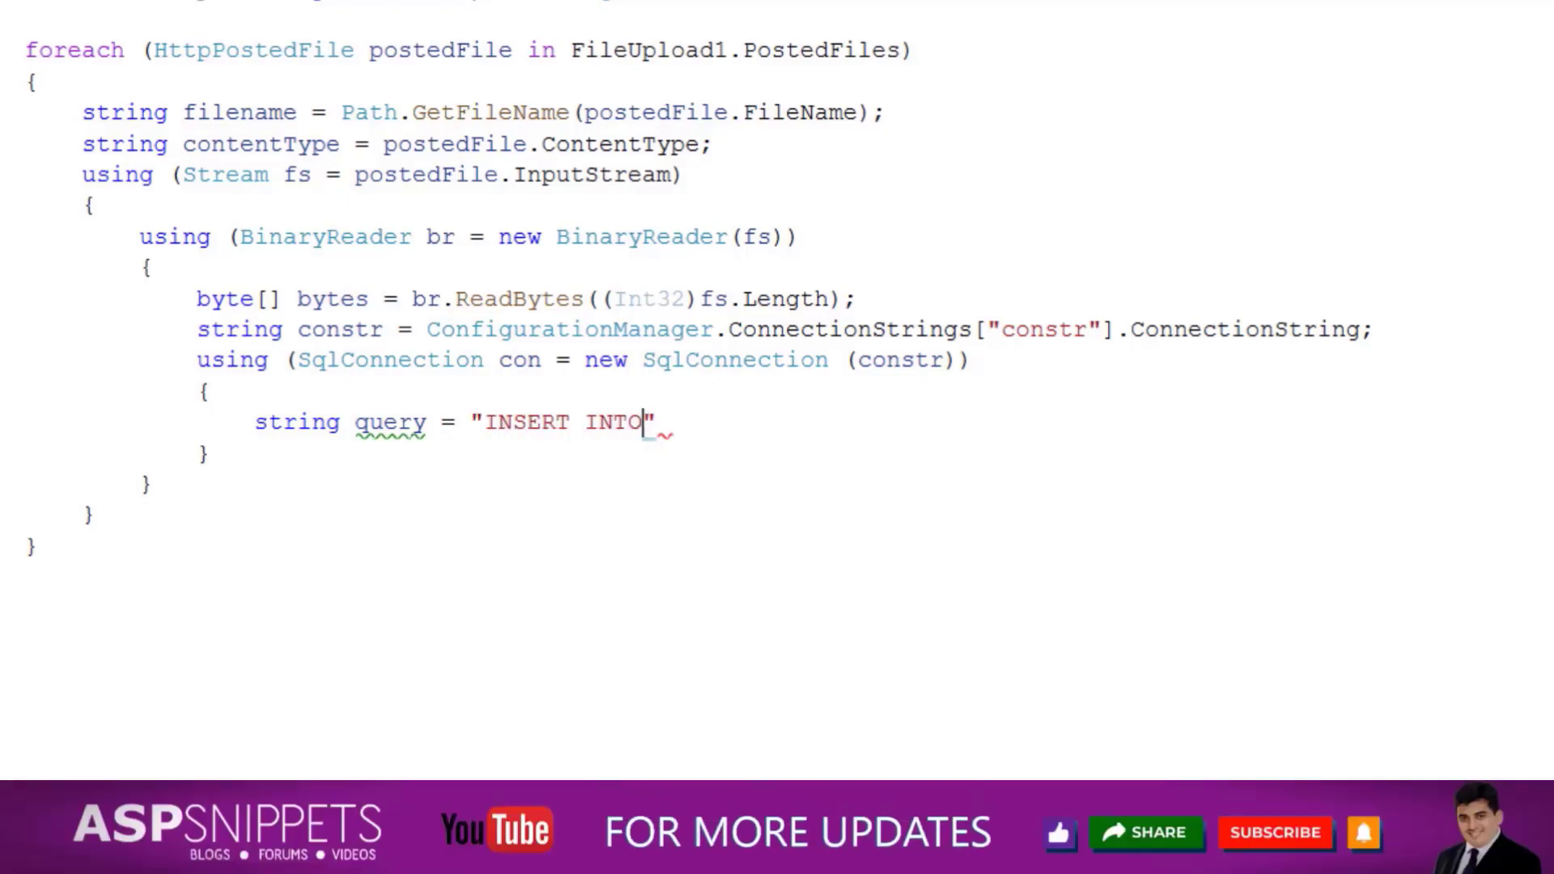
text(tb)
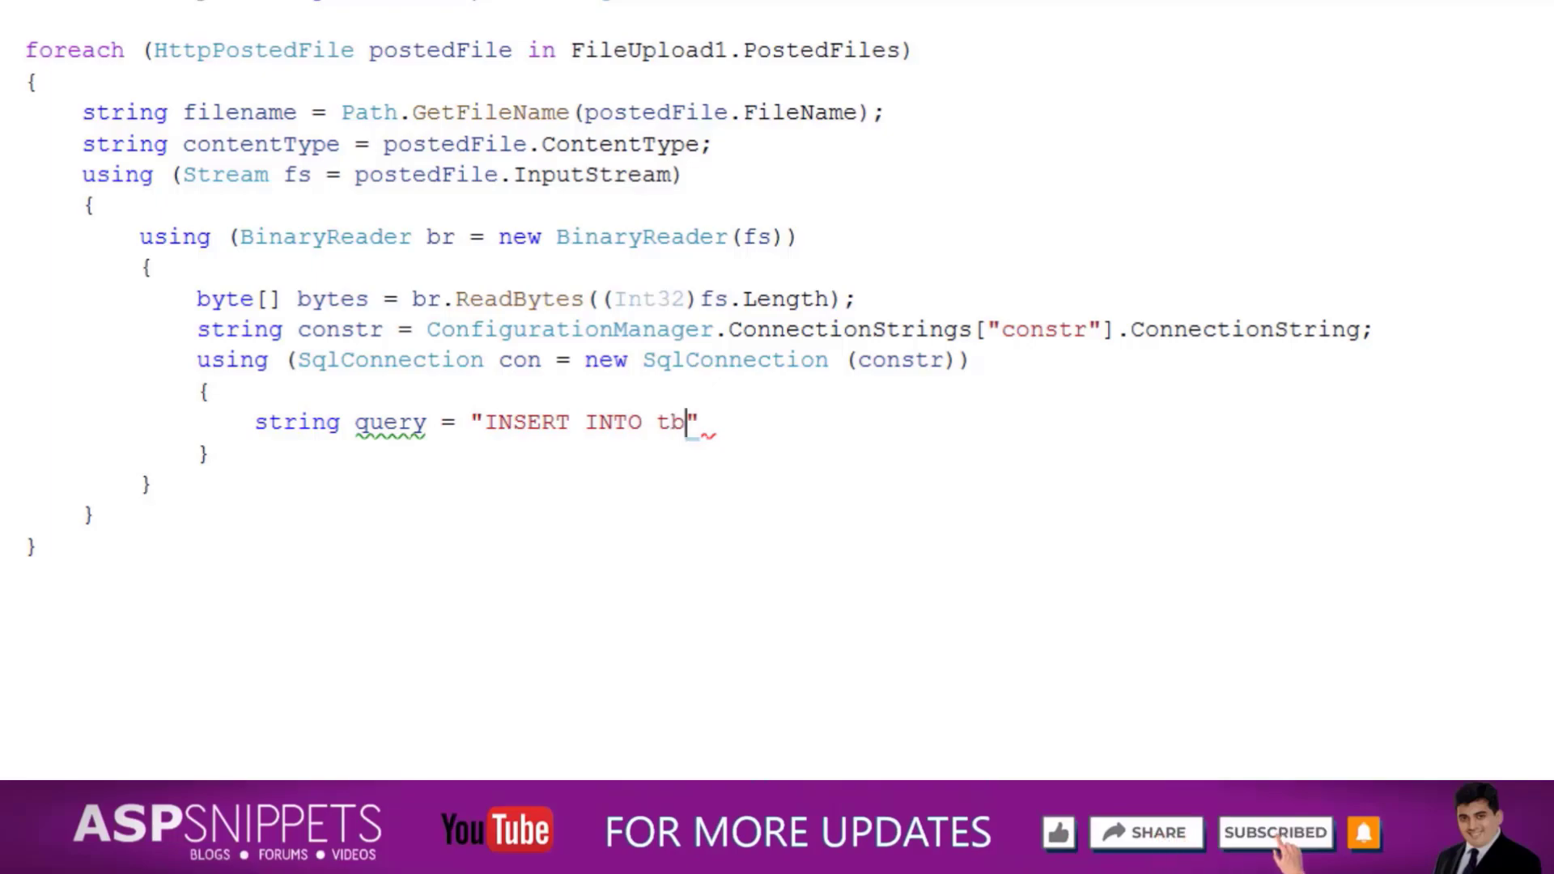
text(Files)
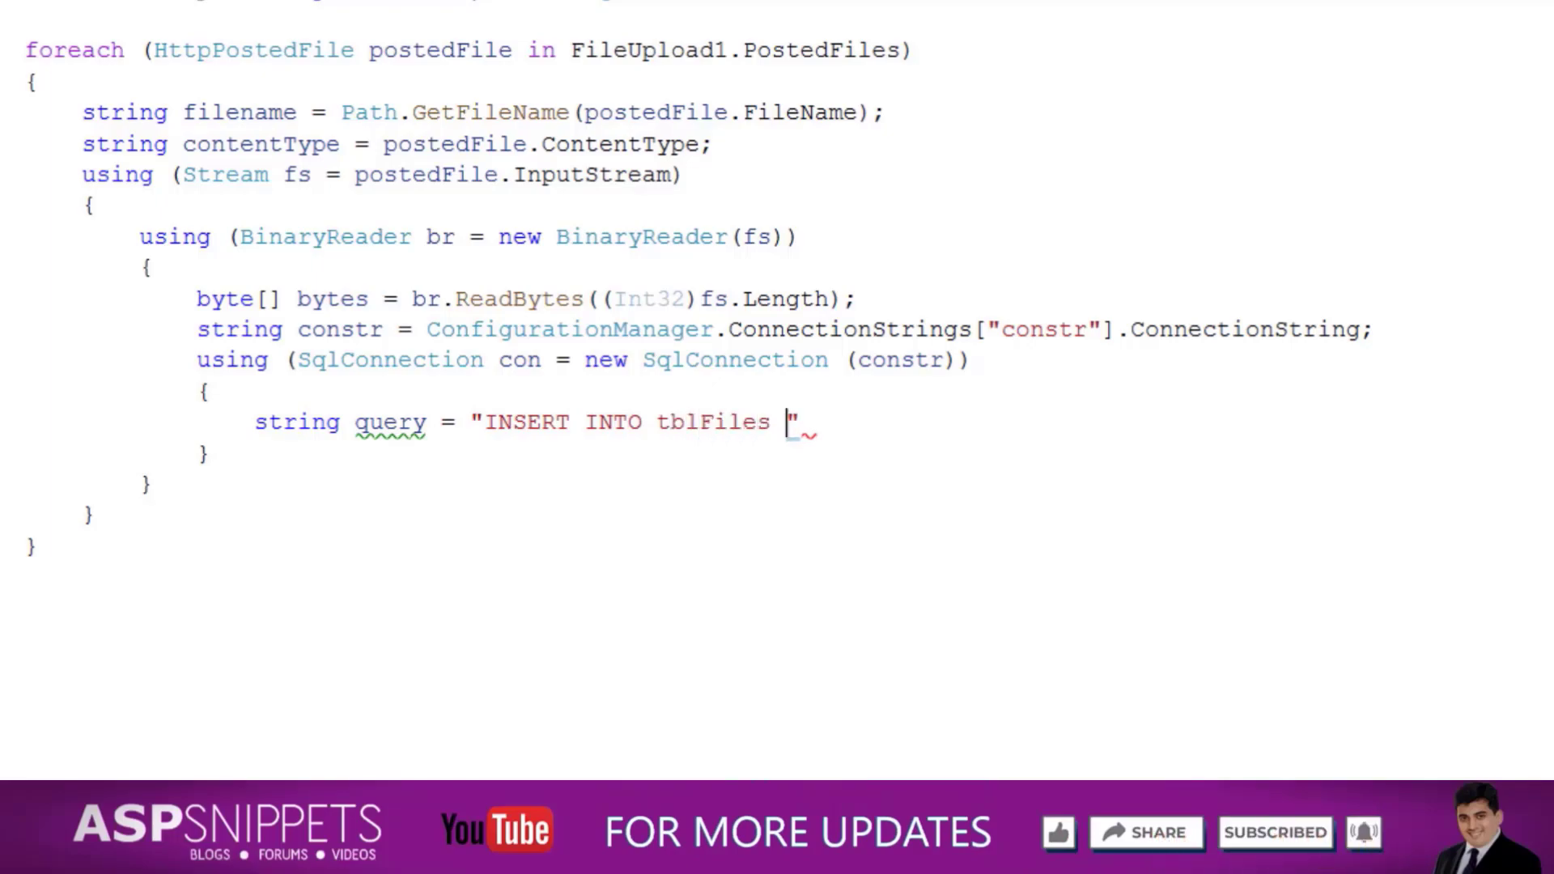
text(VALU)
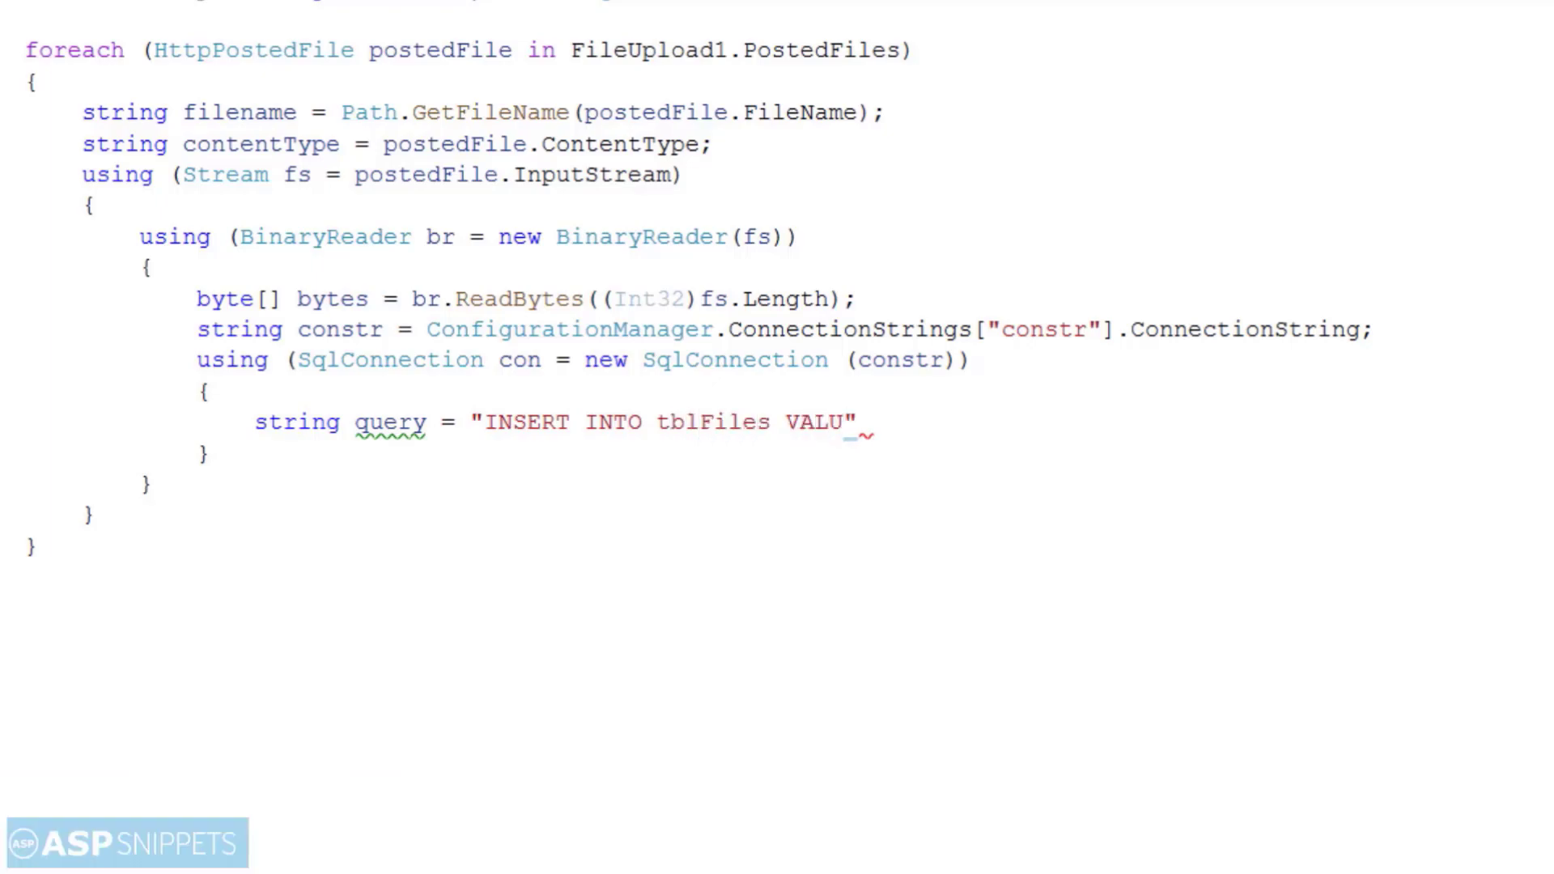
text(ES)
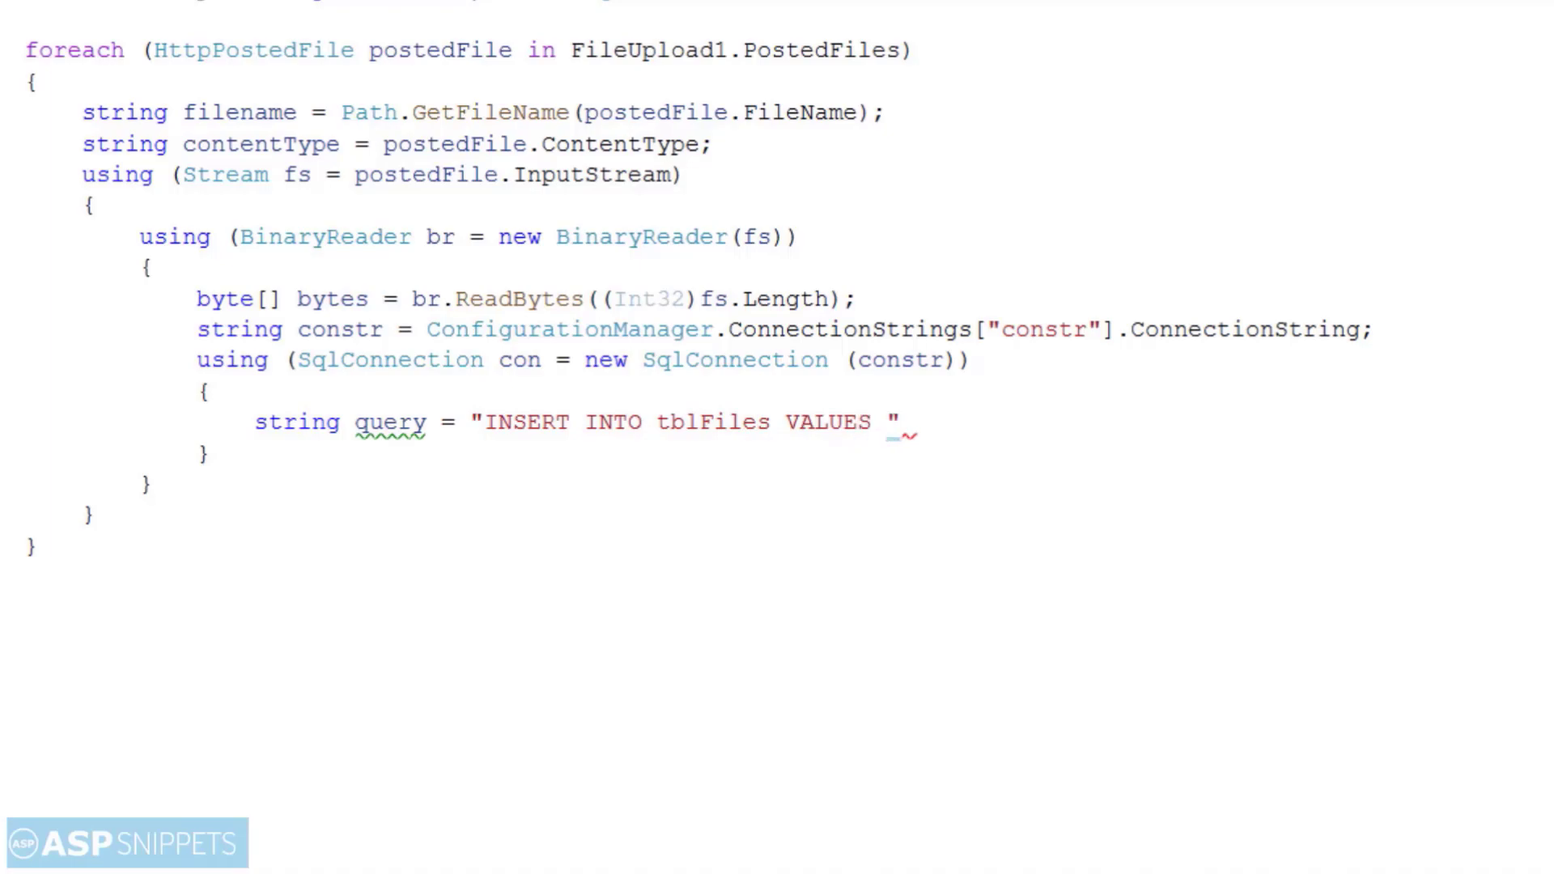
text((@Name, @)
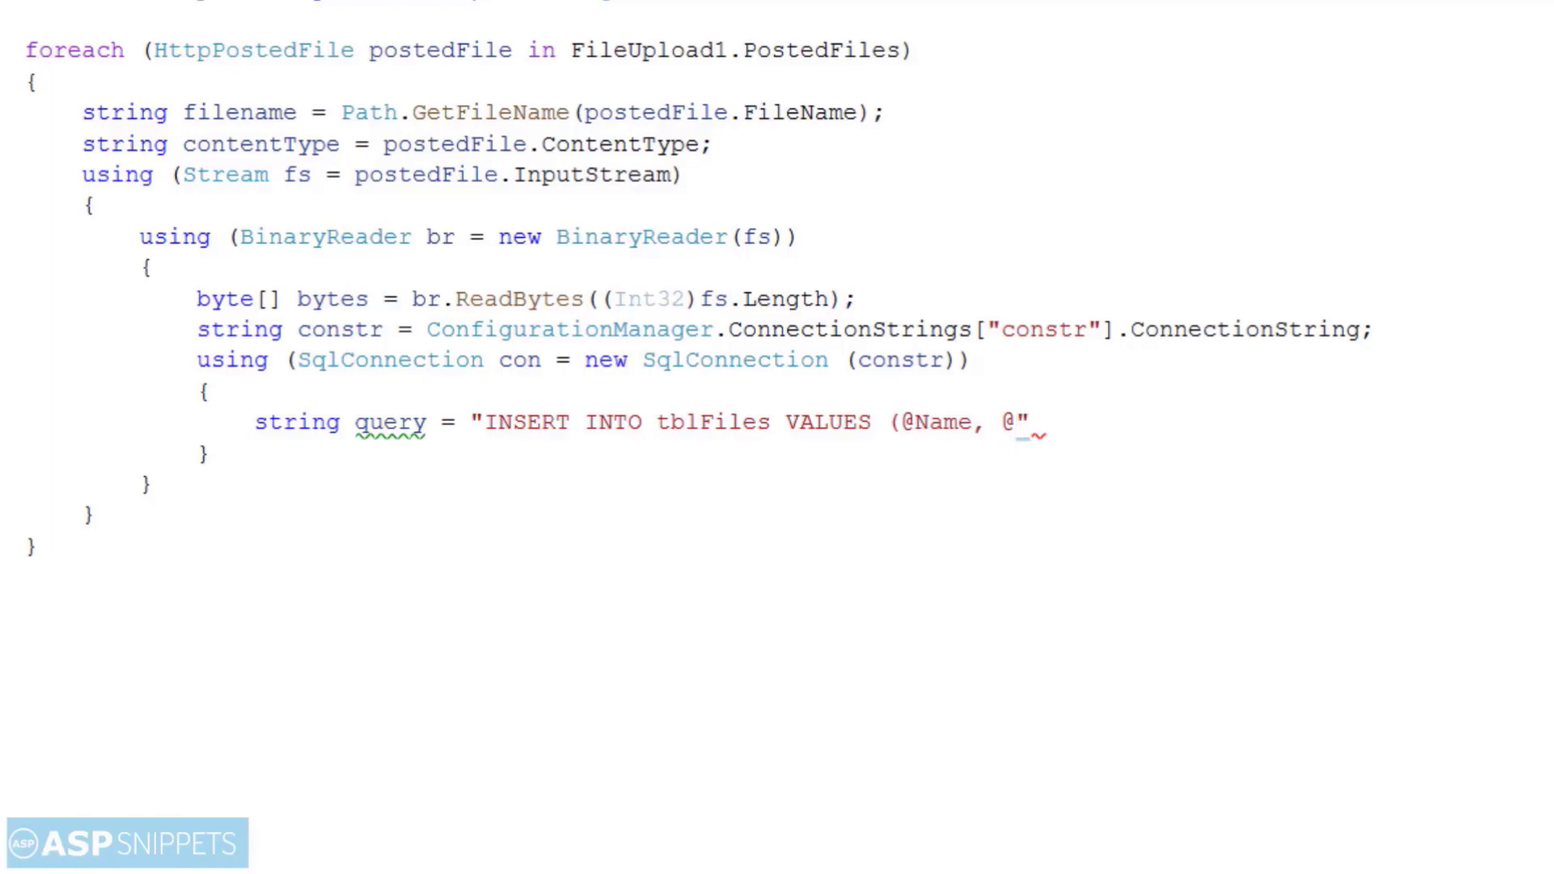
text(Content)
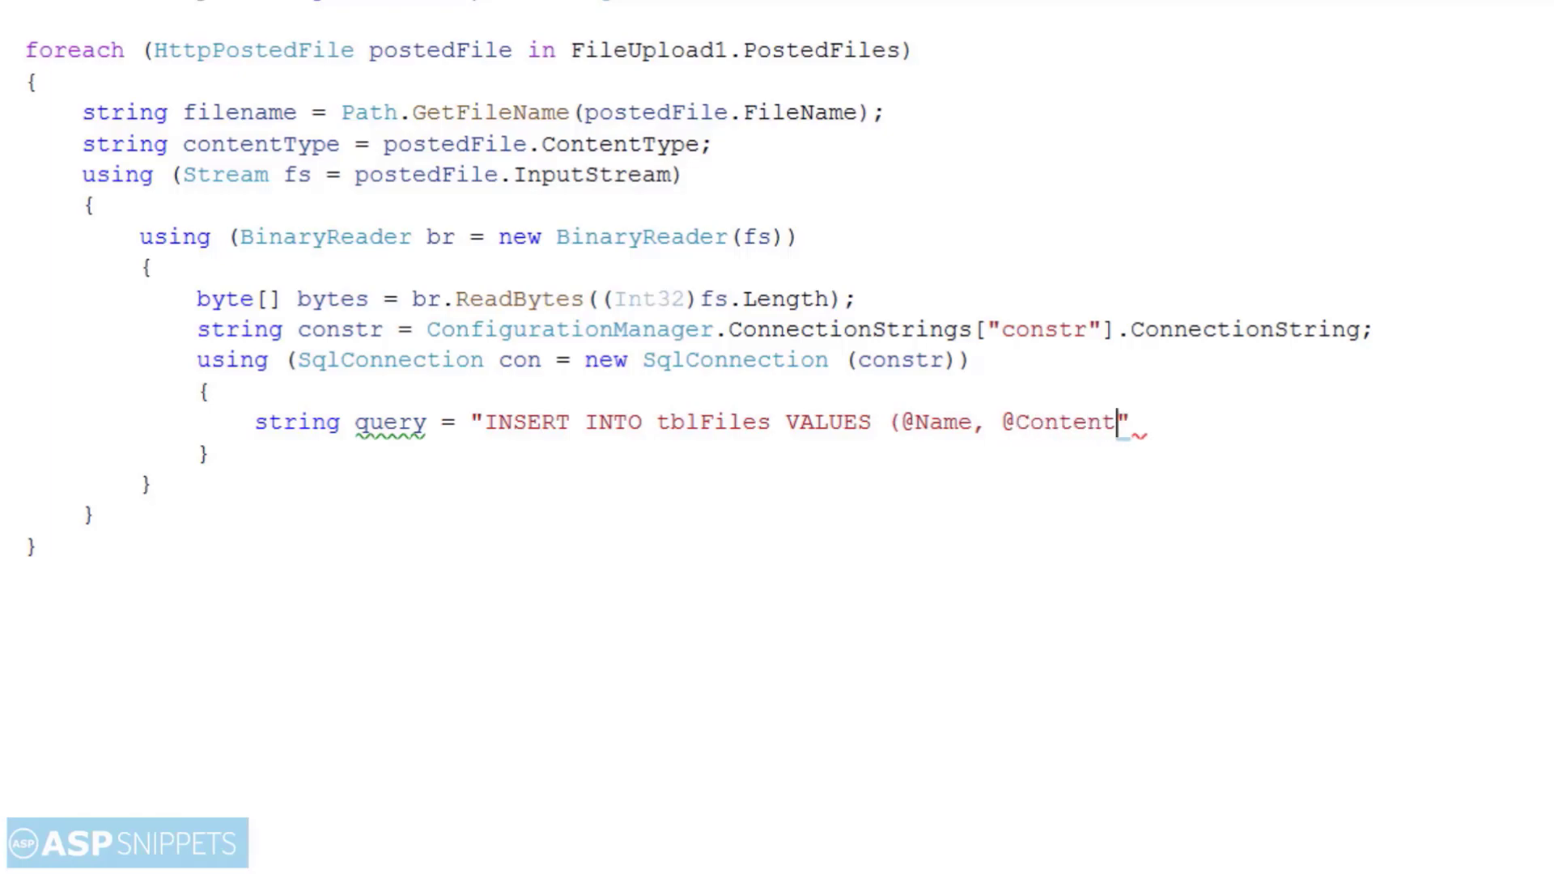
text(Type)
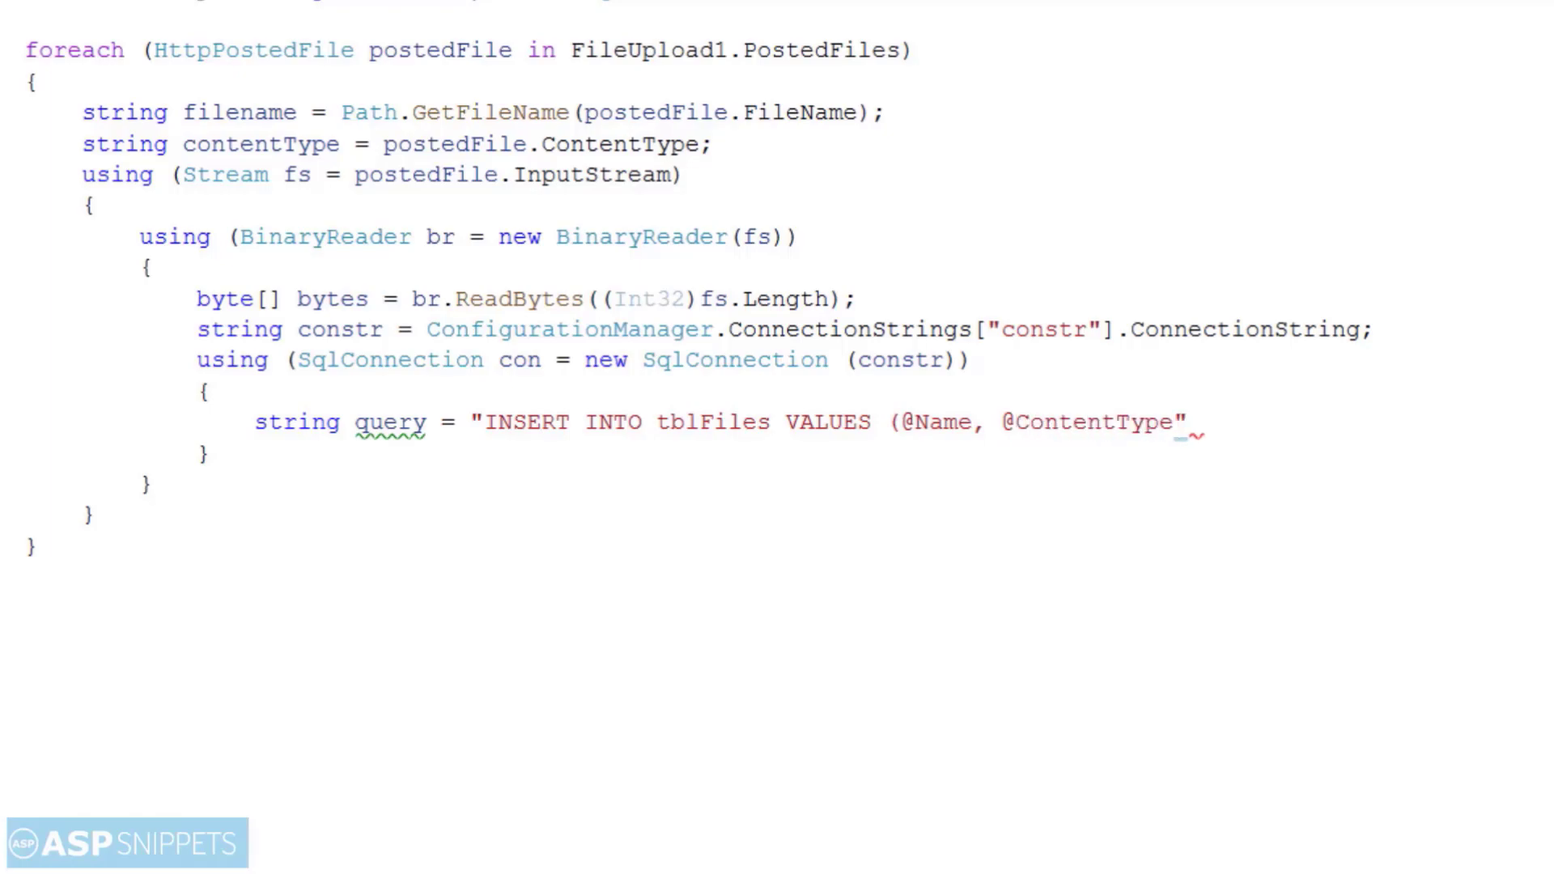
text(, @Da)
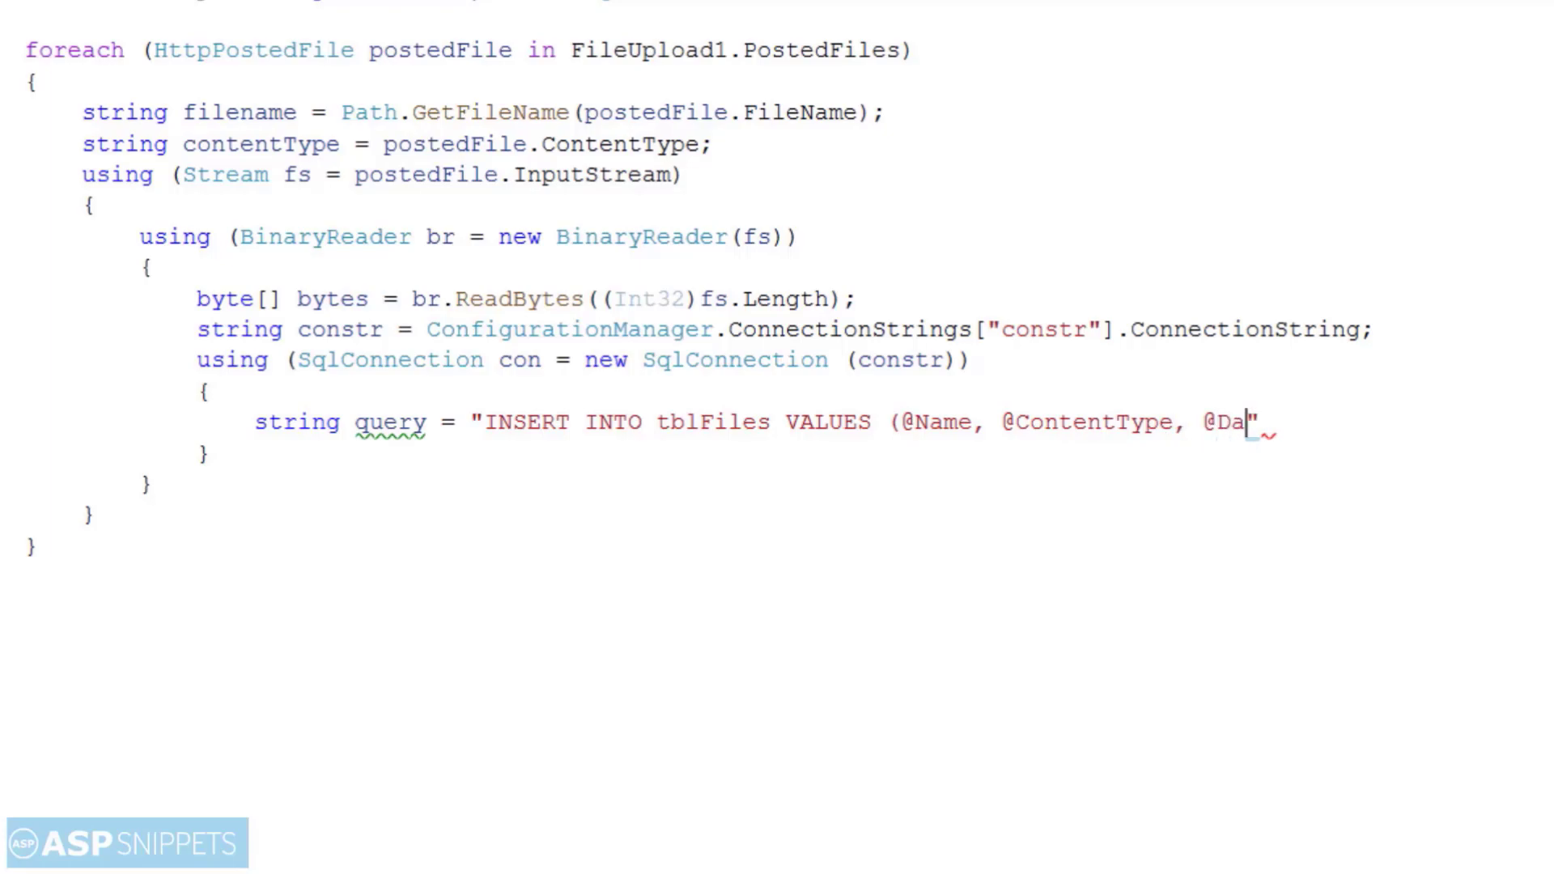
text(ta)
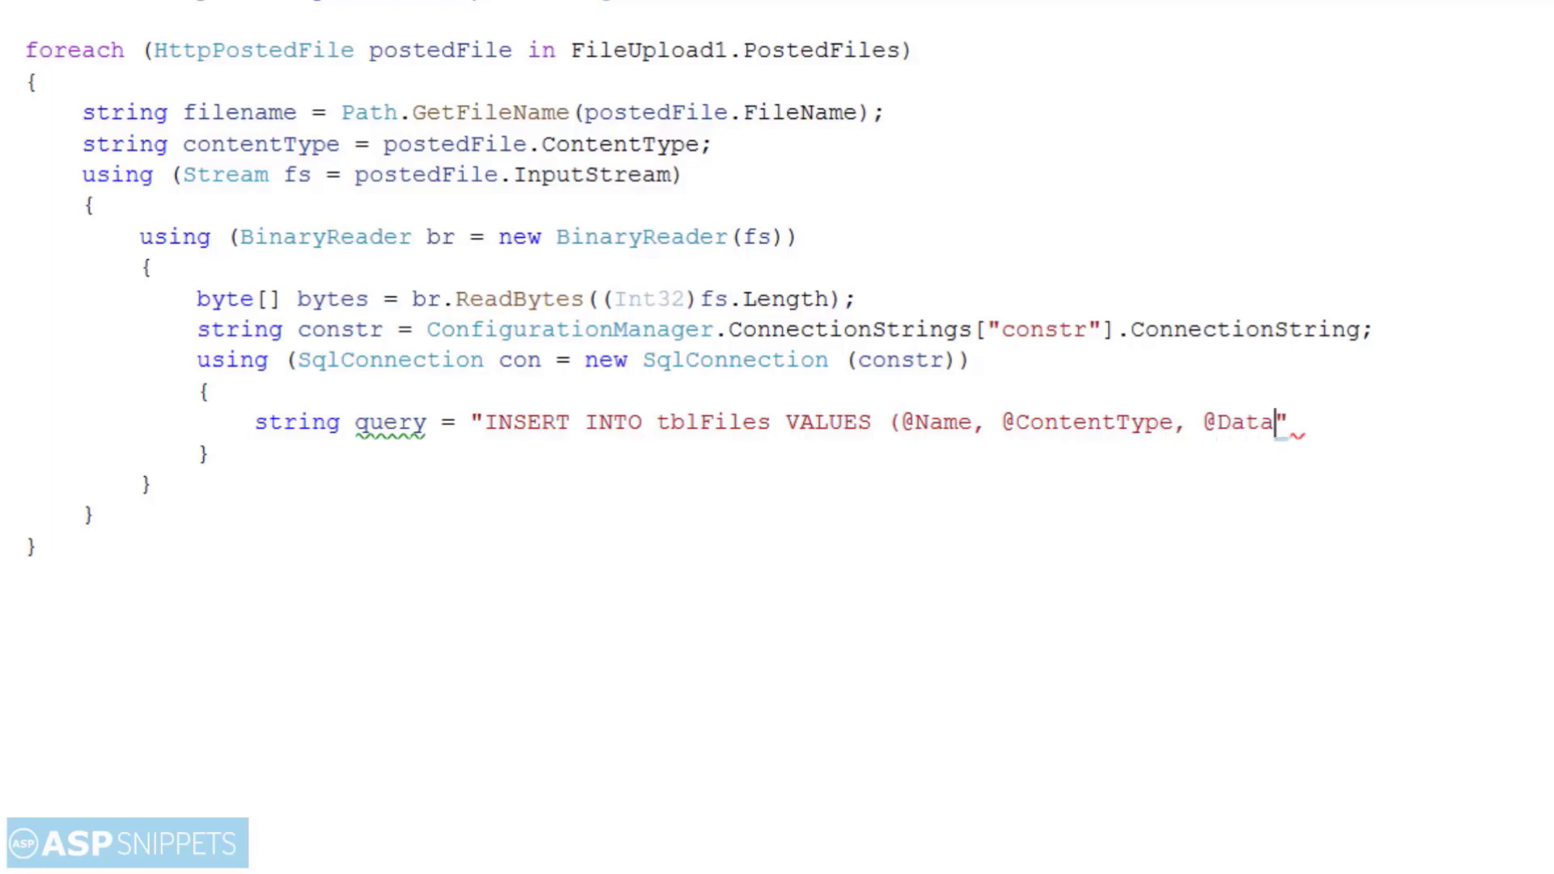
text();)
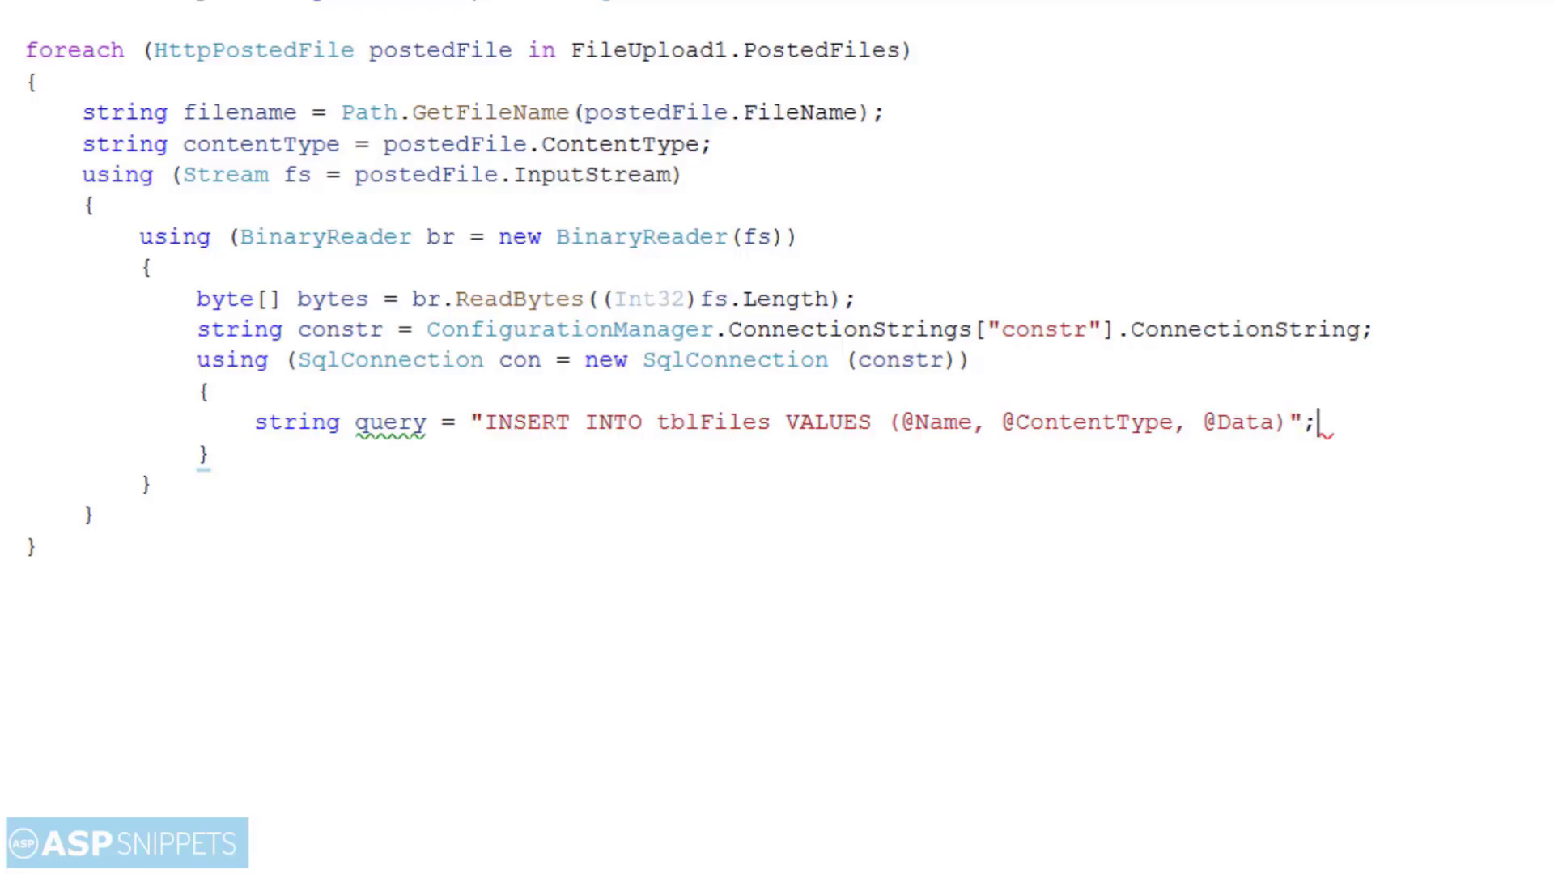
text(using)
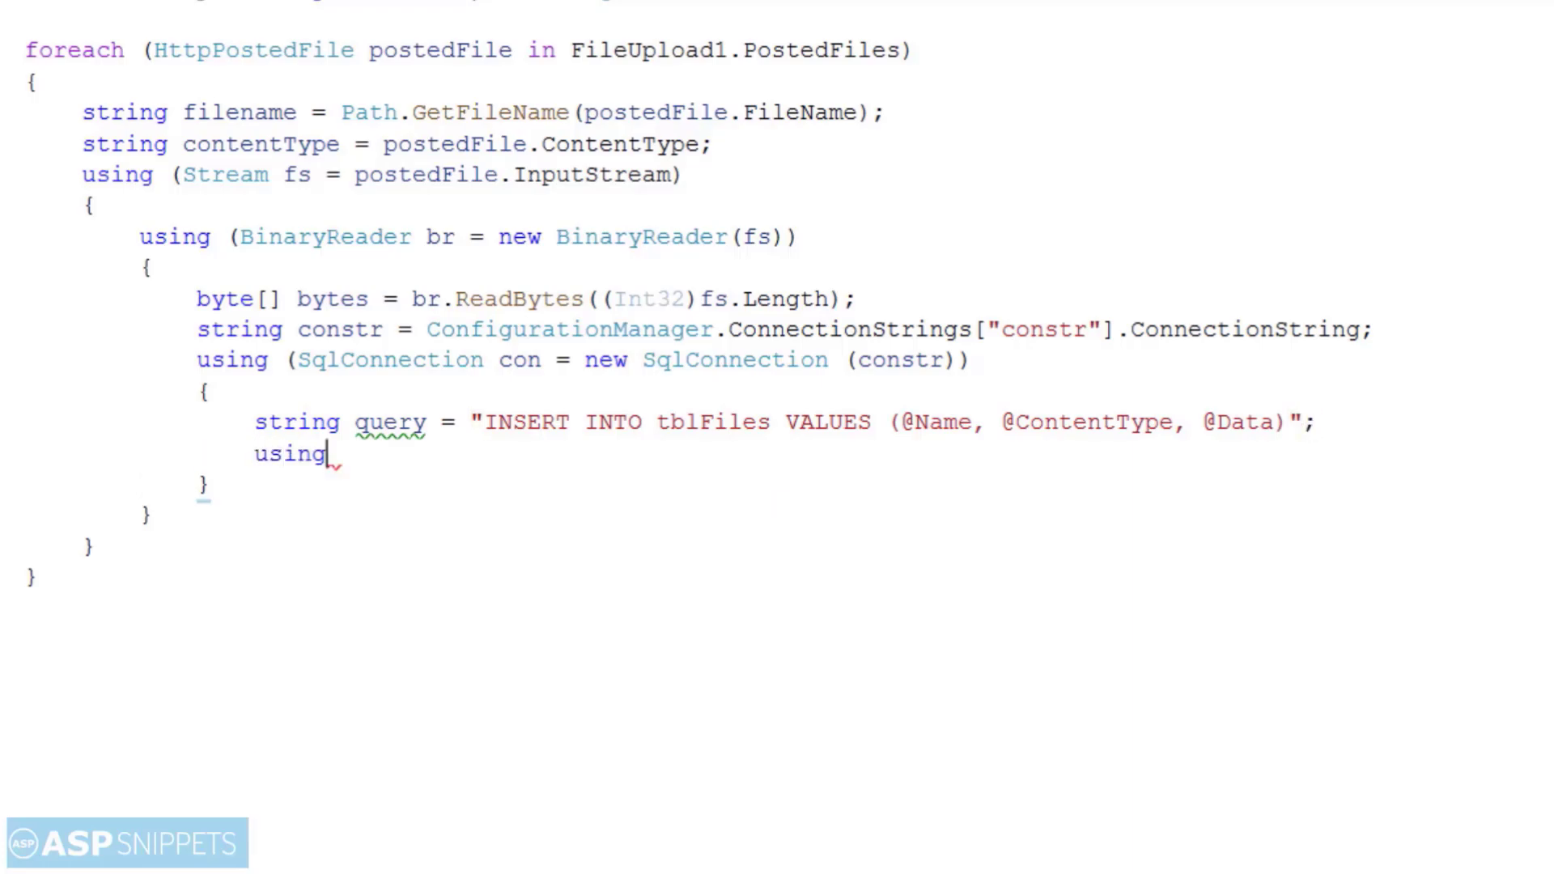
Step: Create SqlCommand cmd from query in a using block and set cmd.Connection = con
text((SqlCommand))
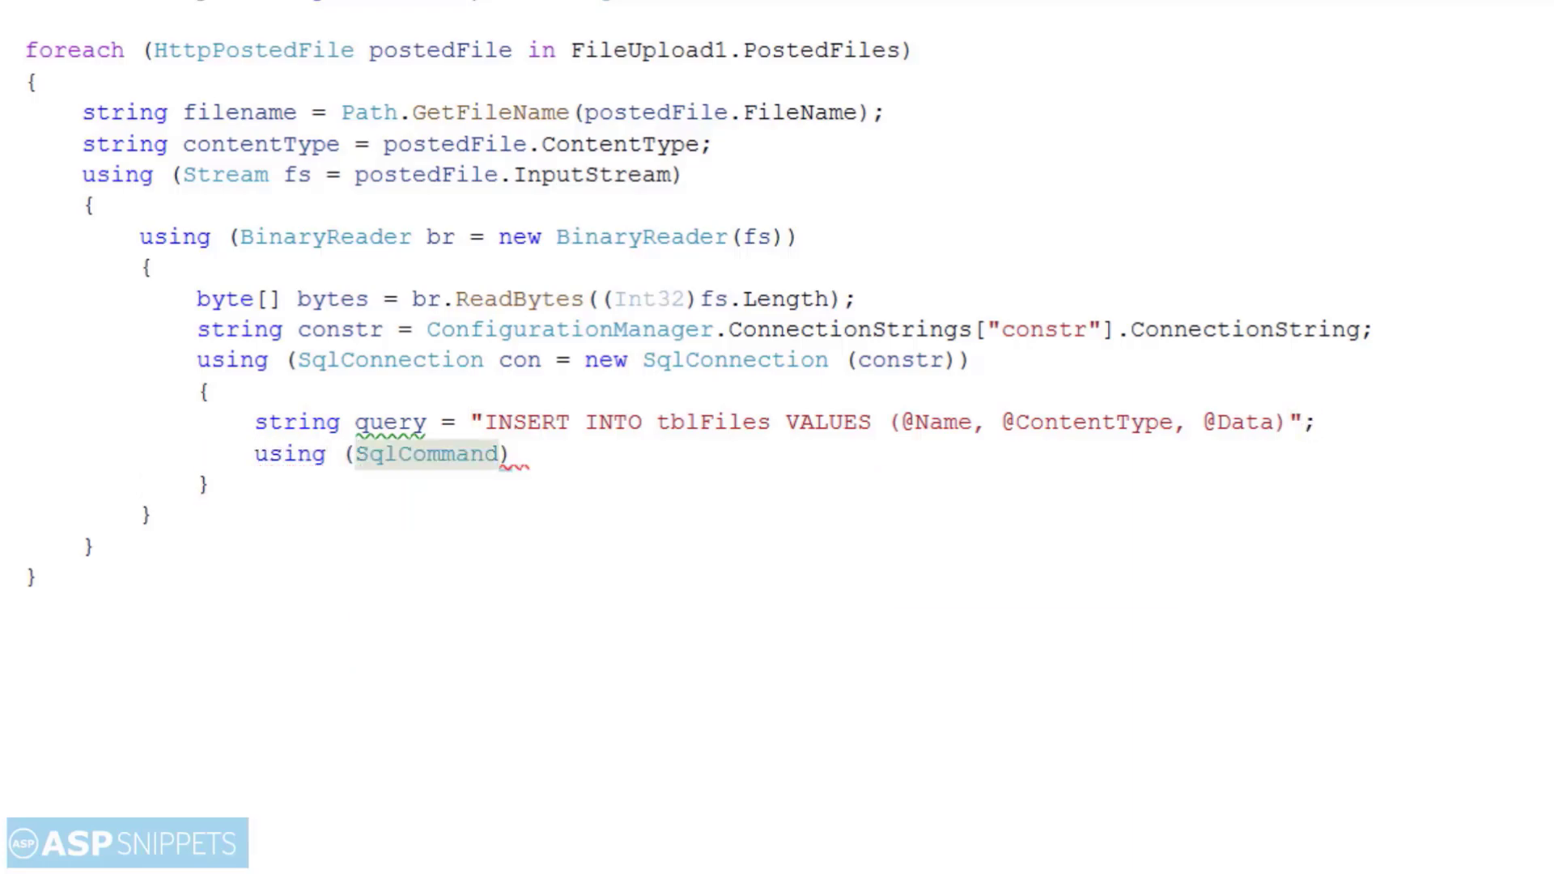
text(cmd =)
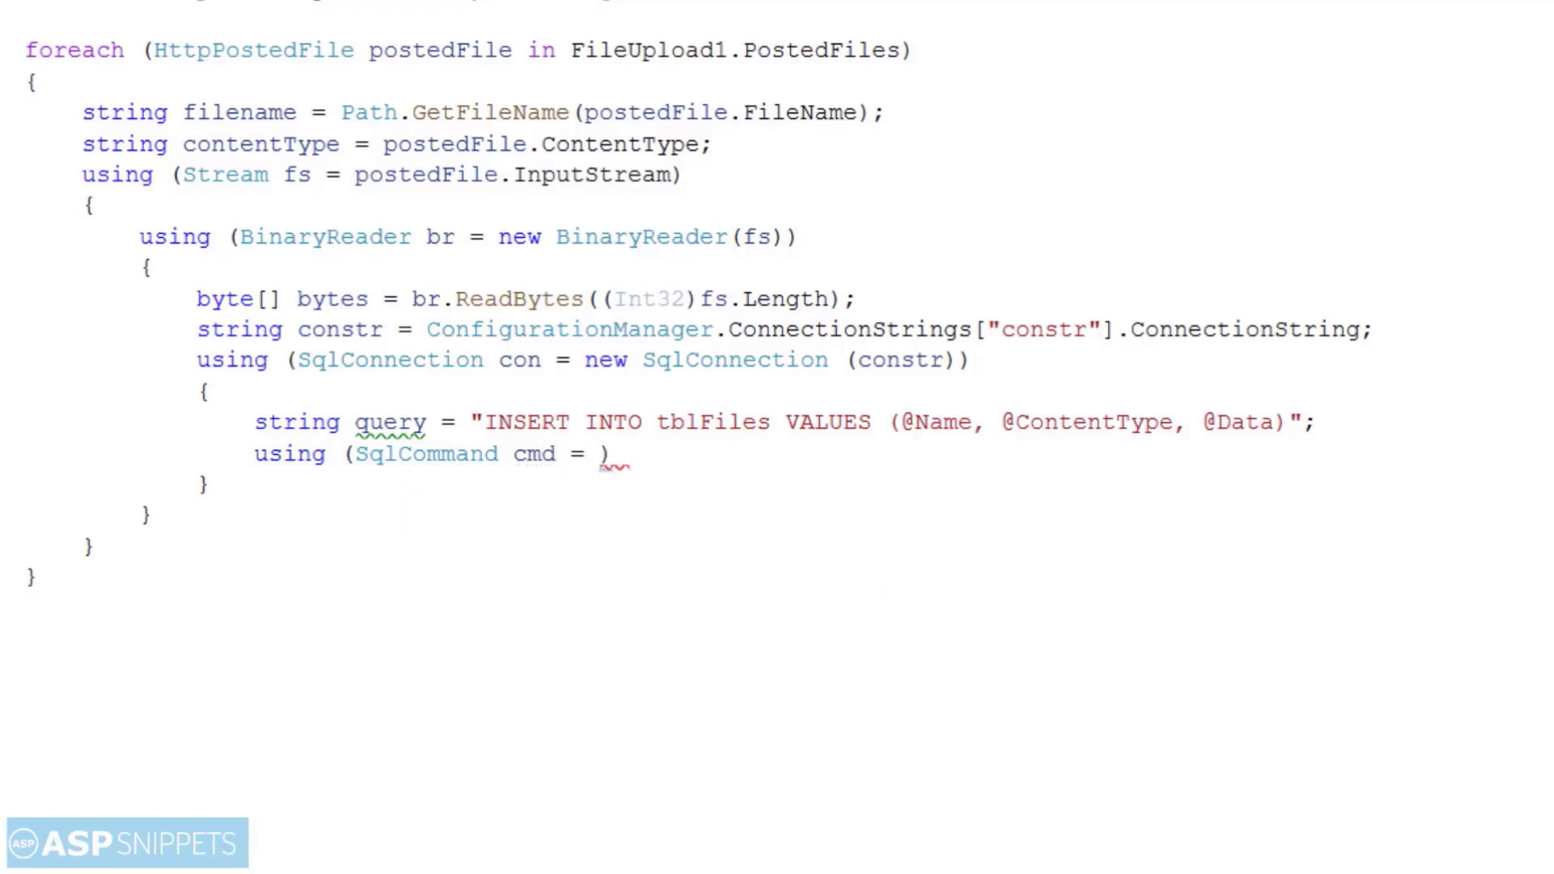
text(new SqlCommand)
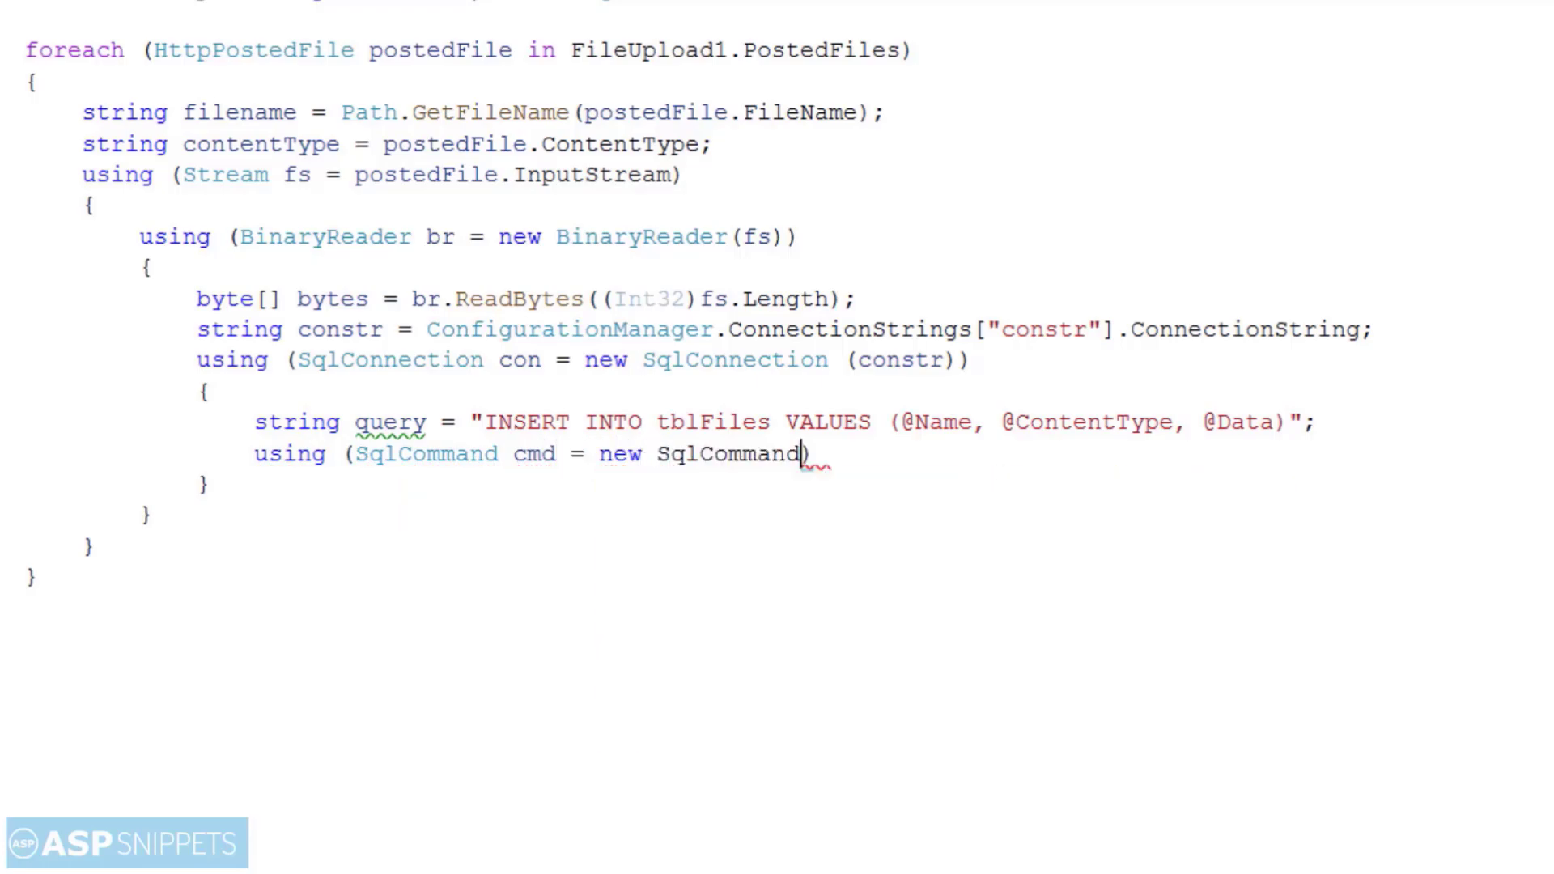
text(()
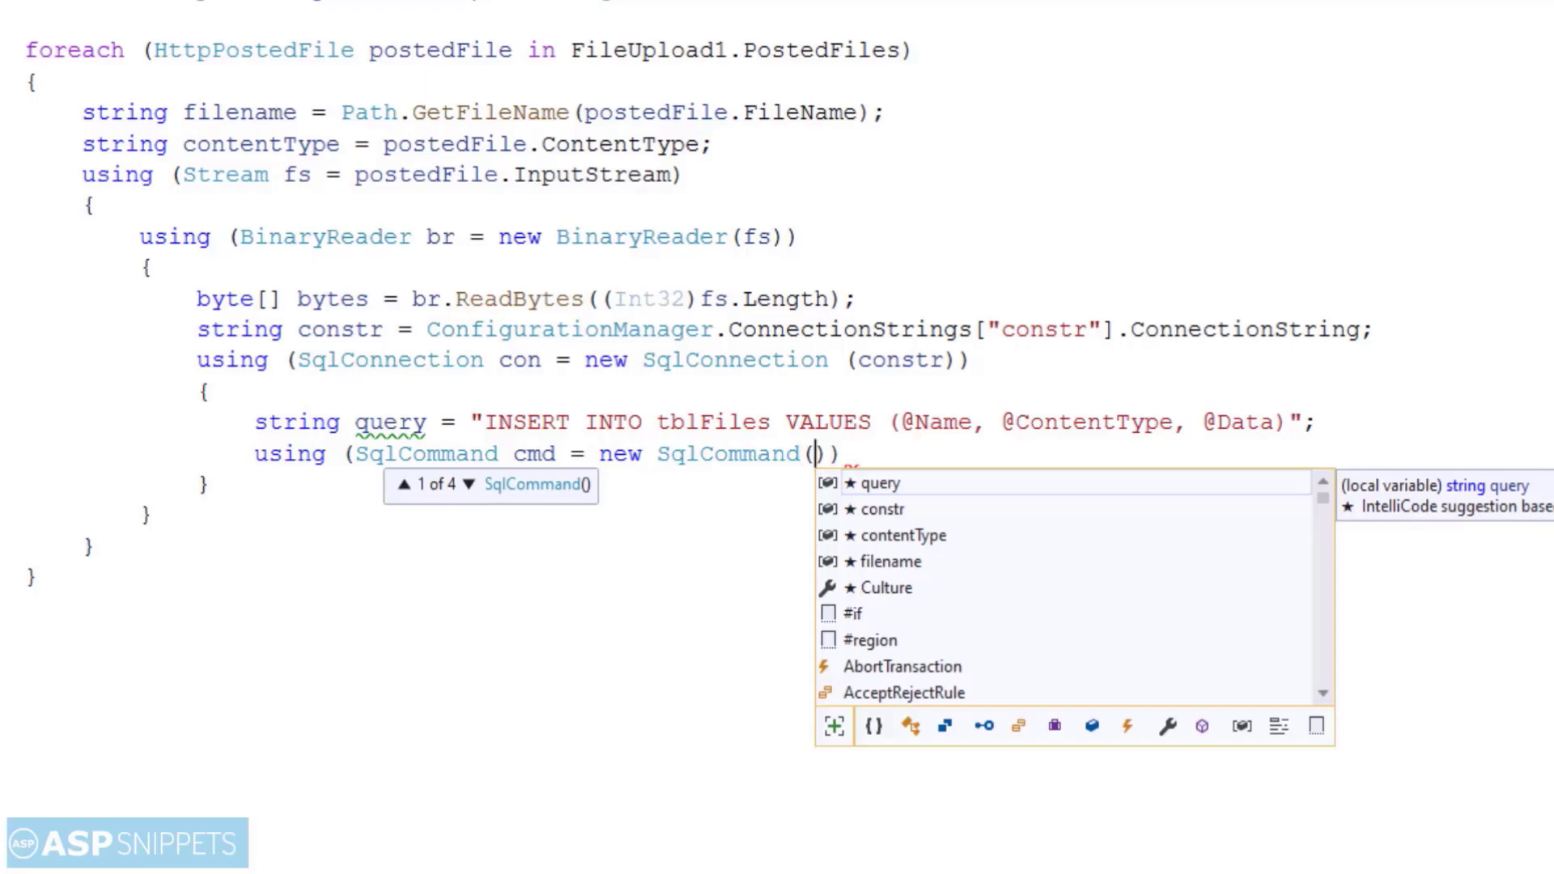
text(query)
text(c)
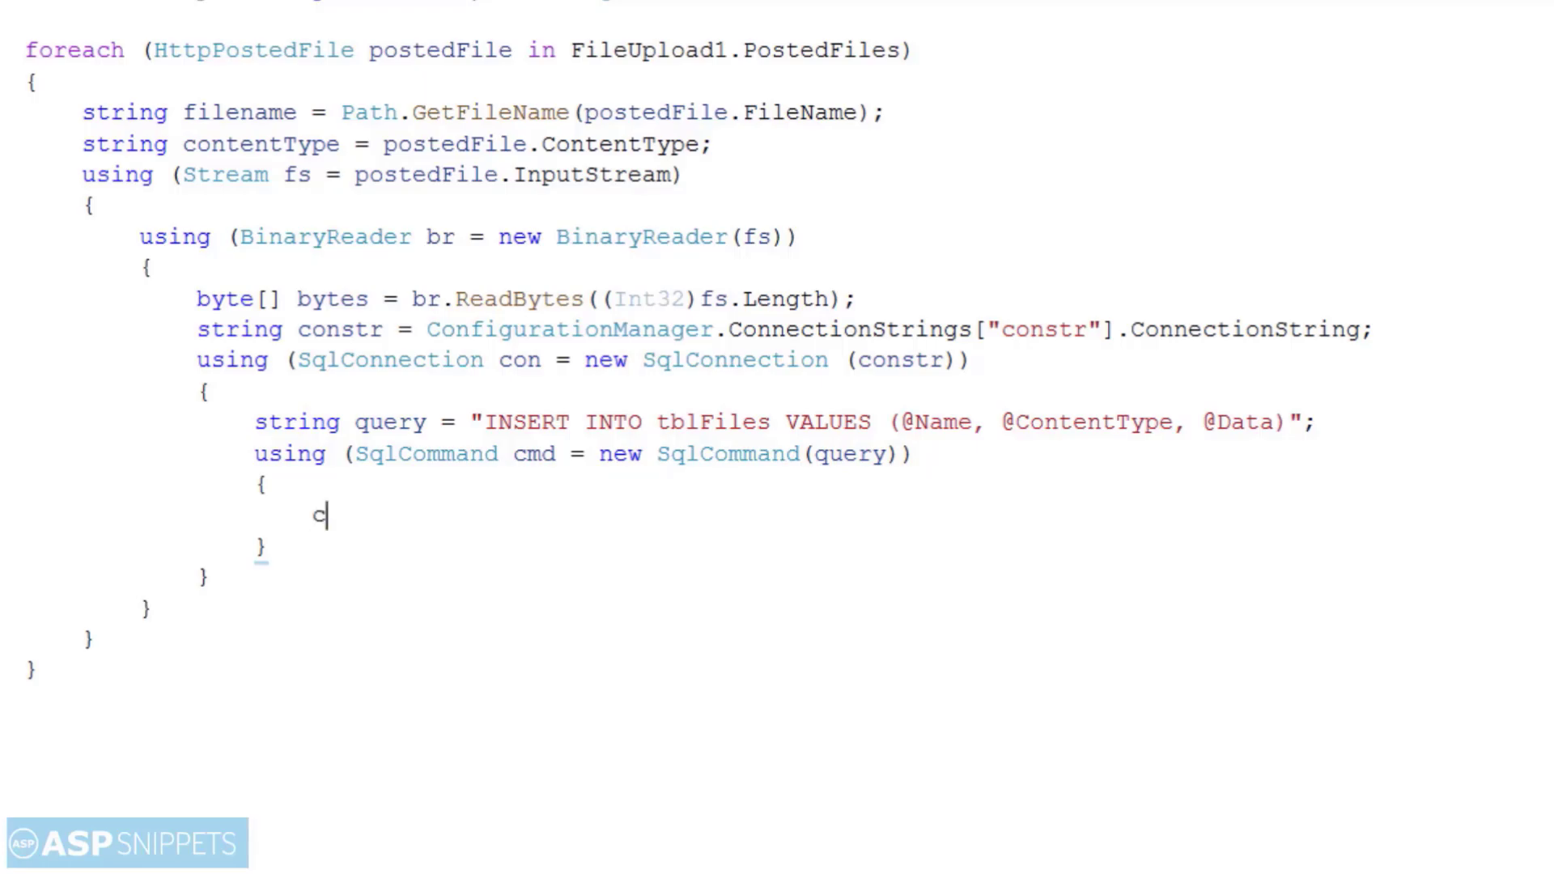
text(md.)
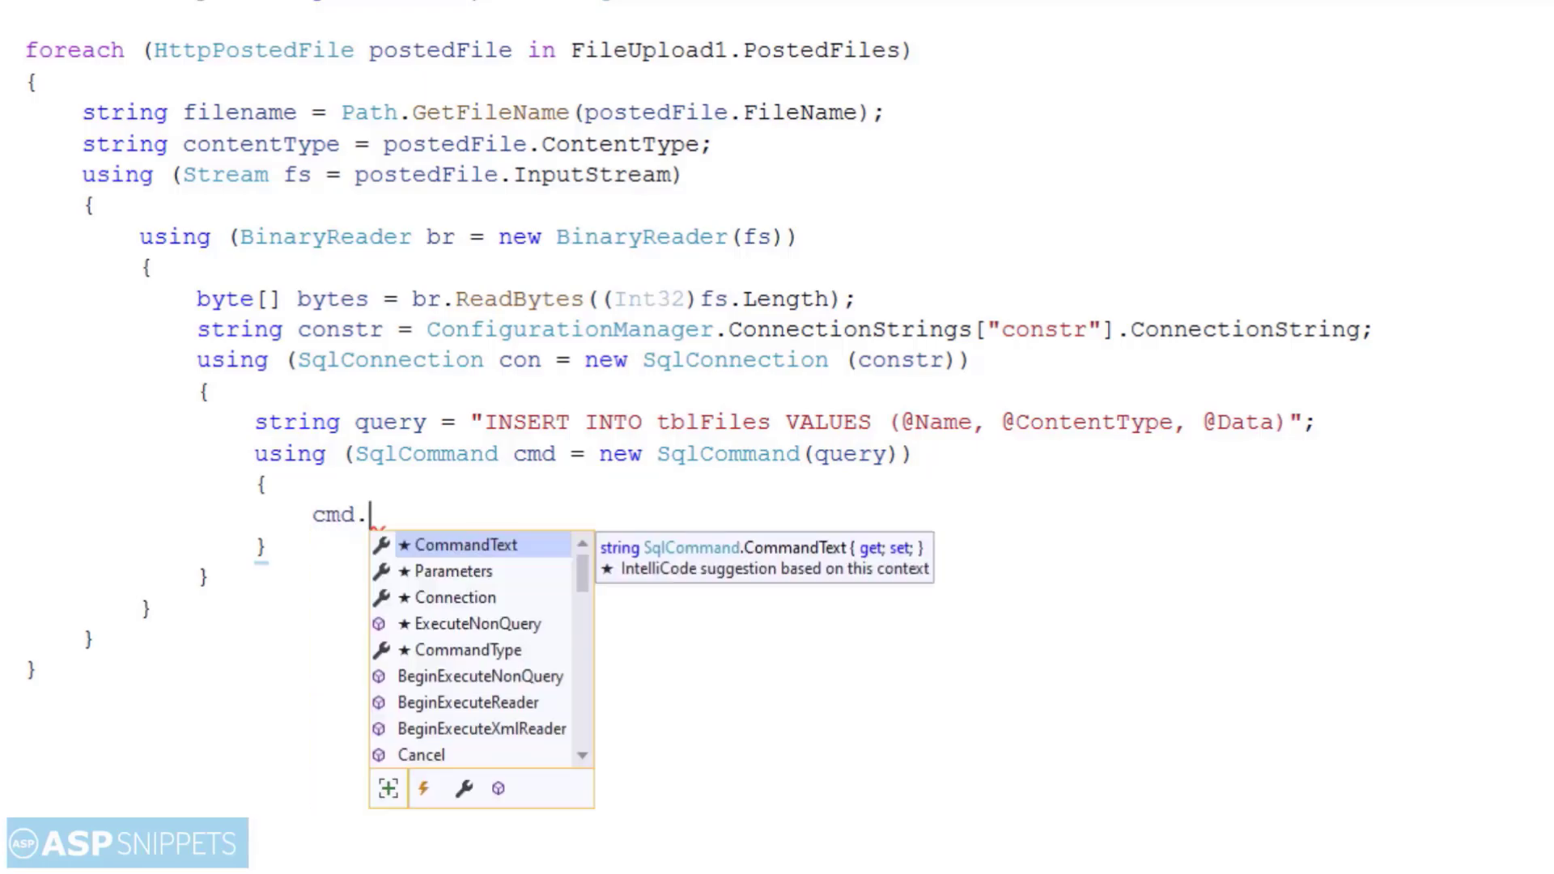
text(Connection =)
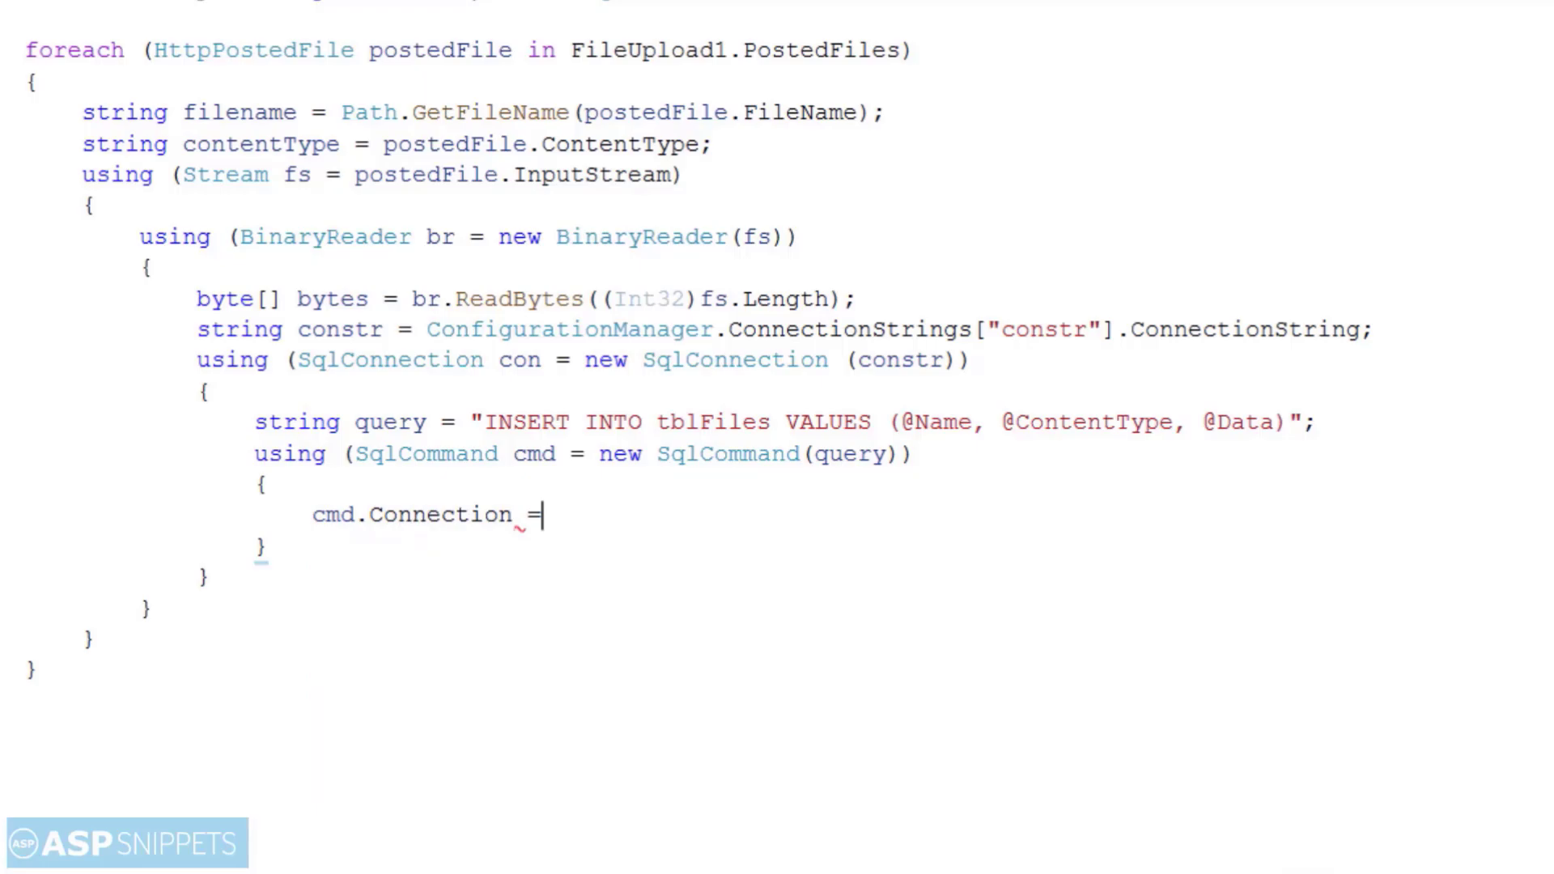
text(con;)
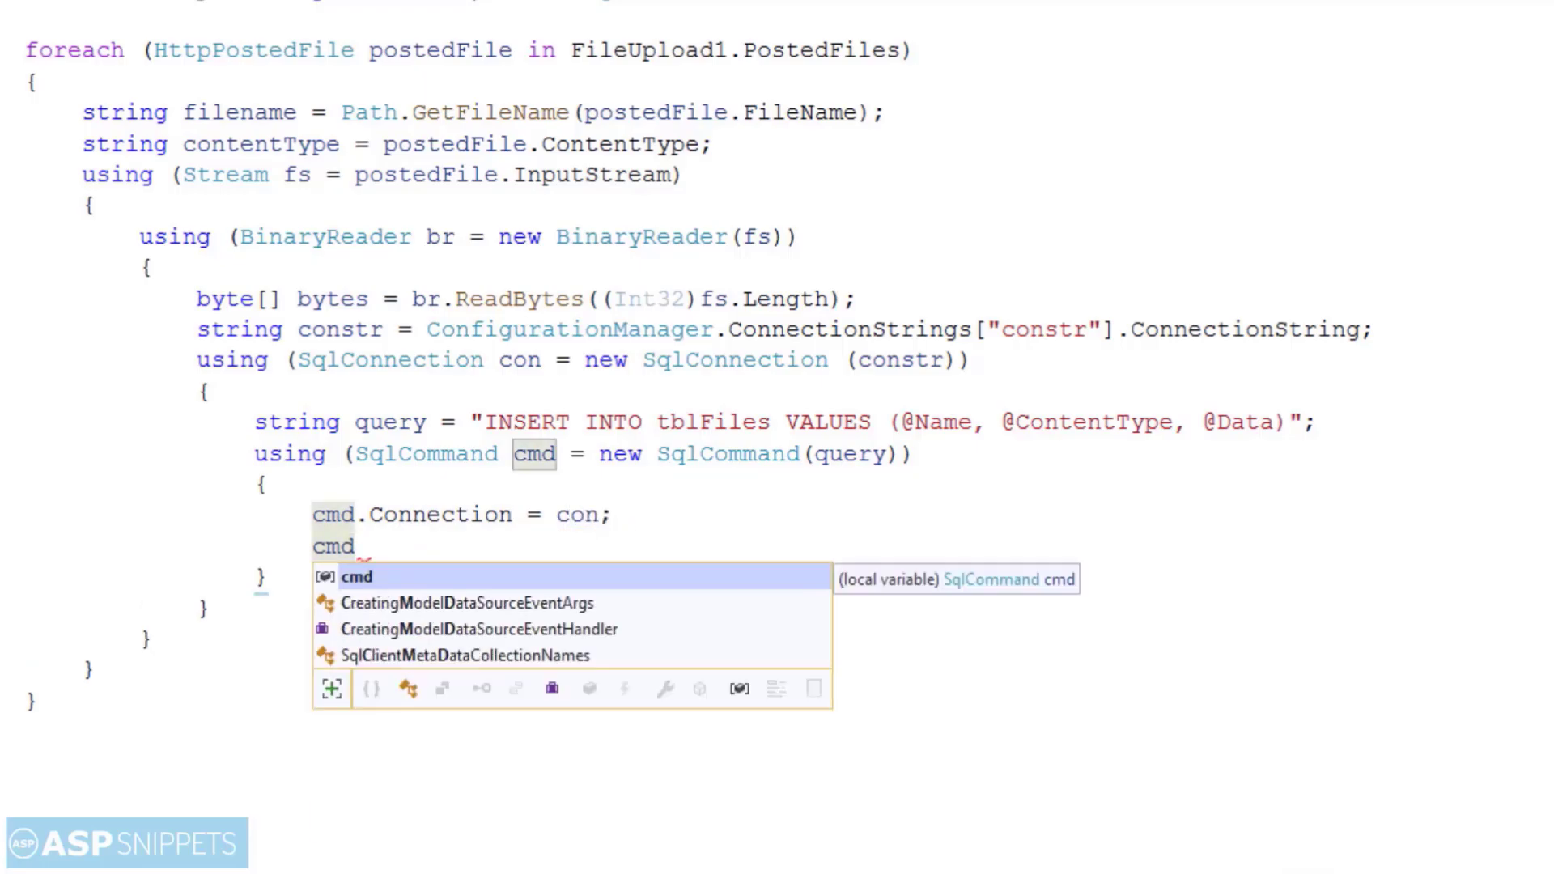
text(.P)
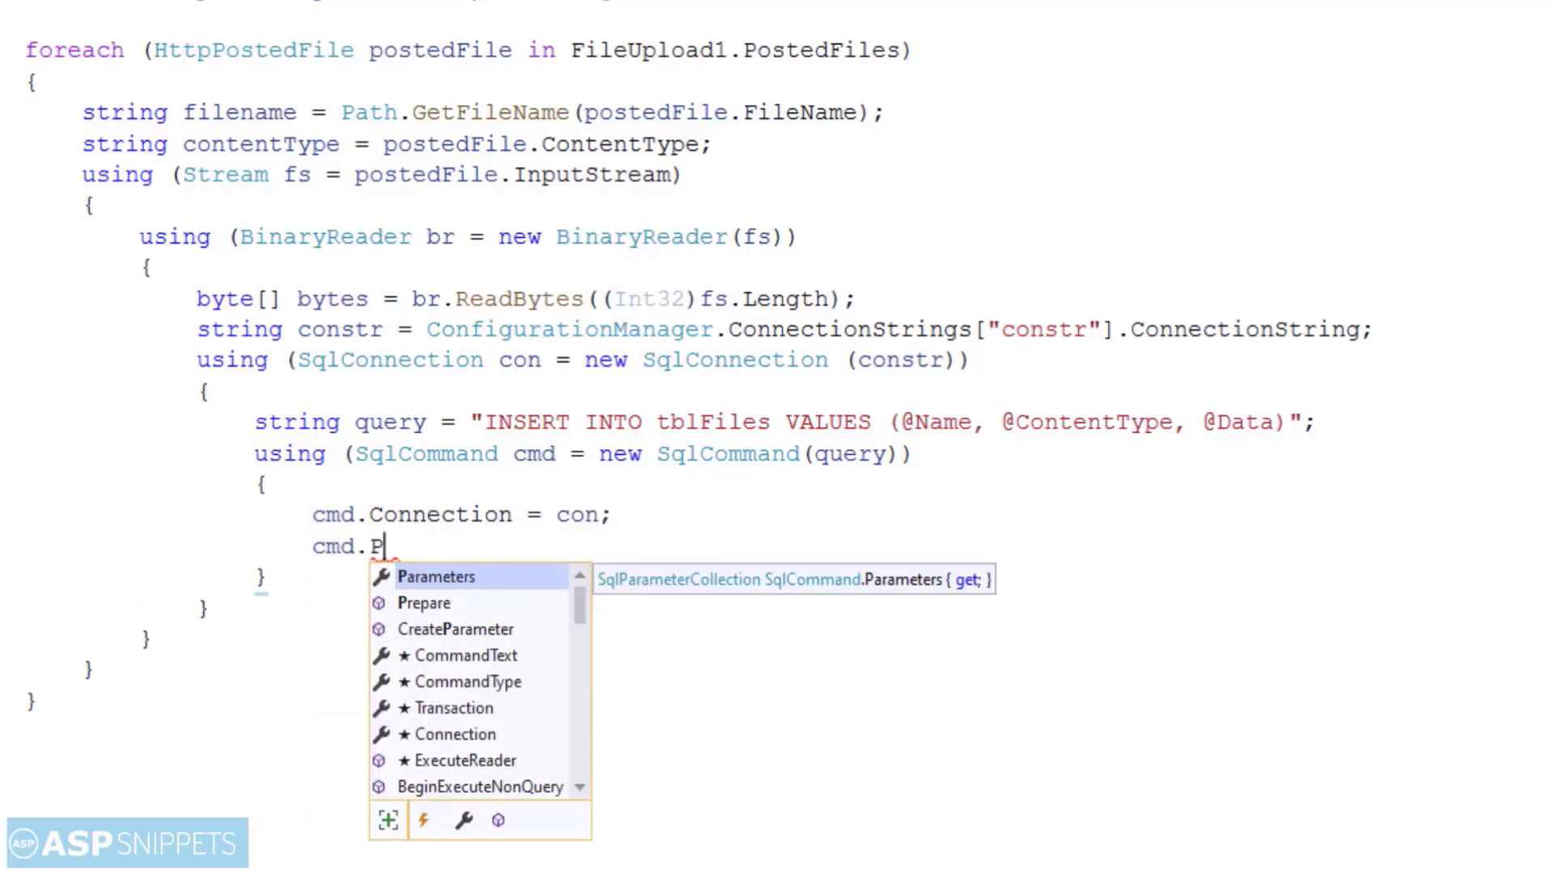
text(arameters.AddWithValue()
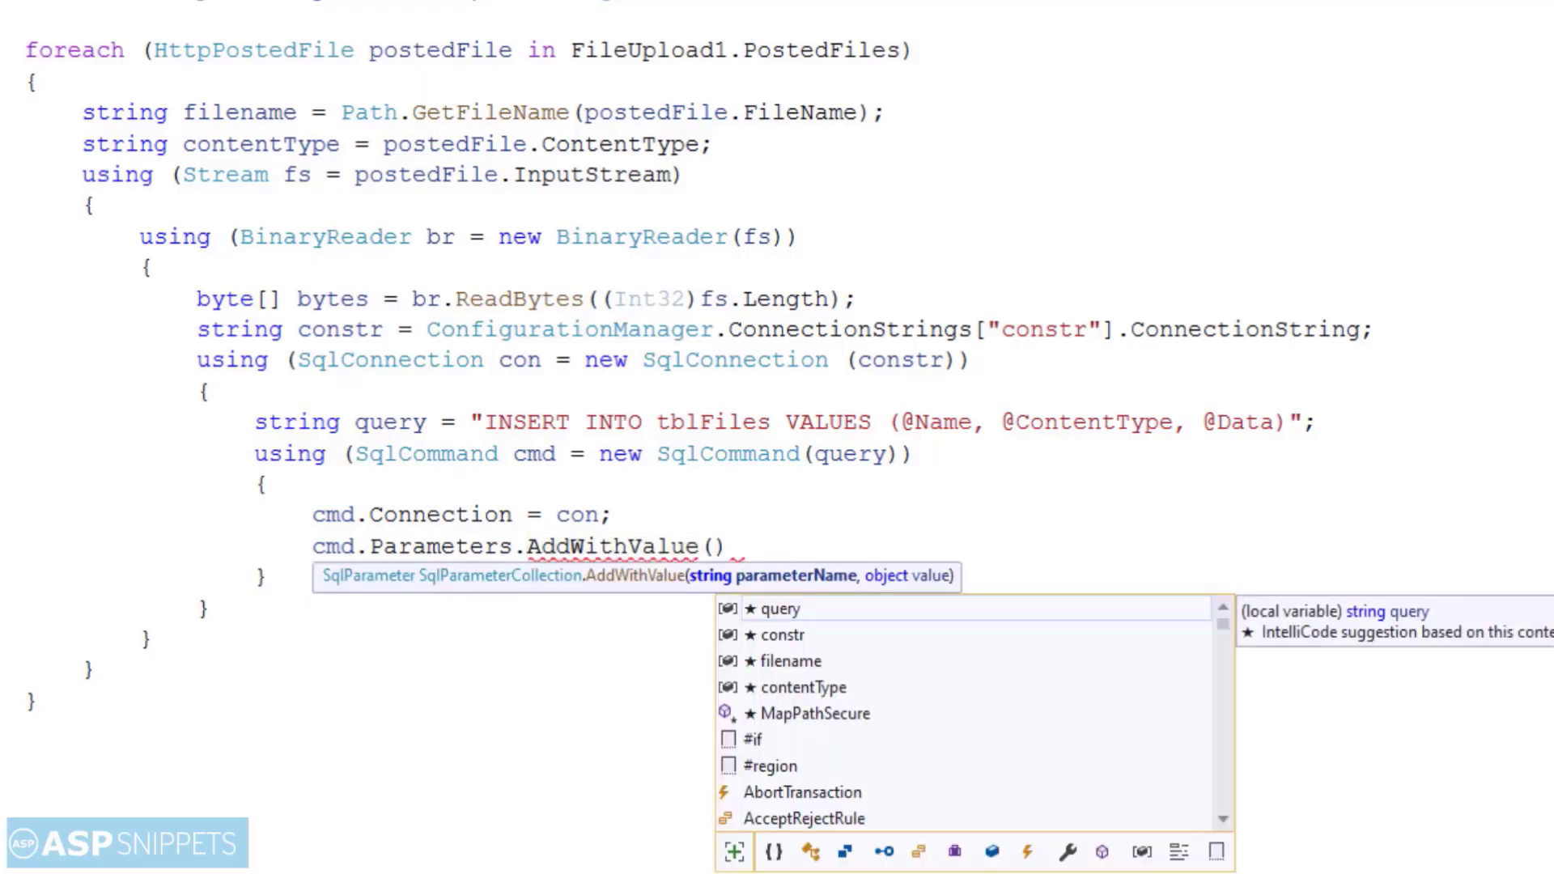
text("@")
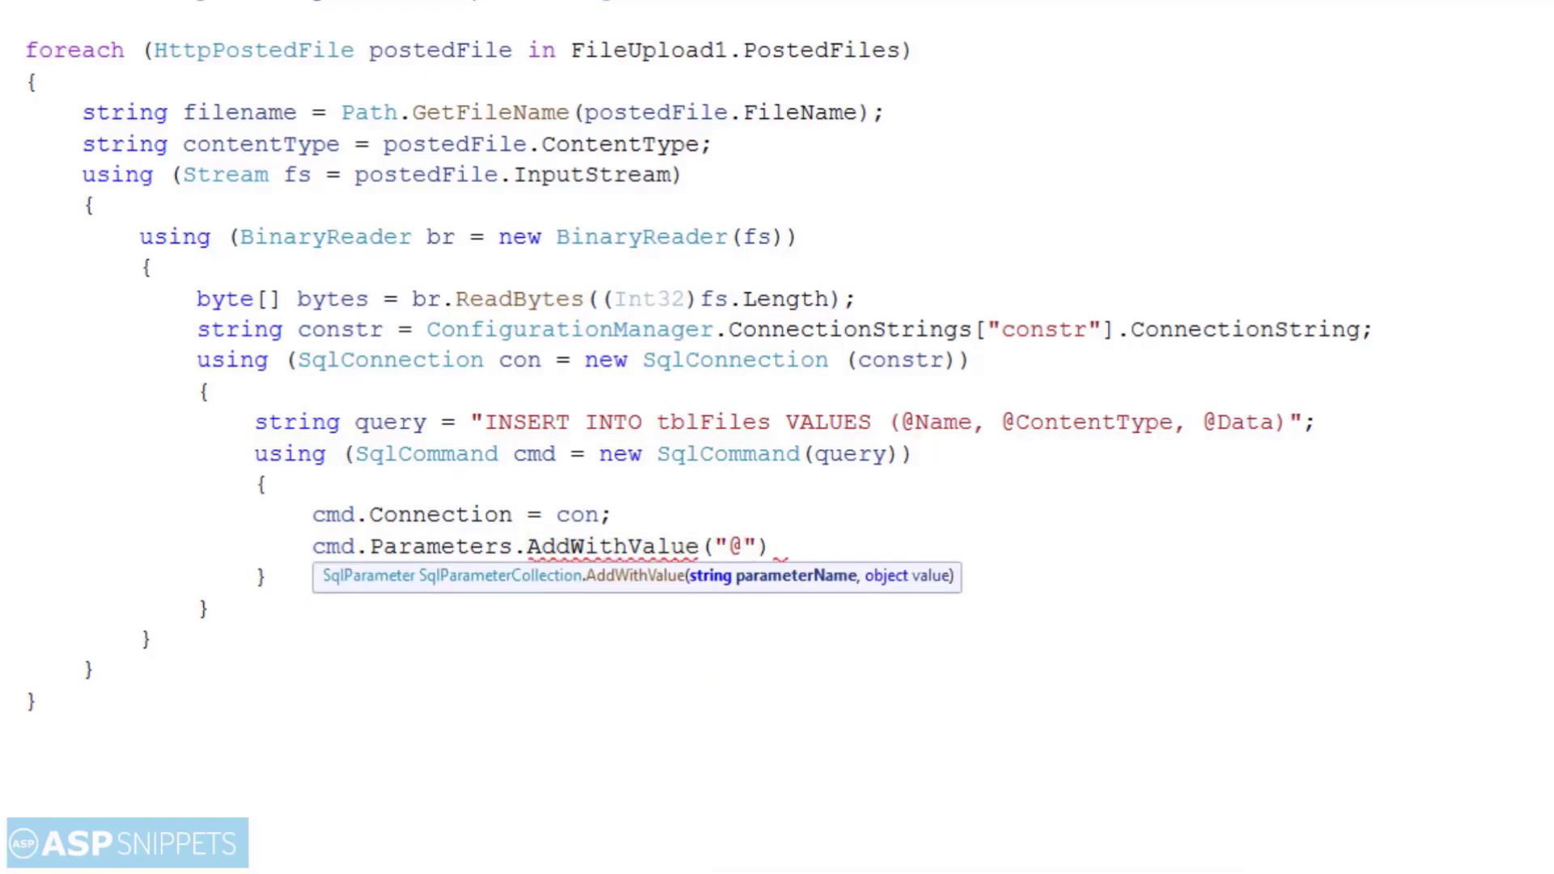
text(Name",)
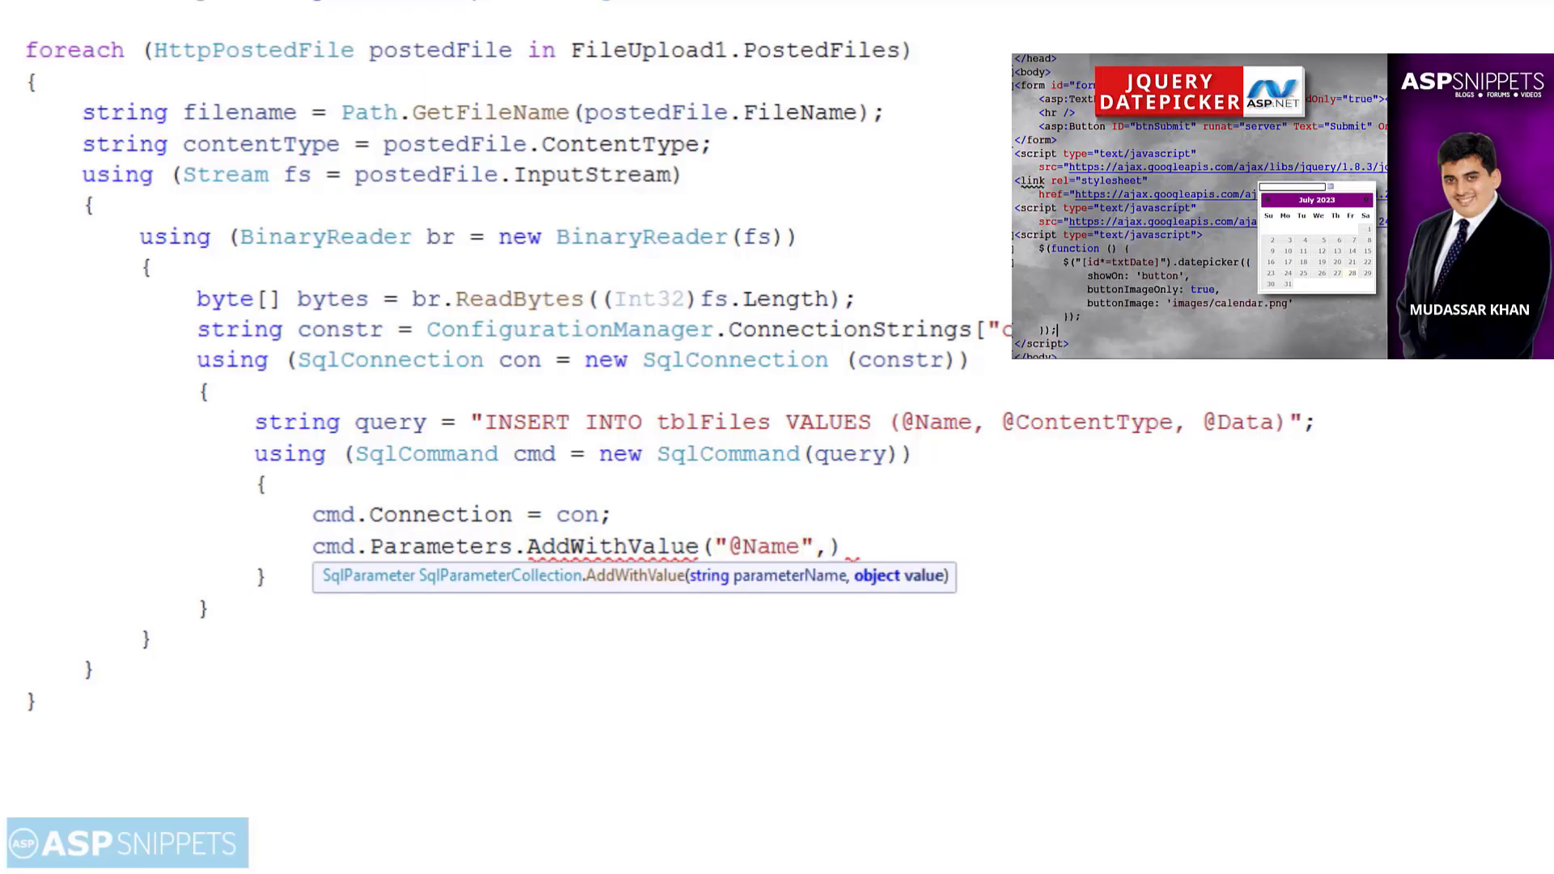
text(file)
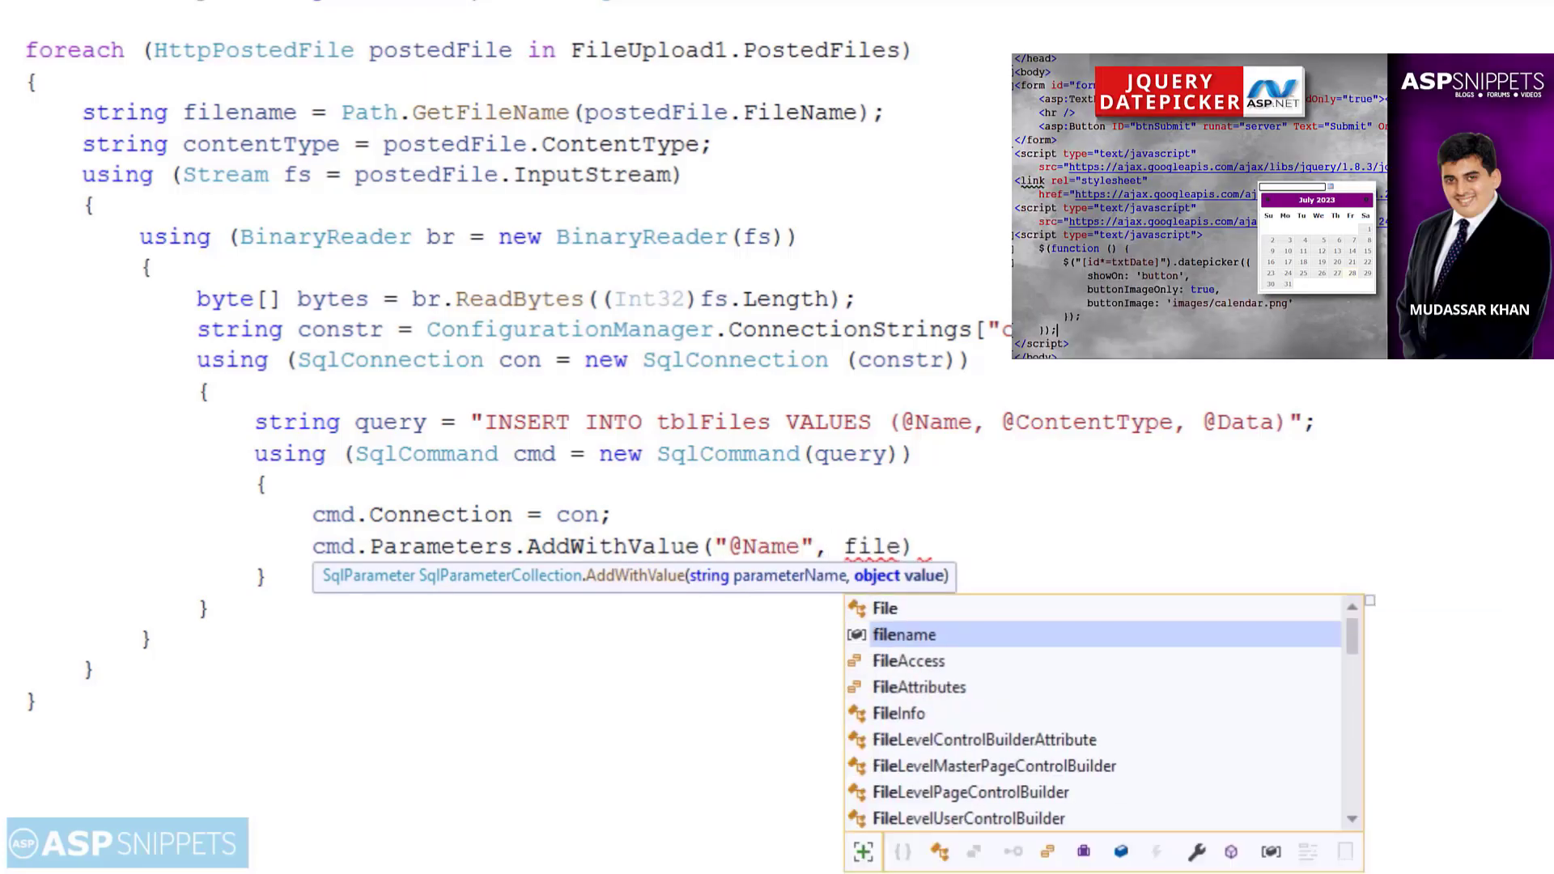
text(filename);)
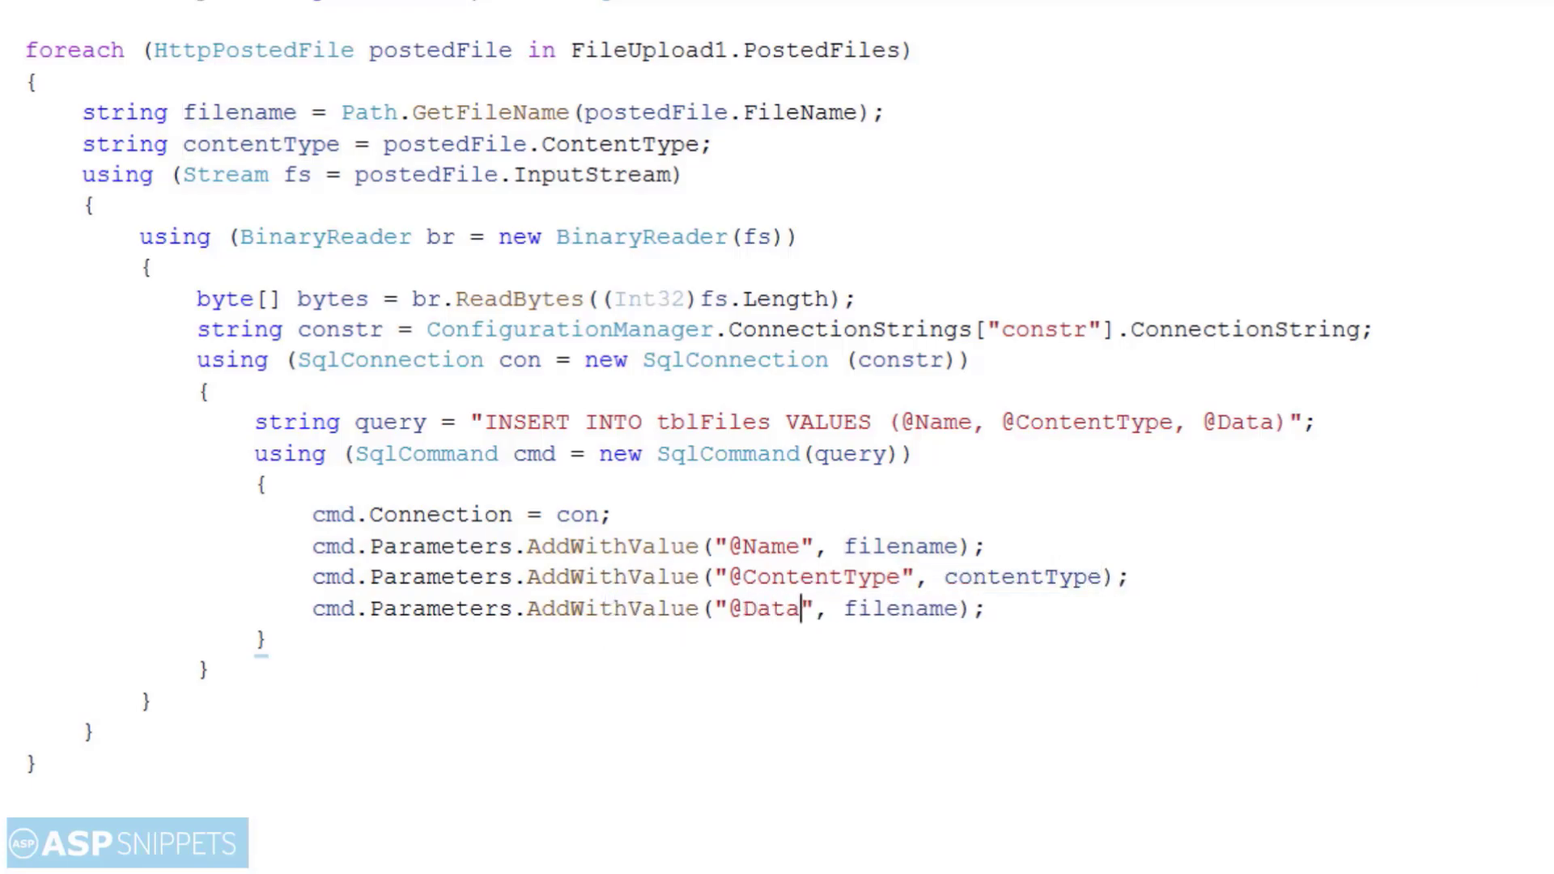
text(bytes)
text(con)
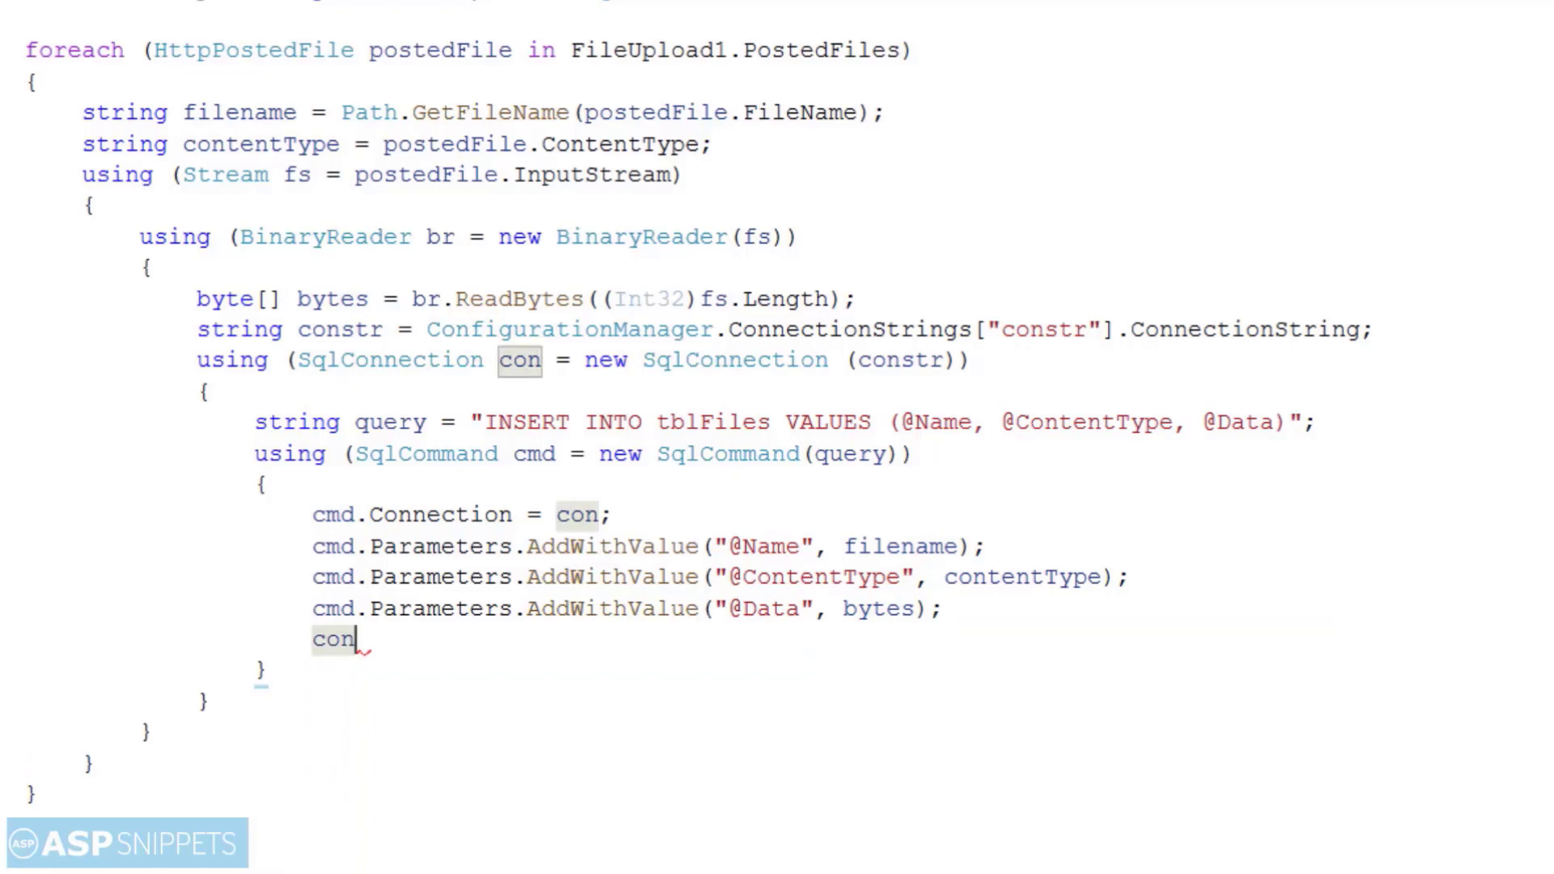
Step: Call con.Open(), cmd.ExecuteNonQuery(), con.Close(), then Response.Redirect(Request.Url...) after the loop
text(.Open();)
text(c)
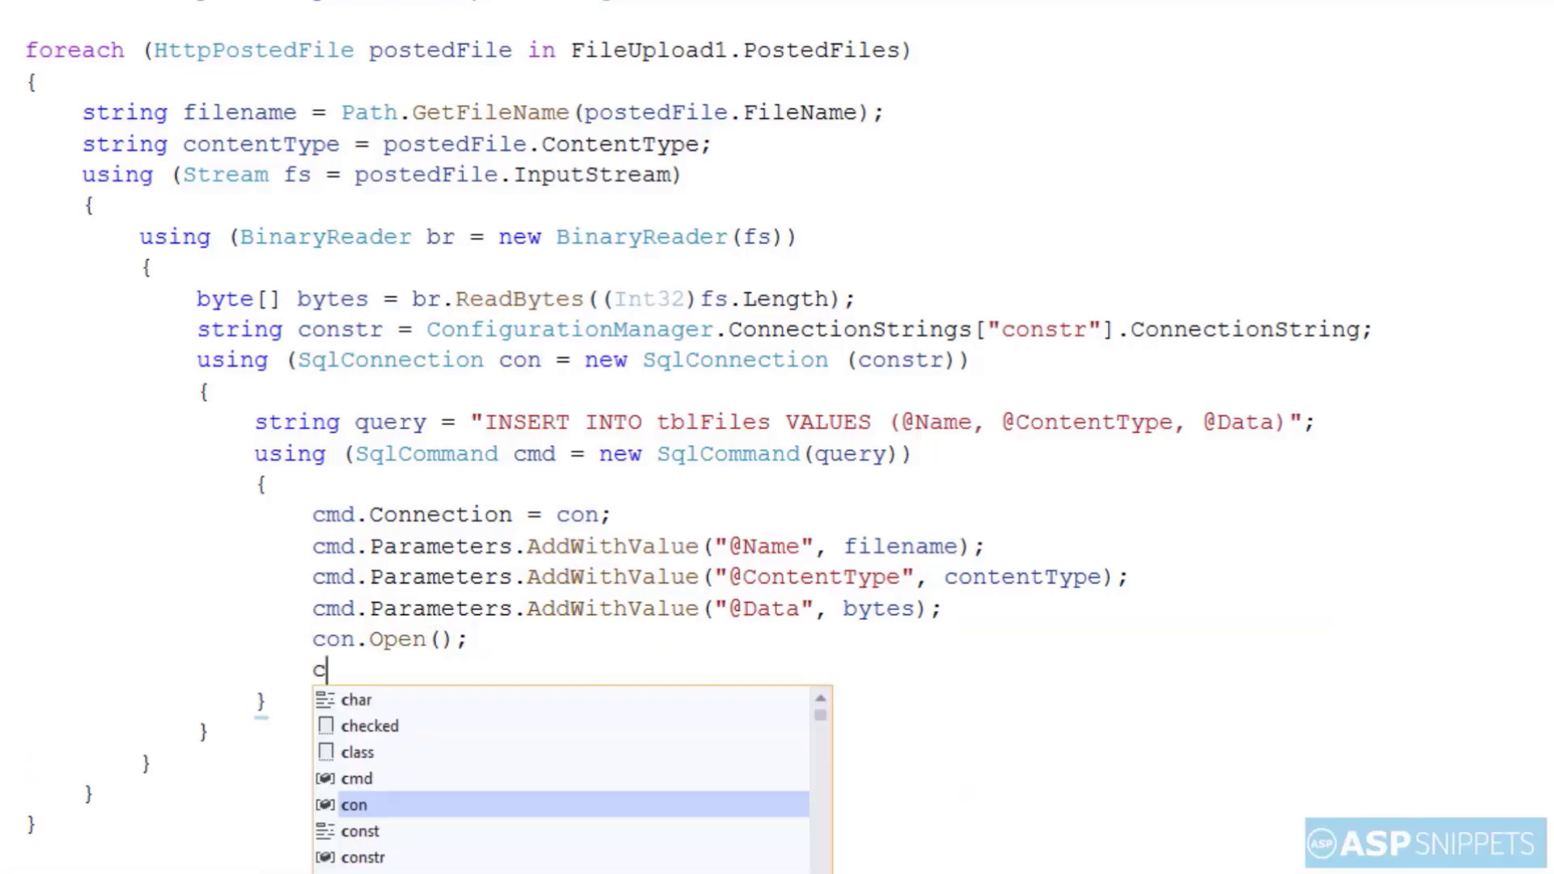
text(md.ExecuteNonQuery)
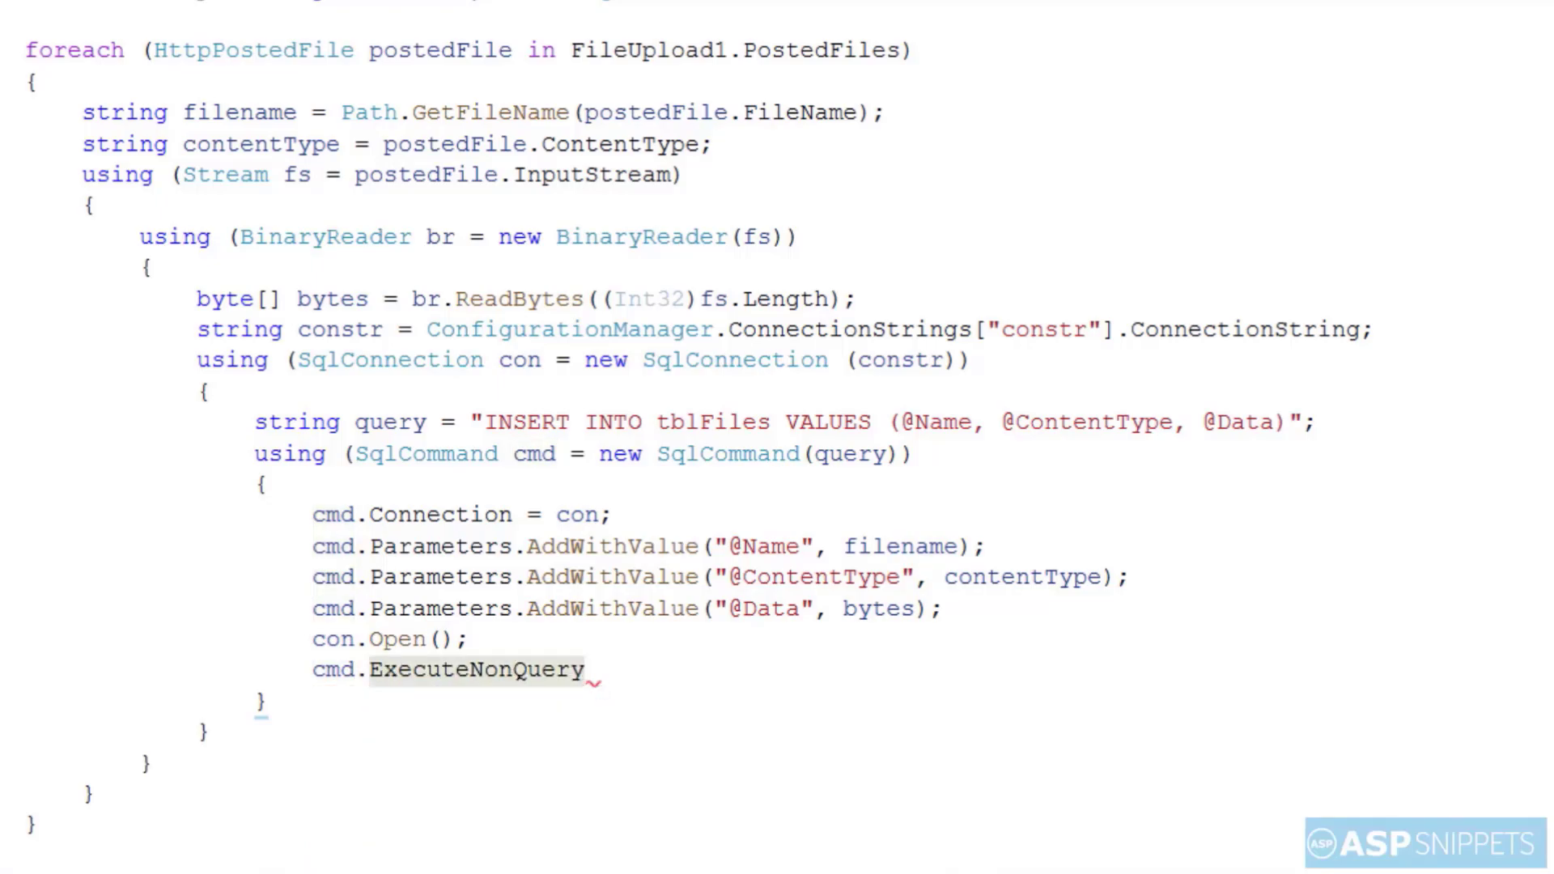
text(();)
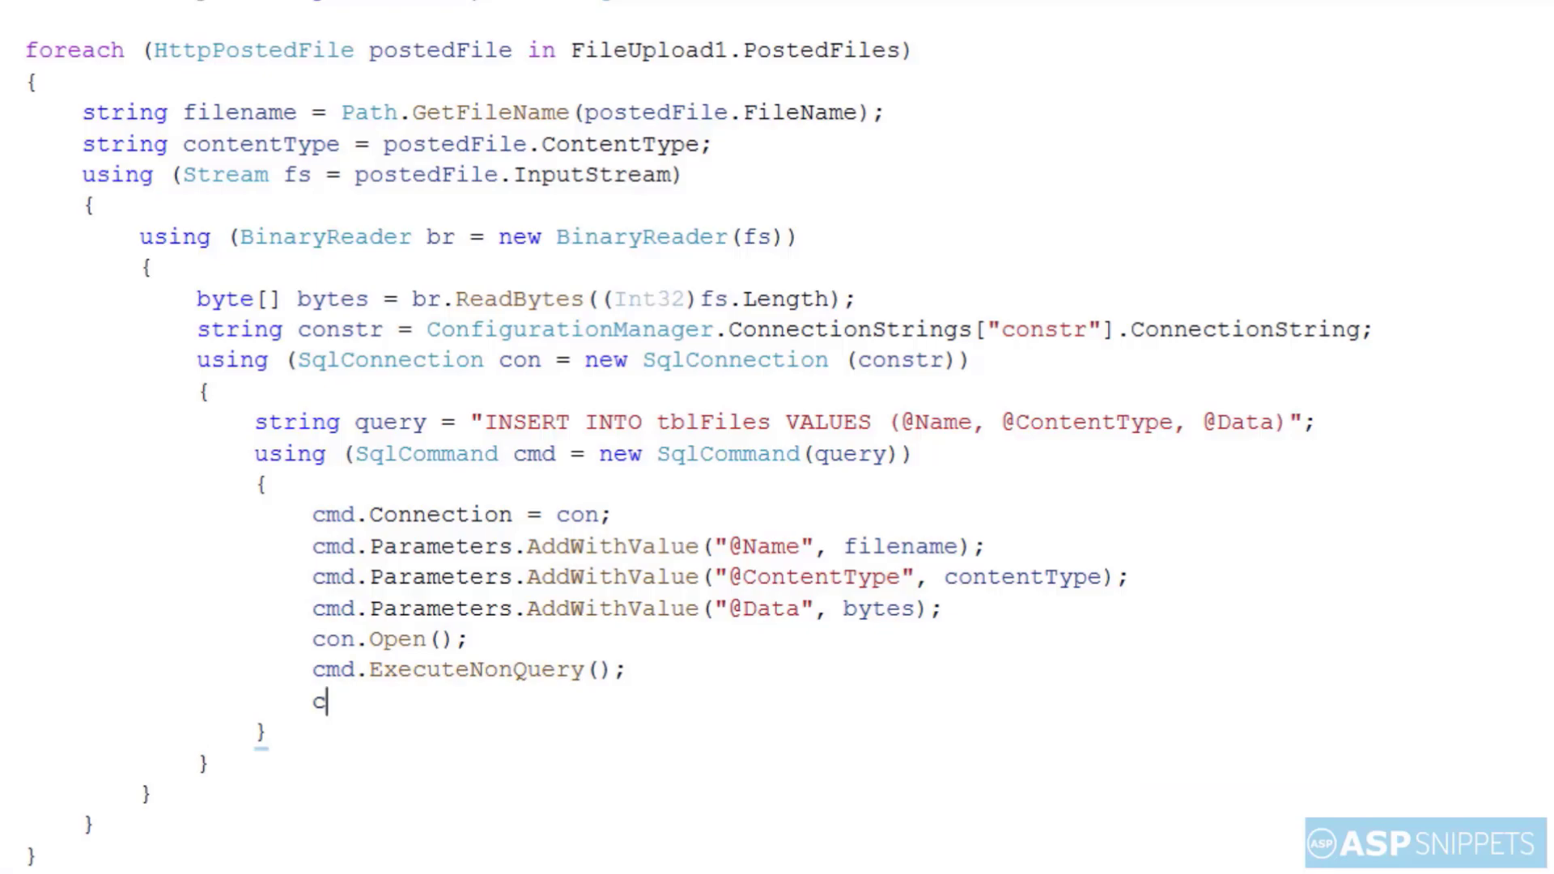
text(on.Close();)
text(Response)
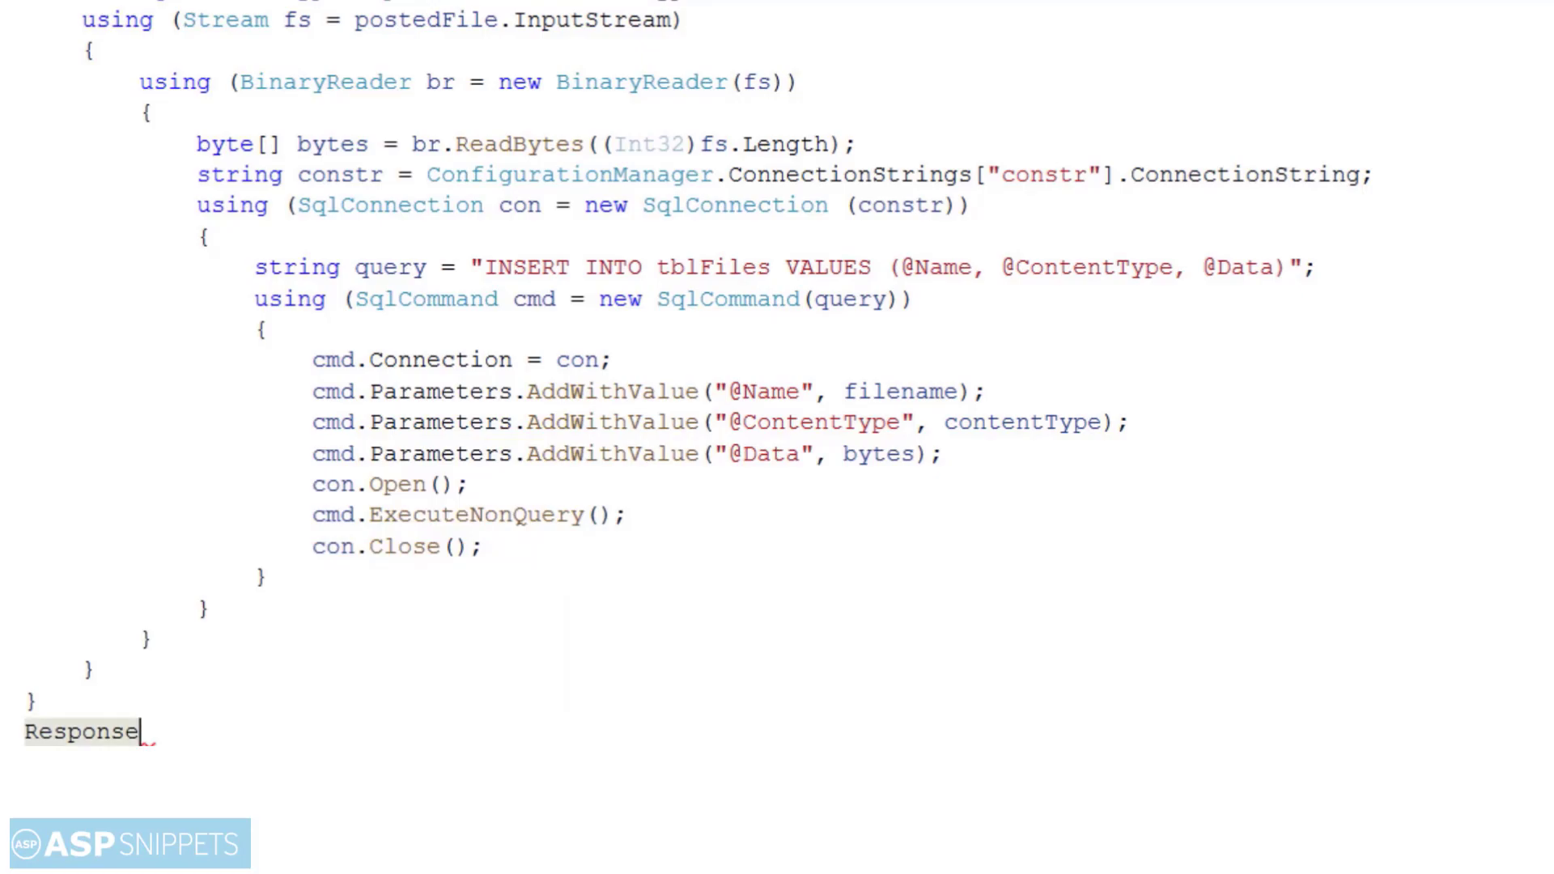
text(.Redirect)
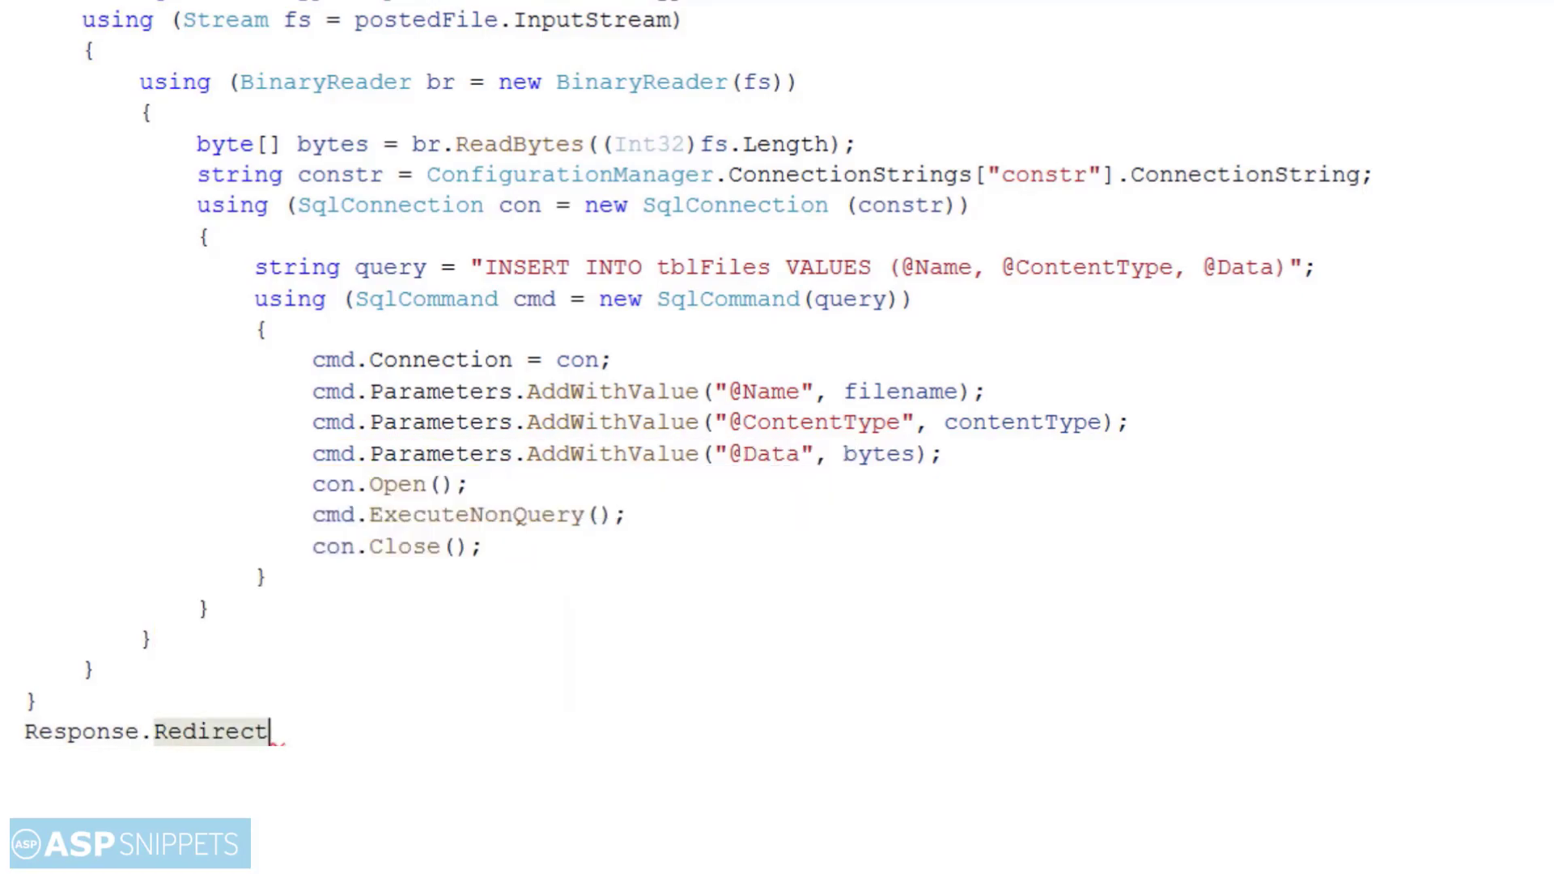
text((Req)
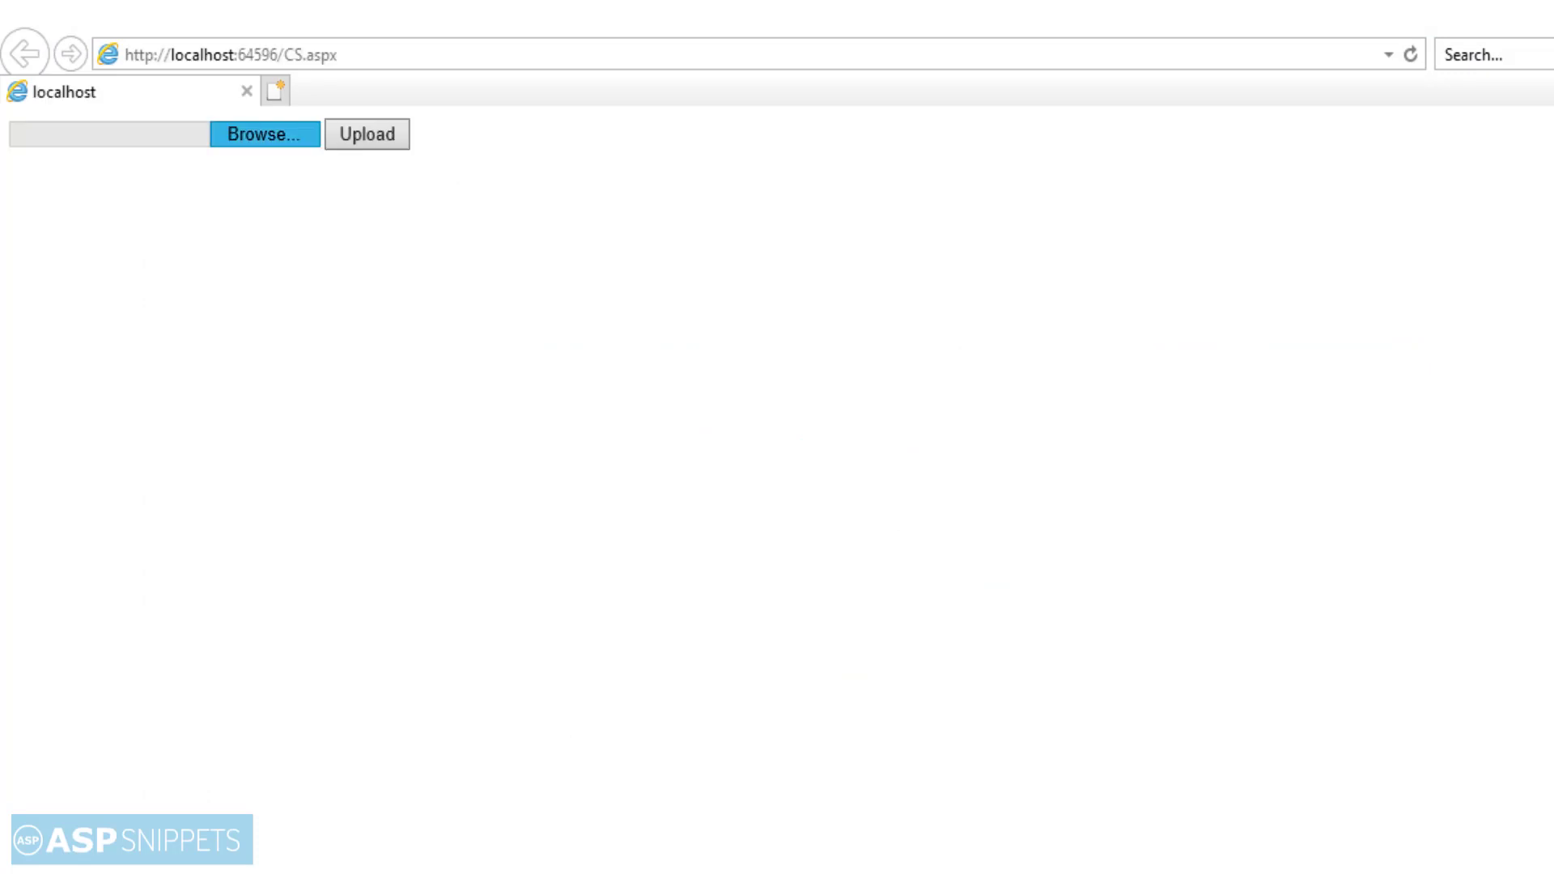
Step: Select all six JPG images from the Files folder in the browser's upload chooser
click(262, 135)
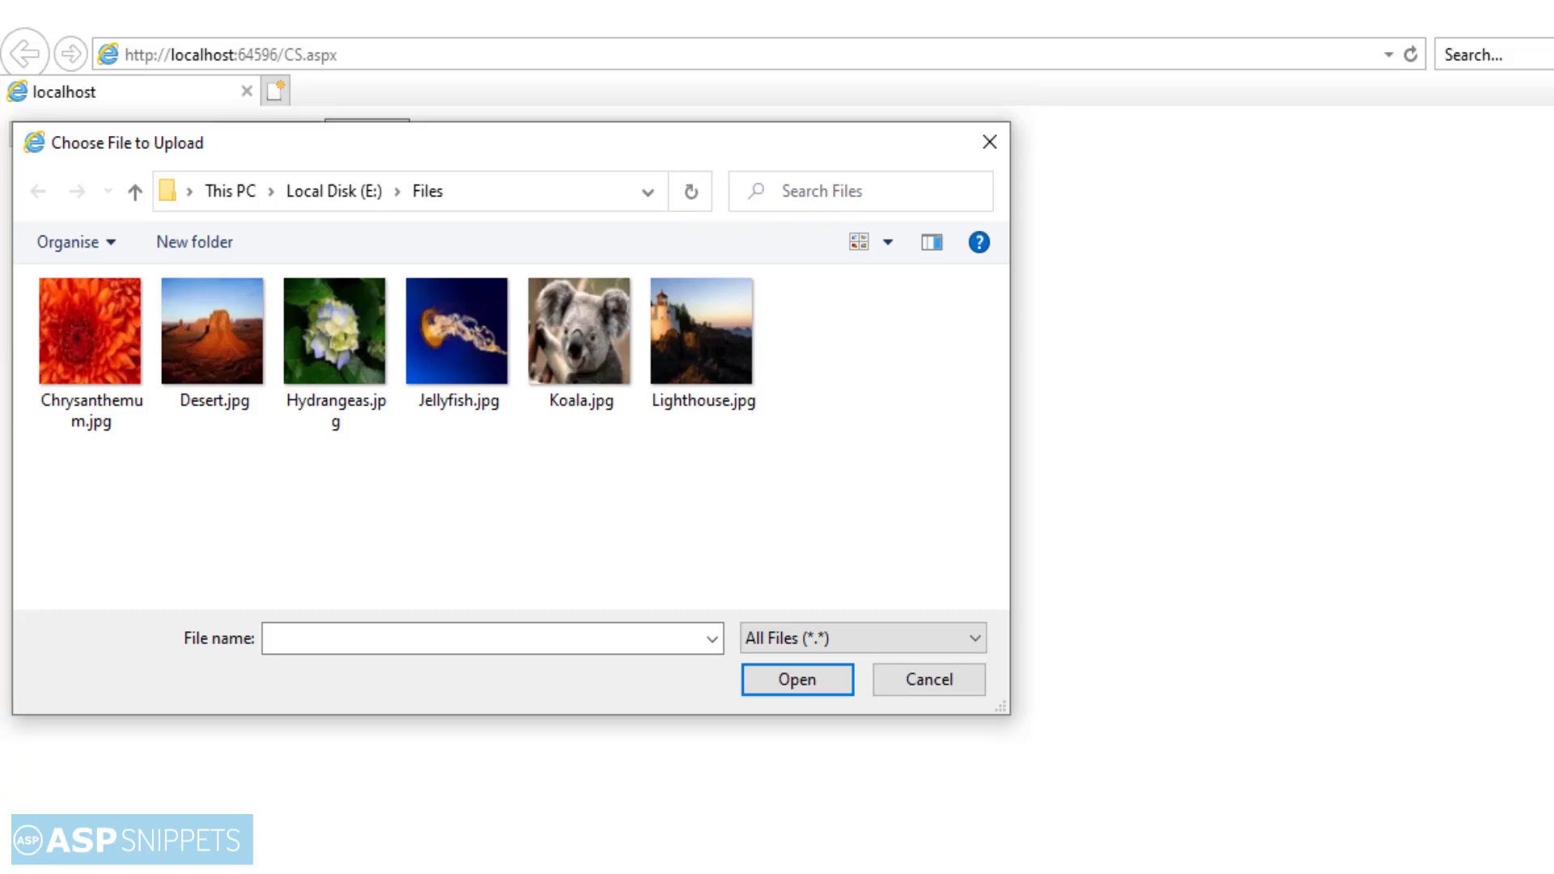
key(ctrl+a)
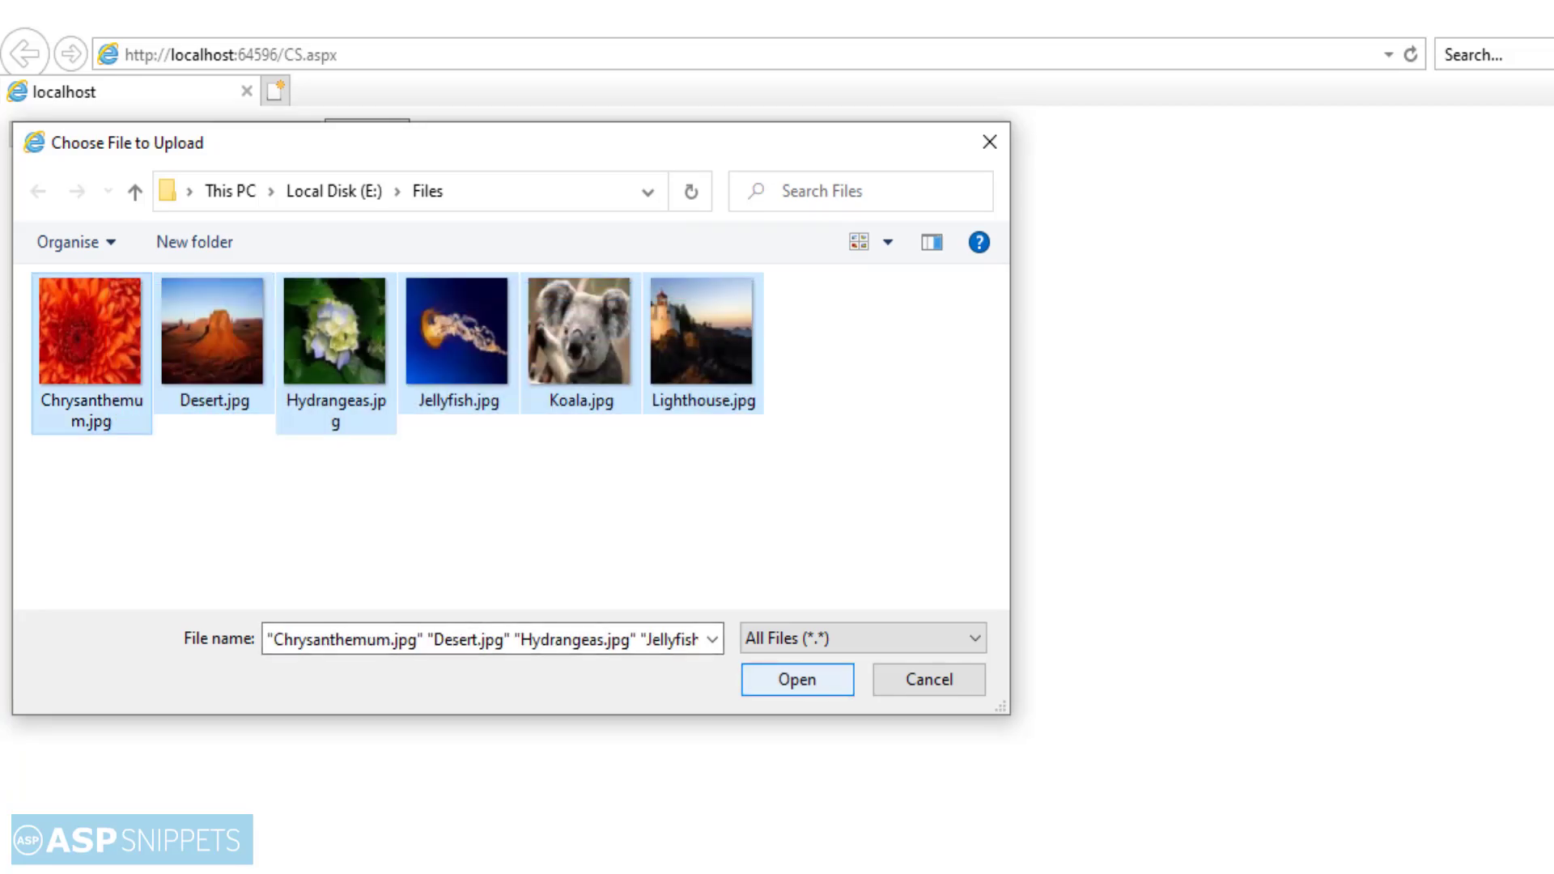
click(797, 678)
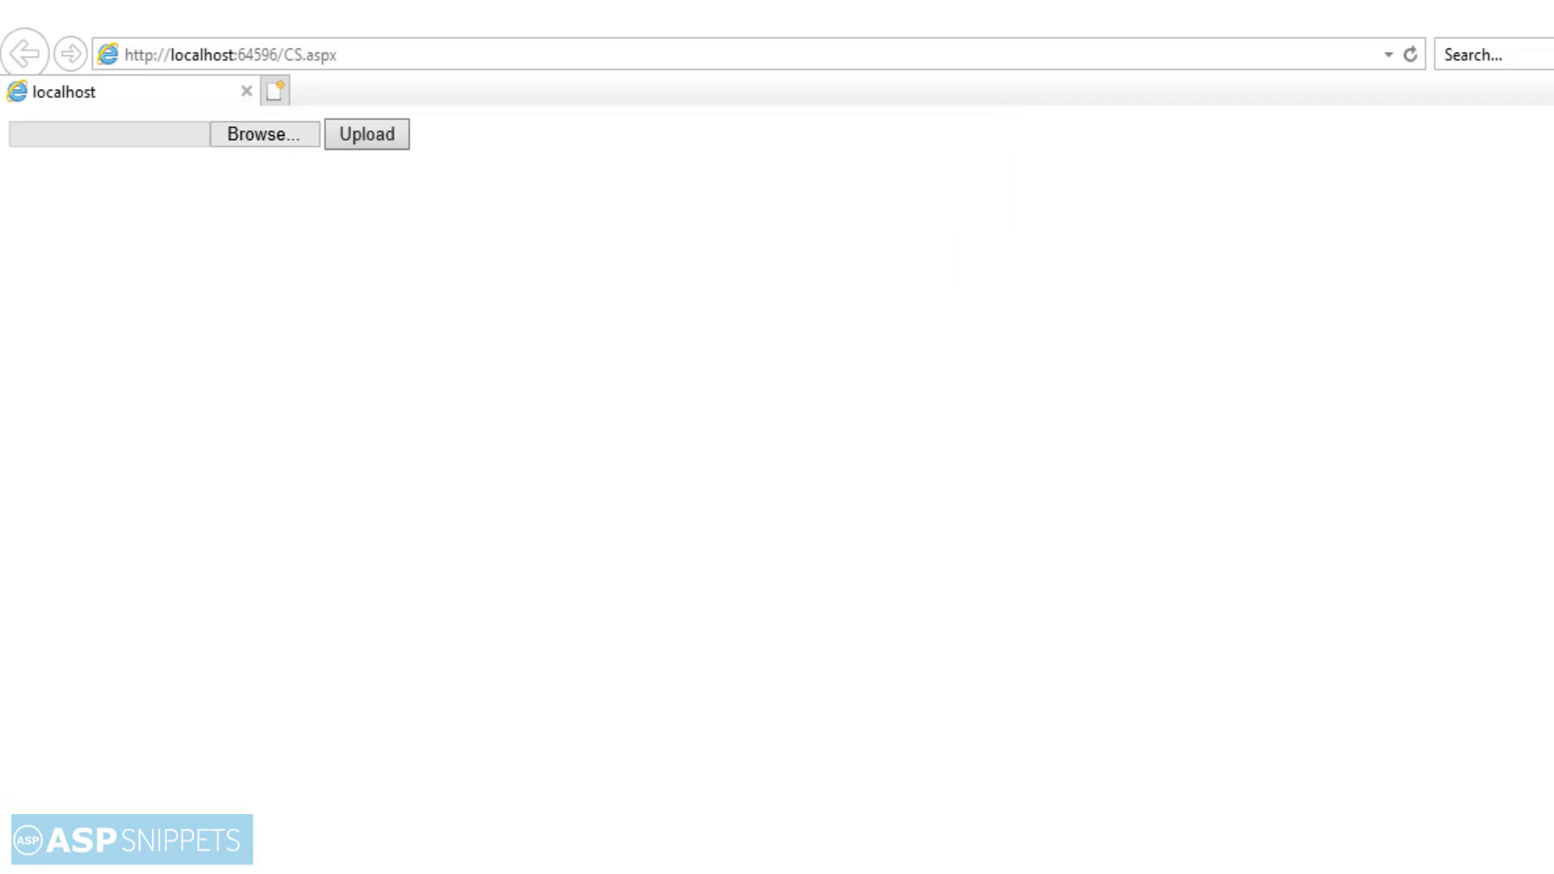